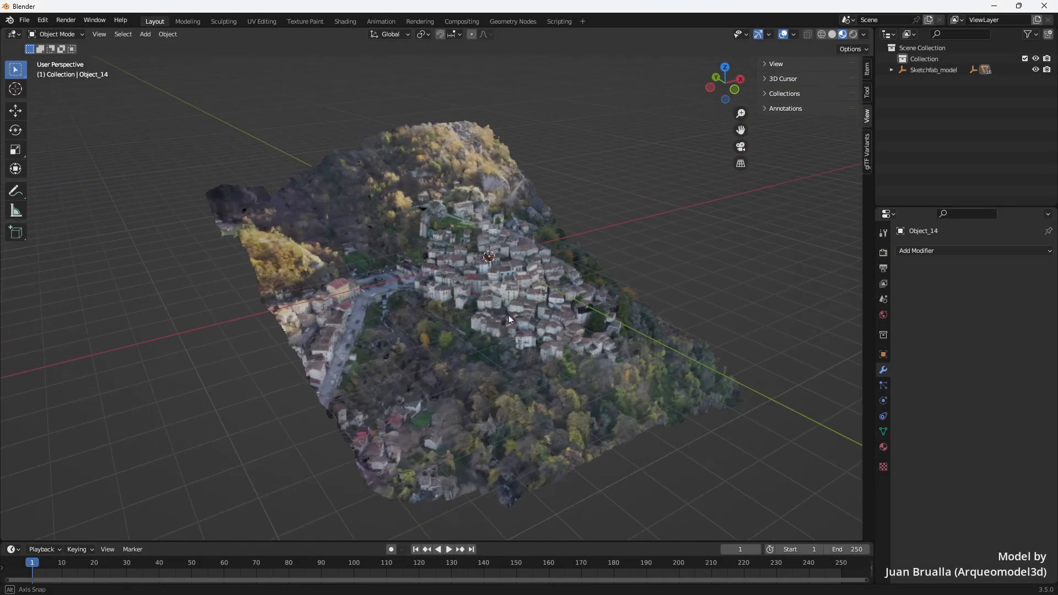
Inspect the hillside village scan with its wireframe overlay turned on.
drag(509, 318, 423, 302)
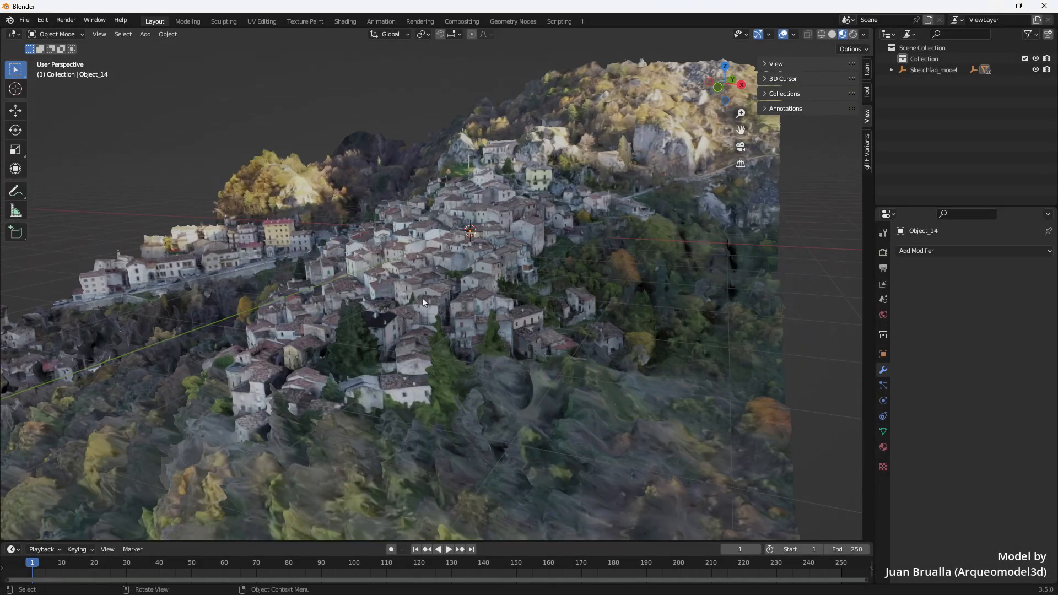
drag(423, 302, 573, 314)
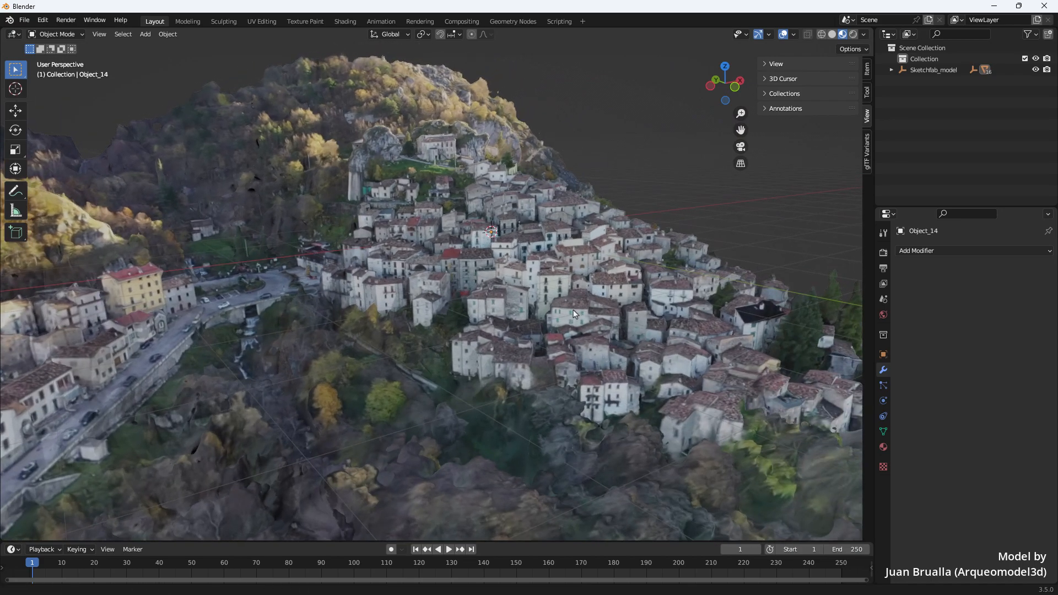
click(793, 34)
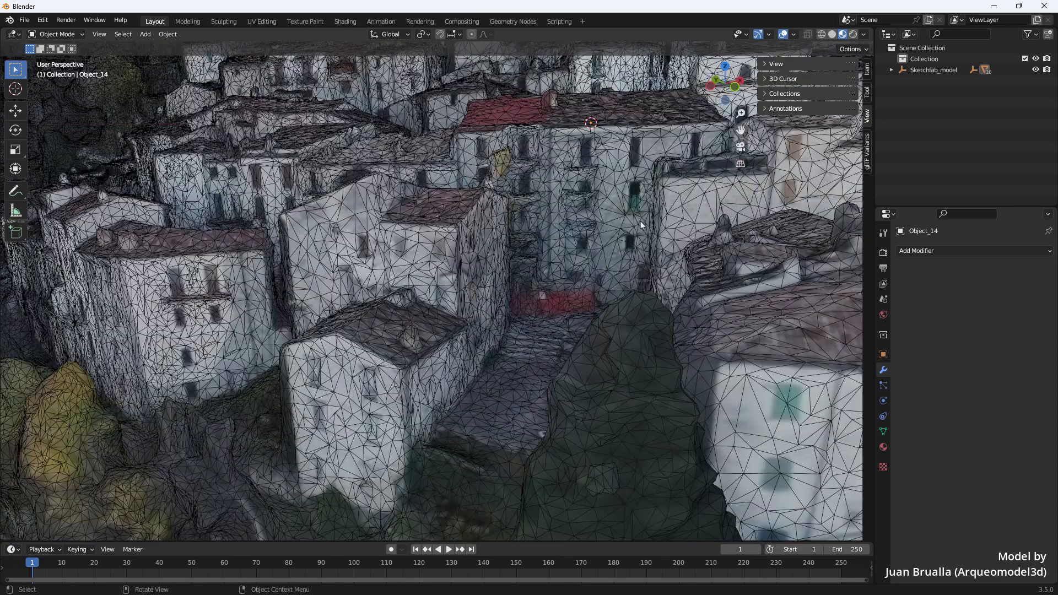
drag(641, 225, 533, 225)
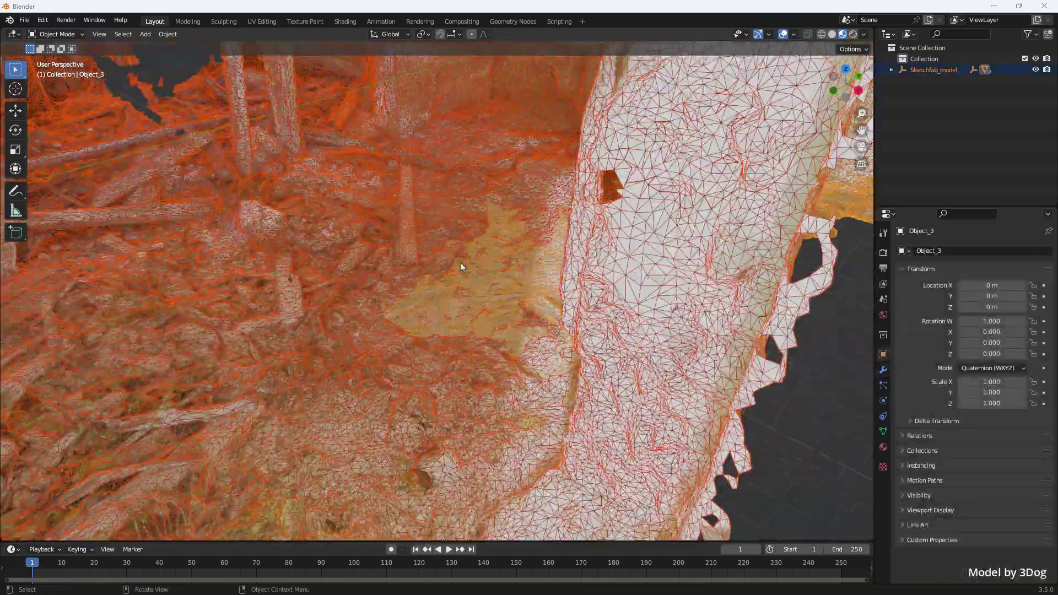
Orbit around the ruined interior to inspect its dense mesh.
drag(462, 266, 509, 356)
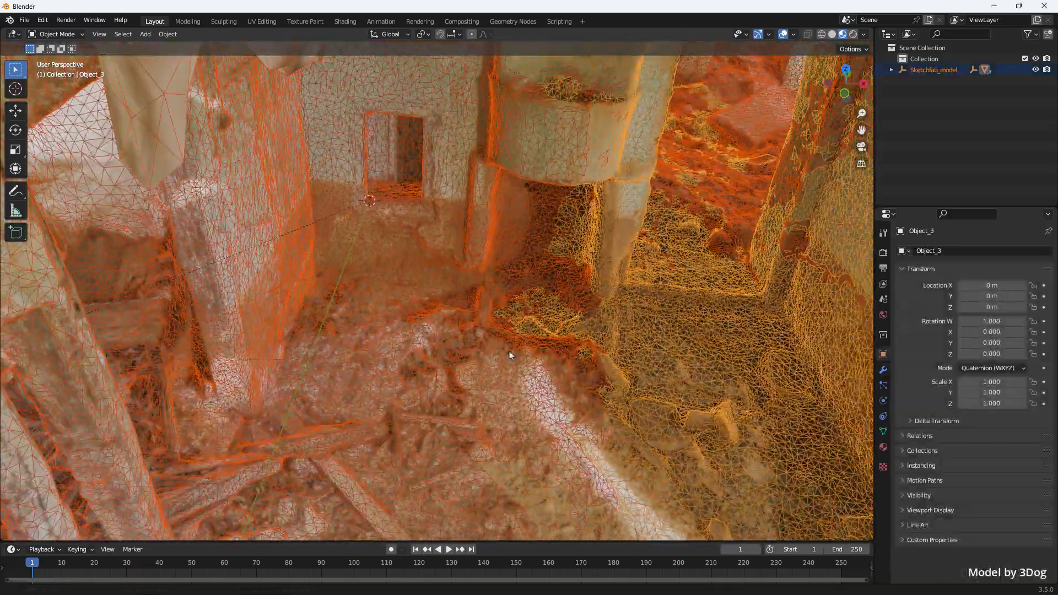
drag(509, 356, 621, 252)
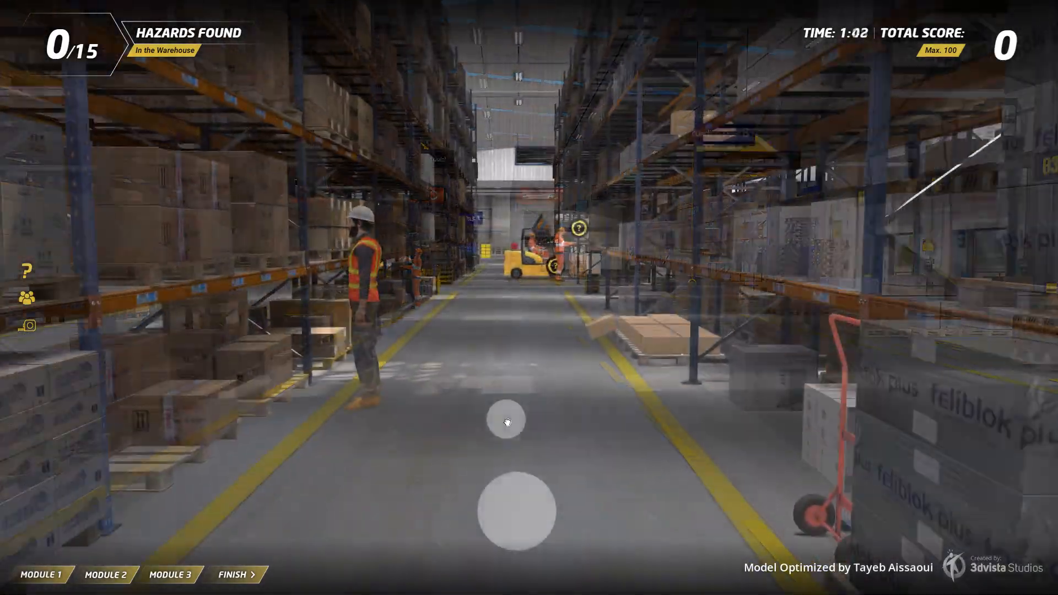
Move through the warehouse hazard scene using the on-screen joystick.
click(504, 420)
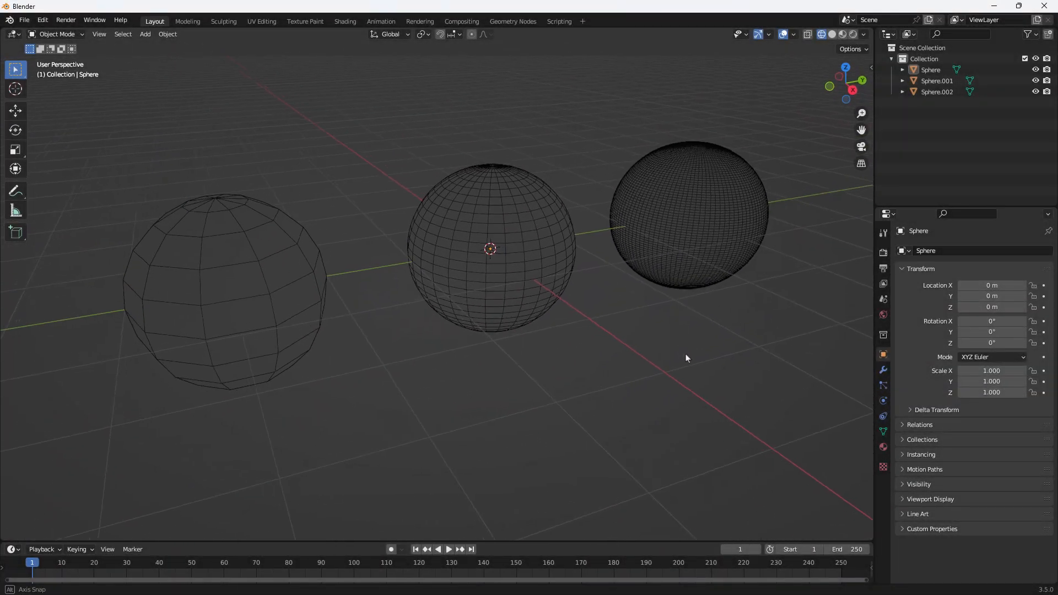
Select the low-poly sphere among the three density spheres.
click(831, 35)
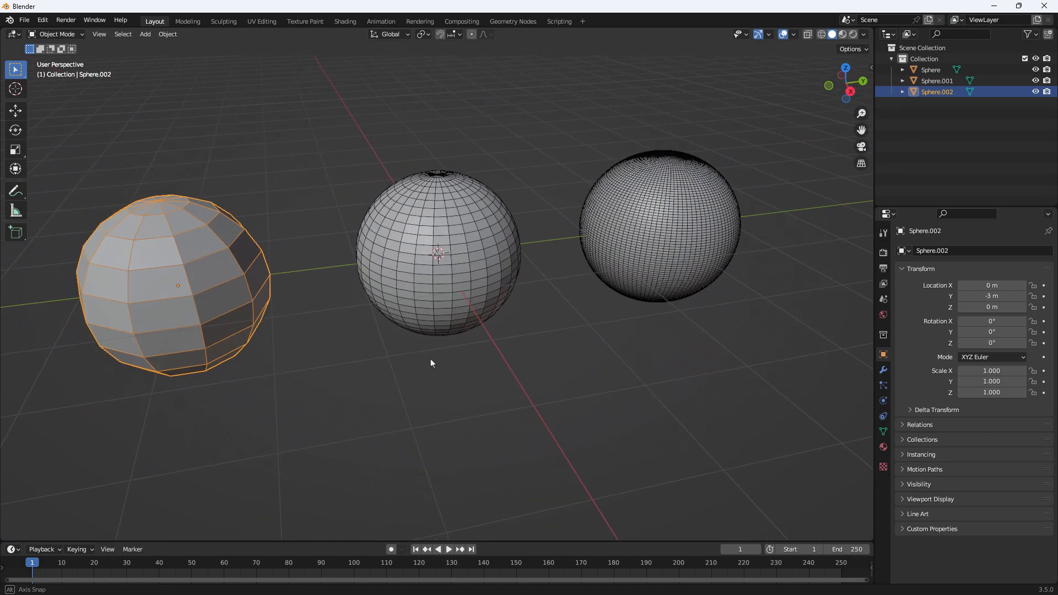
mouse_move(624, 392)
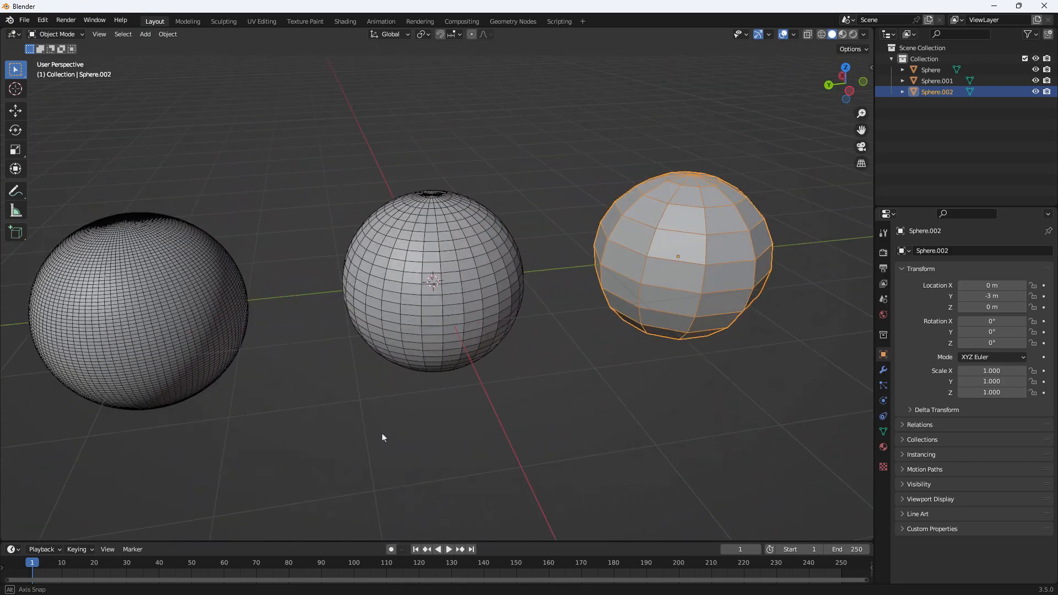
Try voxel Remesh at 0.04 and QuadriFlow remeshing on the marble bust.
click(222, 21)
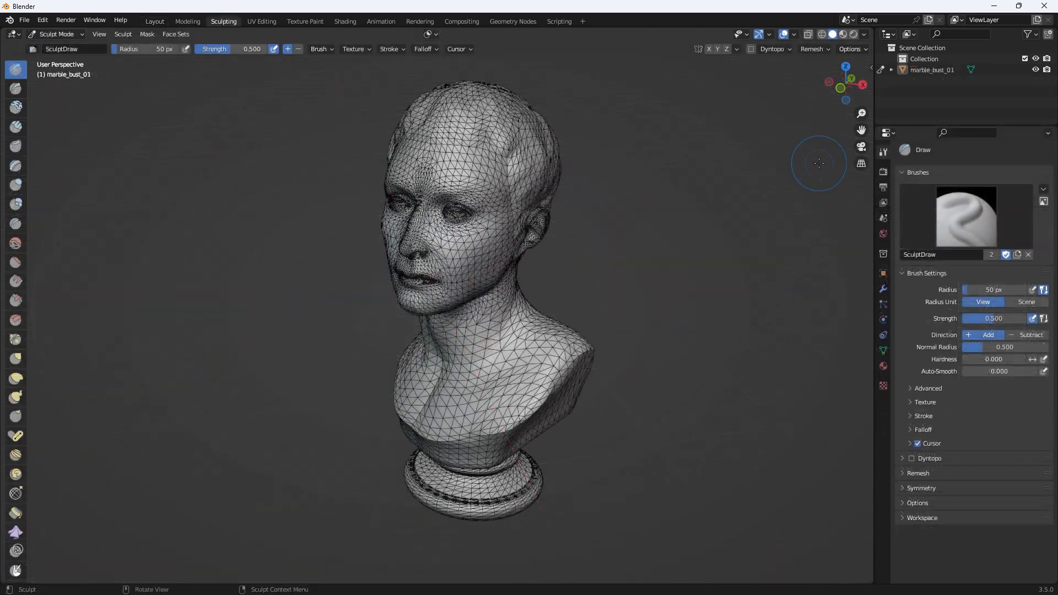
click(811, 49)
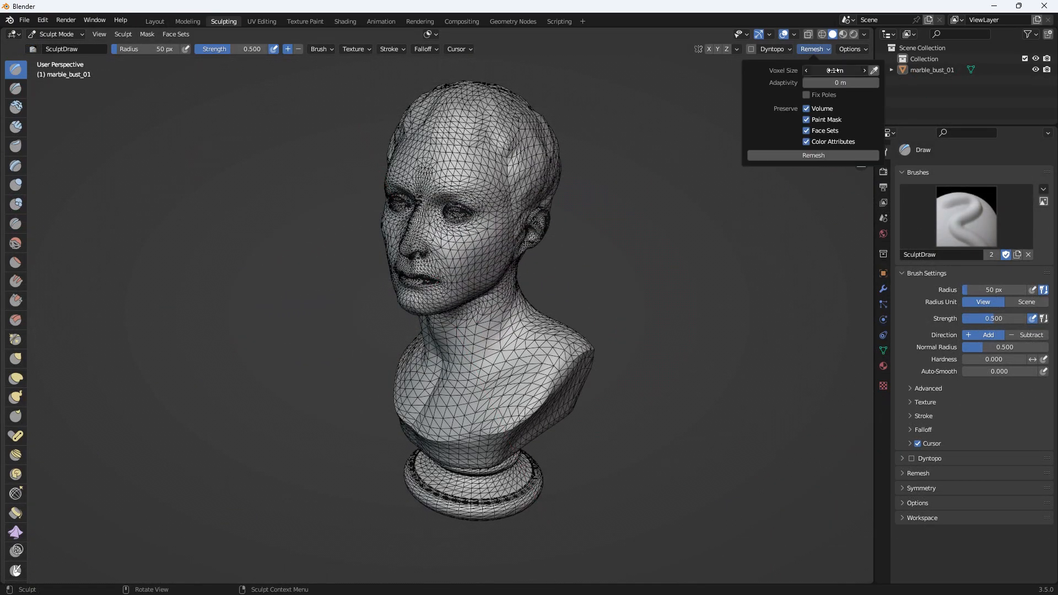
click(813, 156)
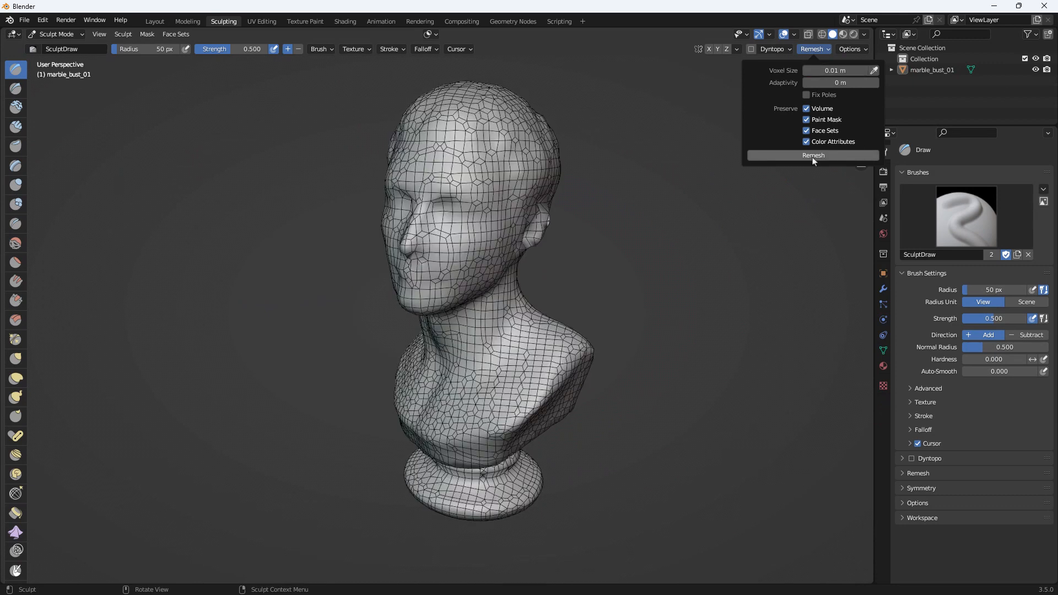
click(813, 154)
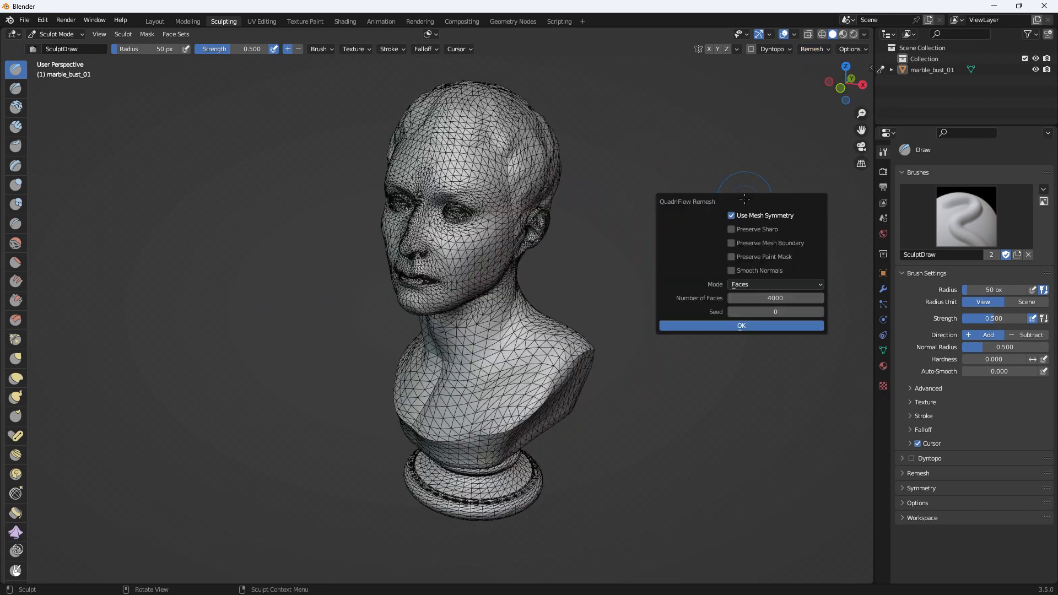
click(740, 325)
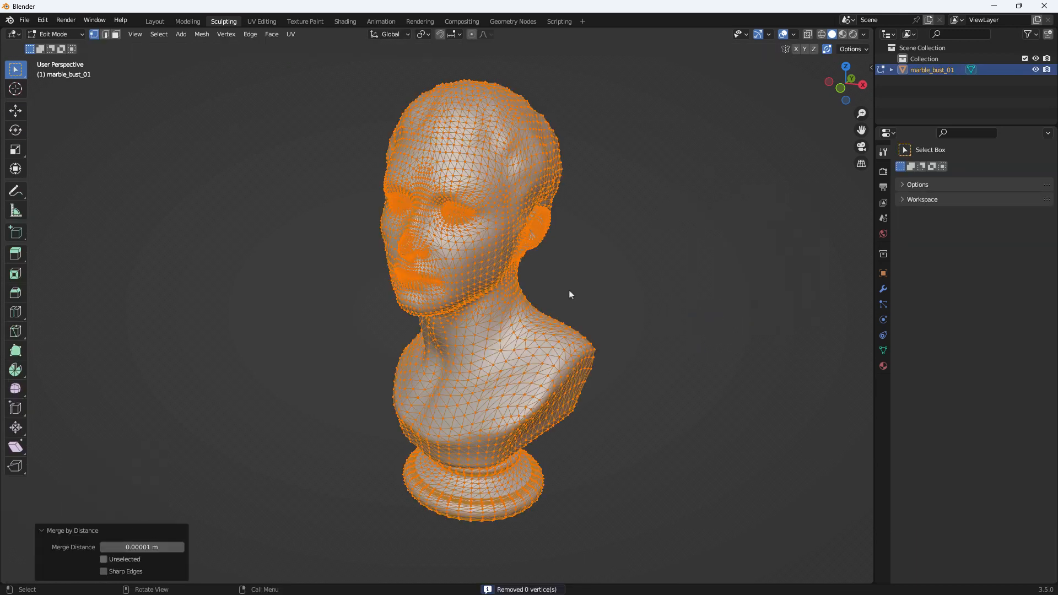
text(0.04)
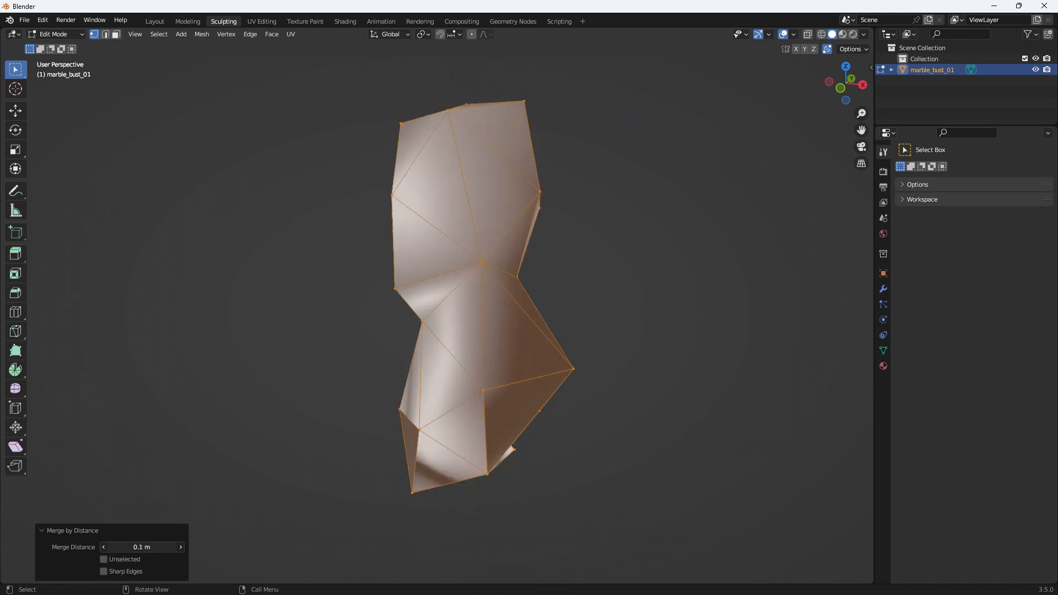
Merge the bust's vertices by distance at 0.00001 m.
text(0.00001)
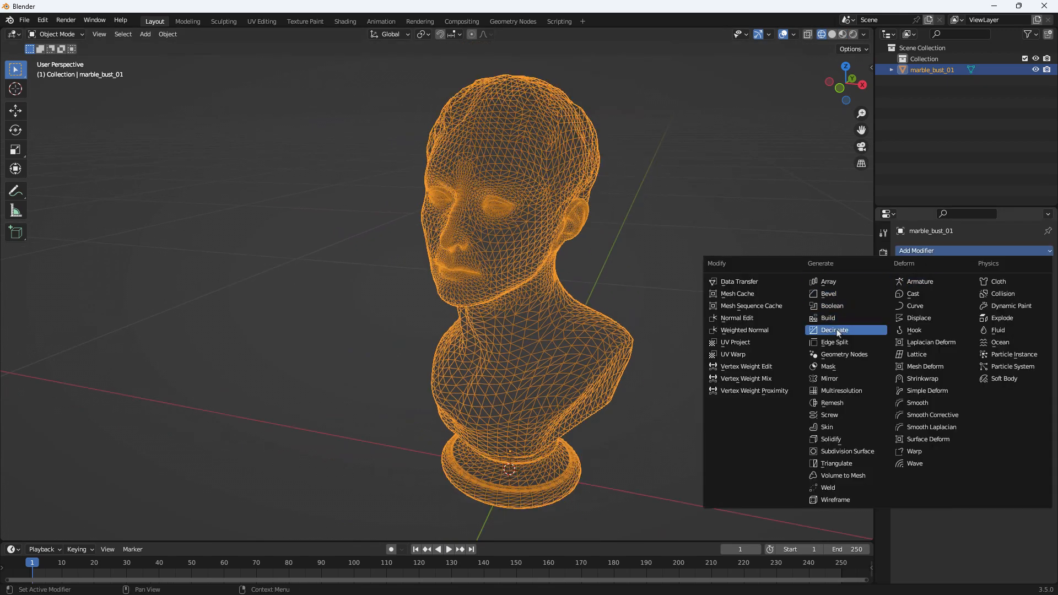
Decimate the marble bust, trying ratios 0.8 and 0.5 before settling on 0.2.
click(834, 331)
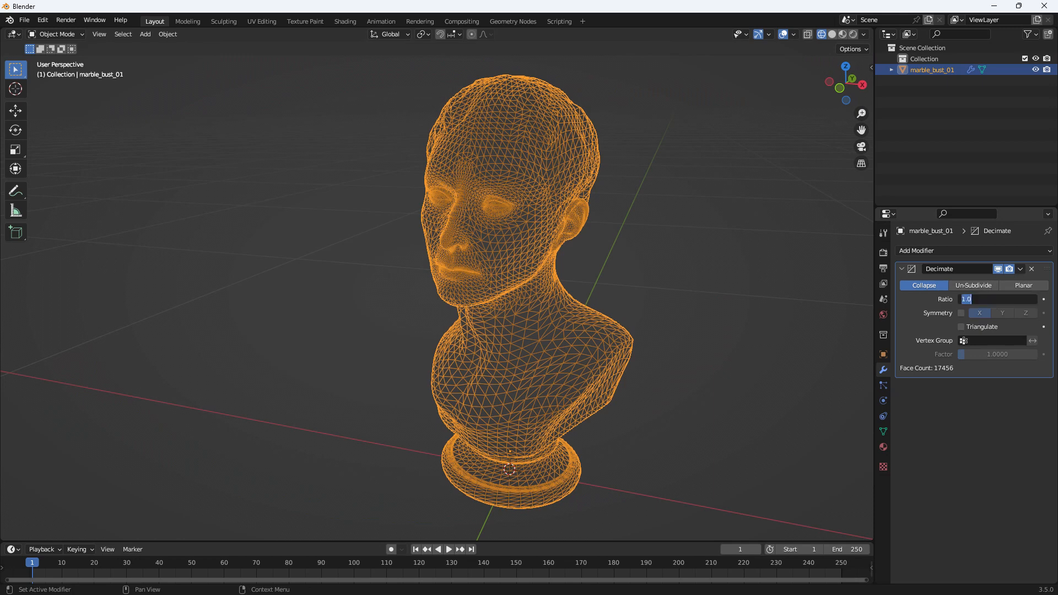
text(0.8)
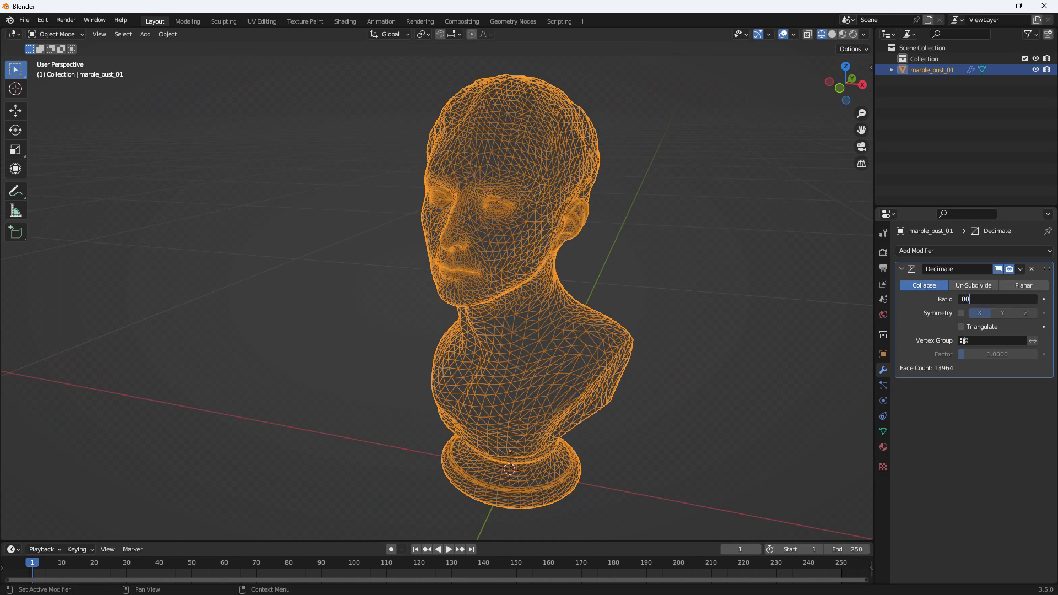
text(0.5000)
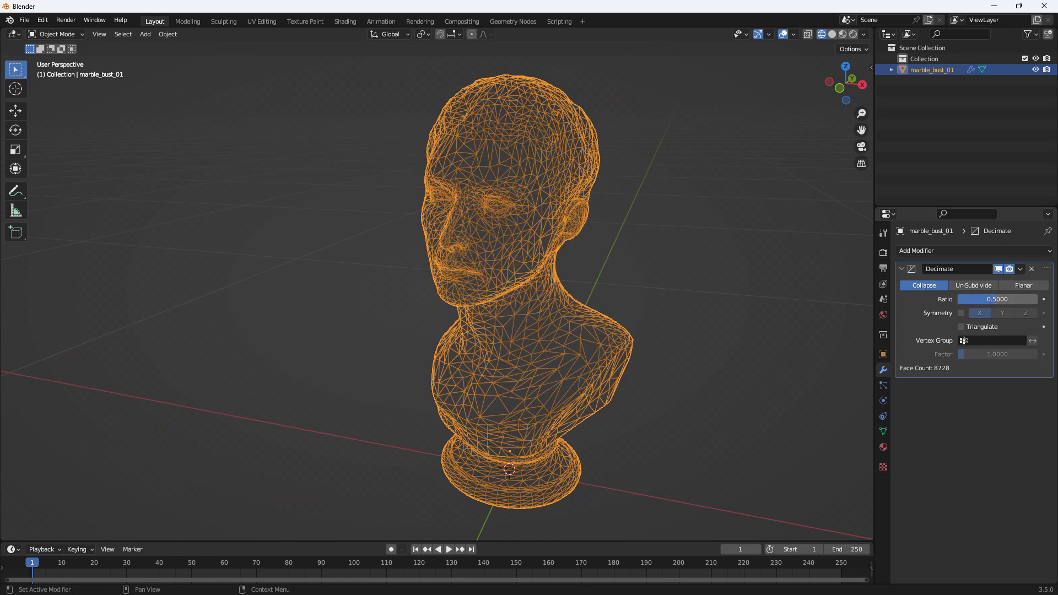
drag(1018, 298, 968, 298)
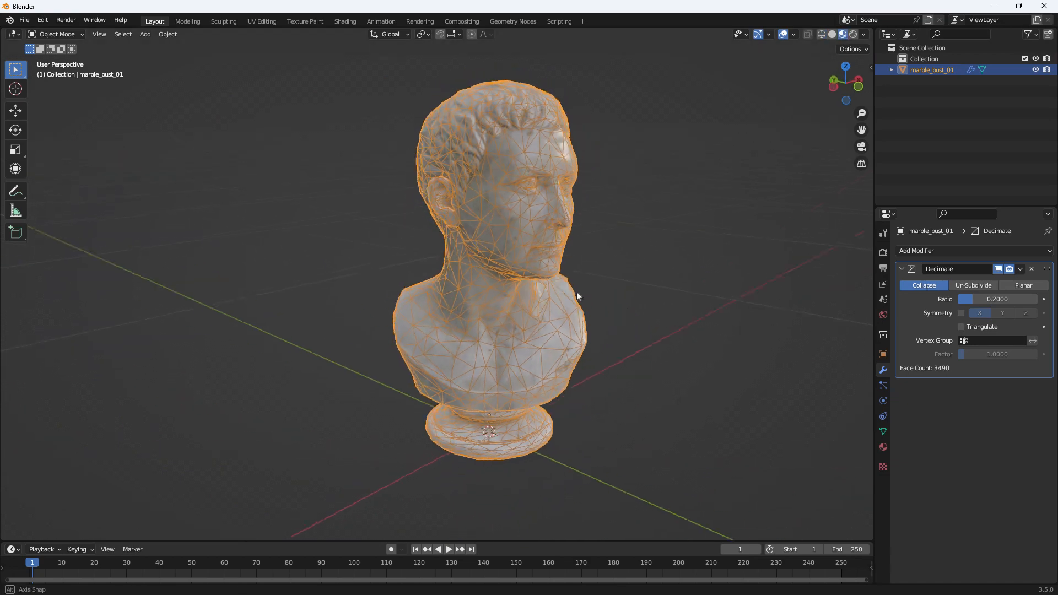
drag(576, 296, 290, 293)
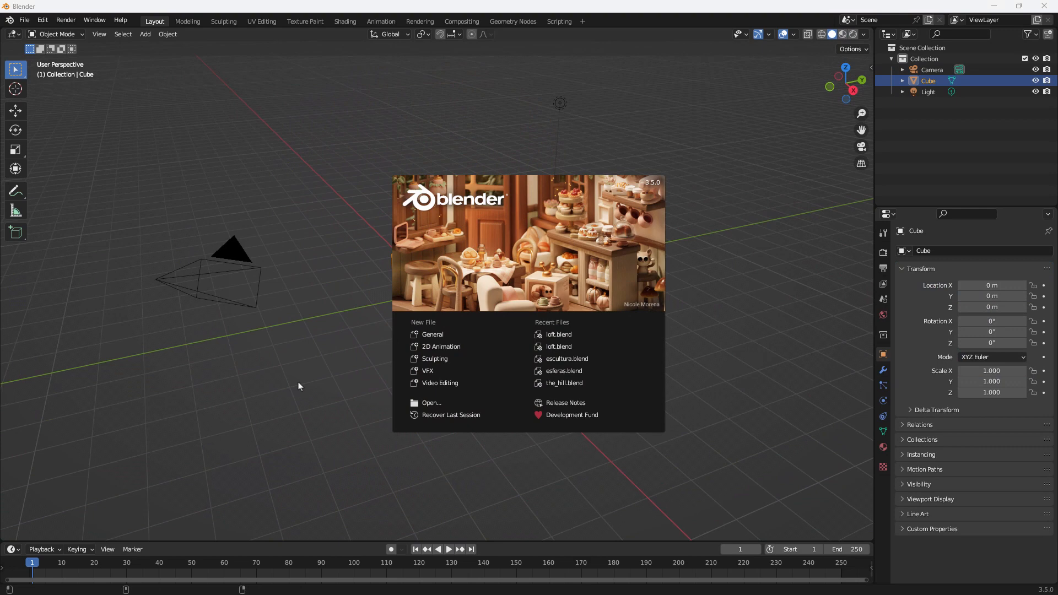
mouse_move(491, 327)
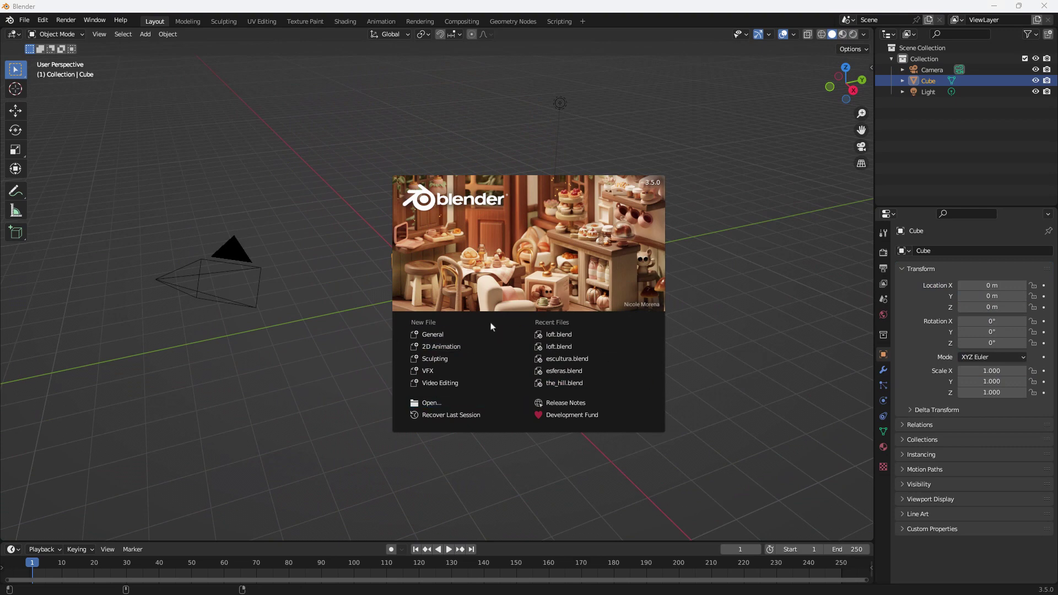
mouse_move(432, 335)
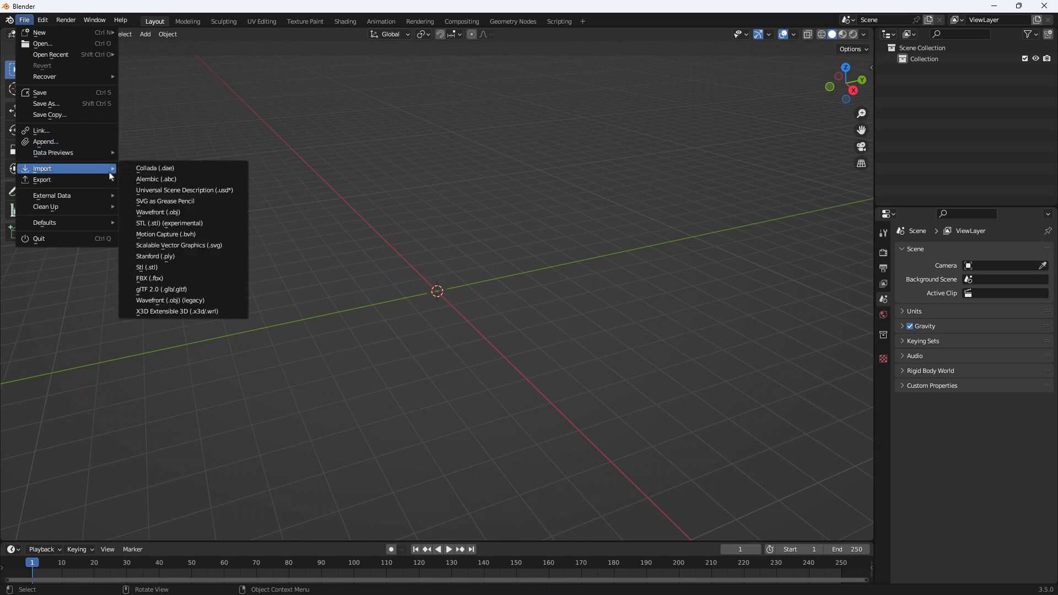
mouse_move(165, 208)
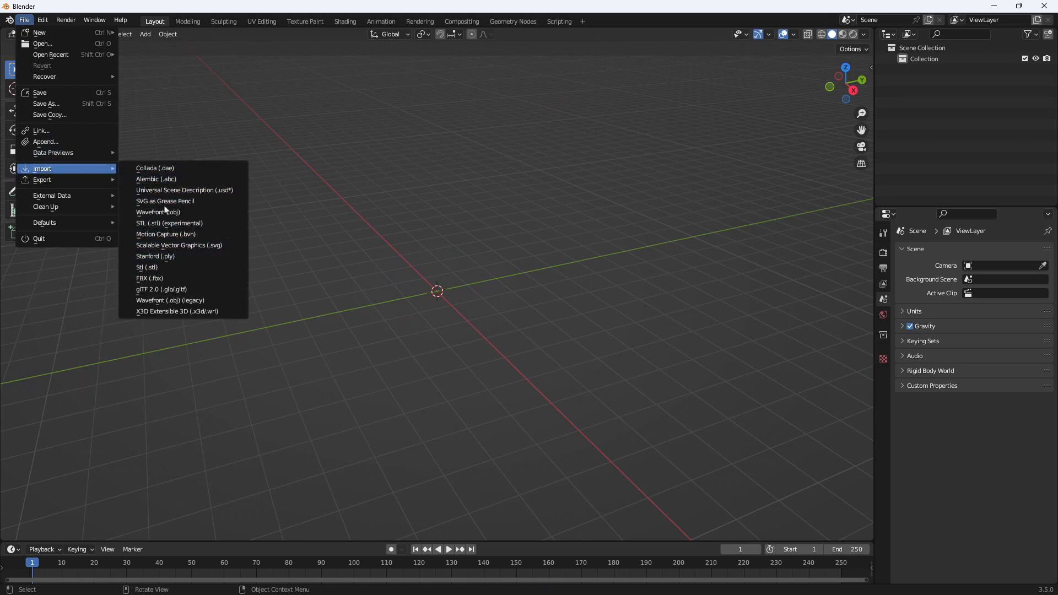
mouse_move(160, 281)
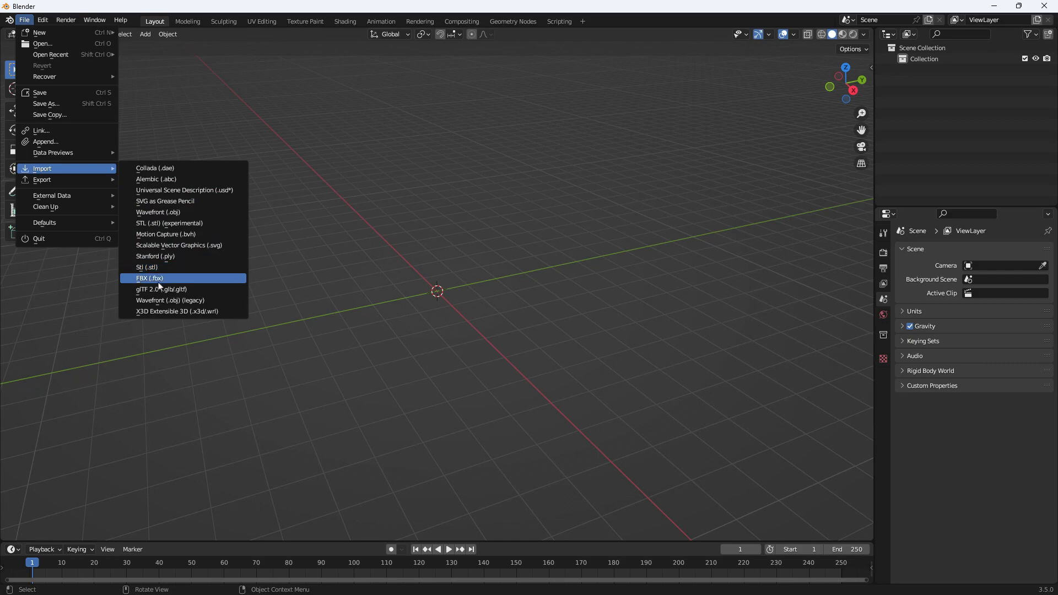
Start an FBX import into the emptied startup scene.
click(161, 288)
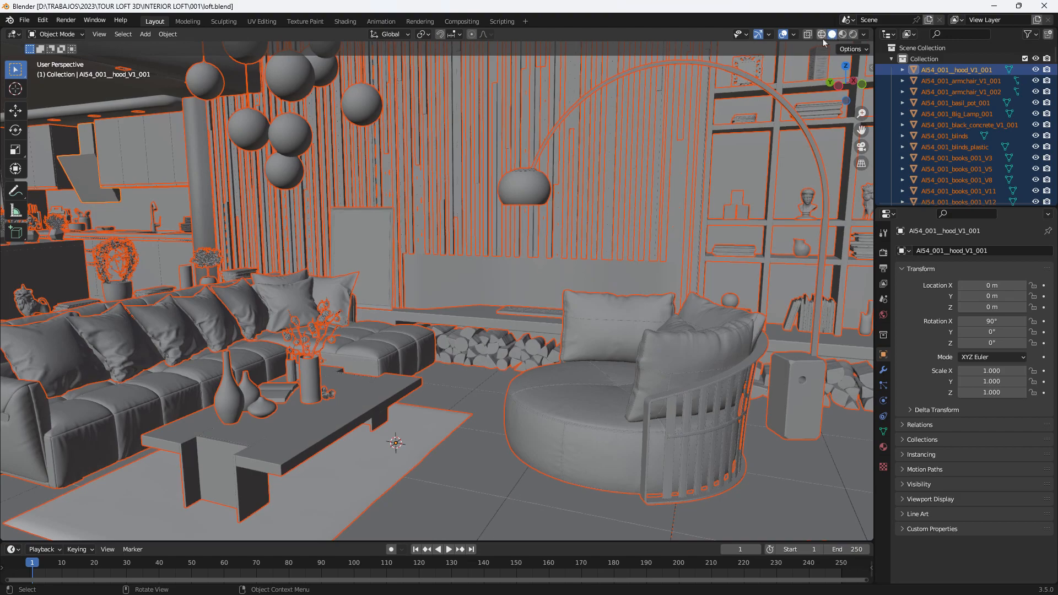
Show the loft in wireframe and zoom in on the round armchair.
click(820, 34)
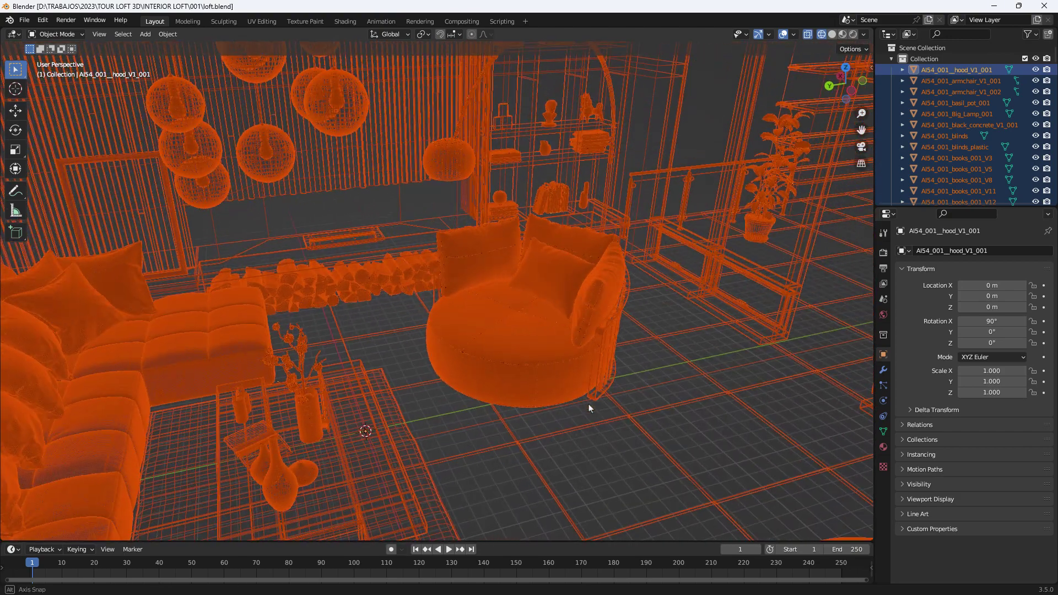
drag(588, 407, 611, 413)
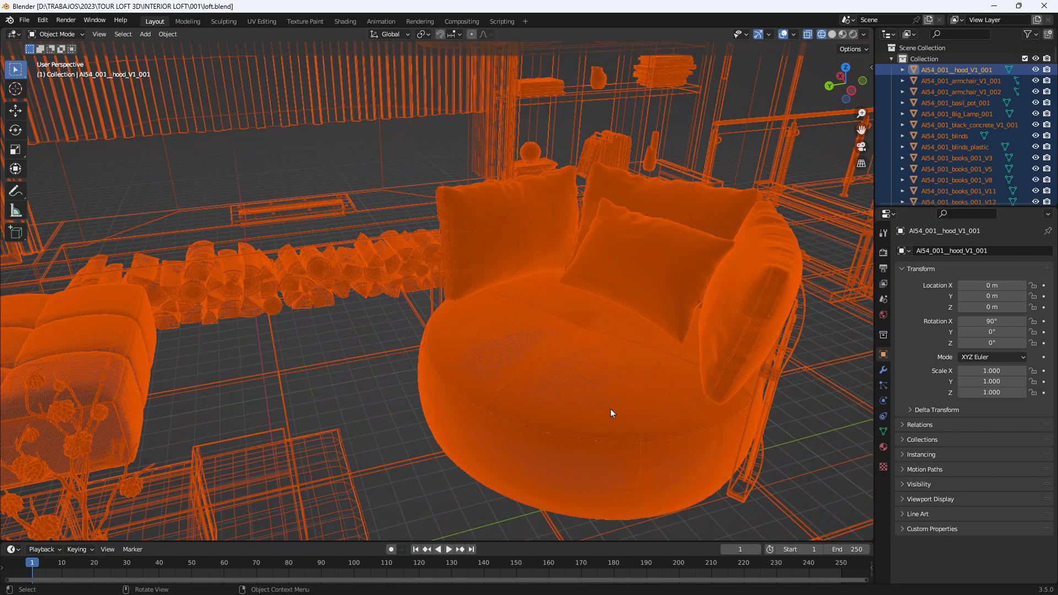
mouse_move(576, 384)
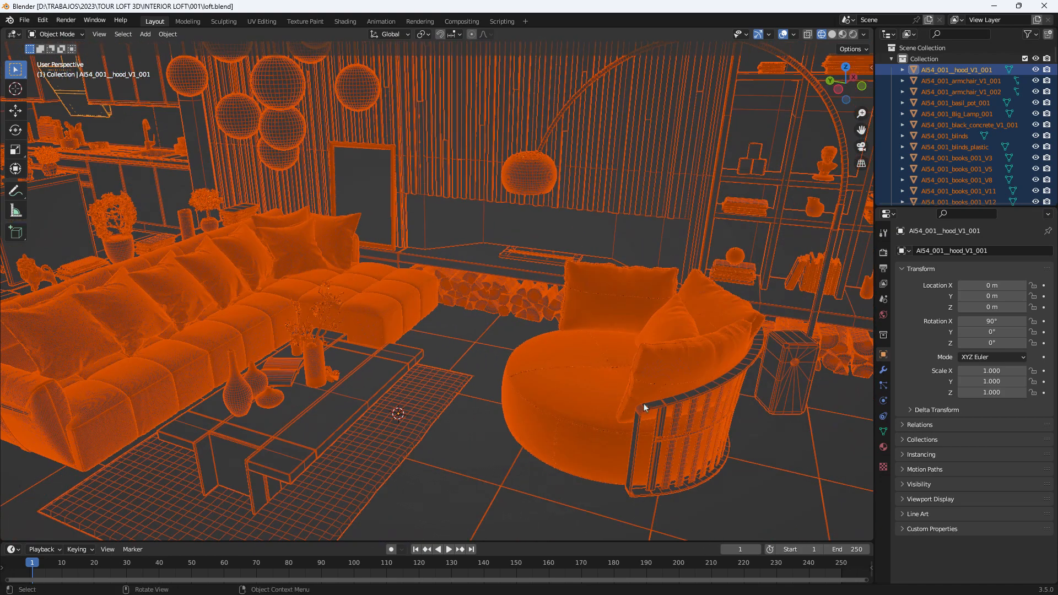
mouse_move(475, 342)
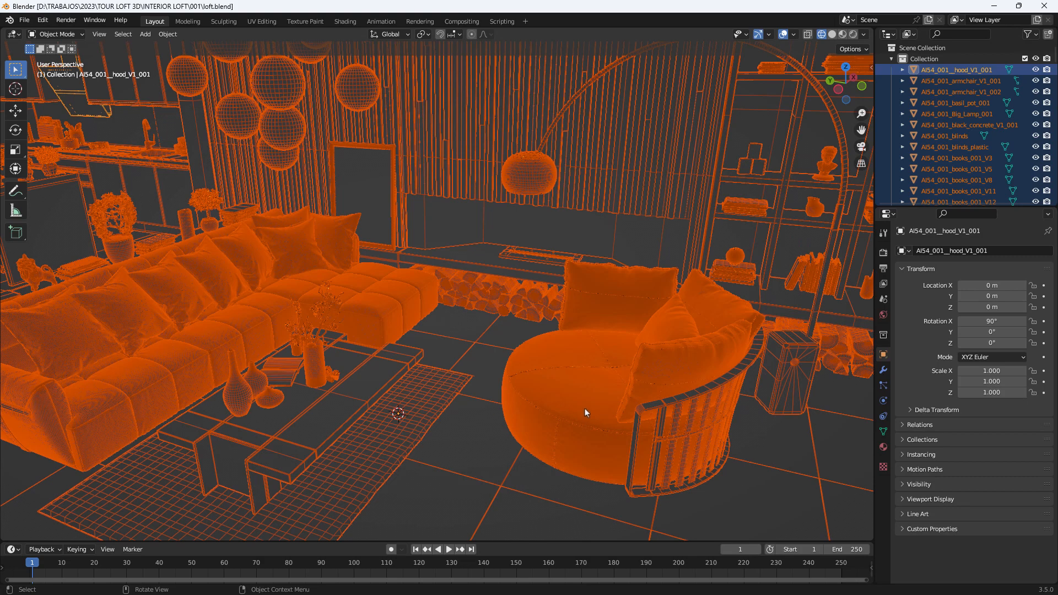
mouse_move(515, 361)
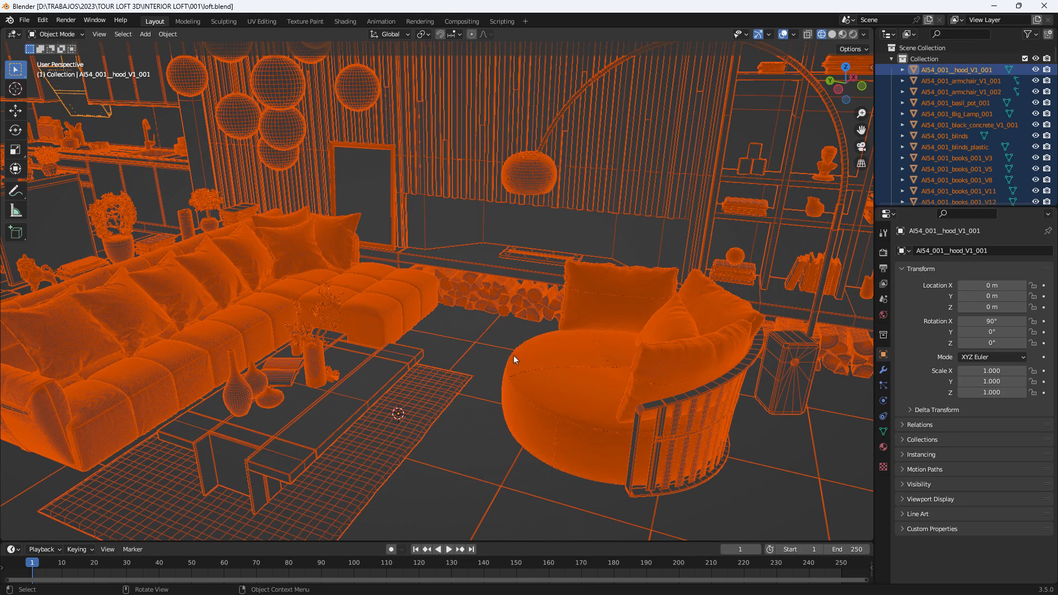
mouse_move(472, 451)
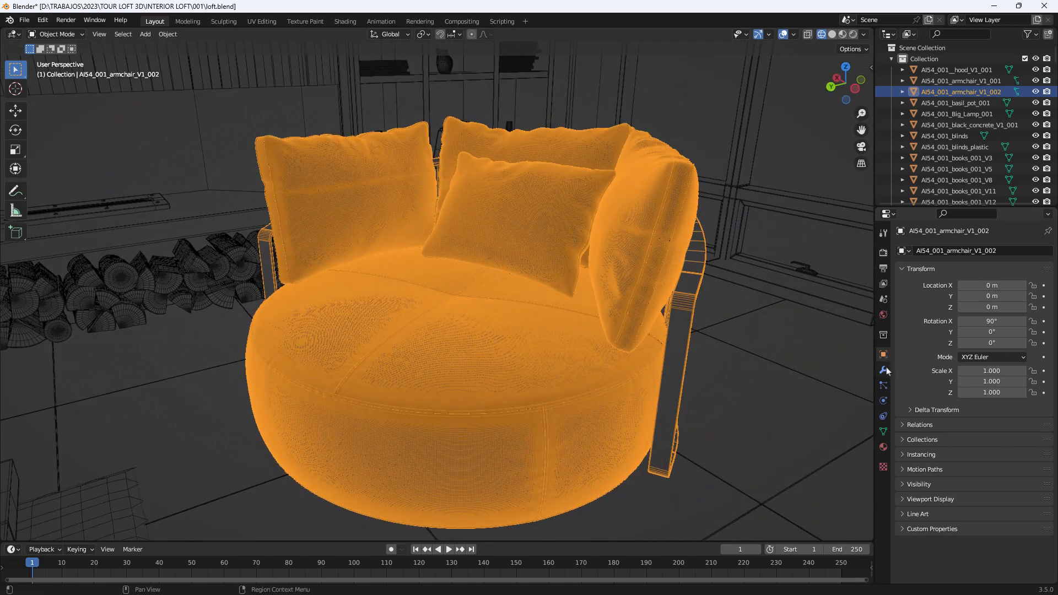
Add a Decimate modifier to the armchair at ratio 0.5, giving 798194 faces.
click(882, 369)
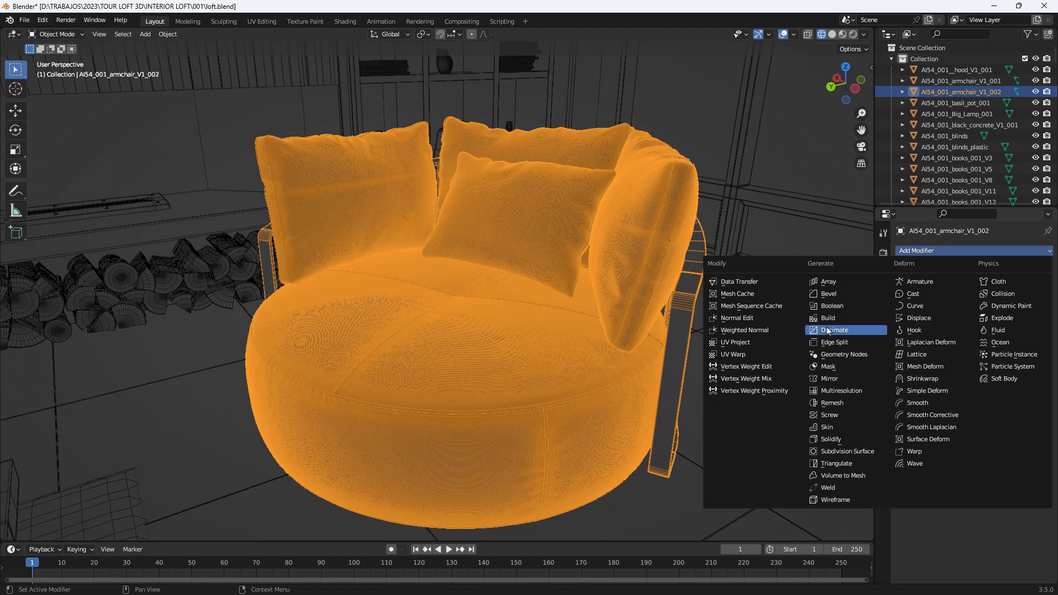
click(835, 331)
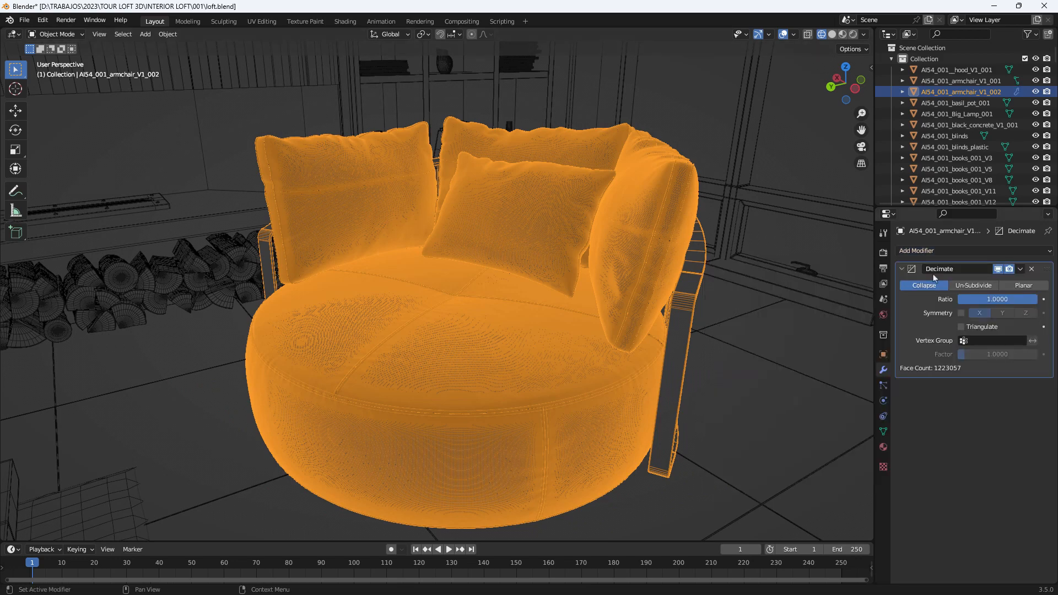
mouse_move(953, 382)
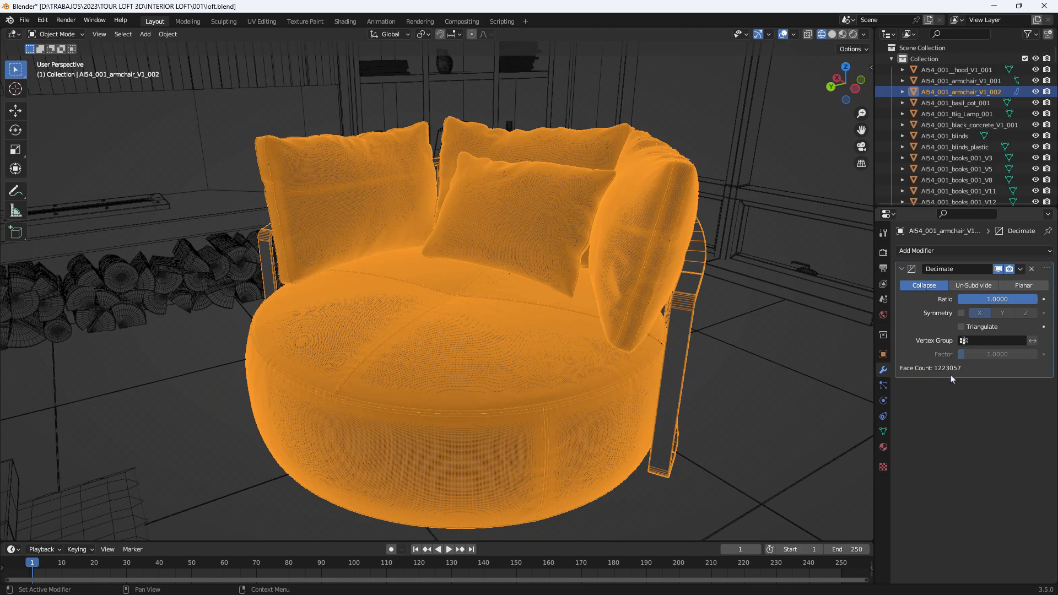
mouse_move(470, 262)
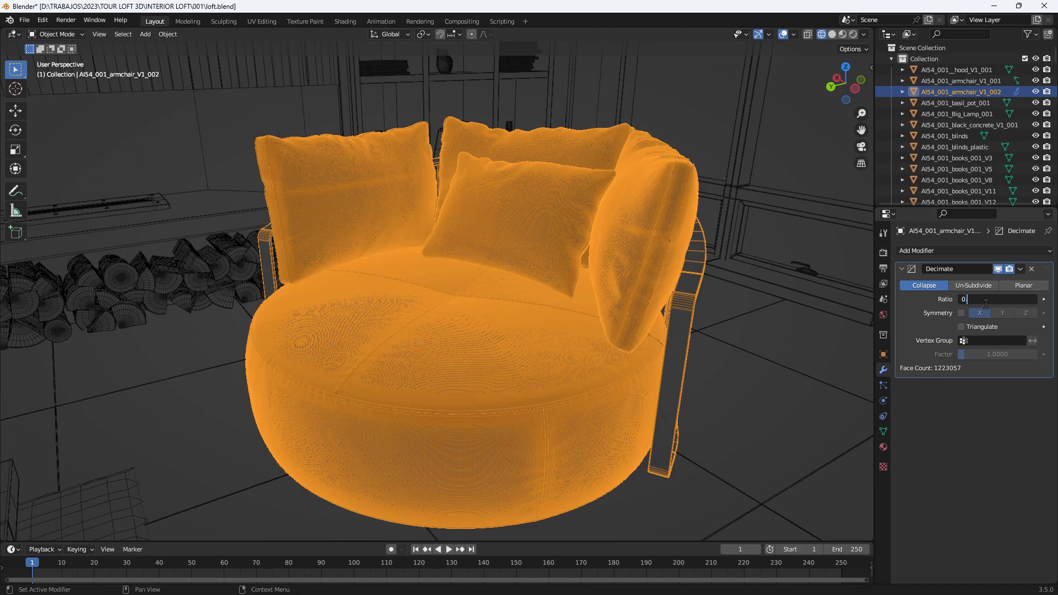
text(0.5)
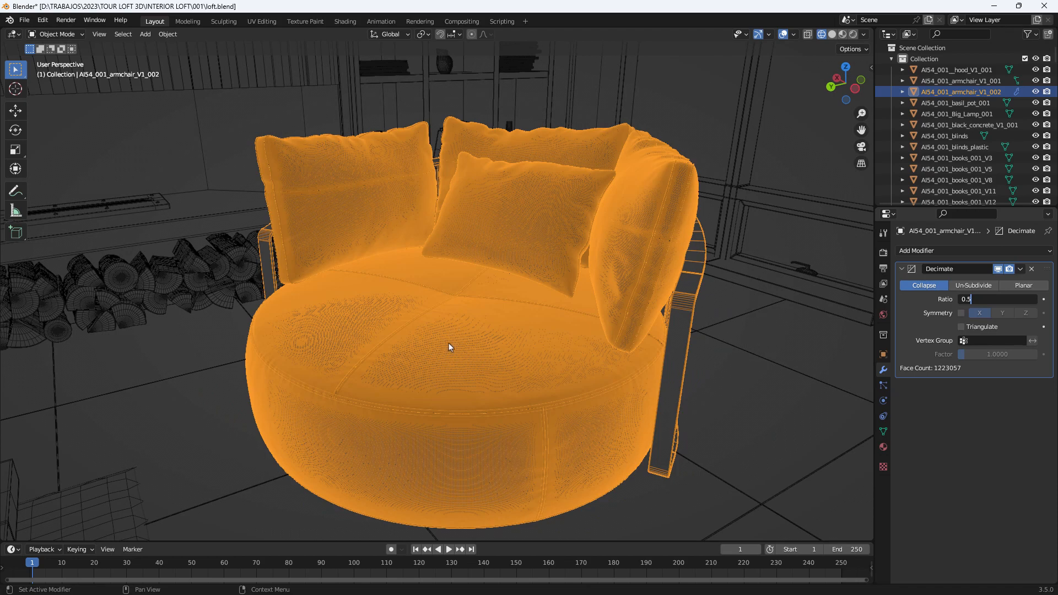
key(Return)
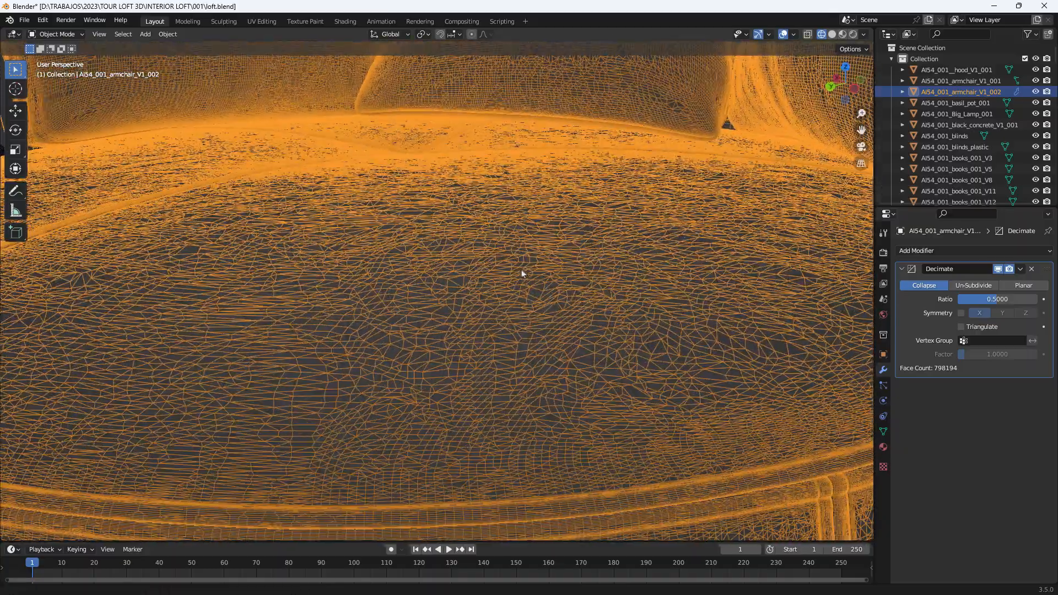
Lower the armchair's decimation ratio to 0.1, giving 213013 faces.
click(996, 299)
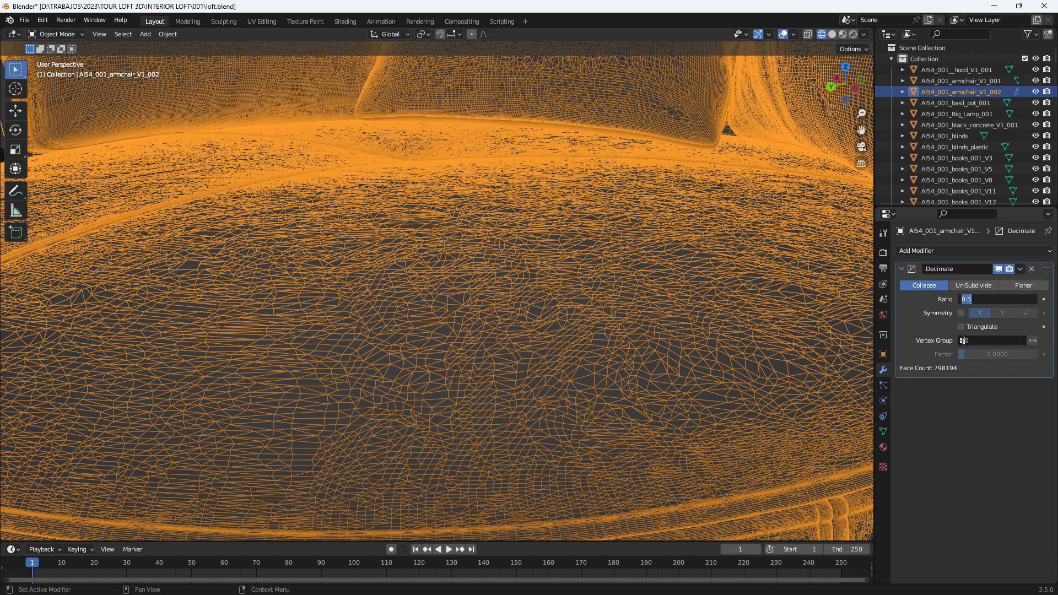
text(0.1)
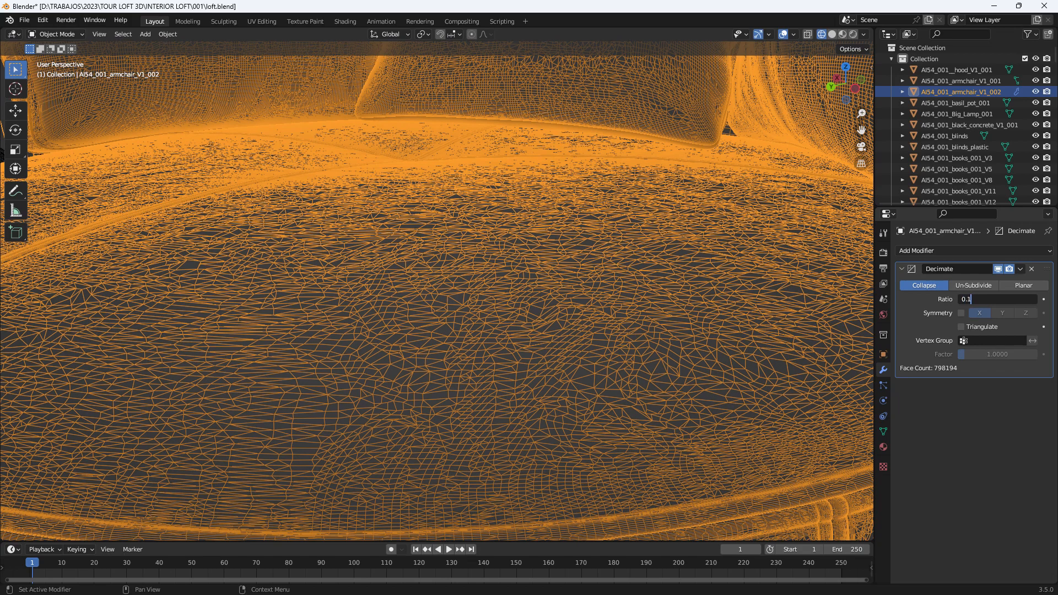
mouse_move(519, 309)
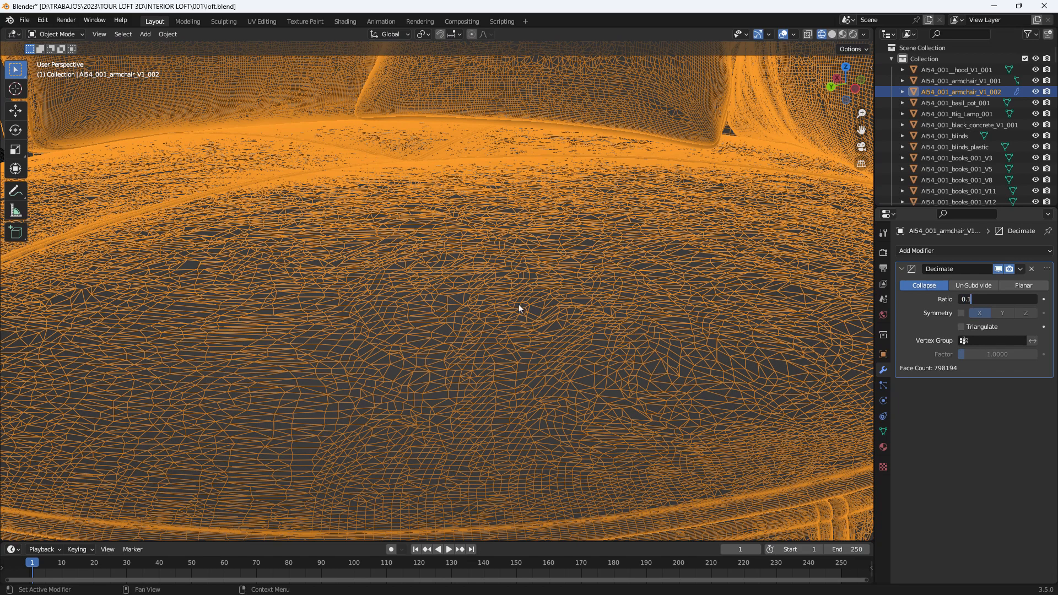
mouse_move(497, 143)
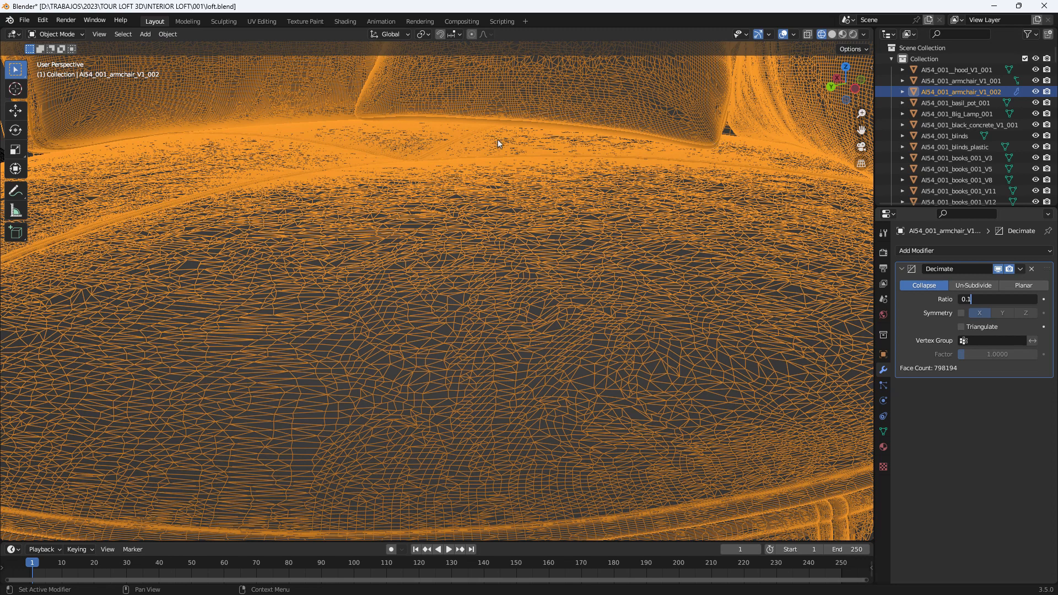
key(Return)
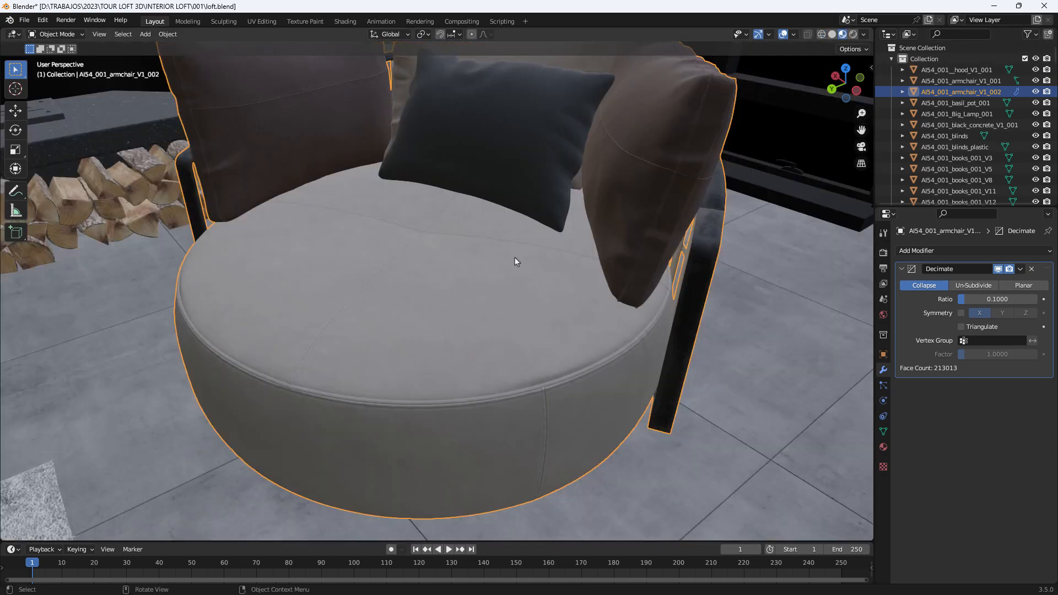
Test a decimation ratio of 0.01 on the armchair and inspect the result.
drag(516, 262, 547, 242)
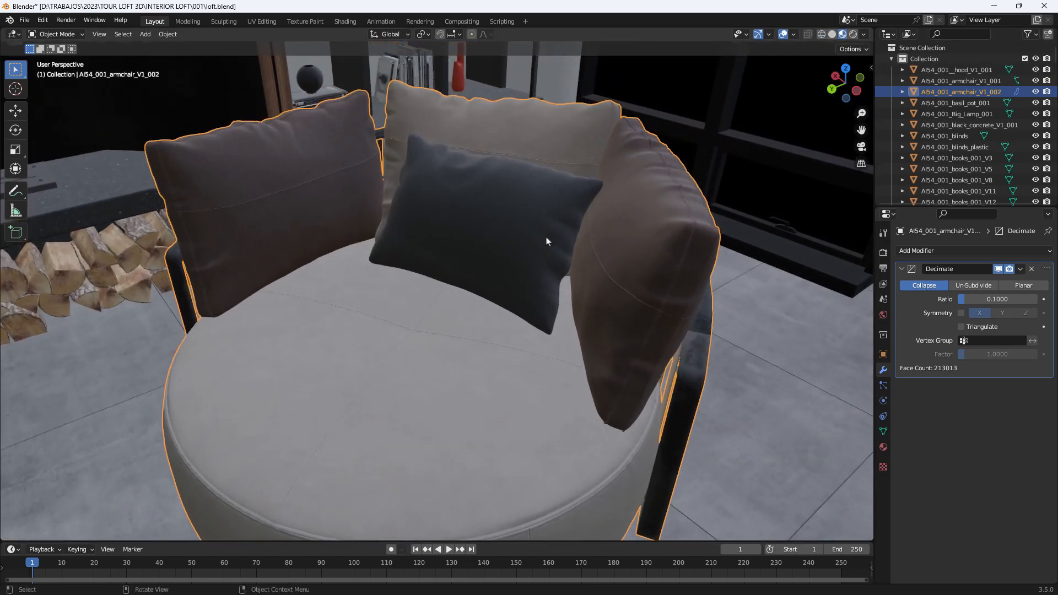
click(996, 299)
text(1.0000)
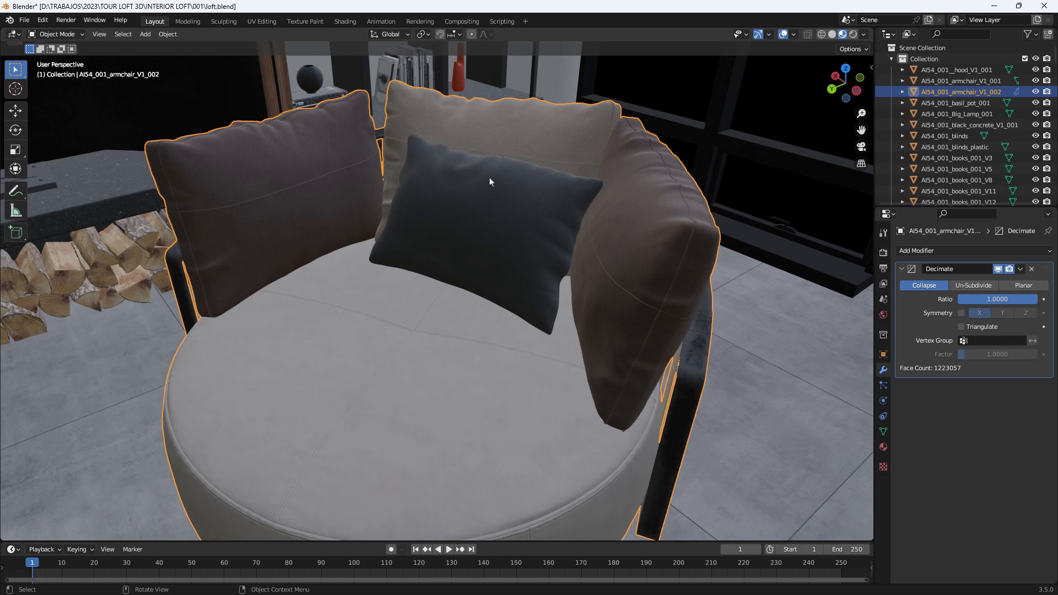
click(997, 300)
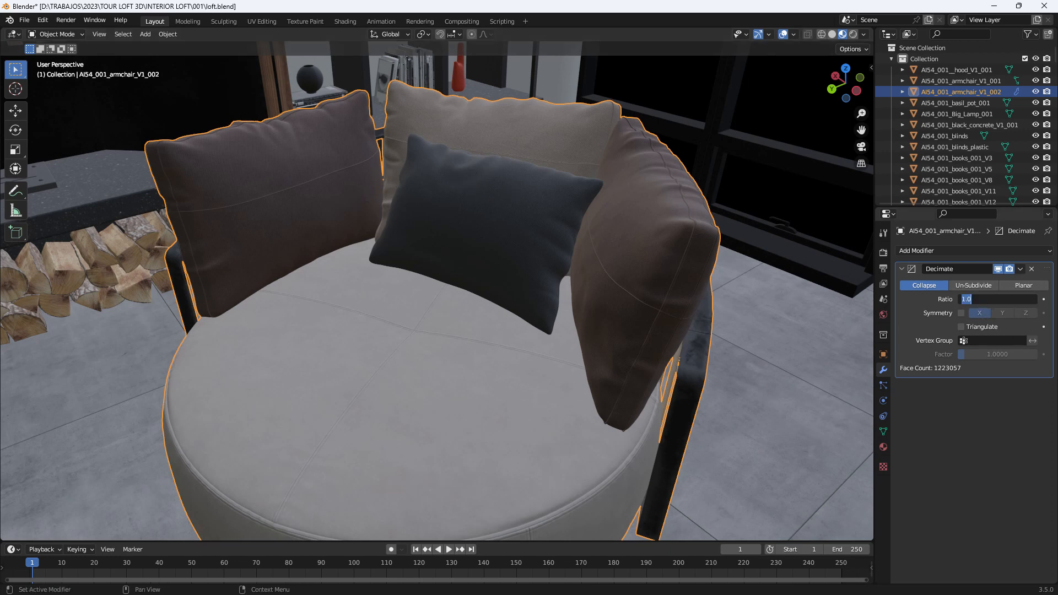
text(0.01)
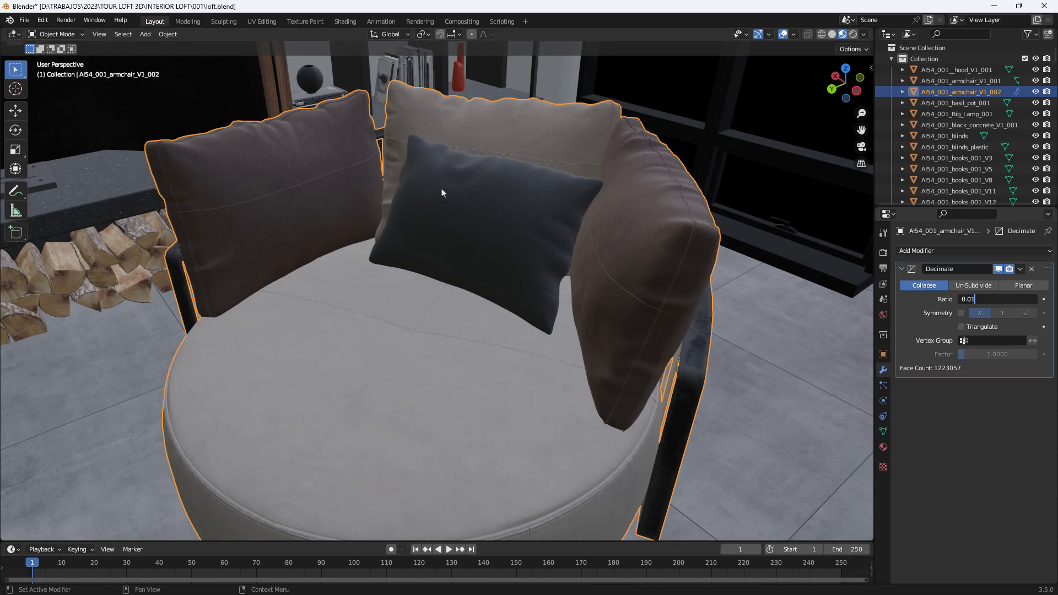
key(Return)
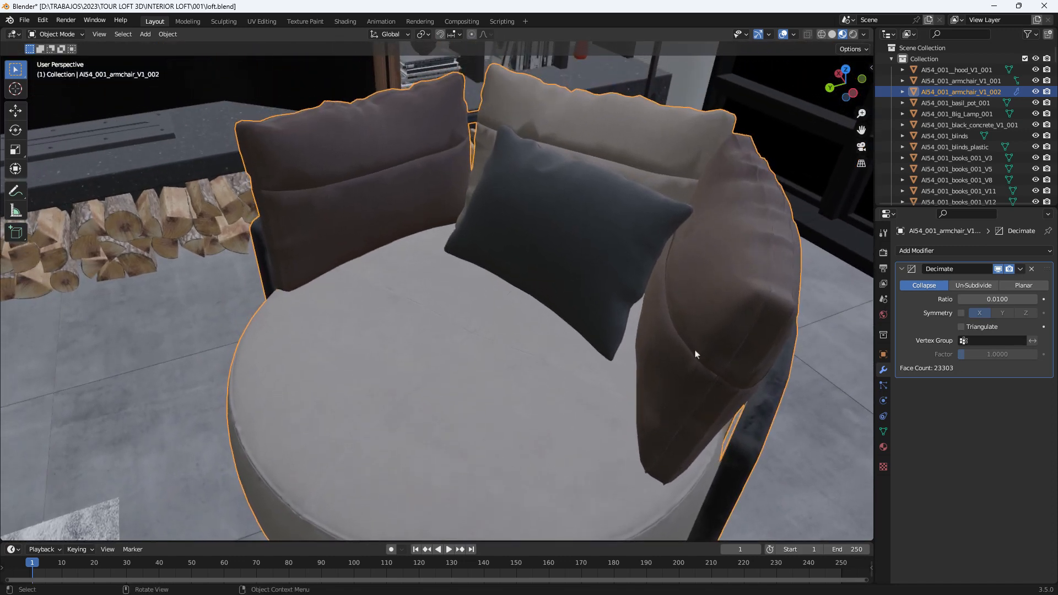
Test even lower ratios 0.001 and 0.0005, which visibly break the armchair.
click(998, 299)
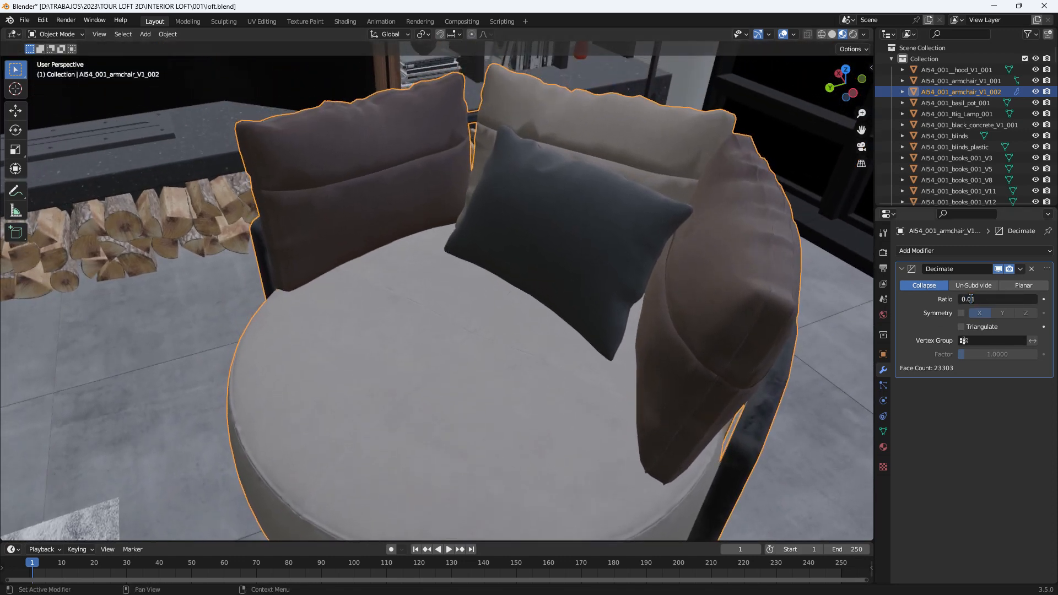
text(0.0010)
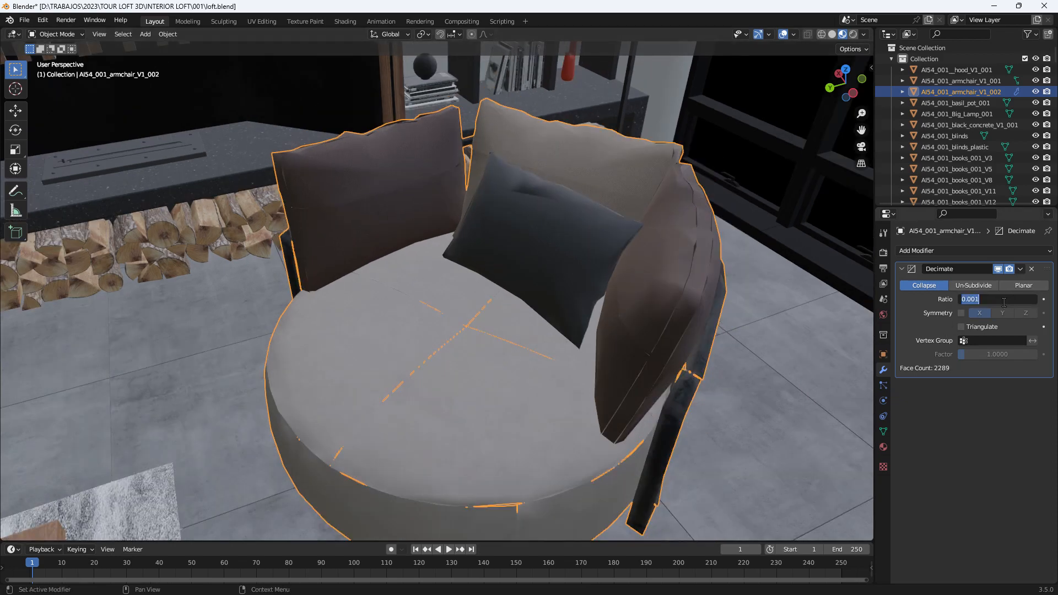
text(0.0005)
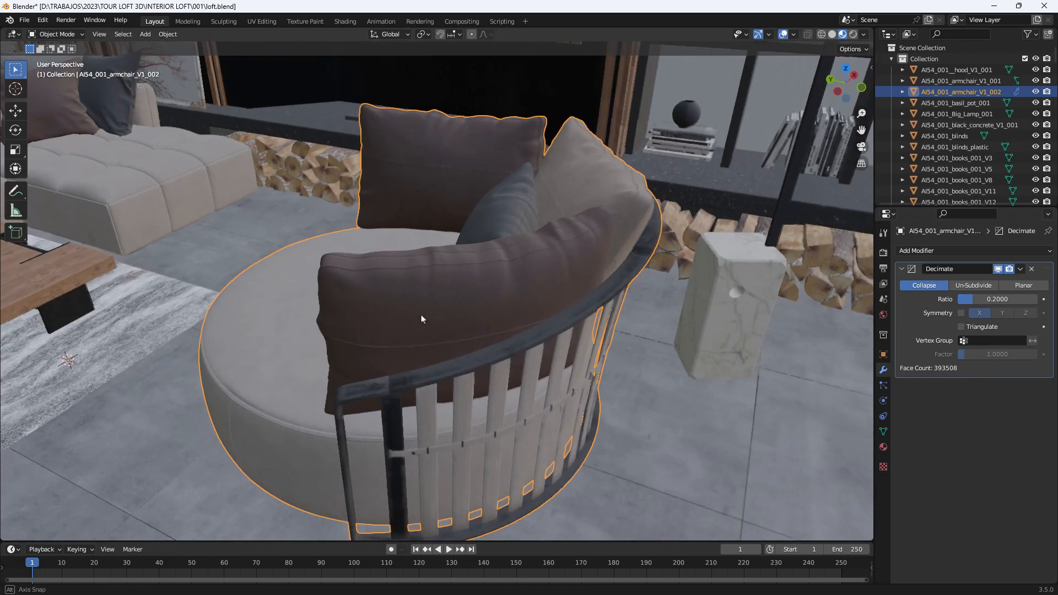
Select the sofa's pillow object Pillow_V1_001 and bring up the Add Modifier list.
drag(422, 318, 231, 229)
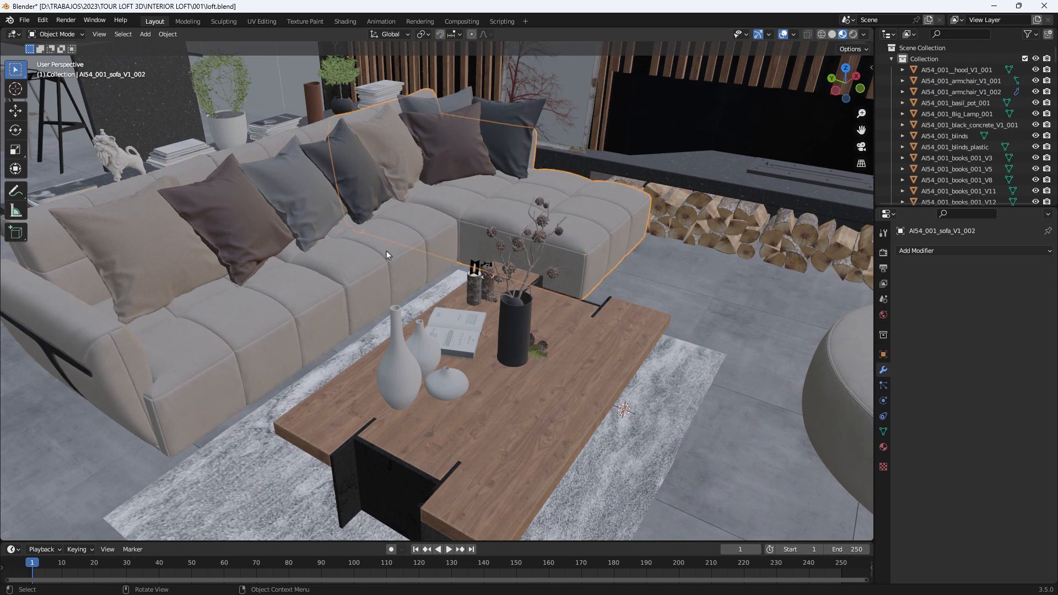
click(452, 162)
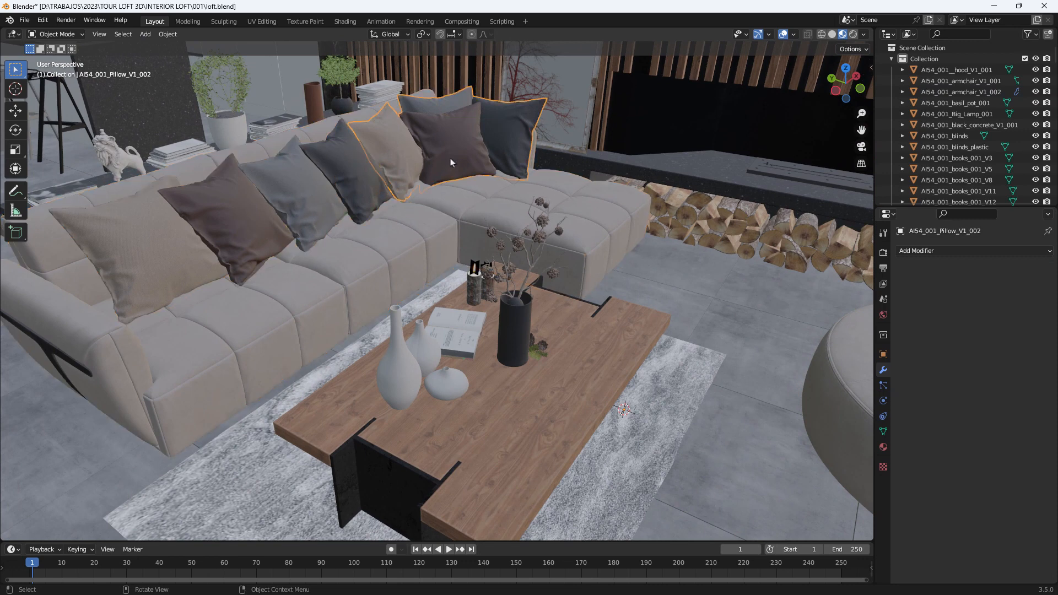
click(353, 287)
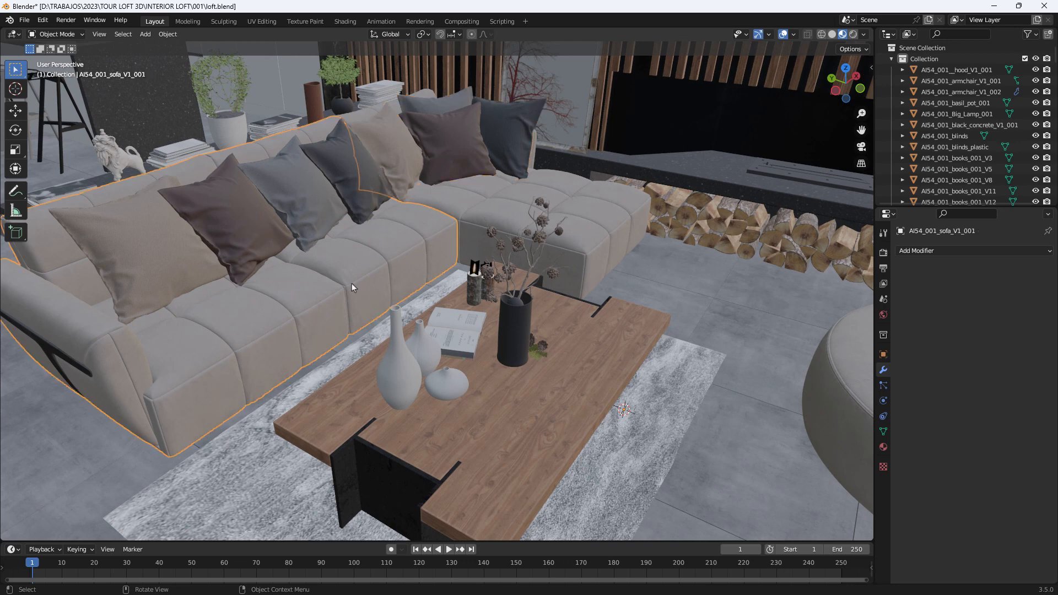
mouse_move(613, 280)
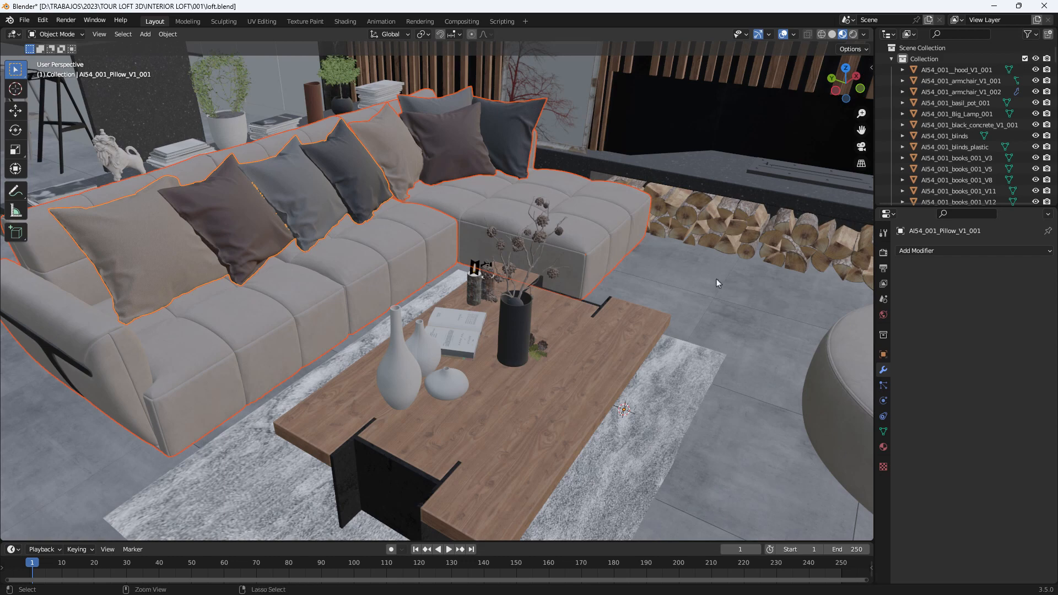
key(g)
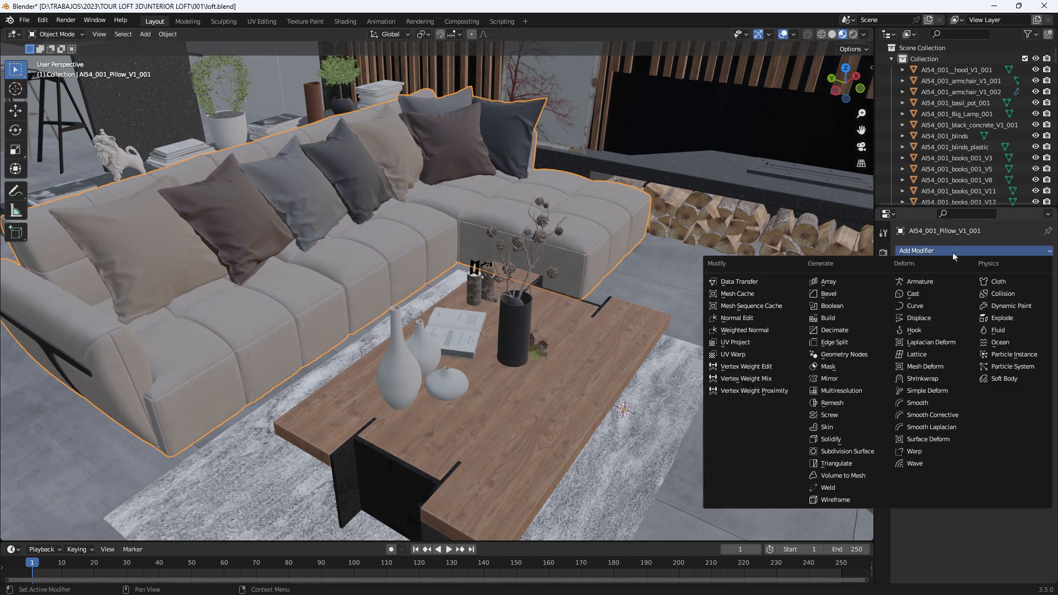
Add a Decimate modifier to the sofa pillows at ratio 0.2, reducing them to 193,074 faces.
click(831, 331)
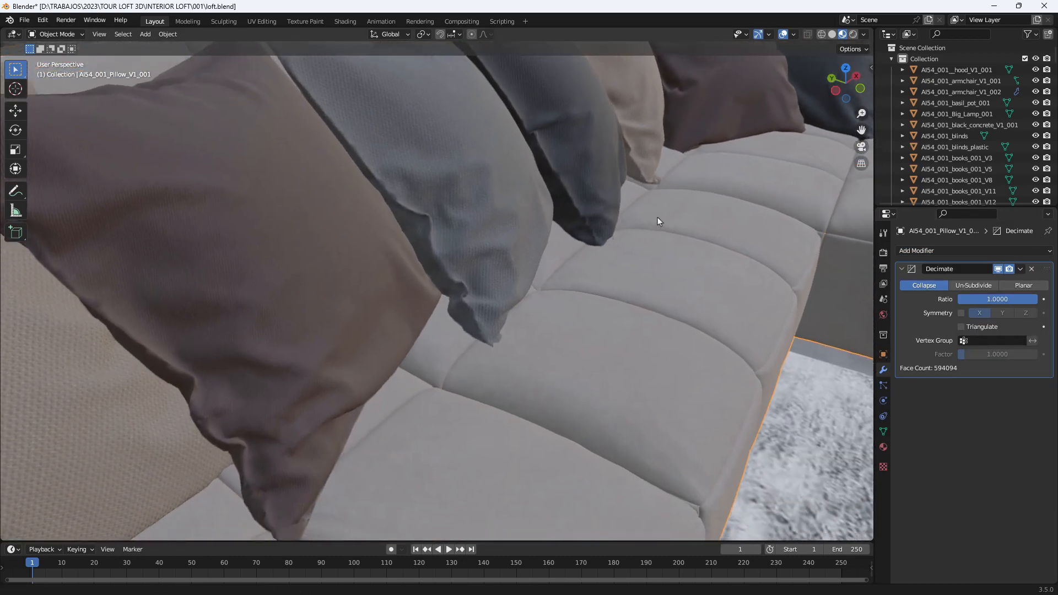
click(997, 300)
text(0.2000)
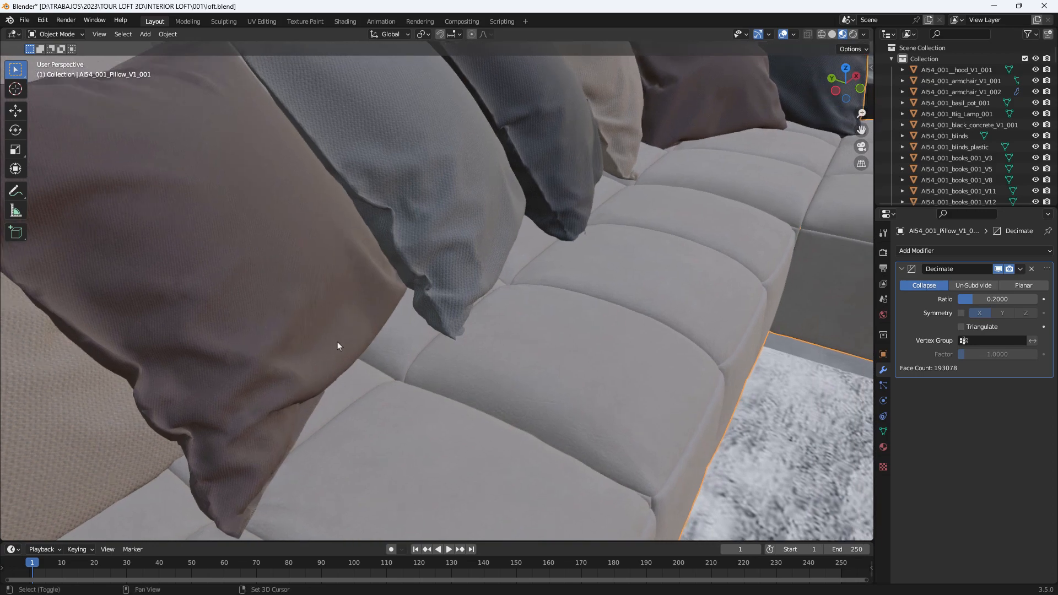
drag(337, 346, 432, 311)
text(0.1)
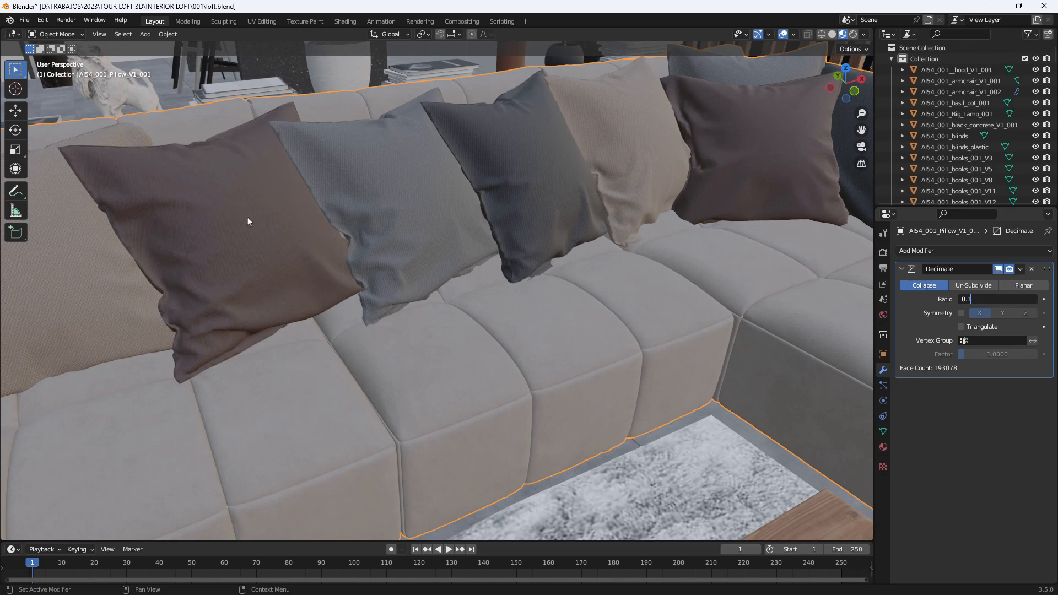
key(Return)
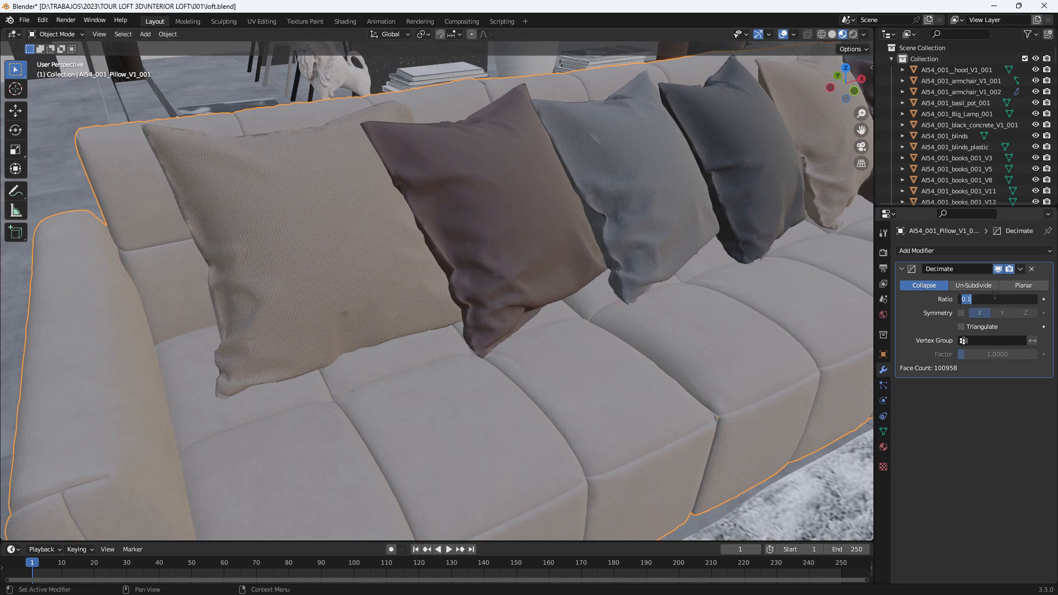
text(0.2000)
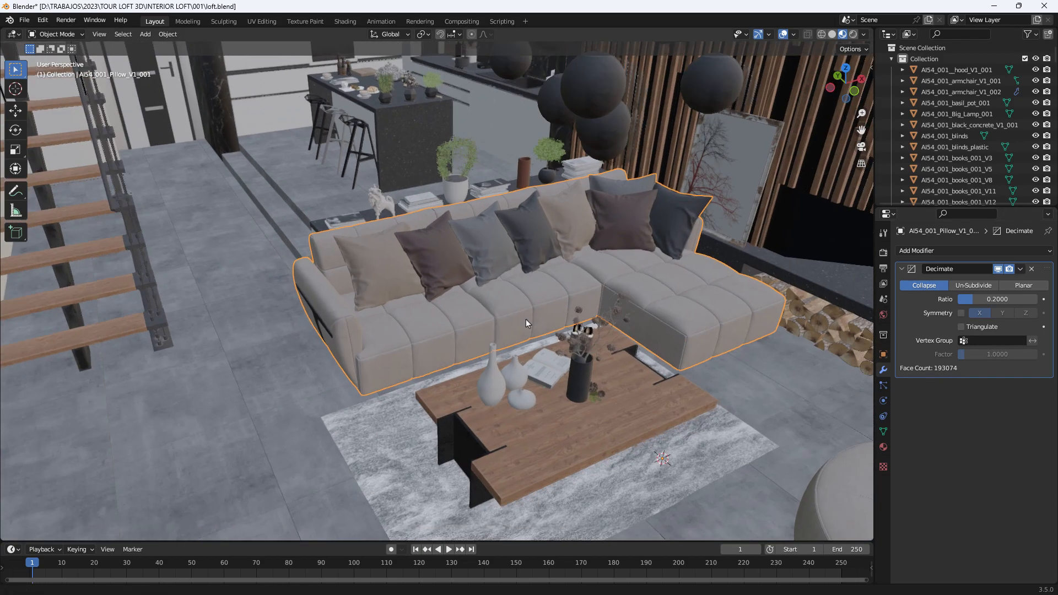
drag(527, 323, 451, 156)
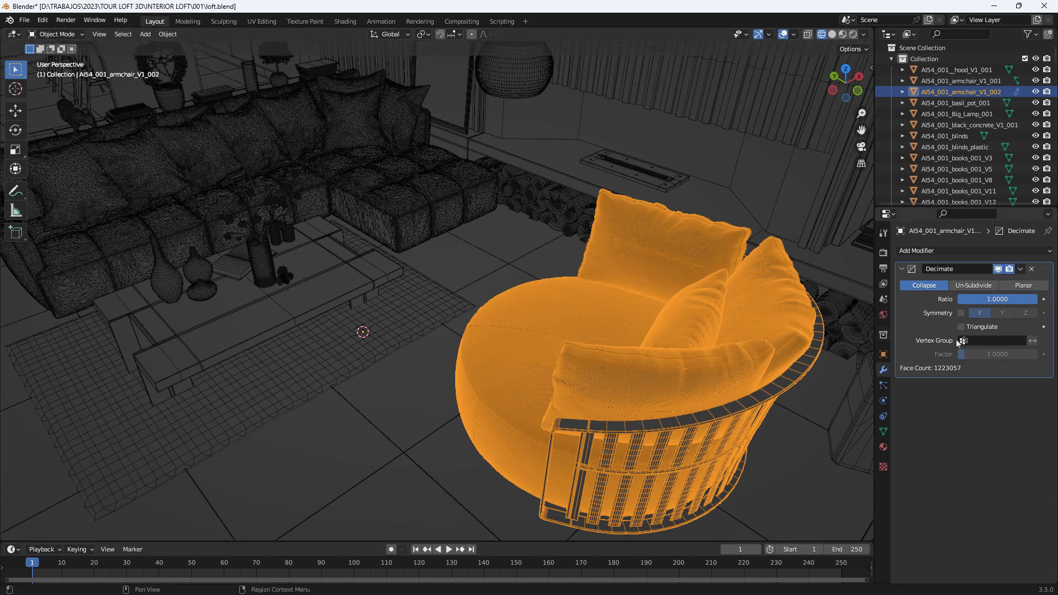
Set the armchair's Decimate ratio to 0.1, dropping it to 213,013 faces.
click(996, 300)
text(0.1000)
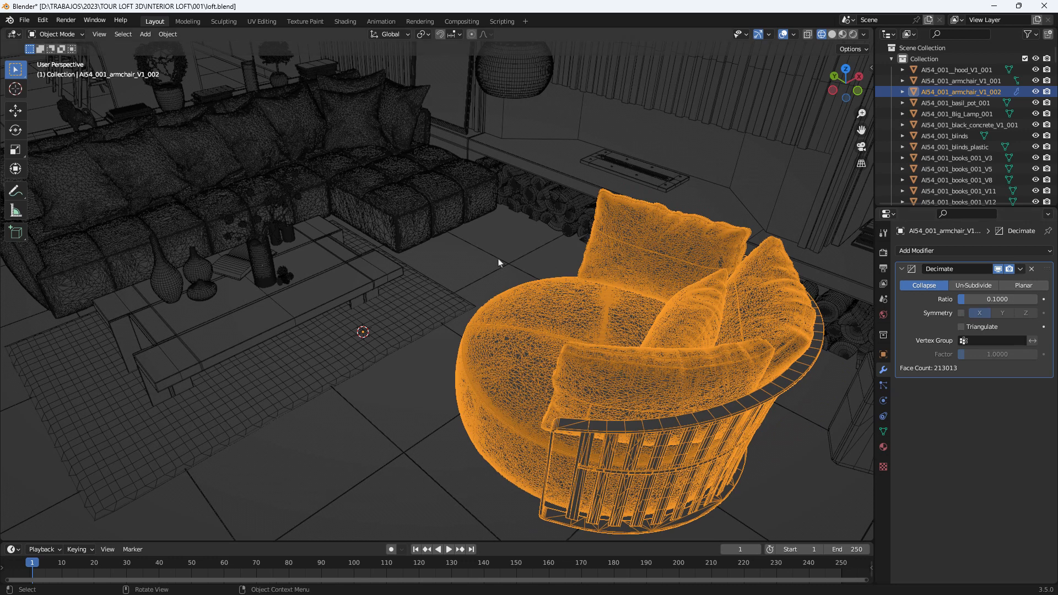
mouse_move(723, 355)
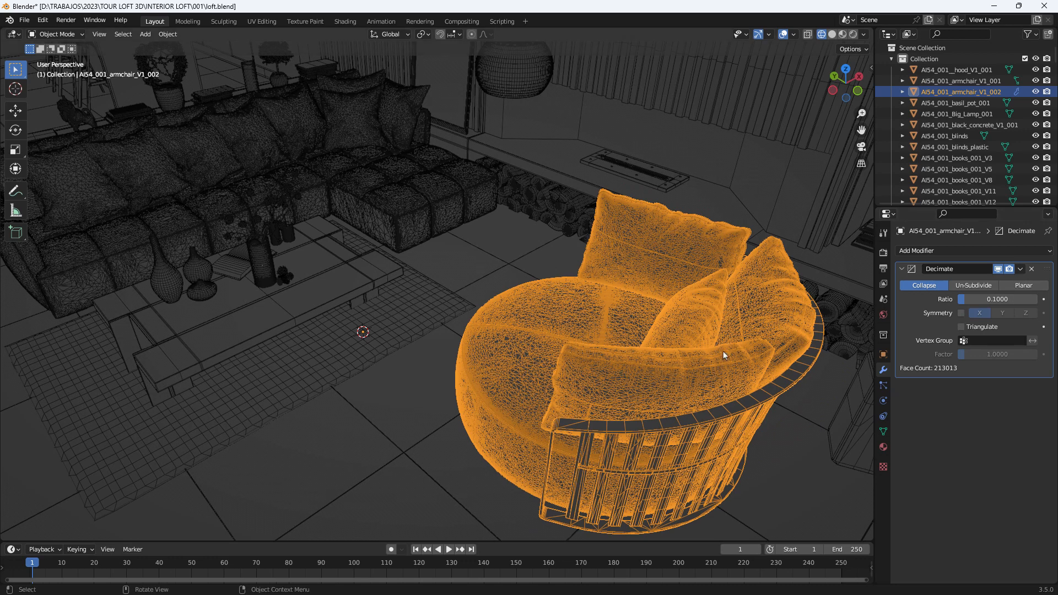
mouse_move(635, 329)
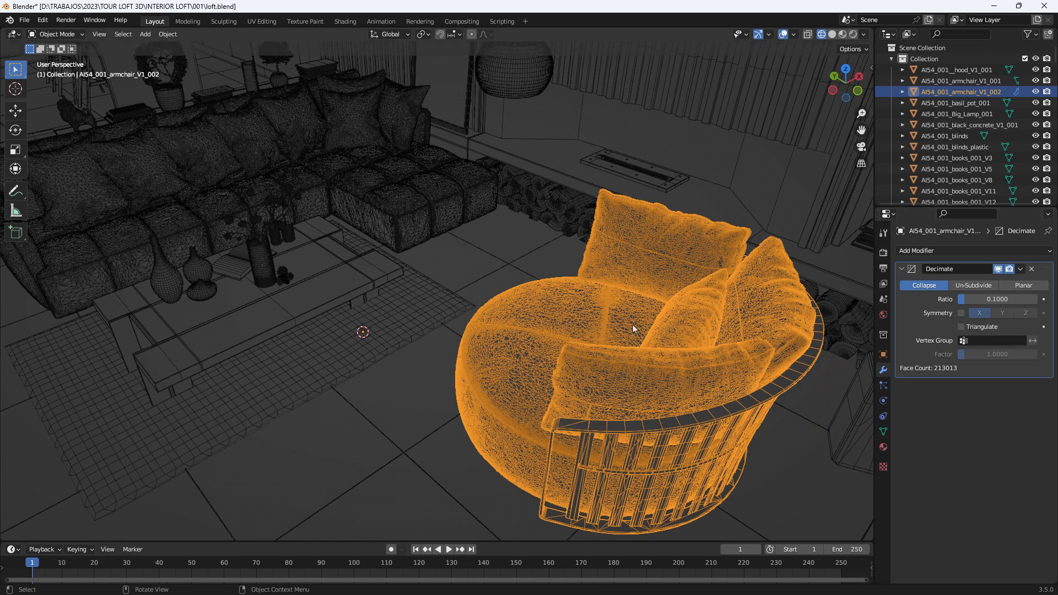
mouse_move(584, 325)
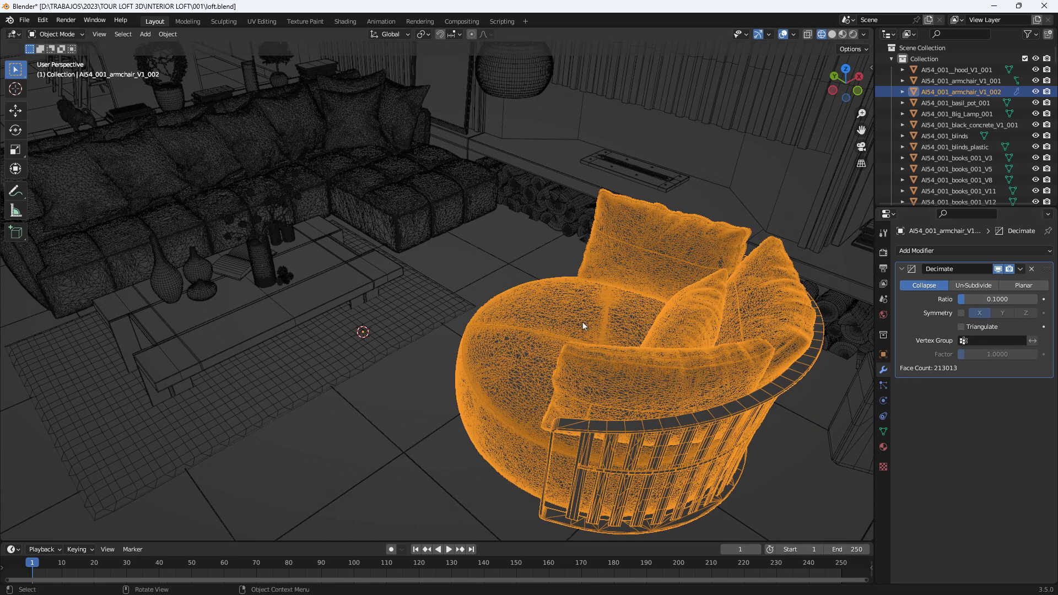
mouse_move(608, 347)
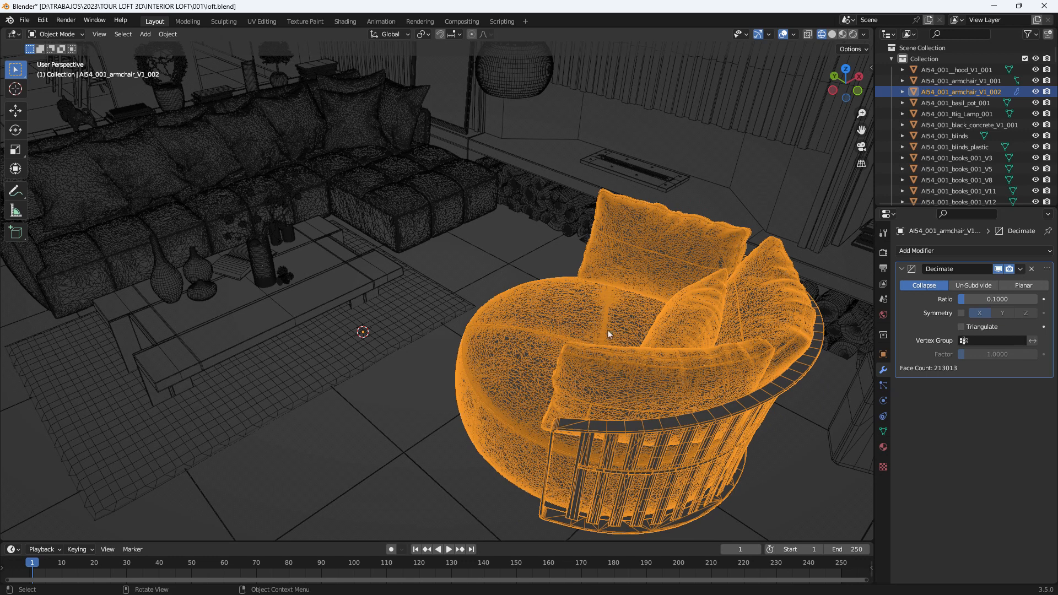
mouse_move(840, 363)
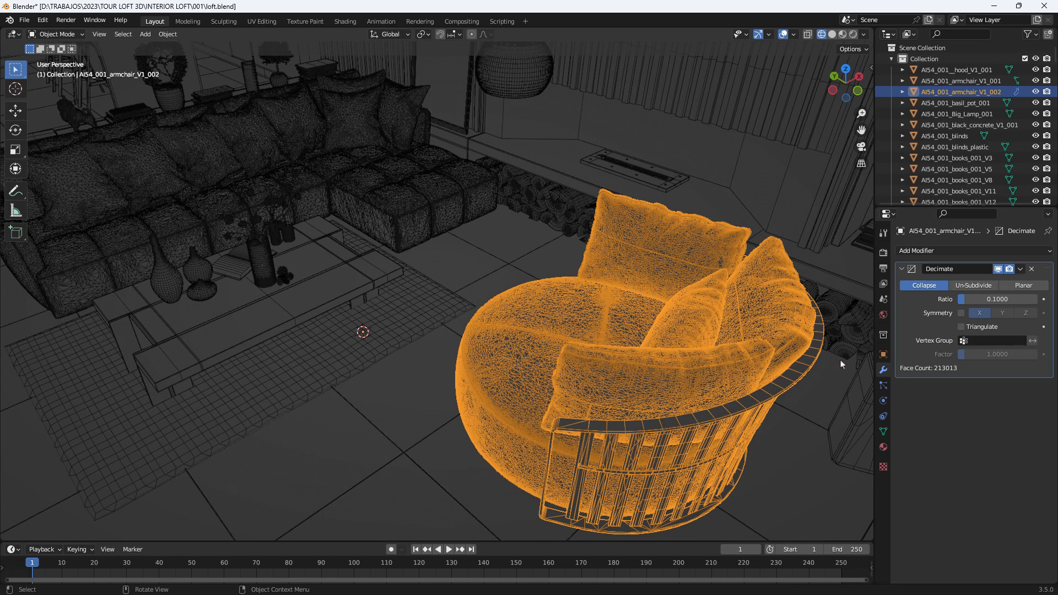
mouse_move(547, 249)
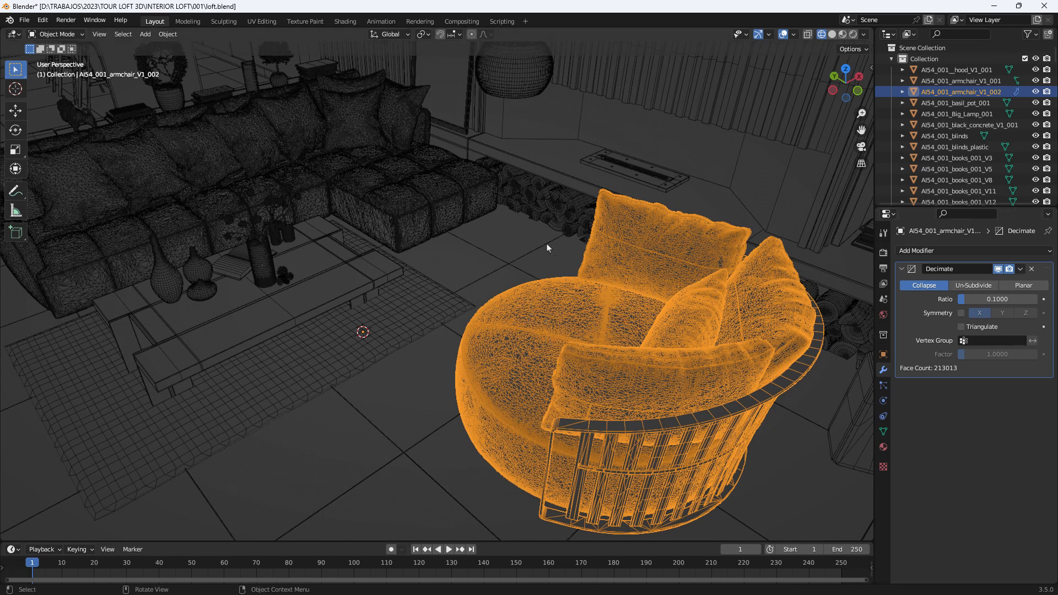
mouse_move(349, 216)
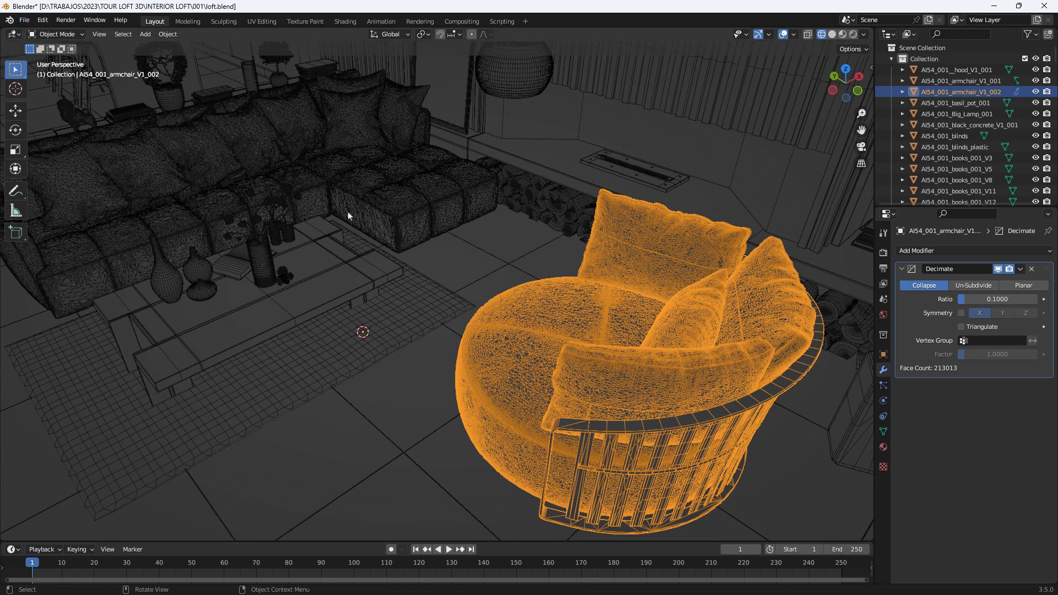
mouse_move(548, 265)
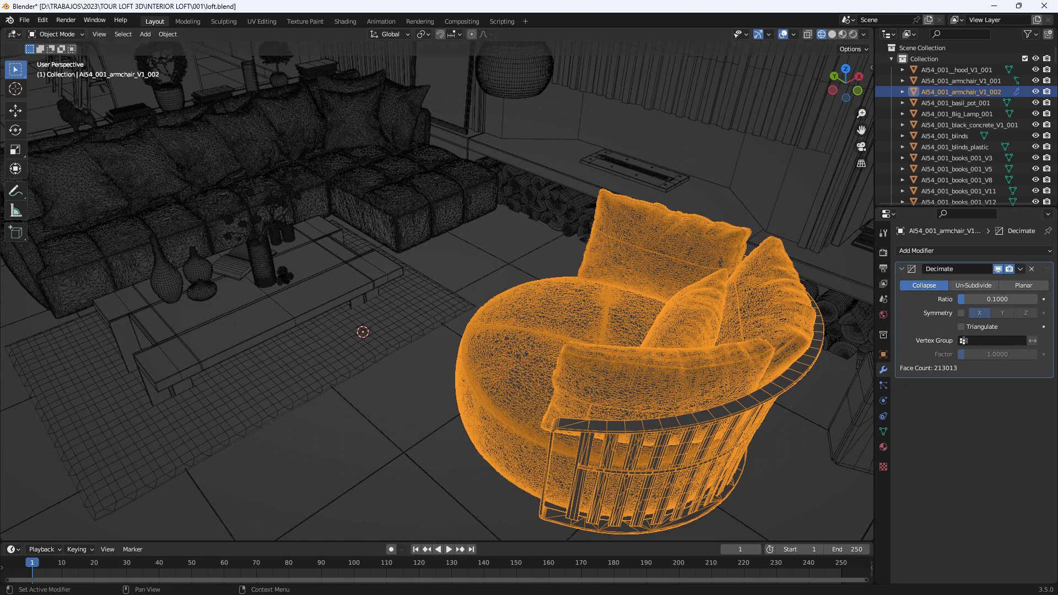
Apply the armchair's Decimate modifier permanently.
click(1019, 269)
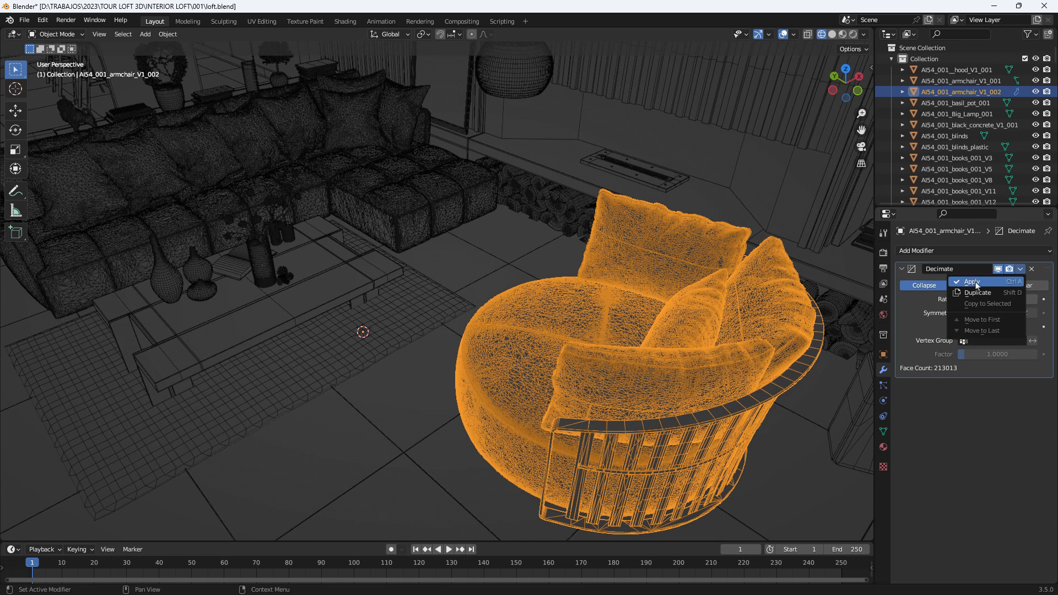
click(972, 282)
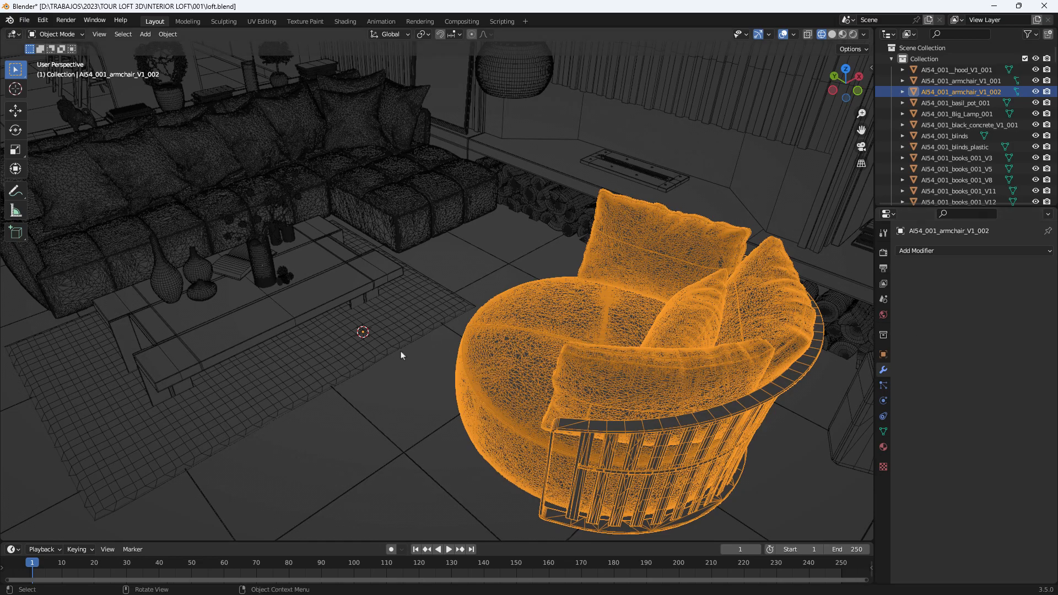
drag(401, 356, 486, 283)
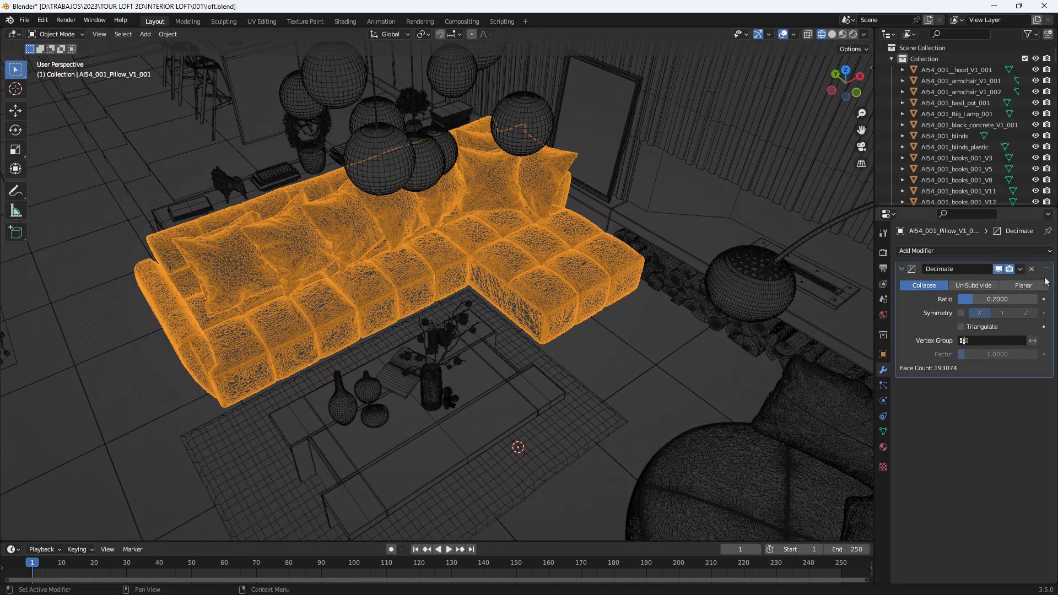
Apply the sofa cushions' Decimate modifier permanently.
click(1019, 269)
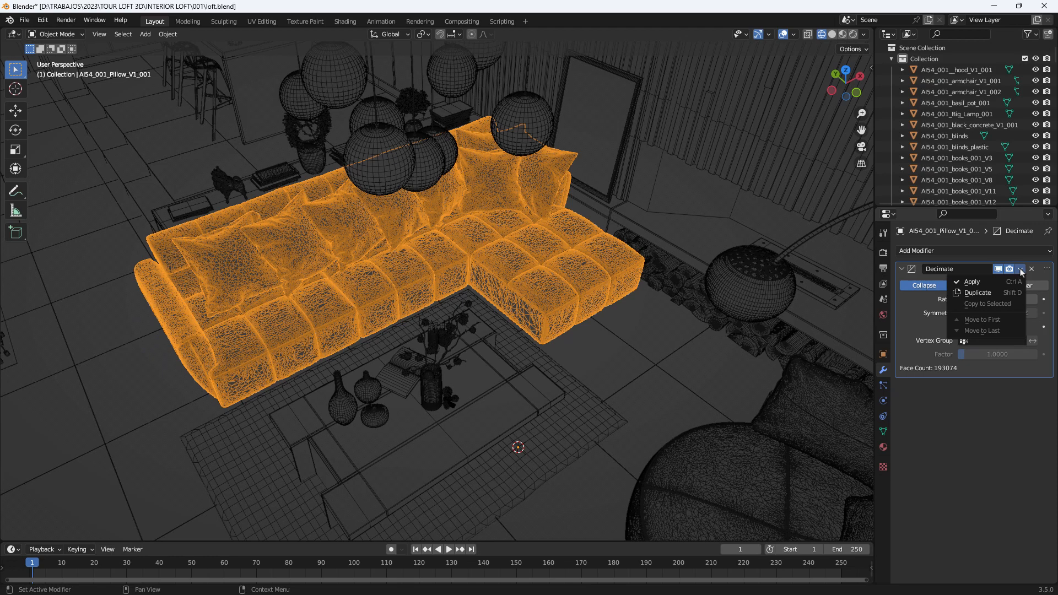
click(972, 282)
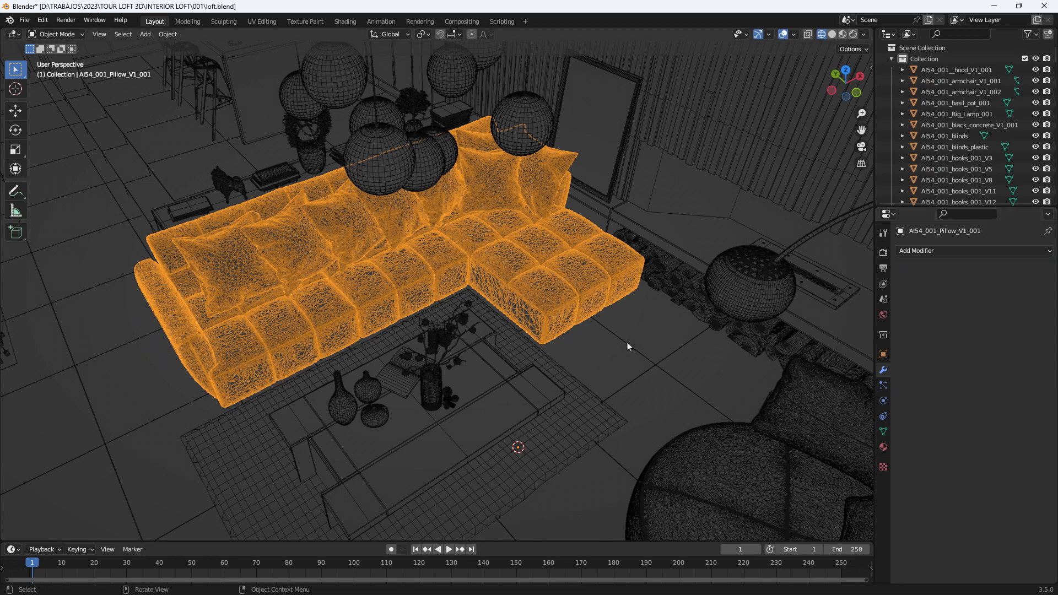
drag(627, 346, 563, 373)
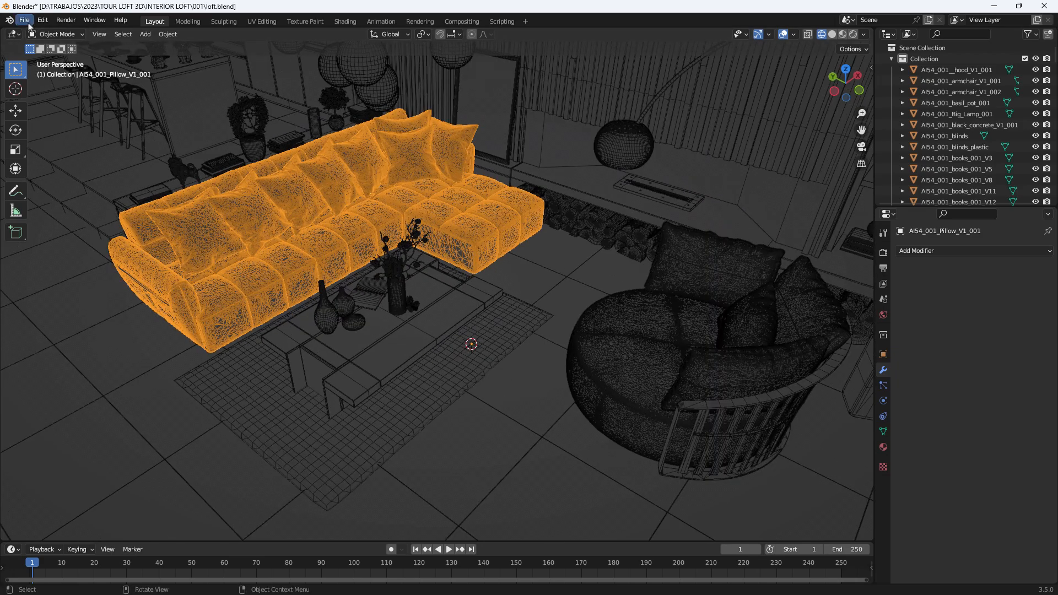
Export the decimated scene as glTF 2.0 Binary named loft_optimized.
click(24, 19)
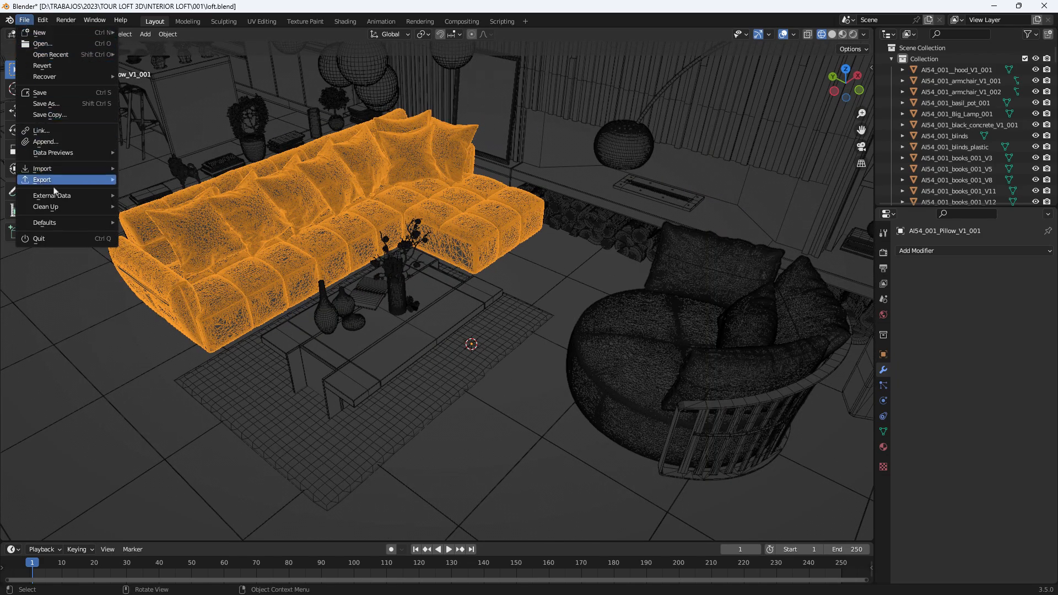
click(42, 180)
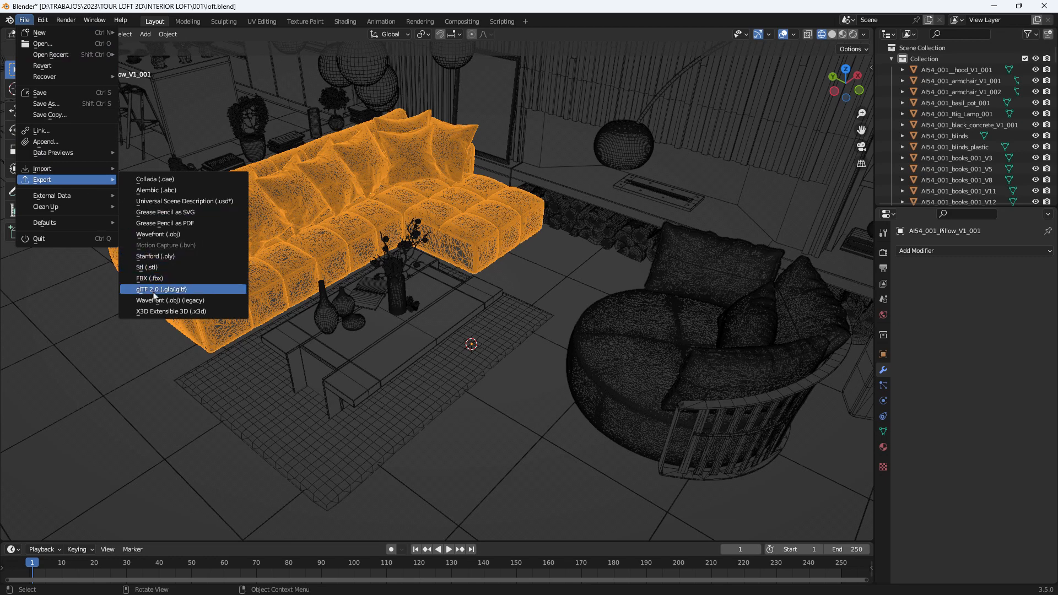
click(161, 289)
text(loft_optimized)
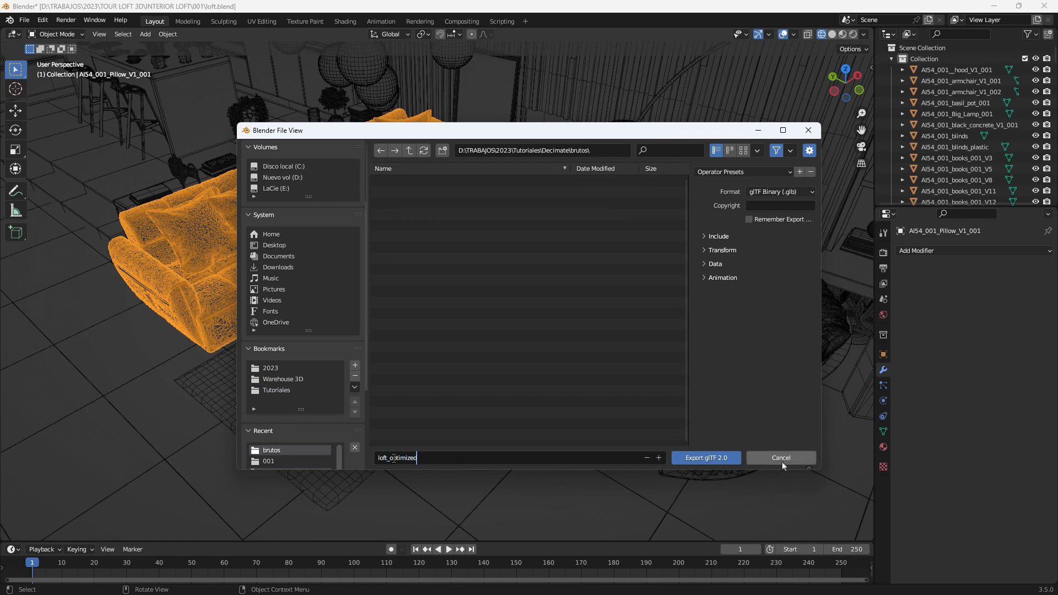
click(781, 457)
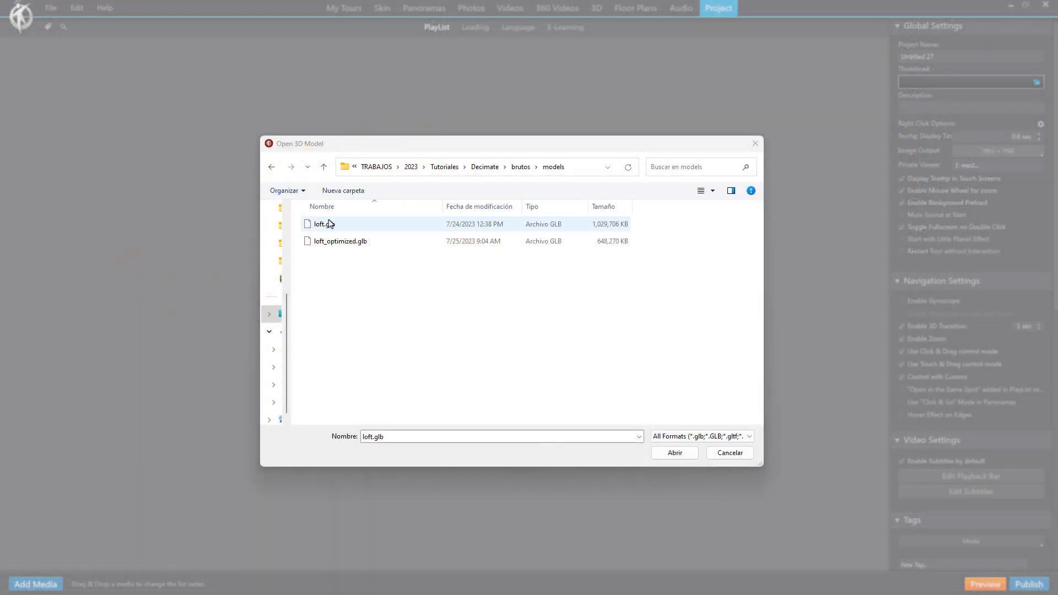
Choose loft_optimized.glb (648,270 KB) as the 3D model instead of loft.glb.
click(324, 223)
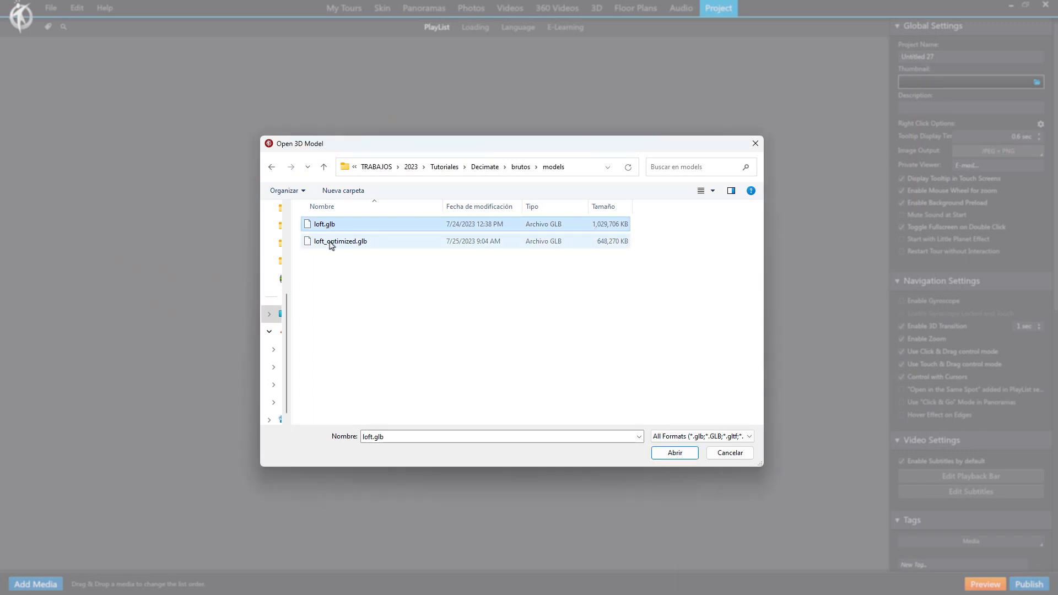
click(339, 241)
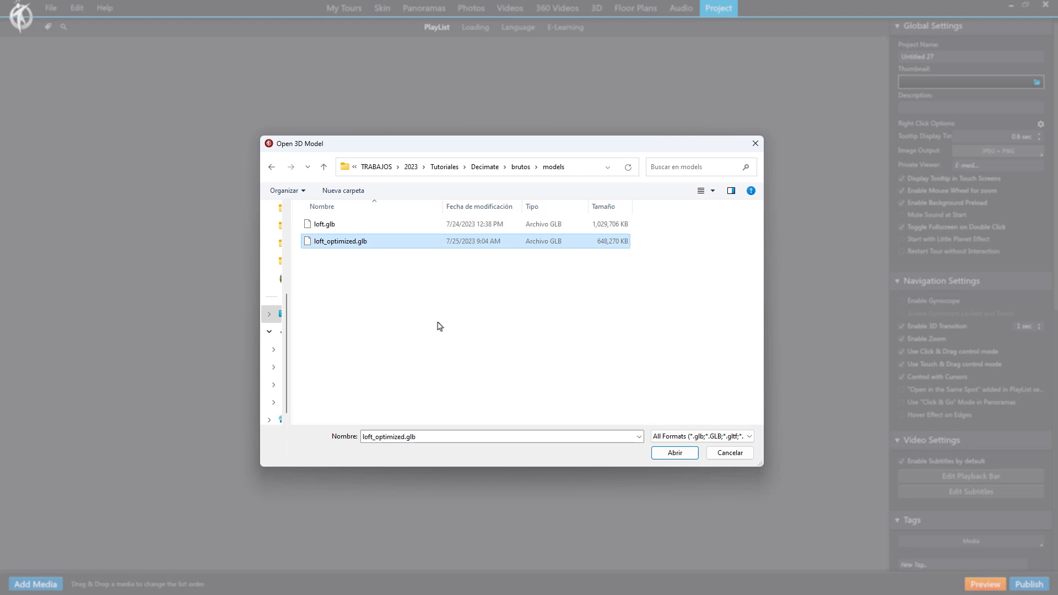
mouse_move(485, 309)
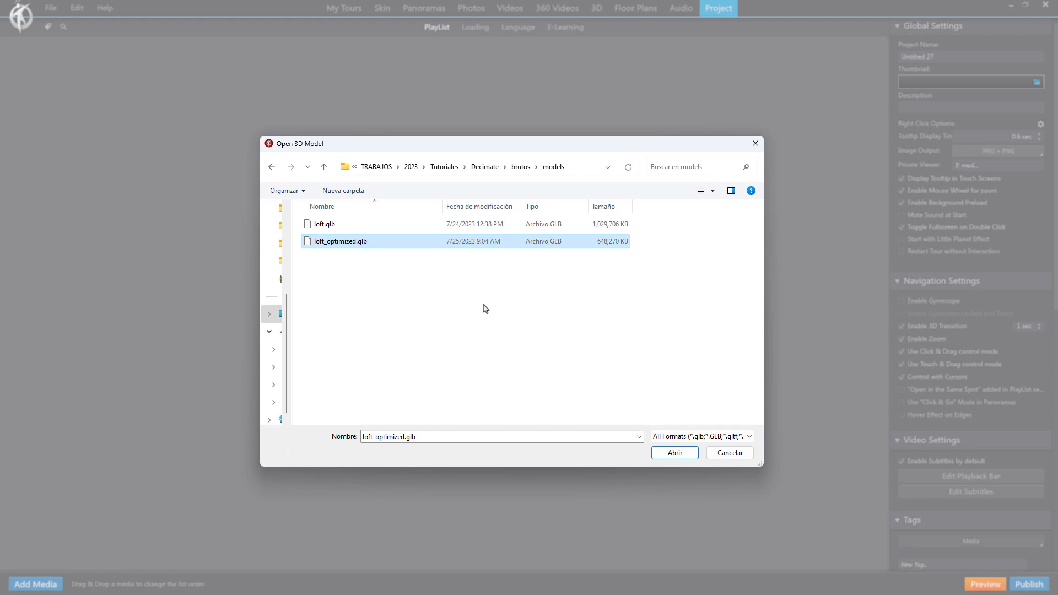
mouse_move(494, 352)
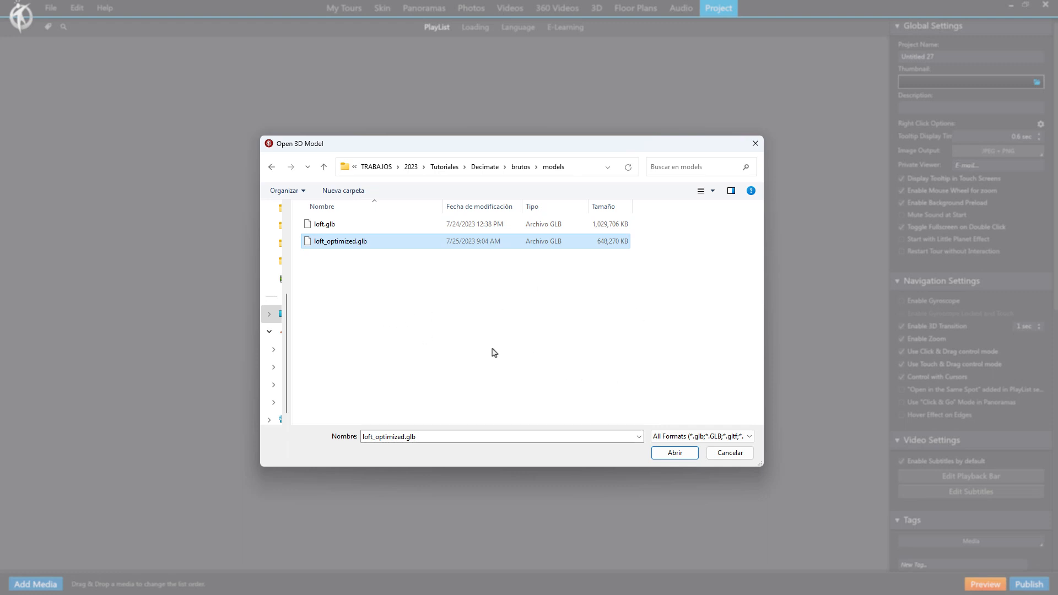
mouse_move(472, 346)
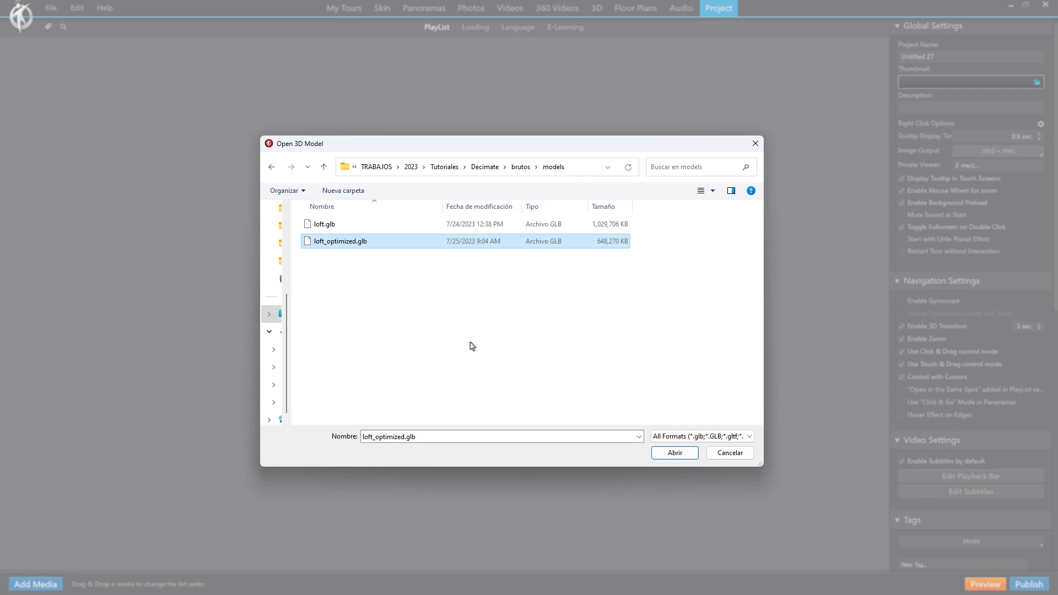
mouse_move(605, 253)
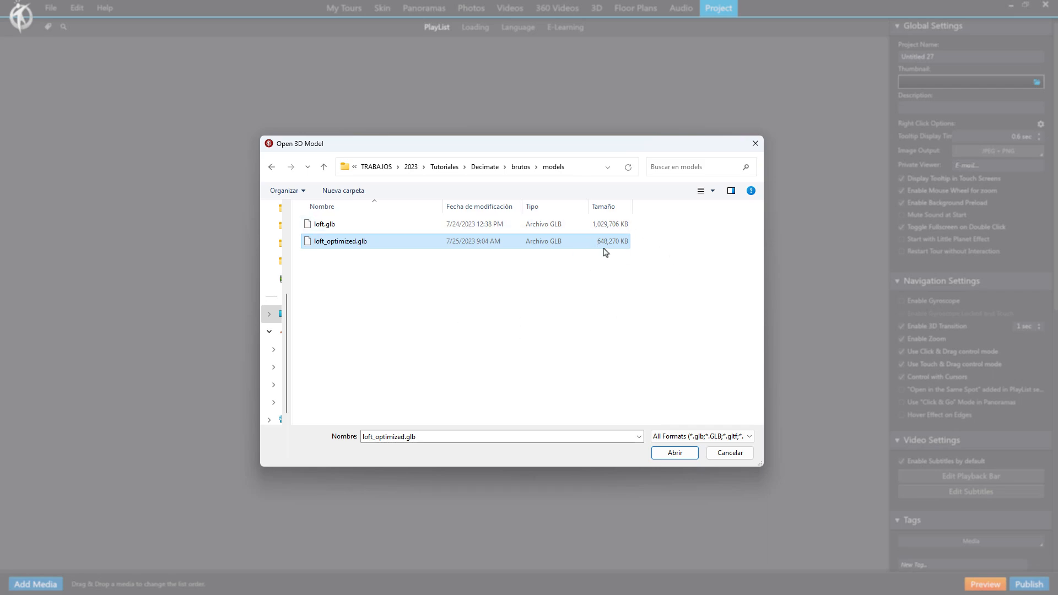
mouse_move(628, 264)
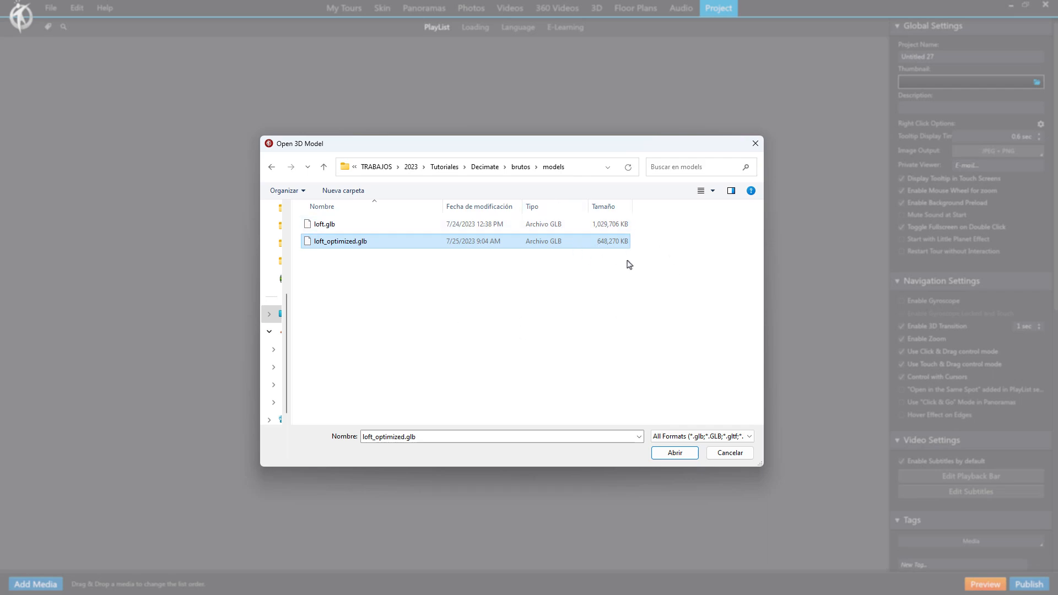
click(675, 453)
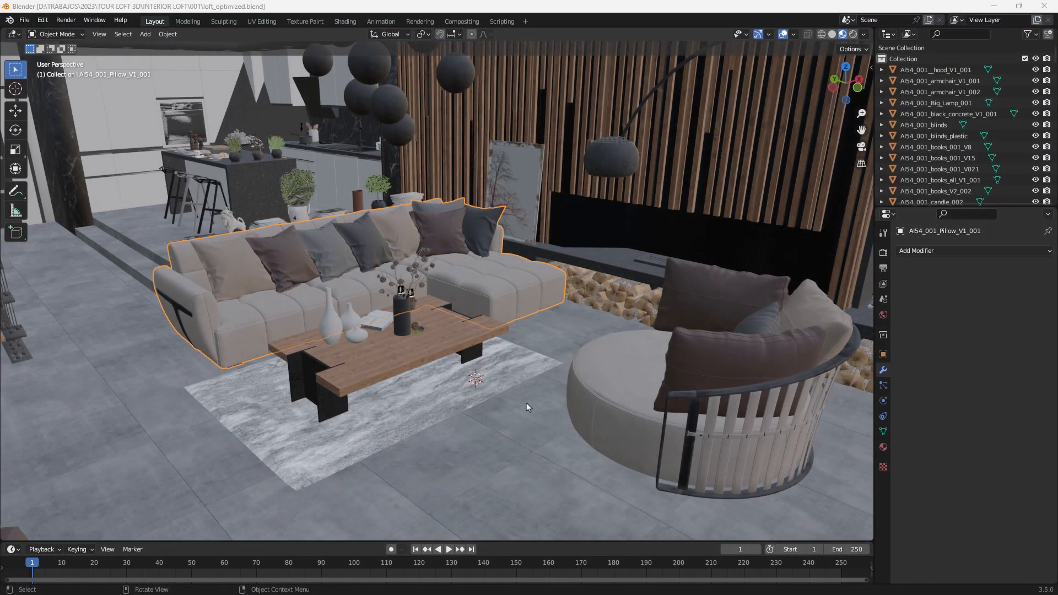
mouse_move(429, 411)
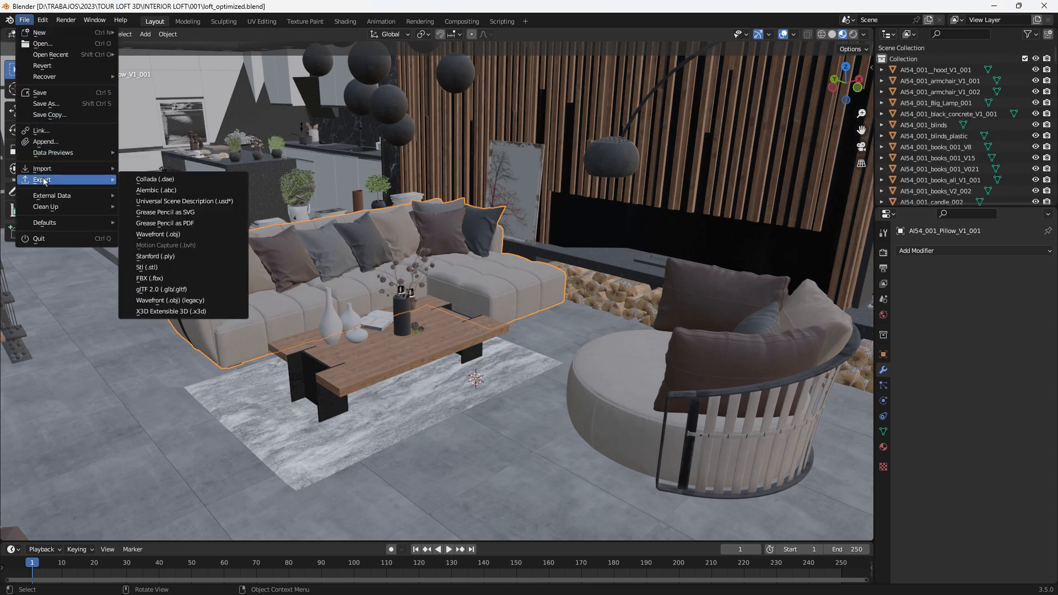
mouse_move(161, 289)
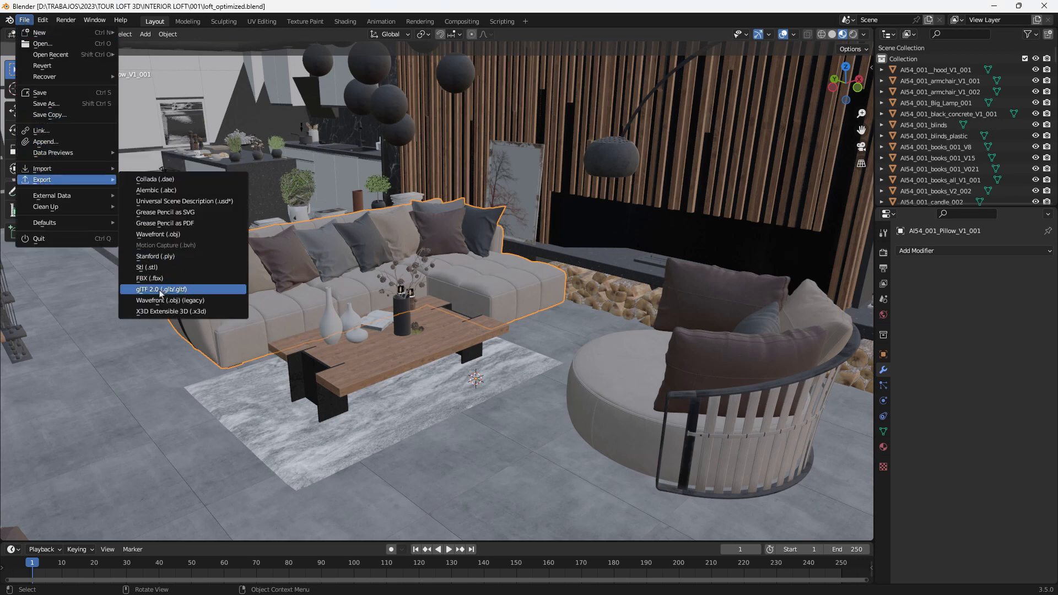
Start a glTF 2.0 export targeted at the models folder.
click(159, 288)
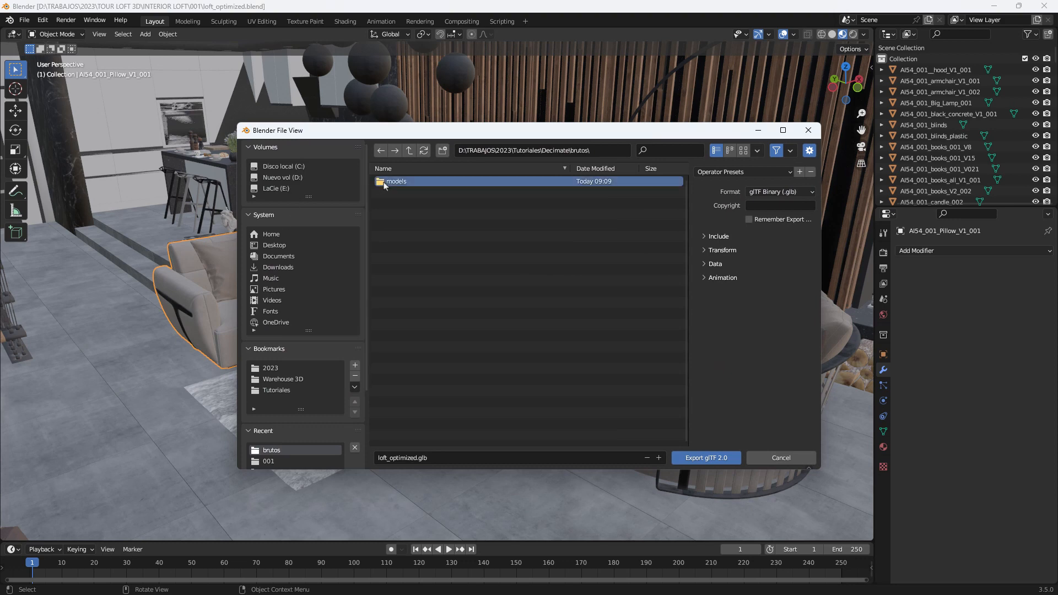
double_click(395, 181)
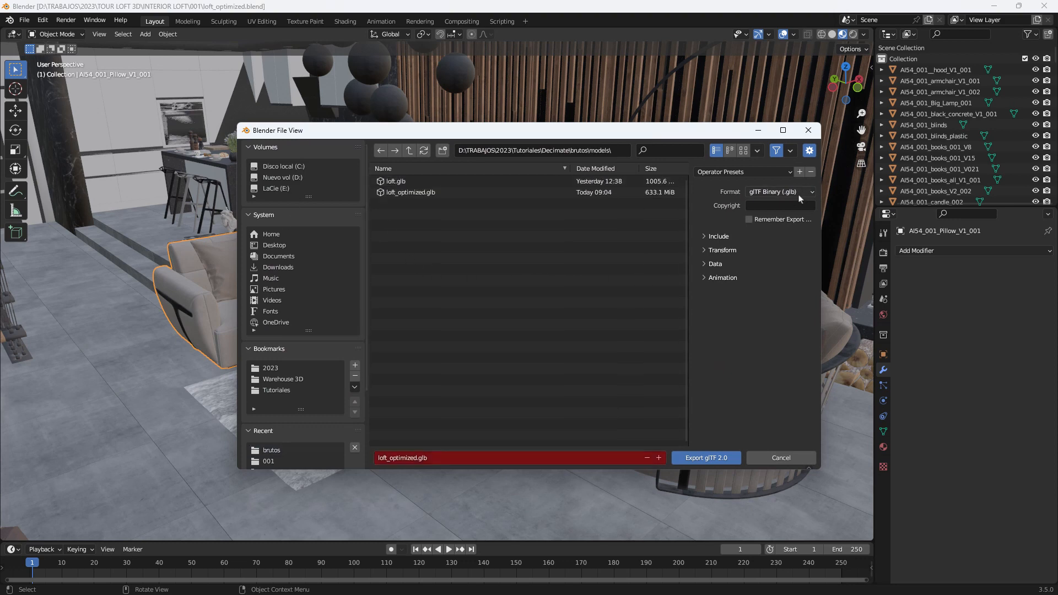
click(780, 192)
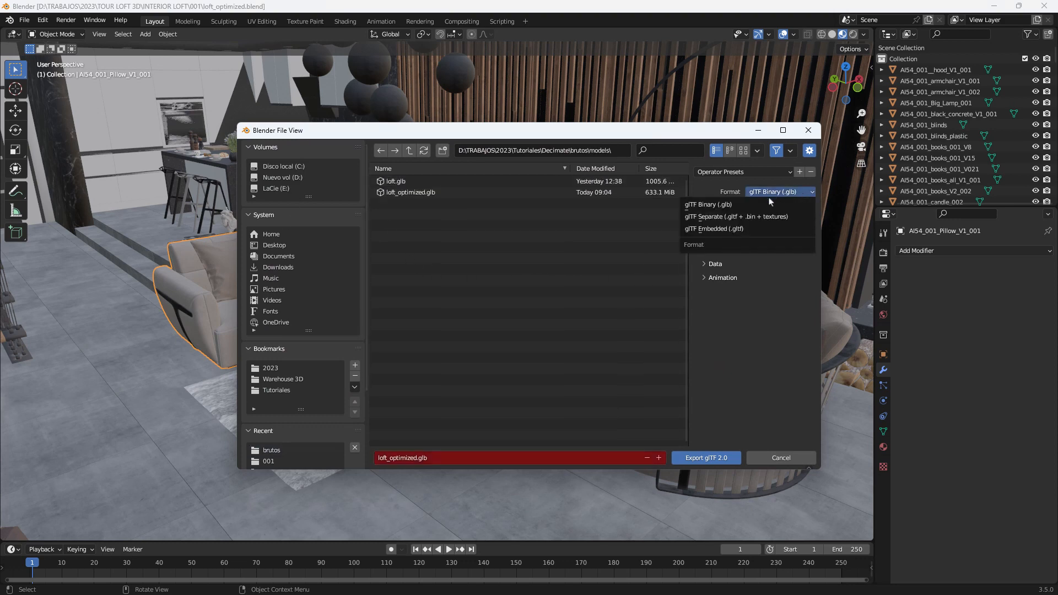
mouse_move(768, 216)
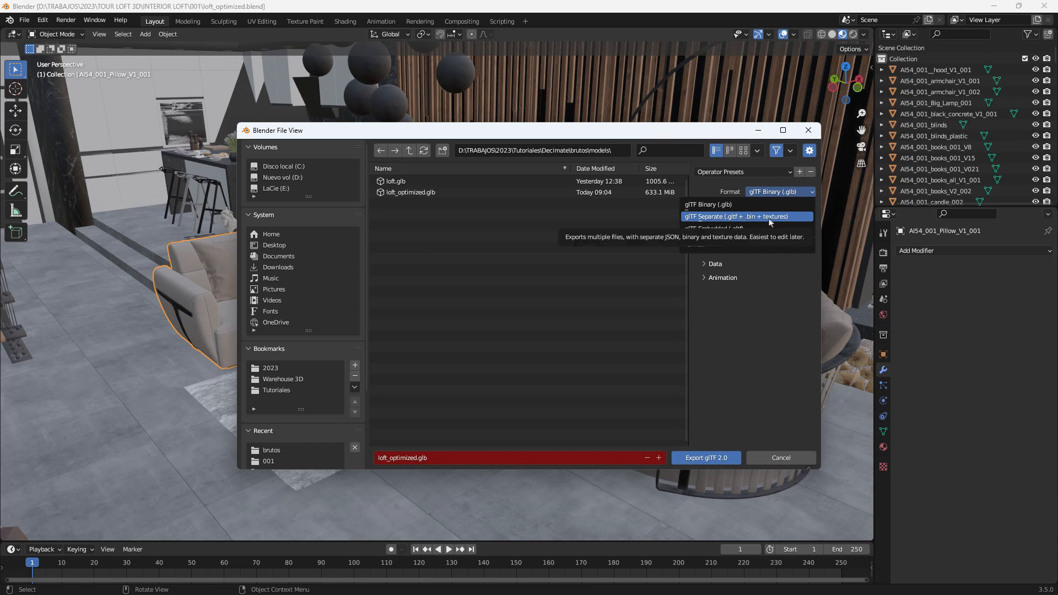
mouse_move(764, 219)
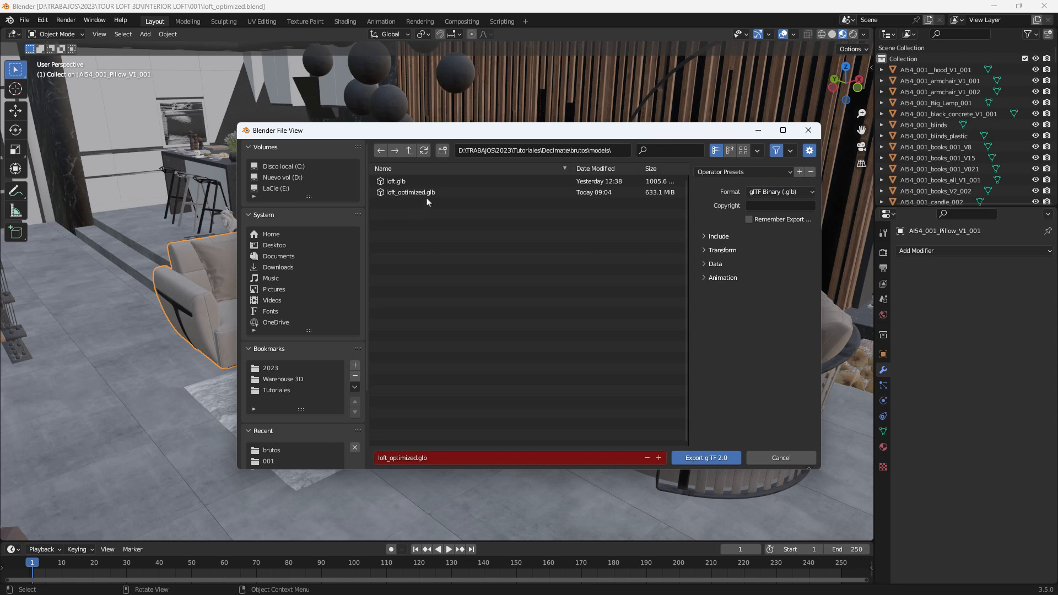
click(426, 192)
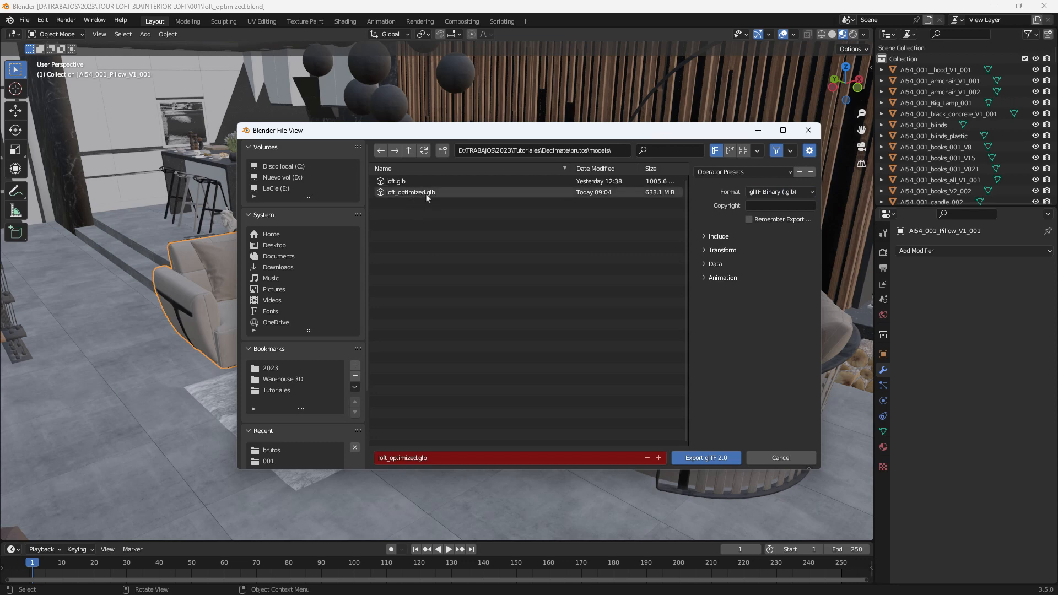
mouse_move(438, 199)
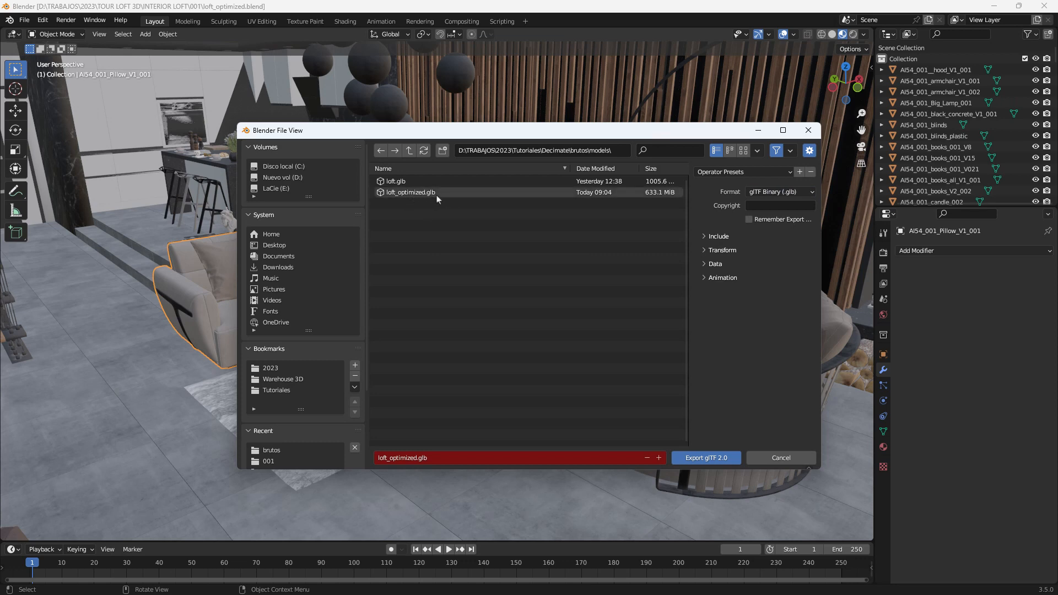
Export as glTF Separate with textures into a new gltf folder.
click(779, 192)
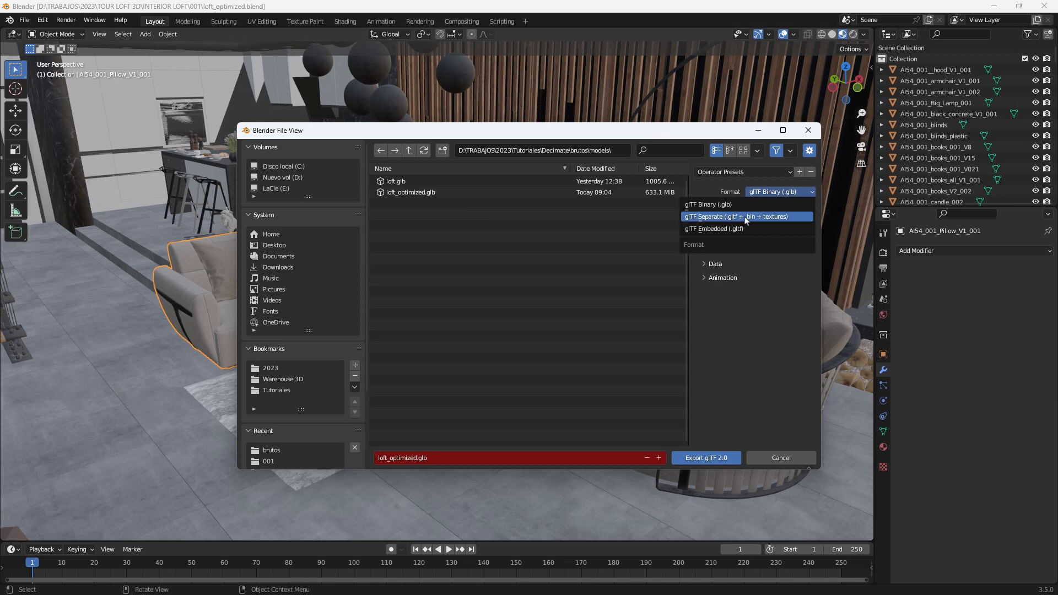
click(736, 216)
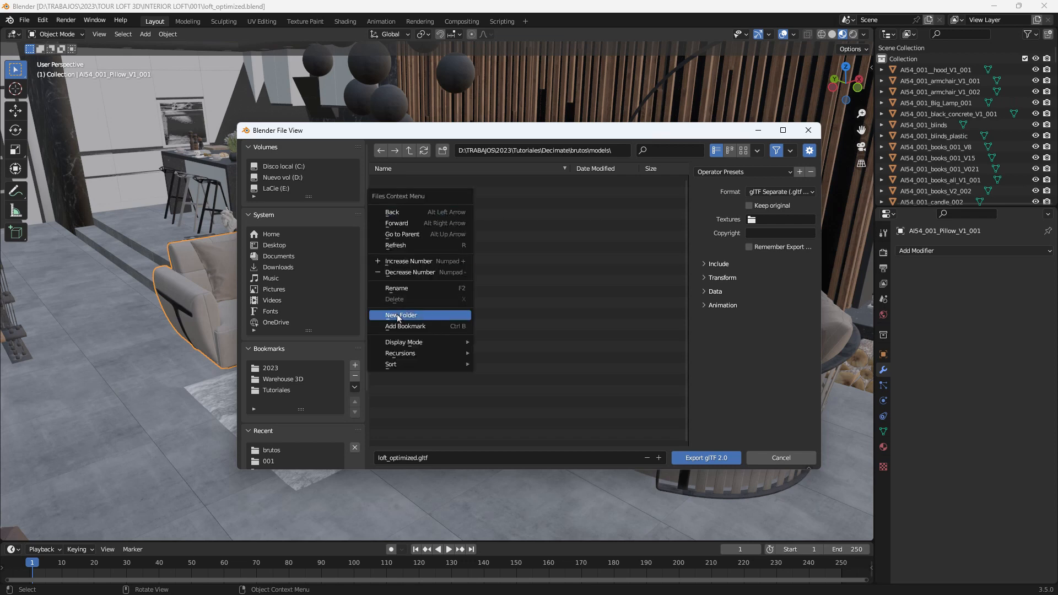
click(401, 315)
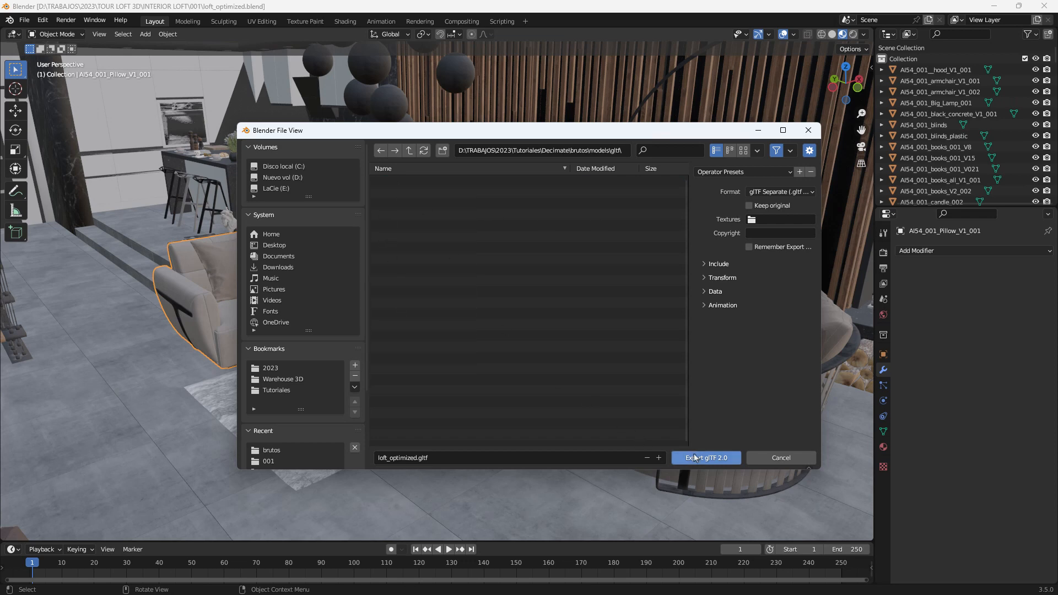
click(706, 458)
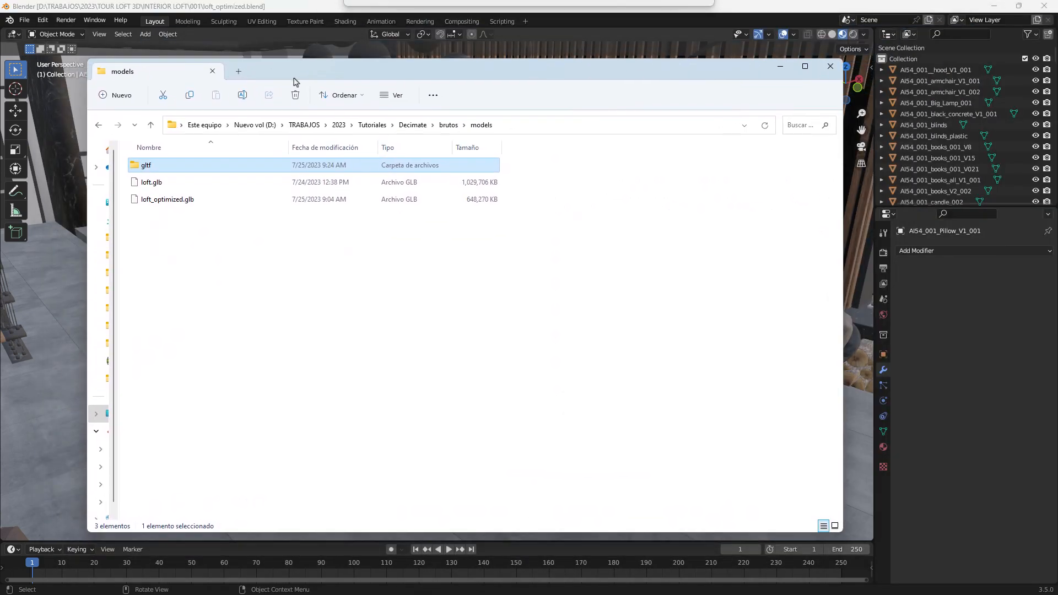
Browse the gltf folder and check the wall decoration diffuse texture is 4096 × 4096.
double_click(147, 166)
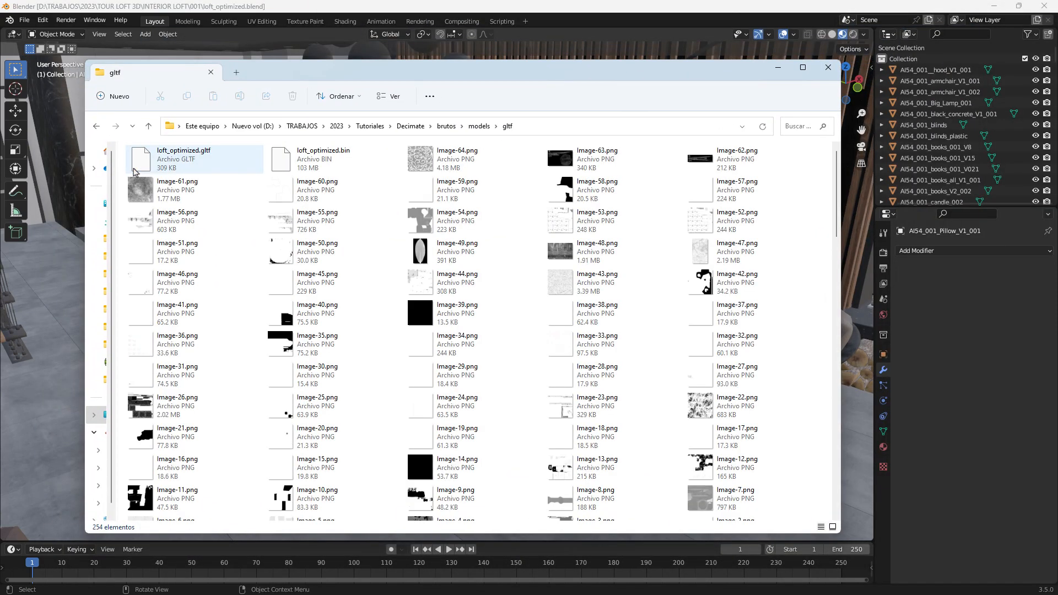
click(182, 159)
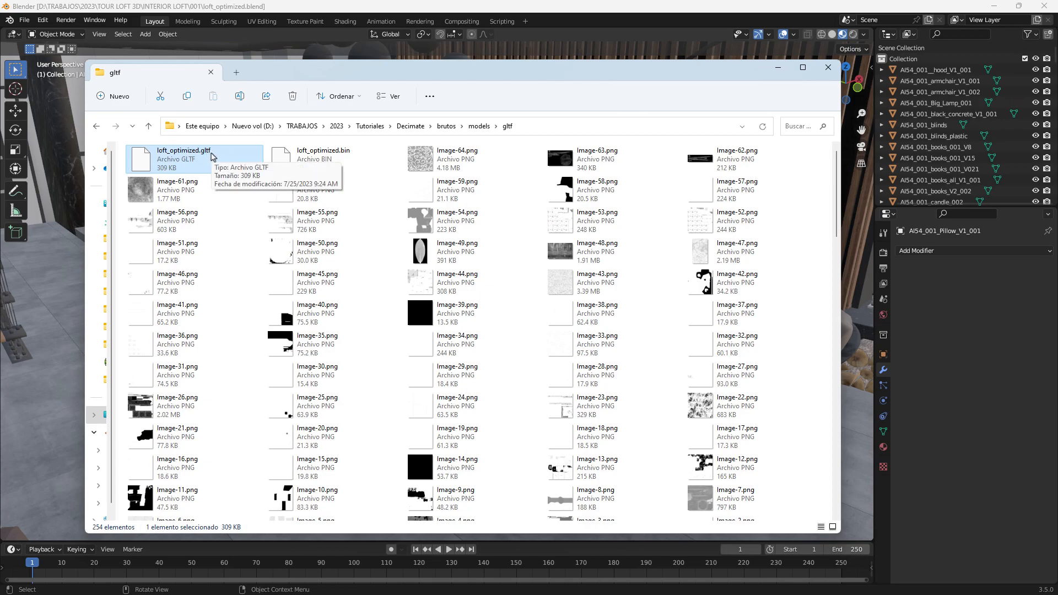
scroll(down, 3)
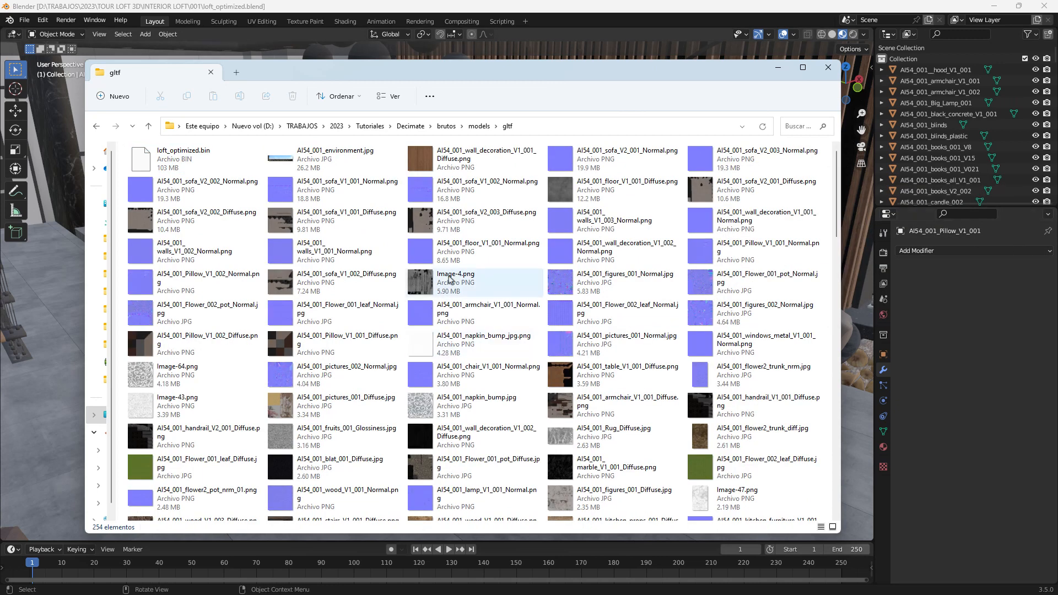
click(474, 159)
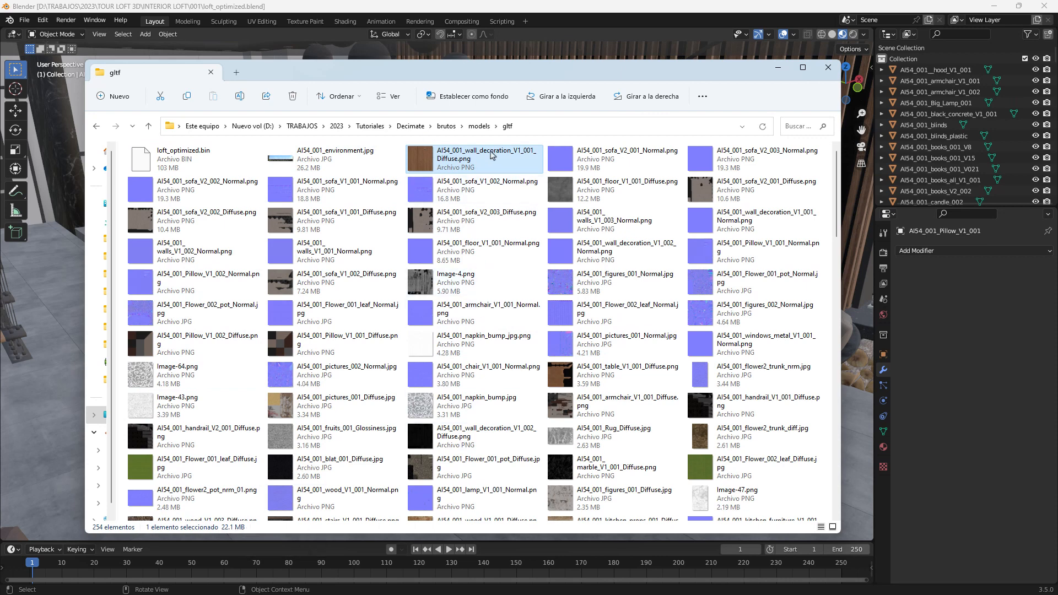
mouse_move(491, 159)
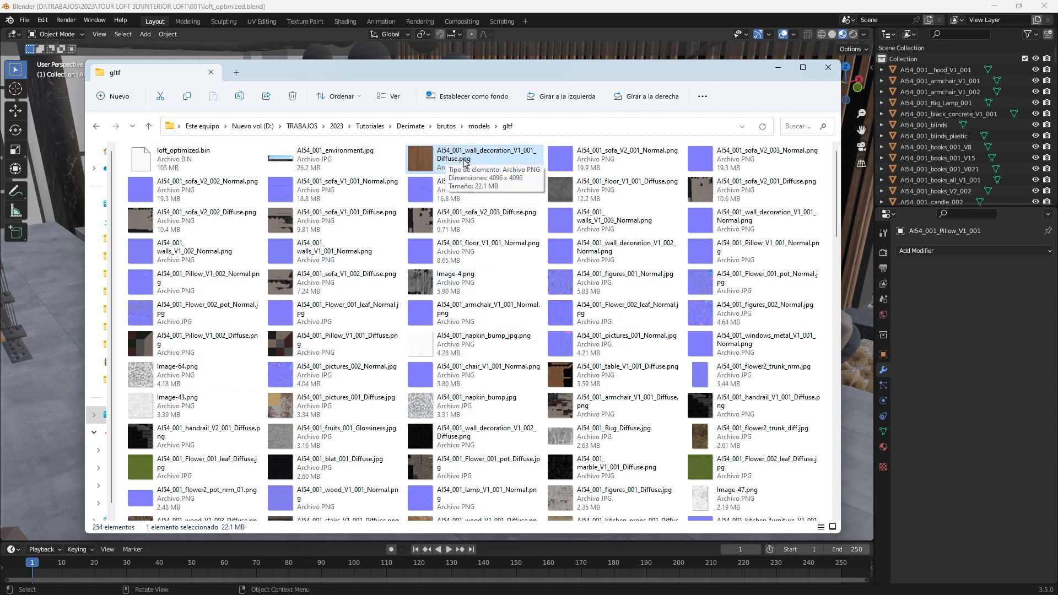
mouse_move(464, 159)
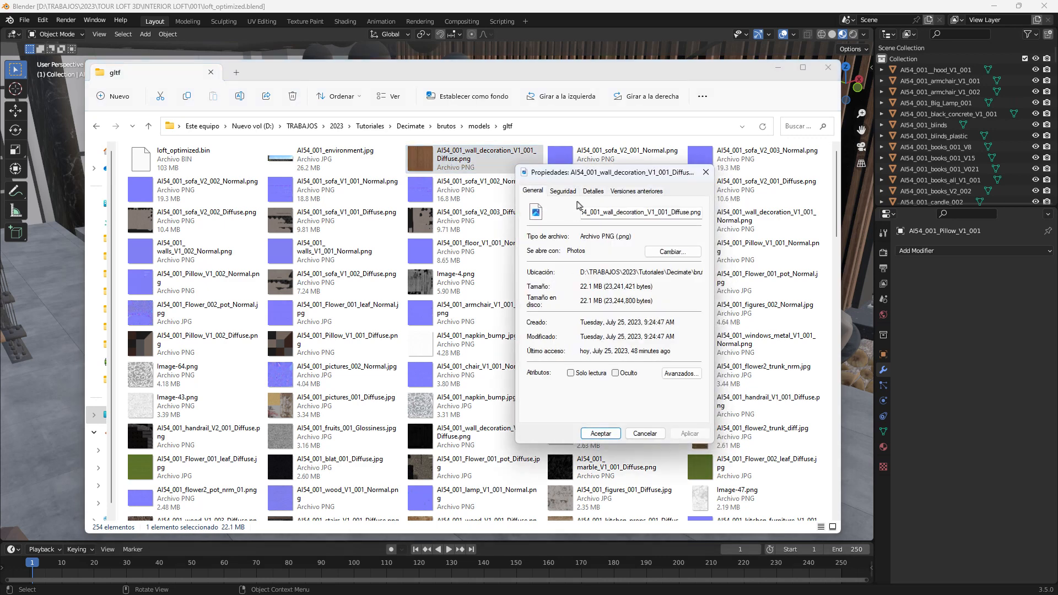
click(593, 191)
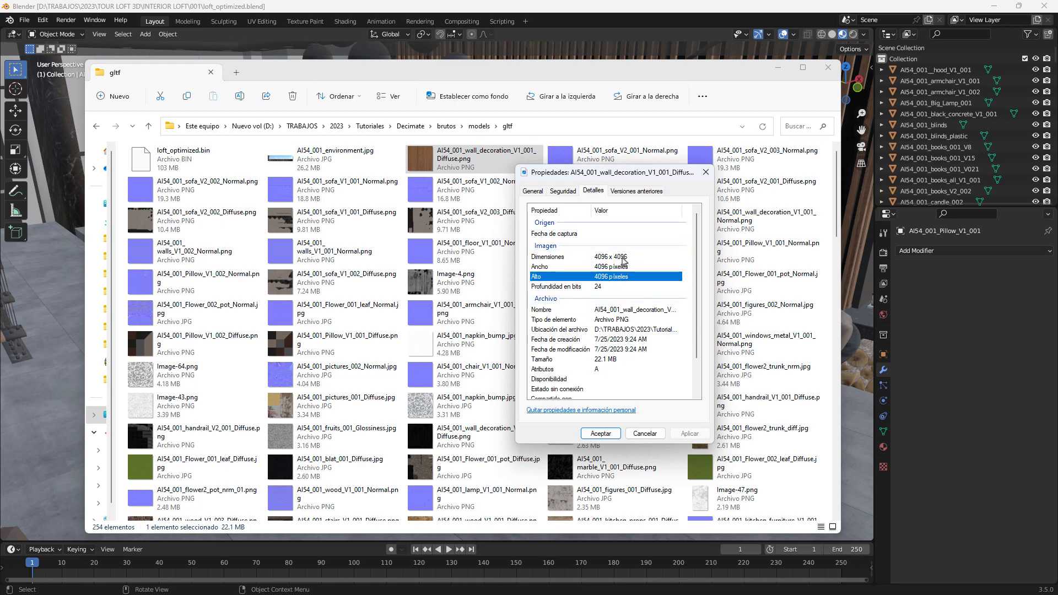
mouse_move(639, 284)
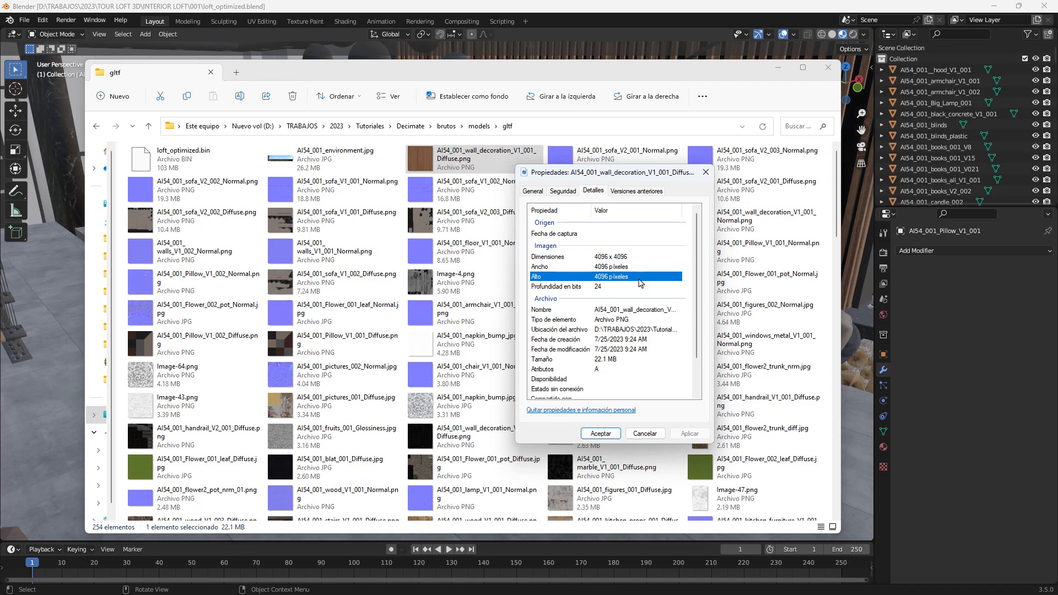
mouse_move(591, 457)
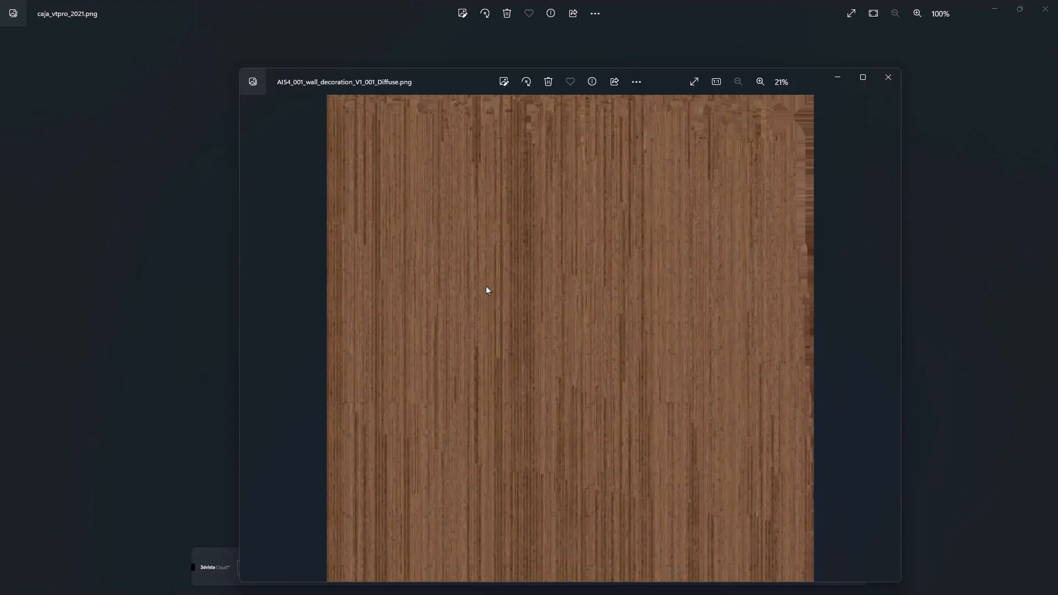
Zoom into the wood-plank diffuse texture in Photos, then close the viewer.
click(760, 82)
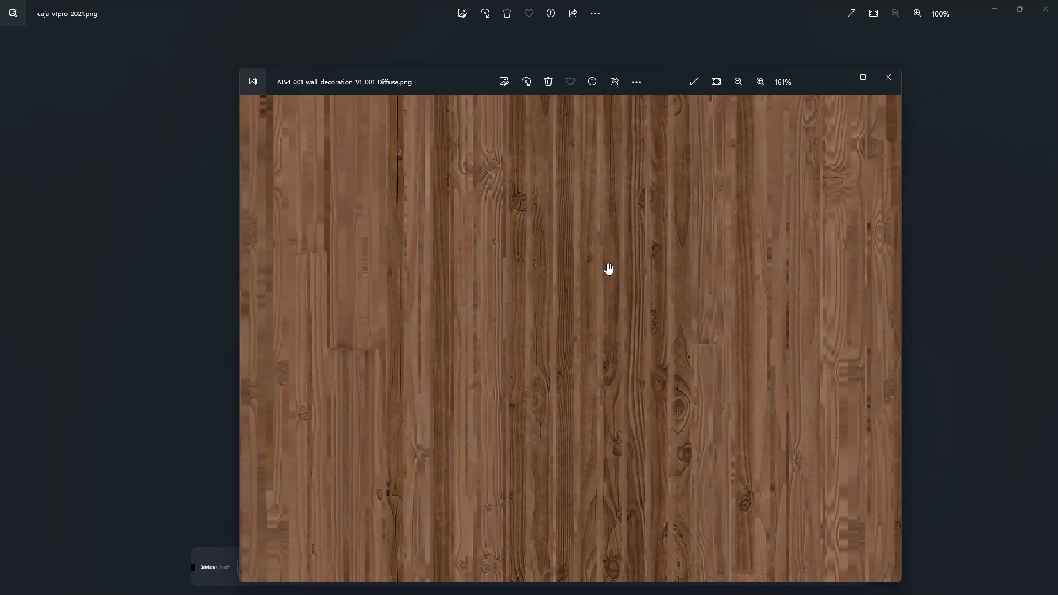
scroll(down, 3)
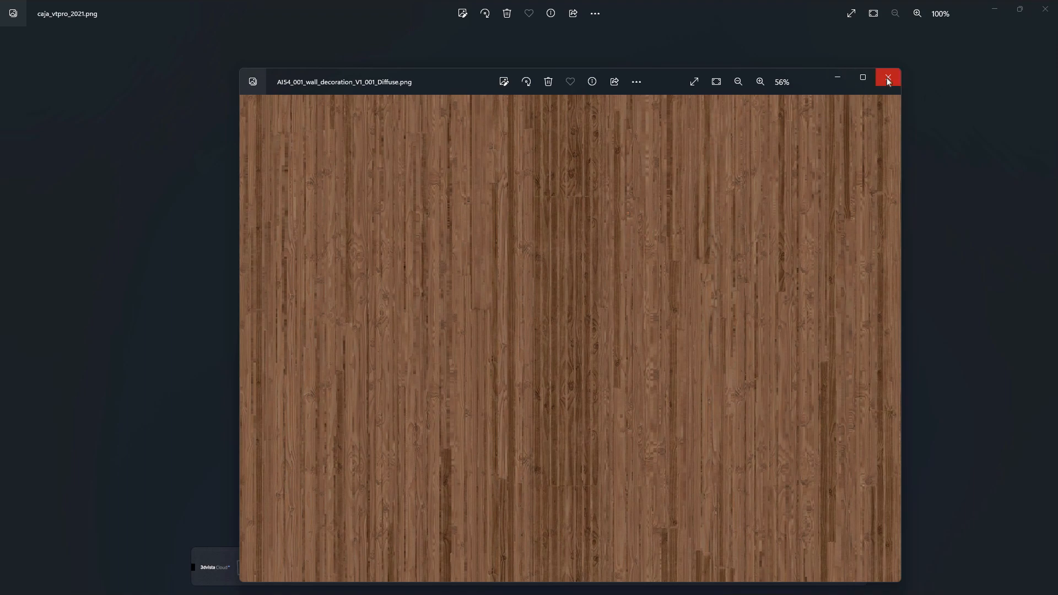
click(887, 82)
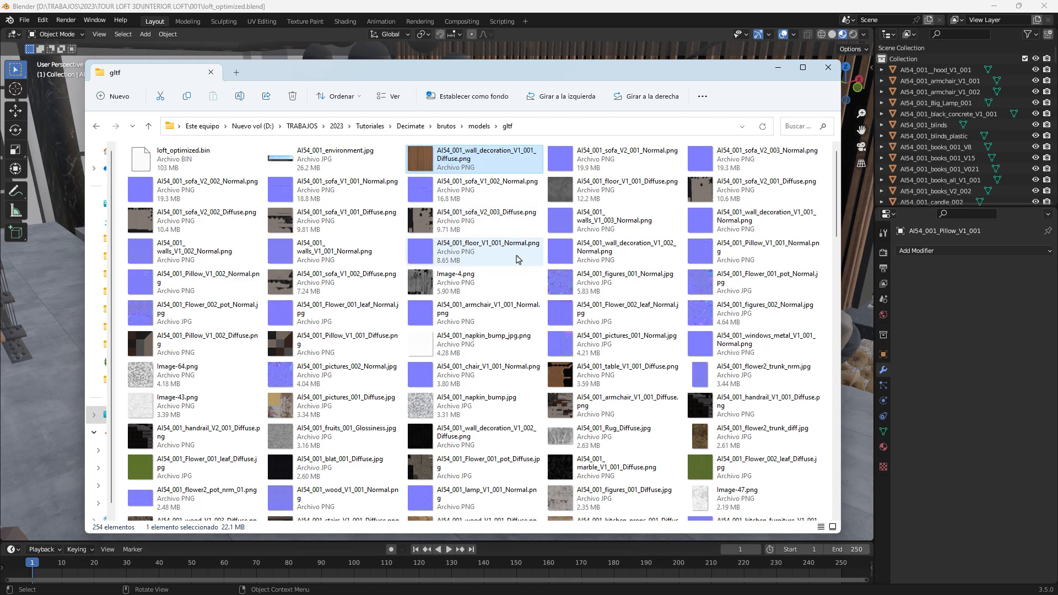
mouse_move(580, 163)
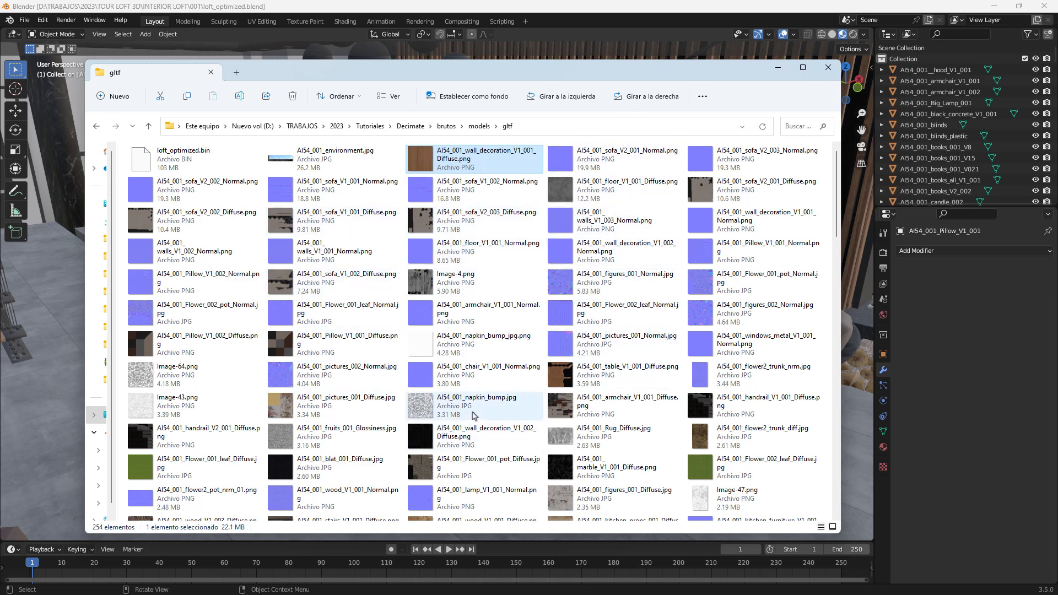
mouse_move(473, 402)
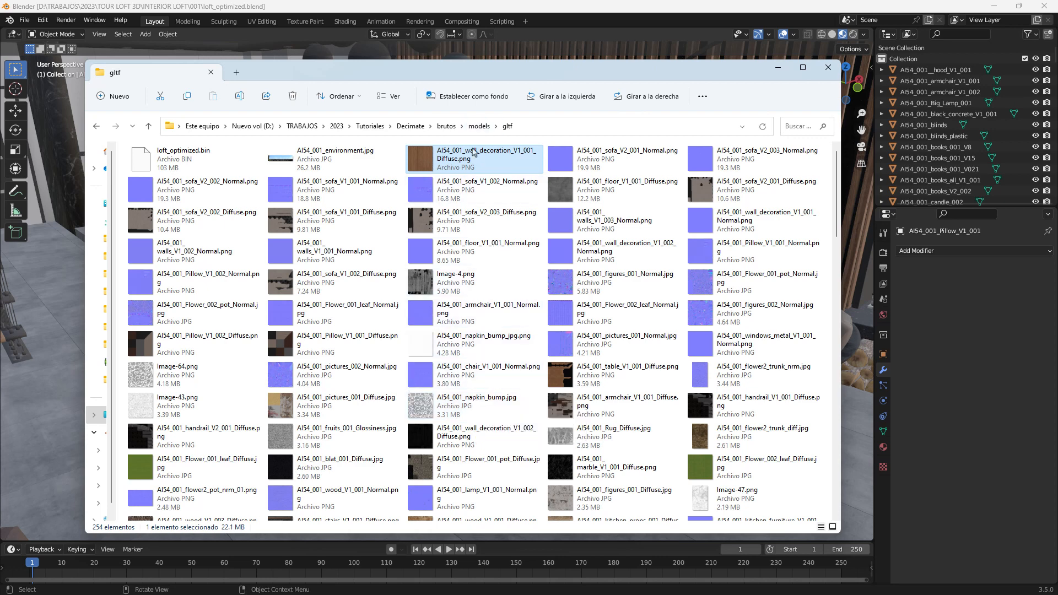
mouse_move(634, 265)
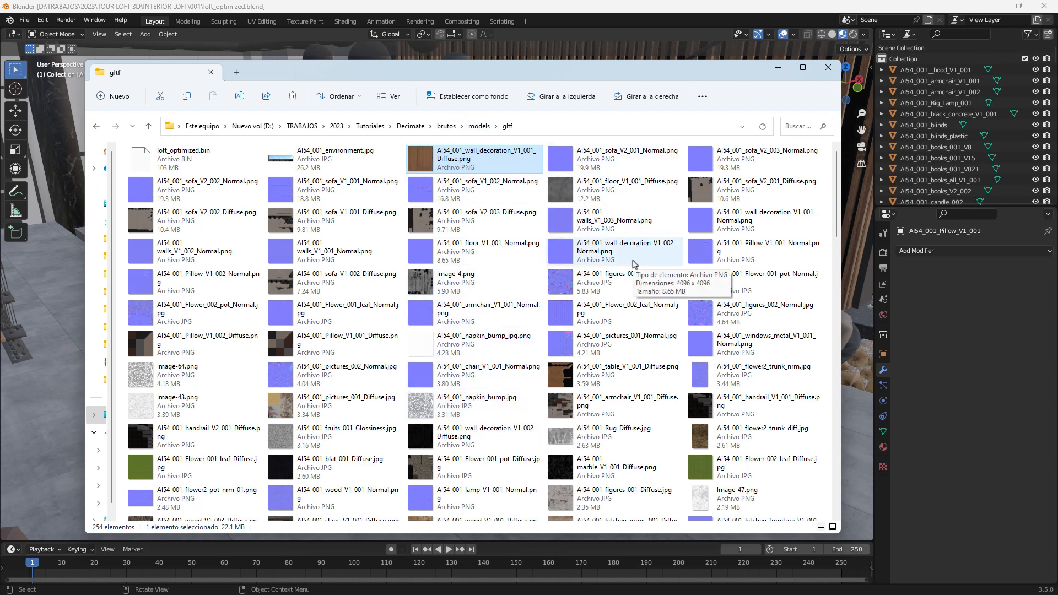
mouse_move(652, 300)
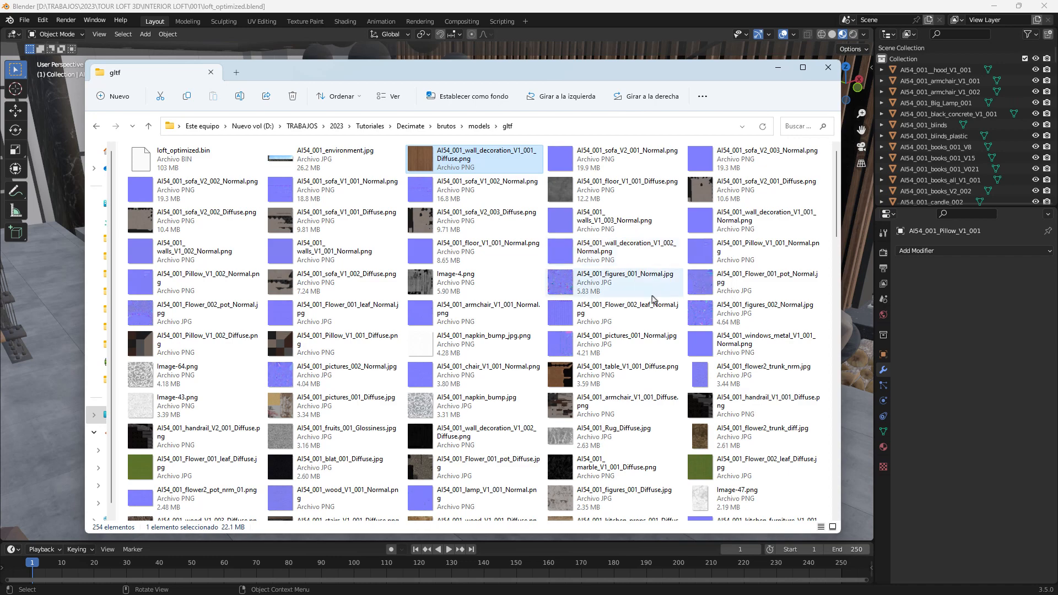
mouse_move(776, 79)
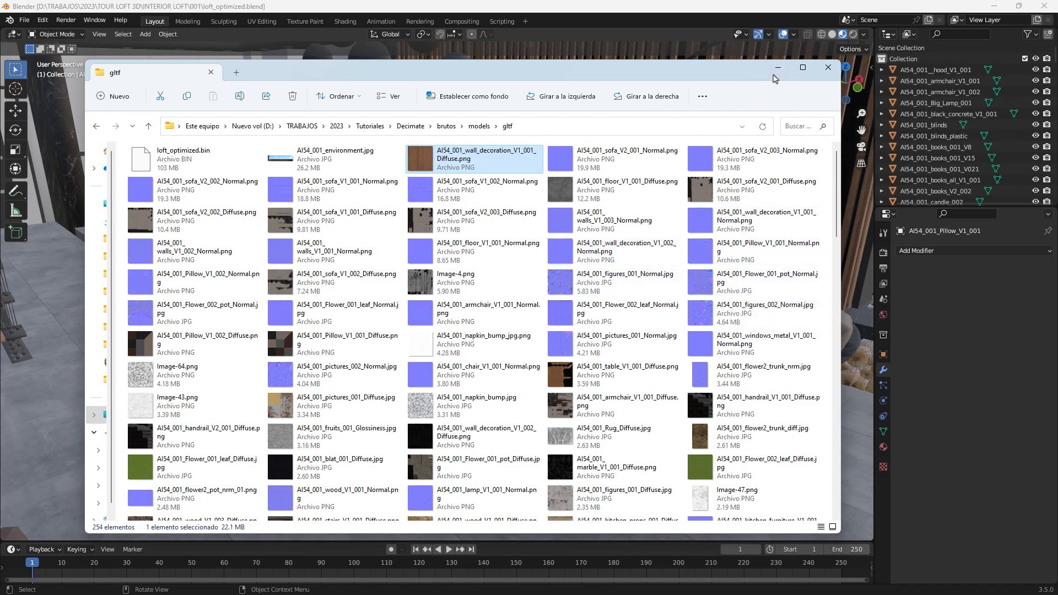
Minimize the File Explorer window to return to the Blender scene.
click(828, 66)
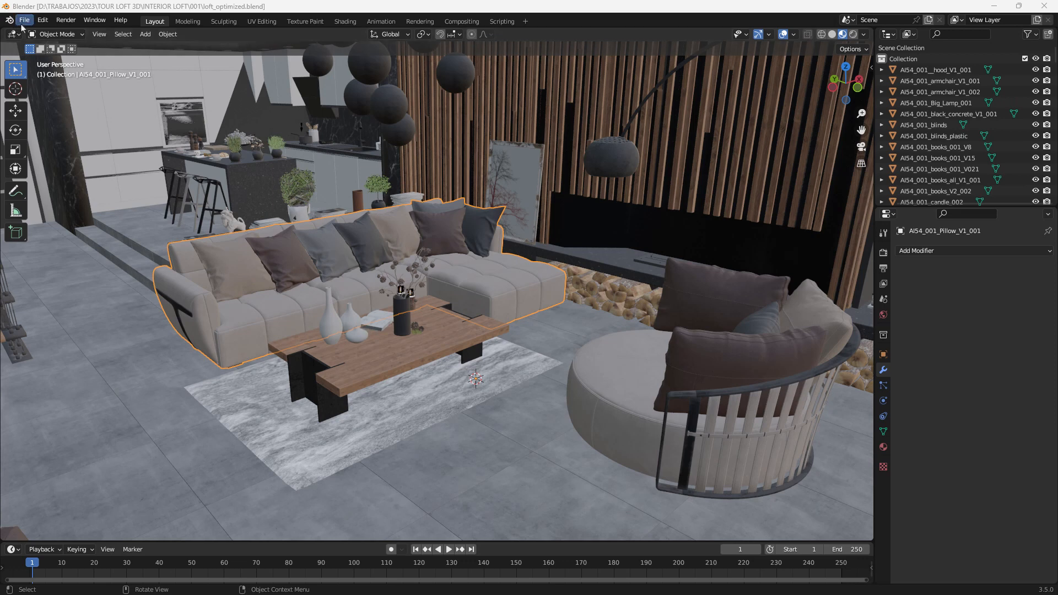
mouse_move(142, 262)
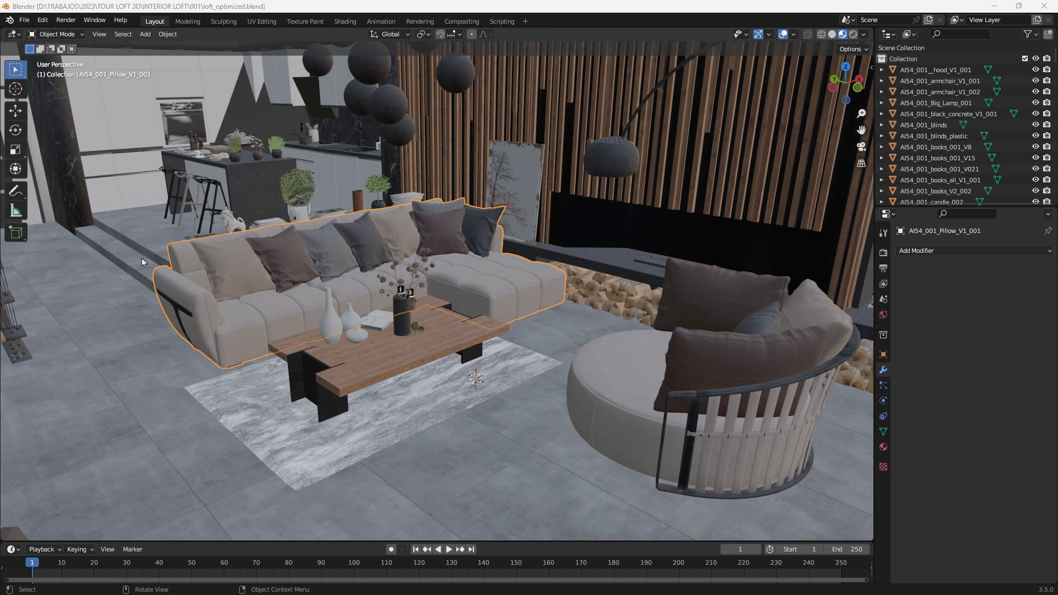
mouse_move(372, 371)
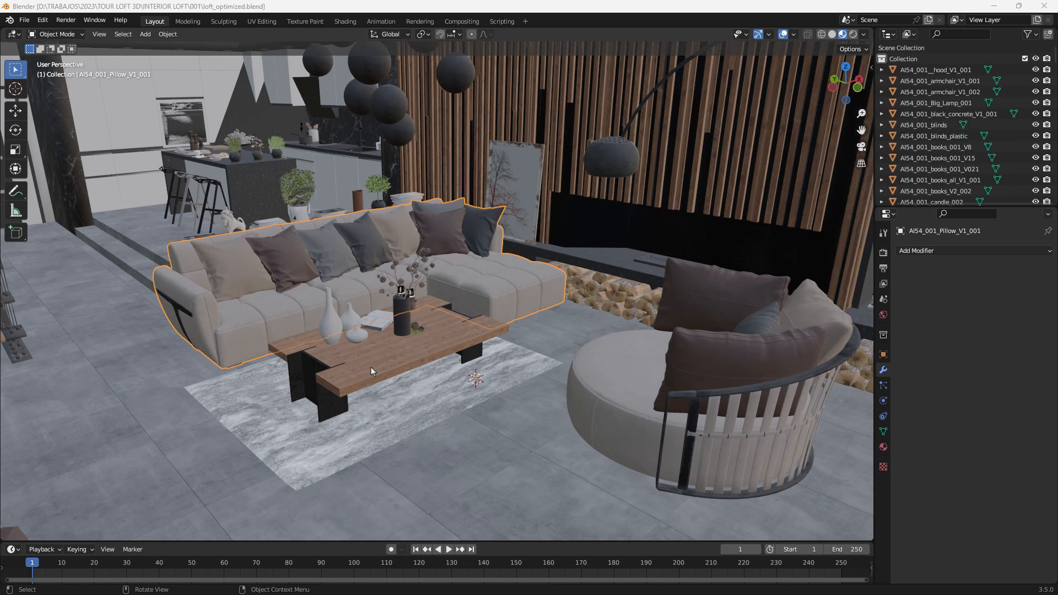
mouse_move(588, 268)
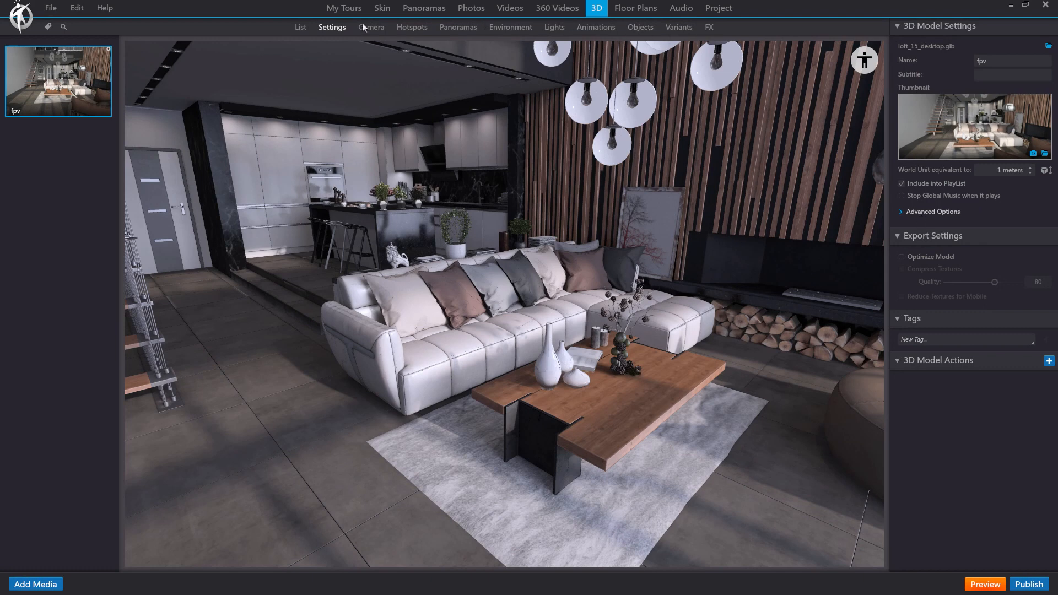
mouse_move(774, 247)
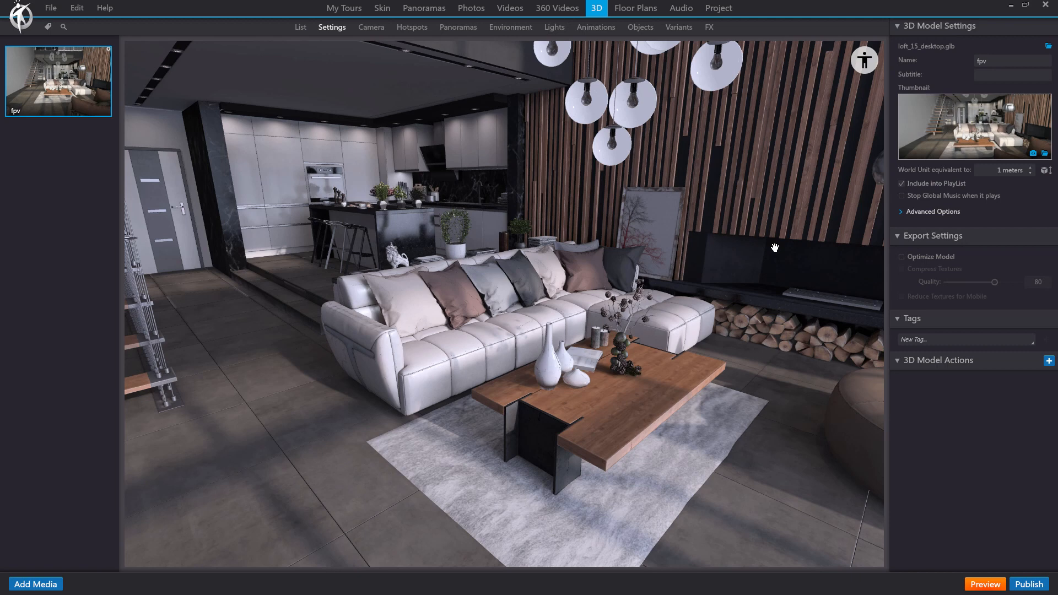
mouse_move(429, 222)
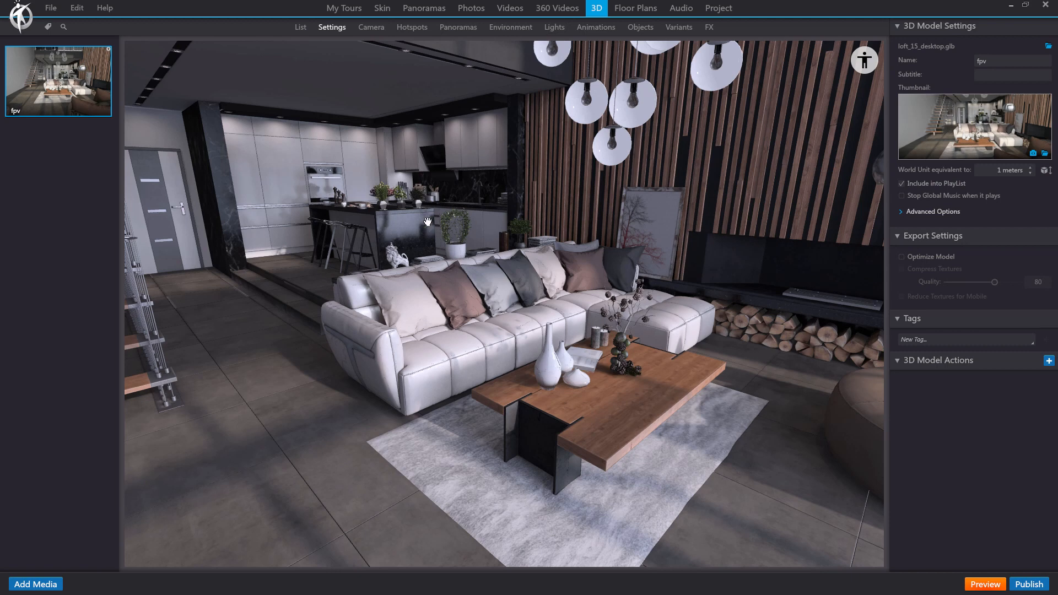
mouse_move(330, 134)
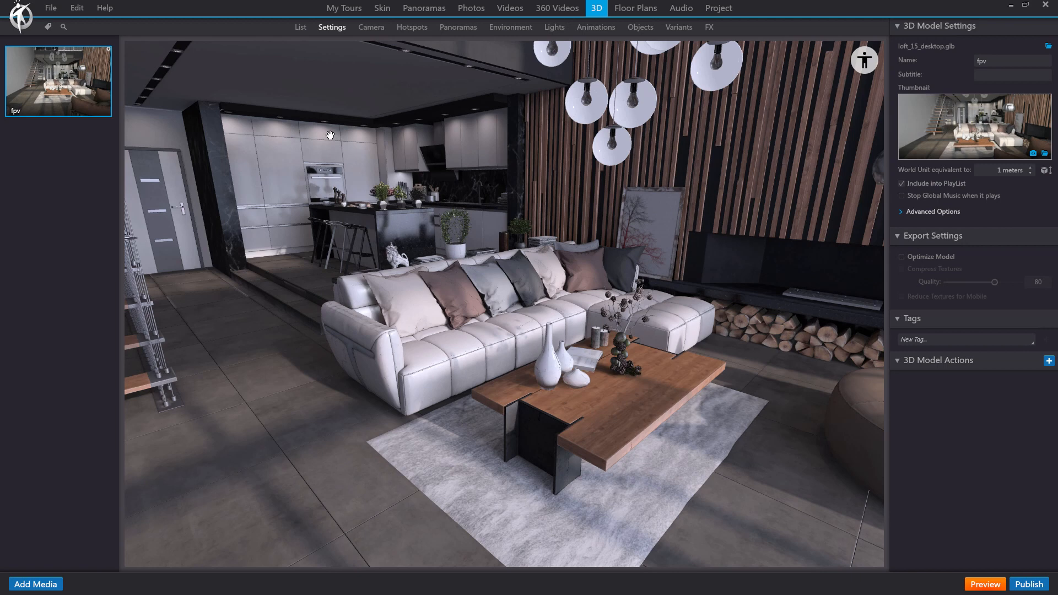
mouse_move(569, 228)
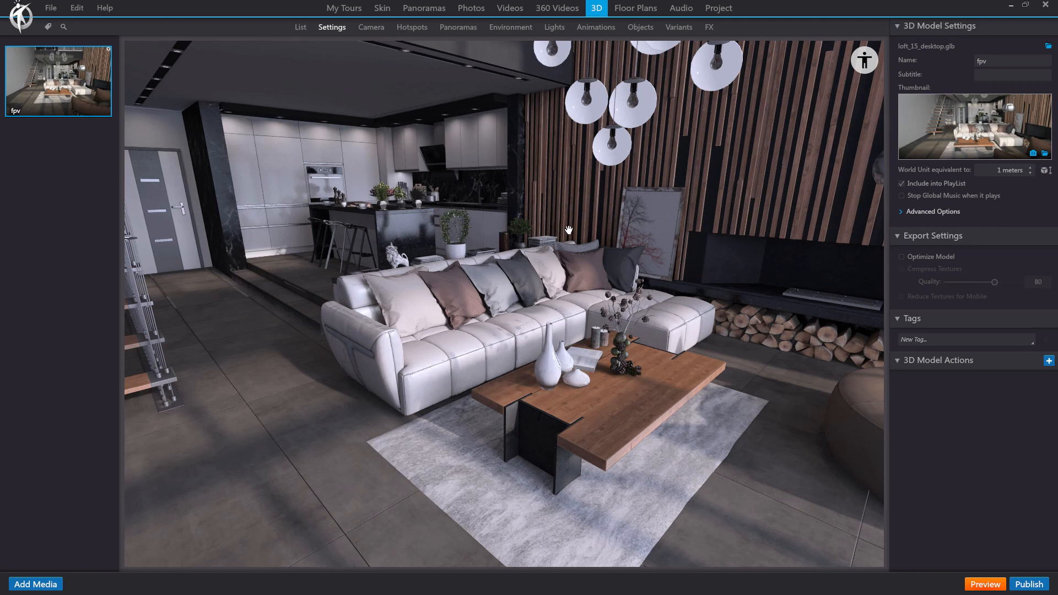
mouse_move(780, 470)
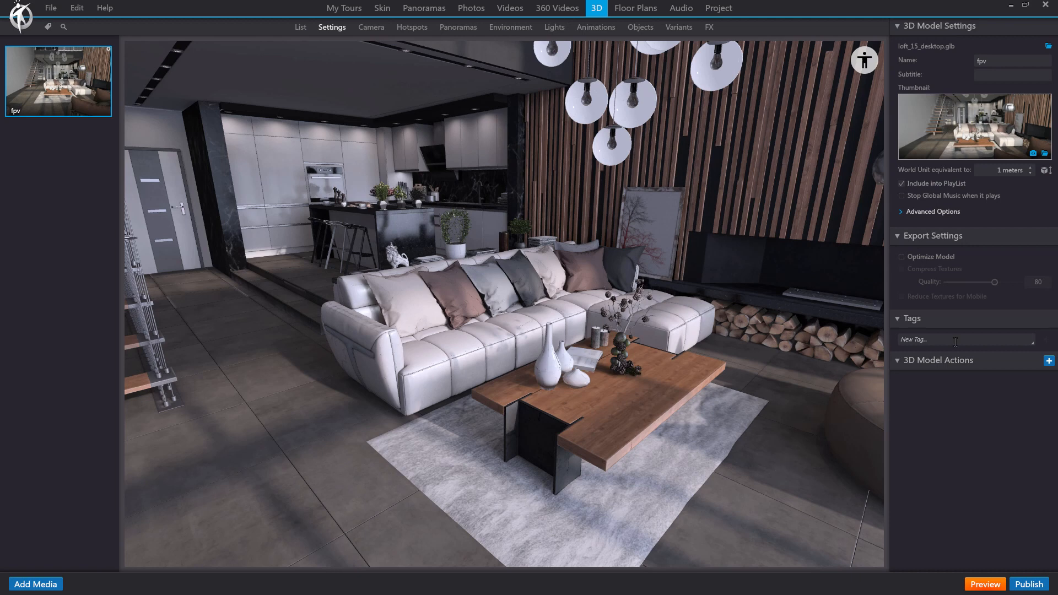
mouse_move(692, 375)
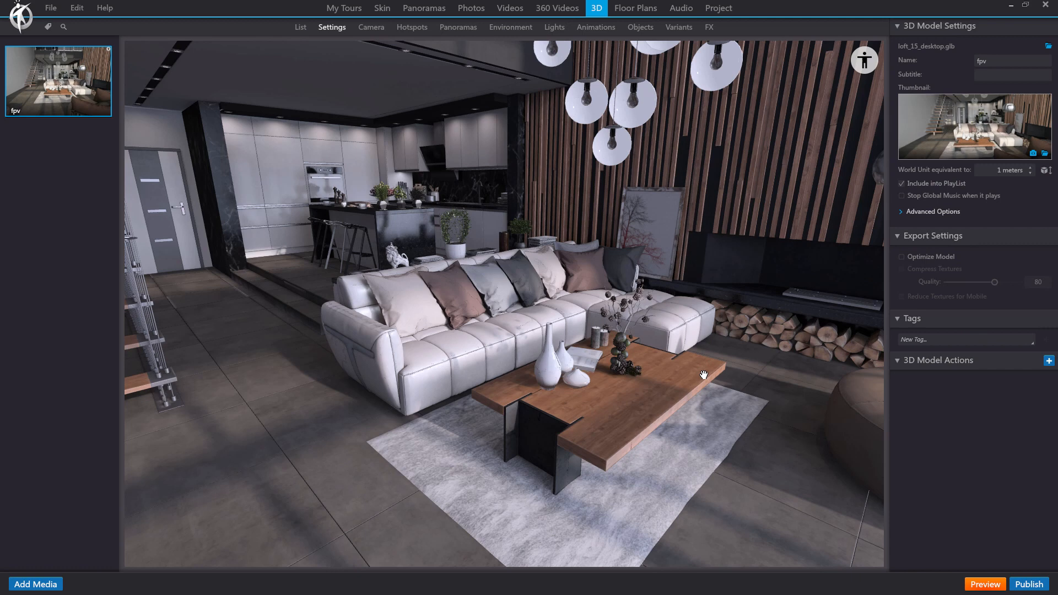
mouse_move(661, 30)
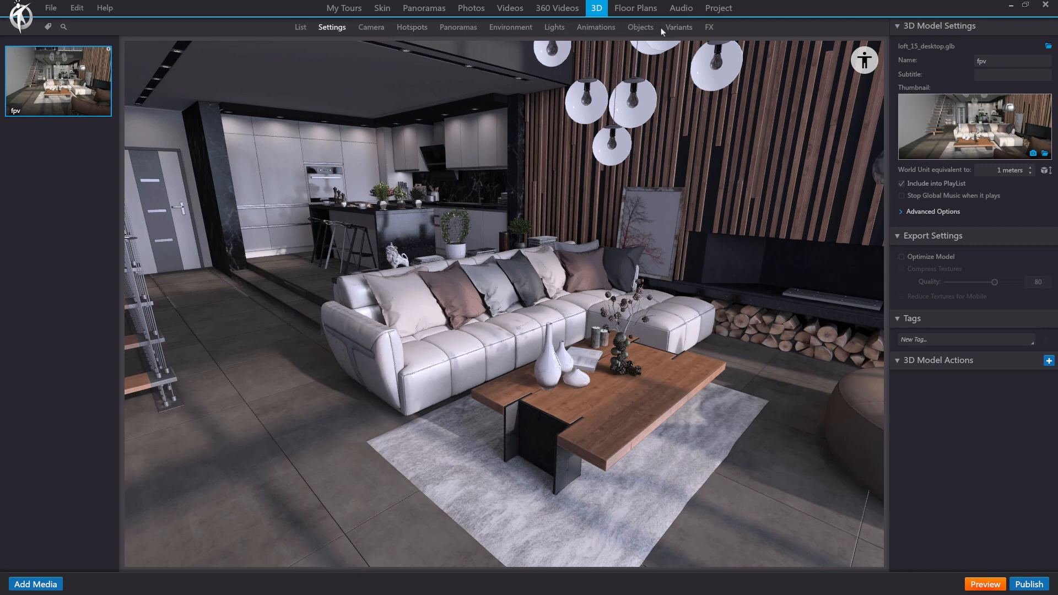
mouse_move(335, 32)
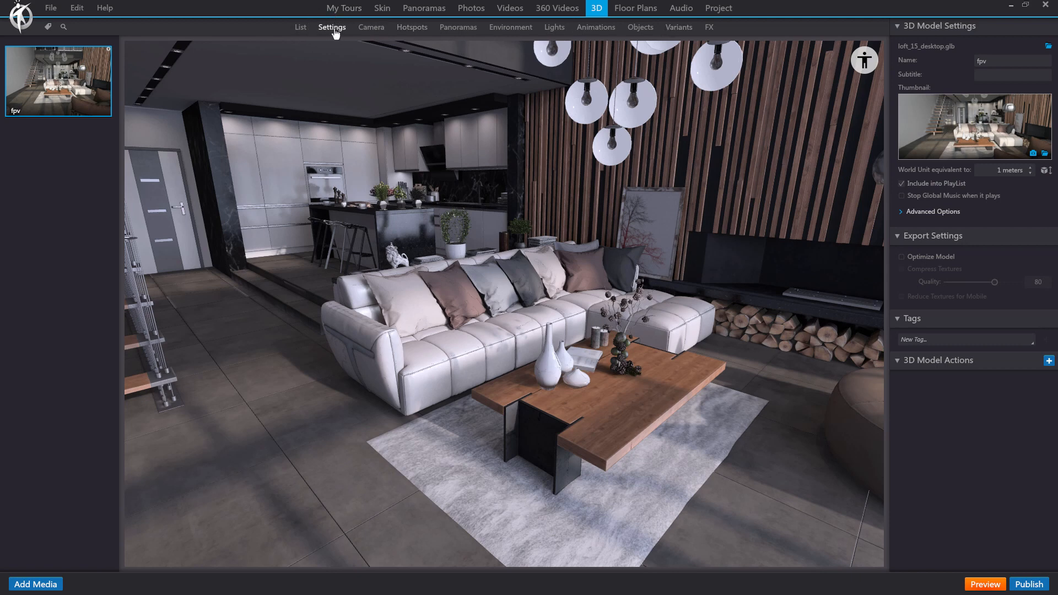
mouse_move(914, 295)
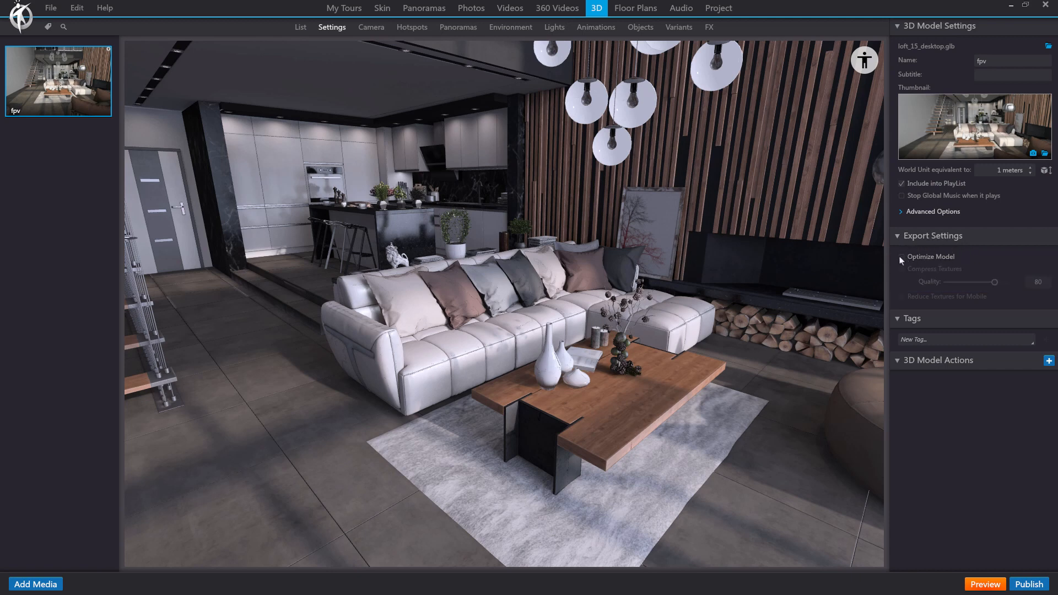
Enable Optimize Model, Compress Textures at quality 80 and Reduce Textures for Mobile to 2048.
click(901, 257)
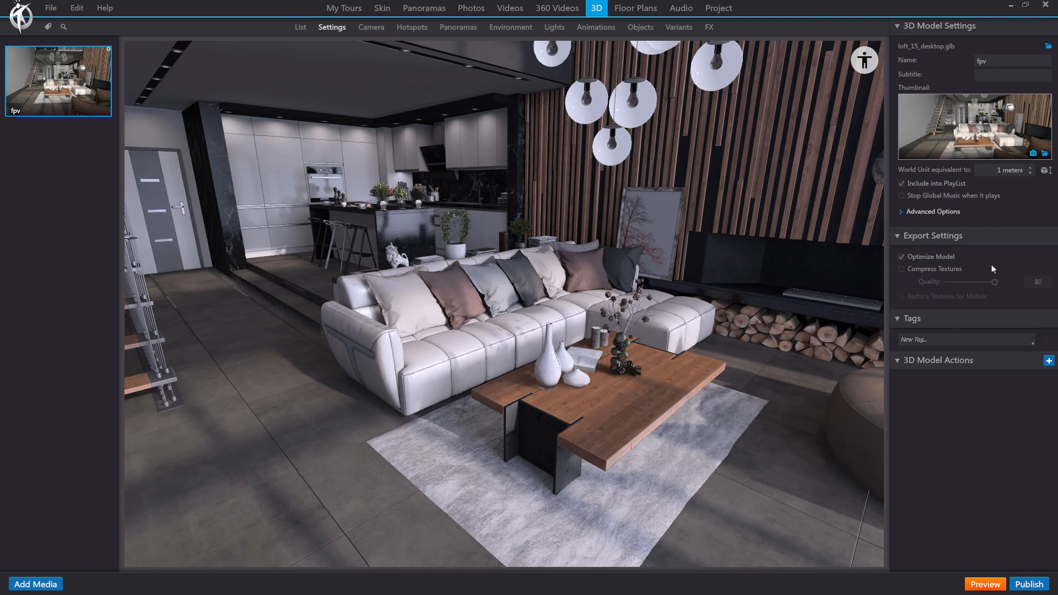
mouse_move(901, 271)
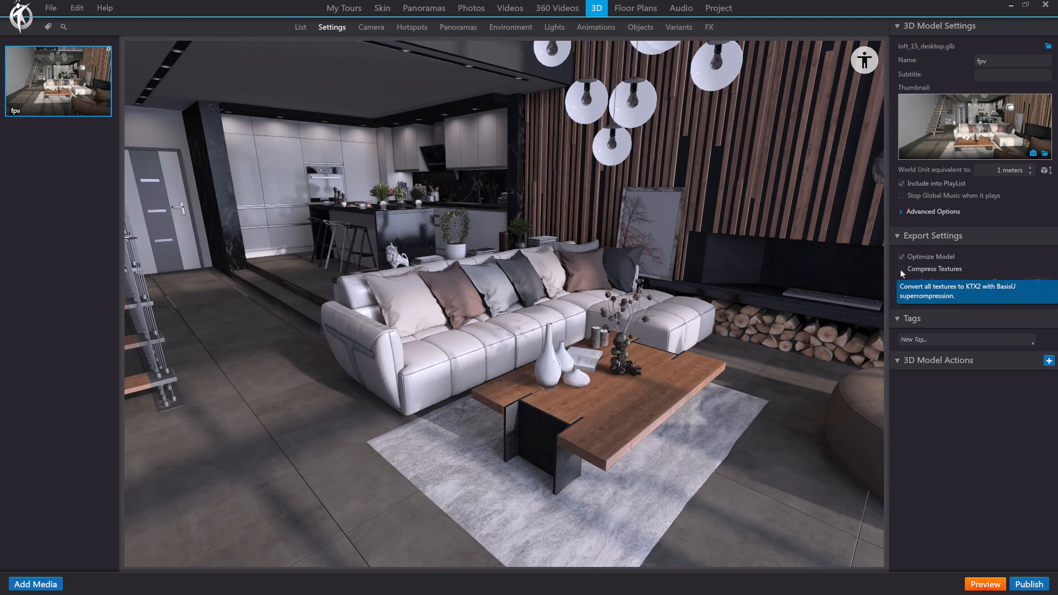
click(902, 269)
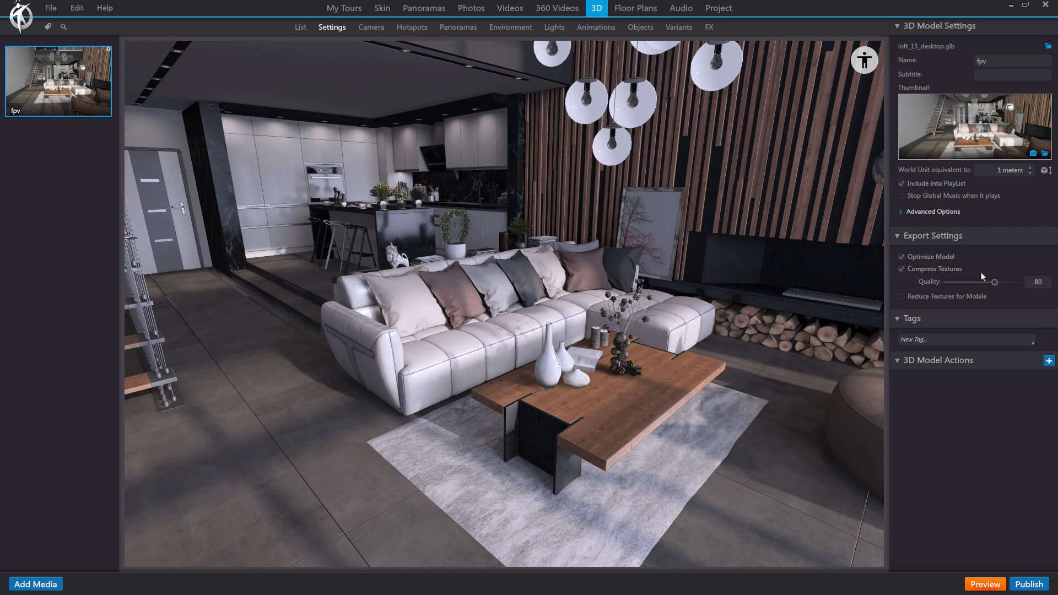
mouse_move(1038, 272)
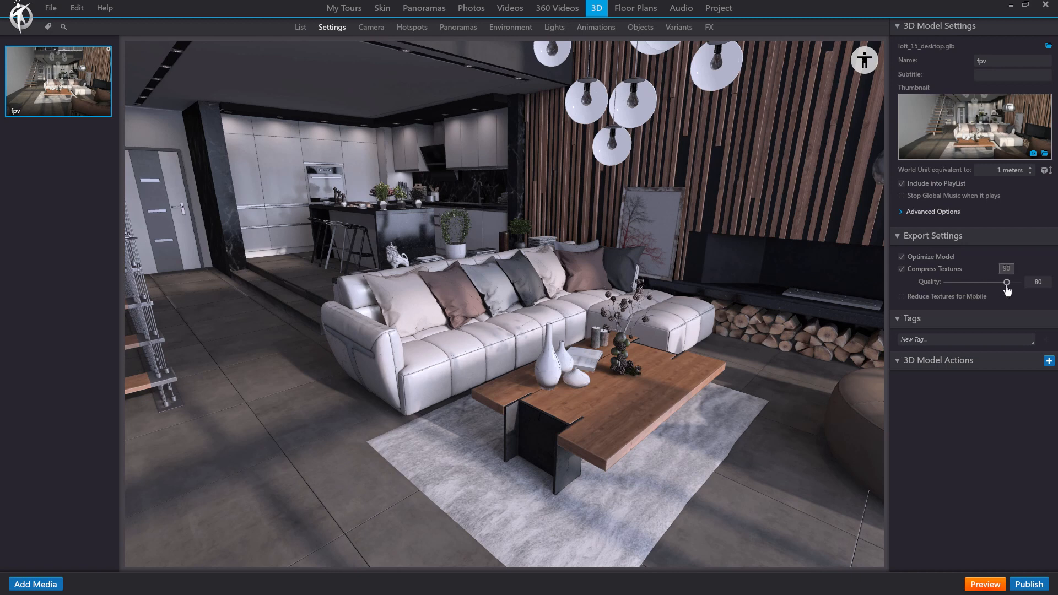
drag(1006, 281, 994, 281)
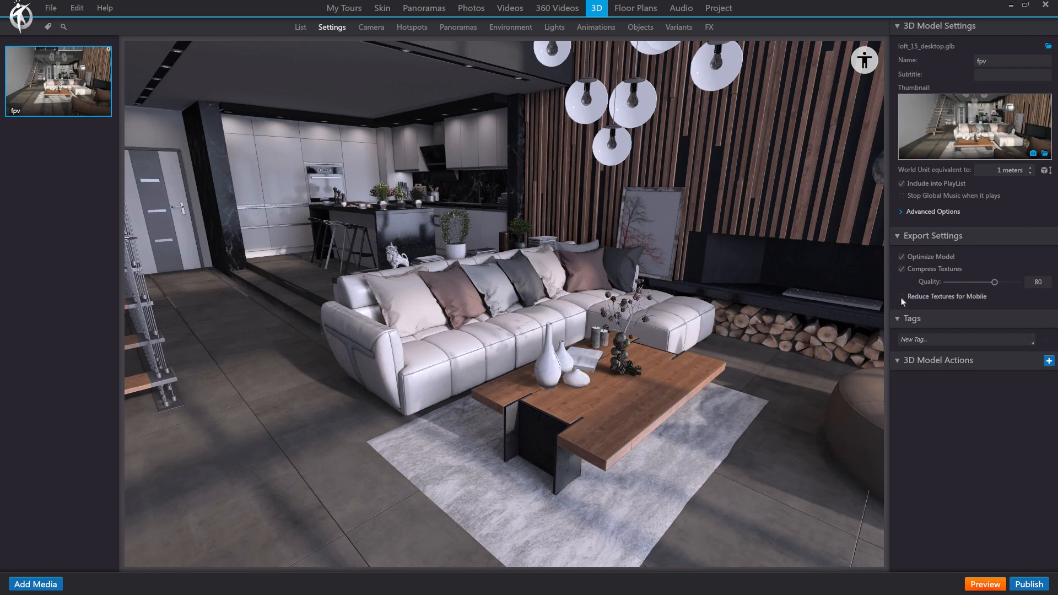
click(902, 296)
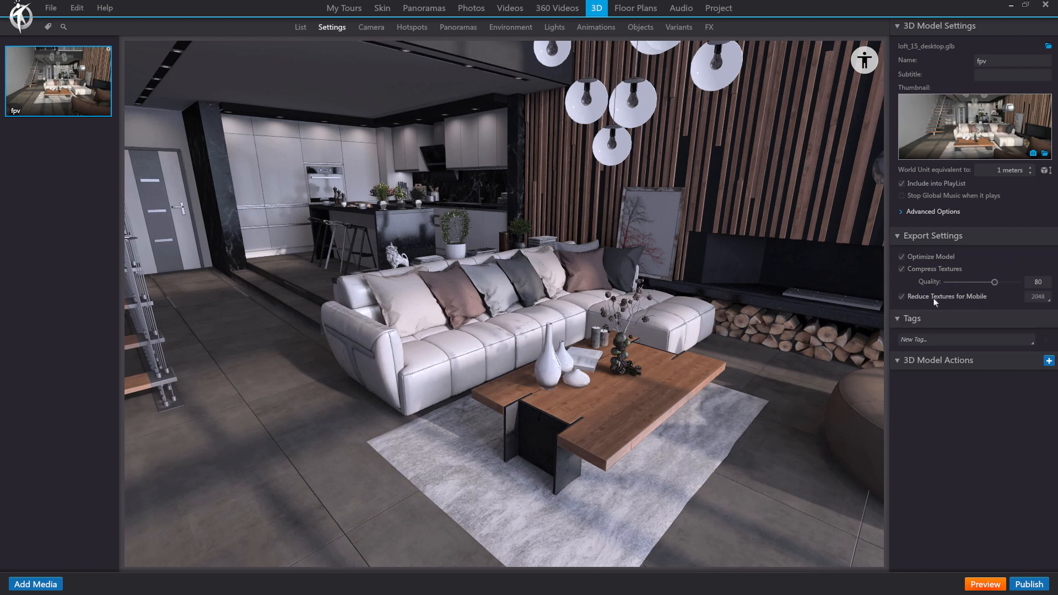
mouse_move(1003, 309)
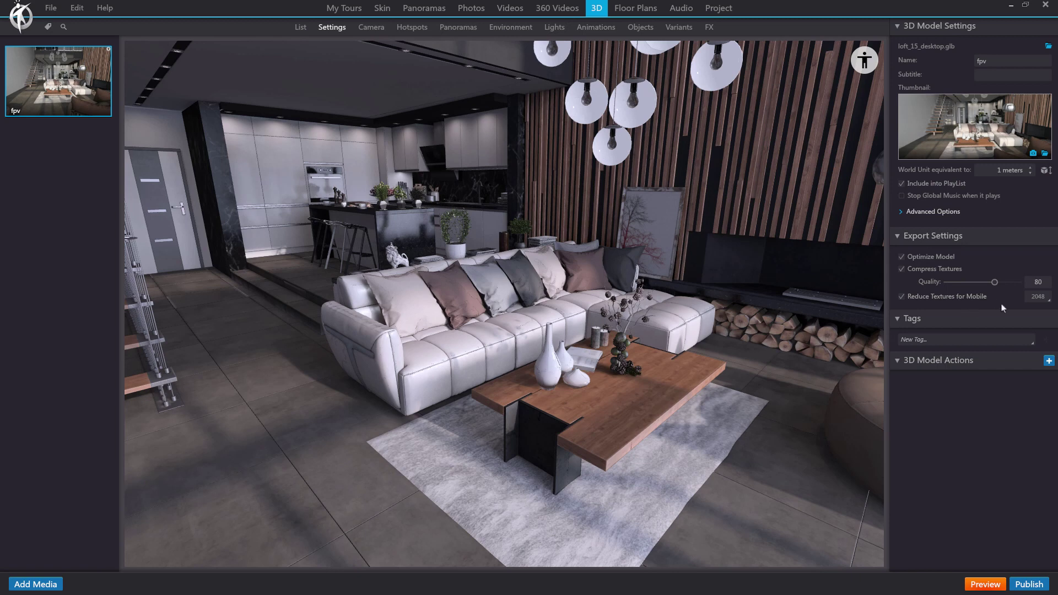
mouse_move(1025, 301)
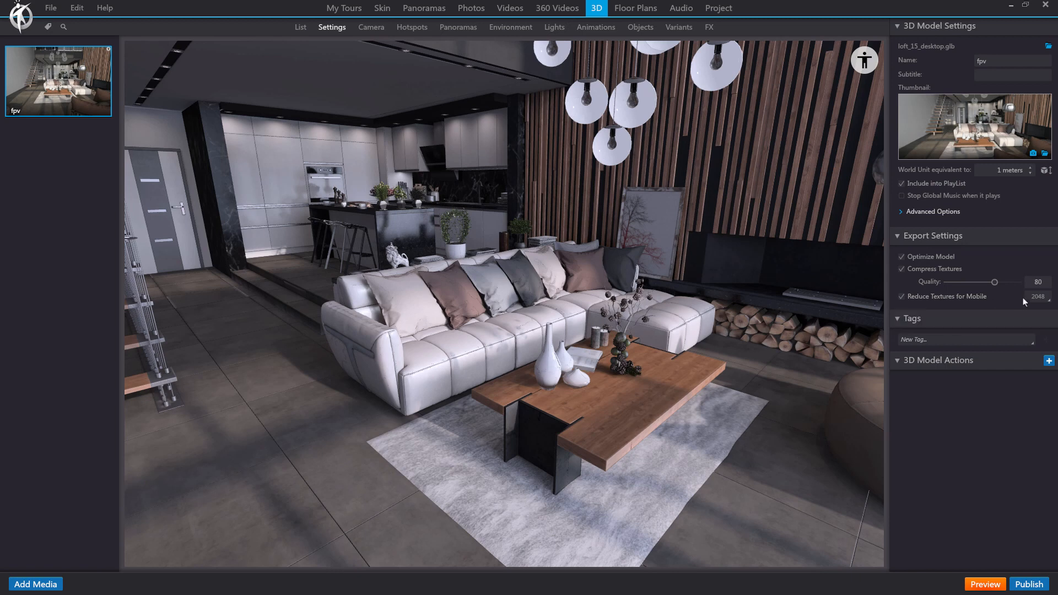
click(1038, 296)
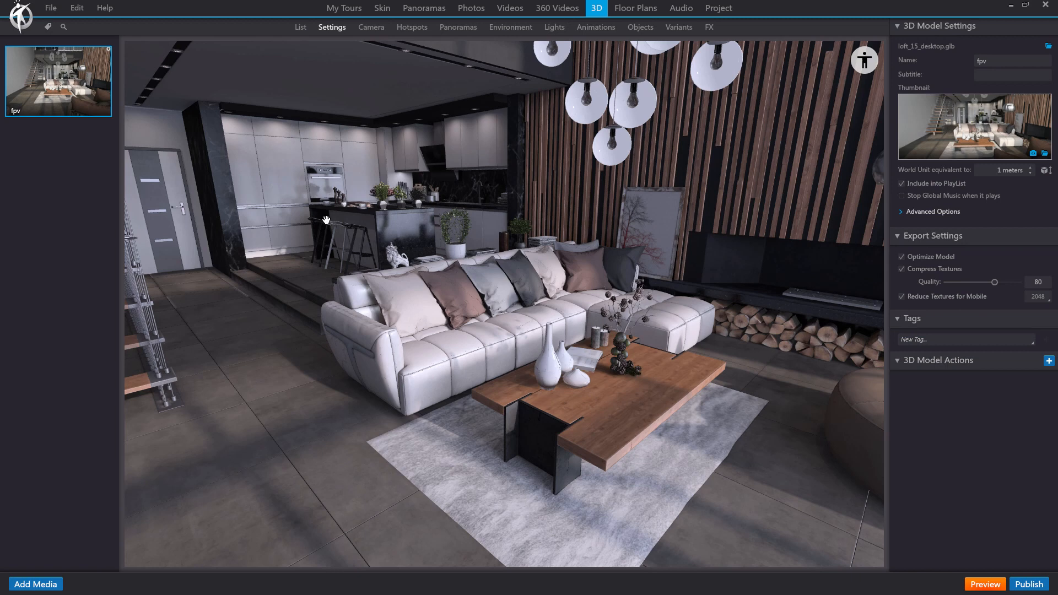
mouse_move(805, 323)
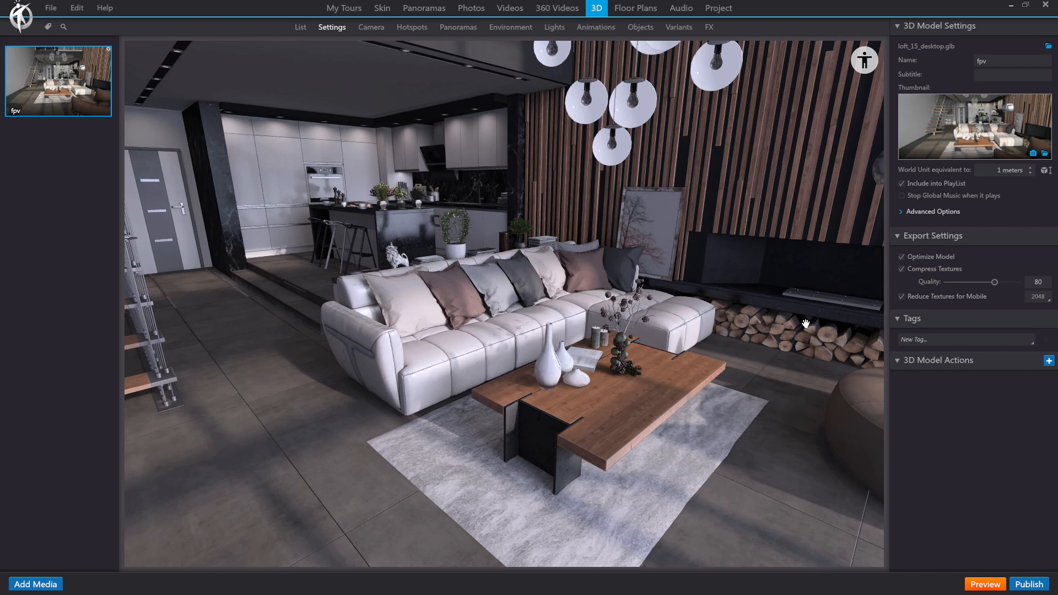
mouse_move(755, 353)
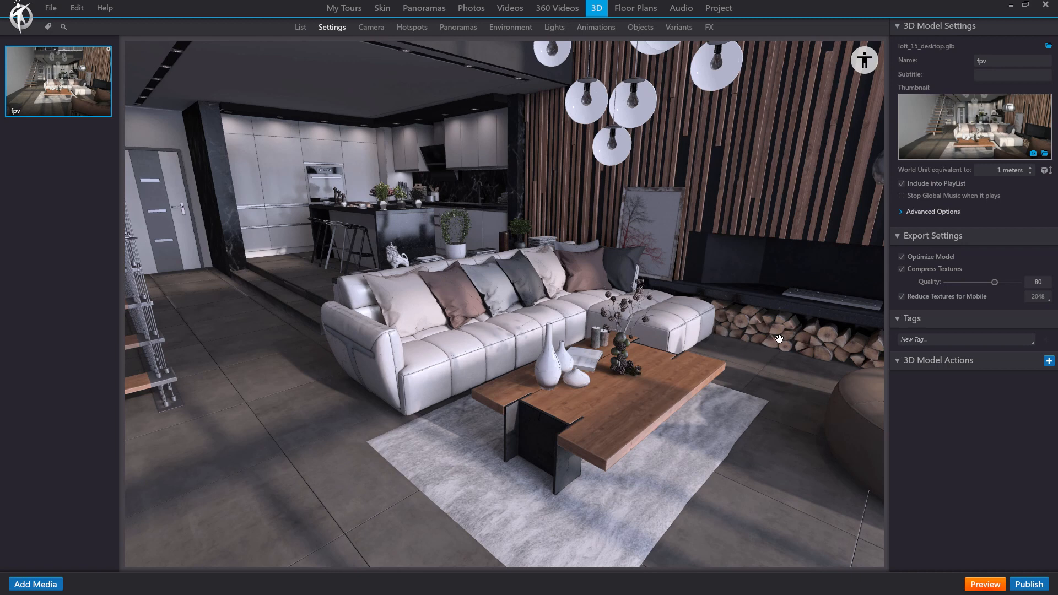
mouse_move(835, 311)
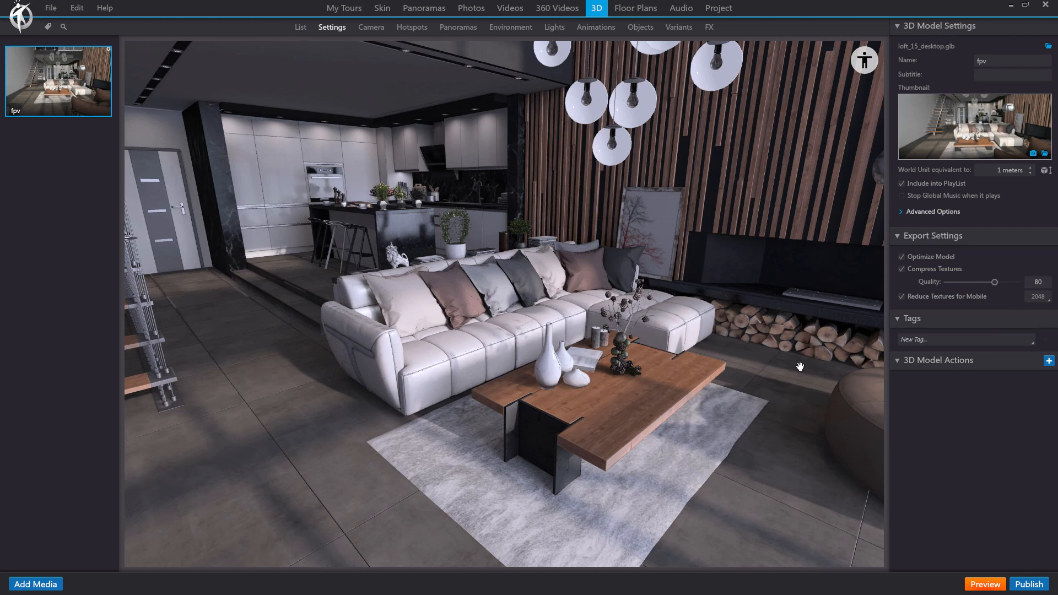
mouse_move(762, 381)
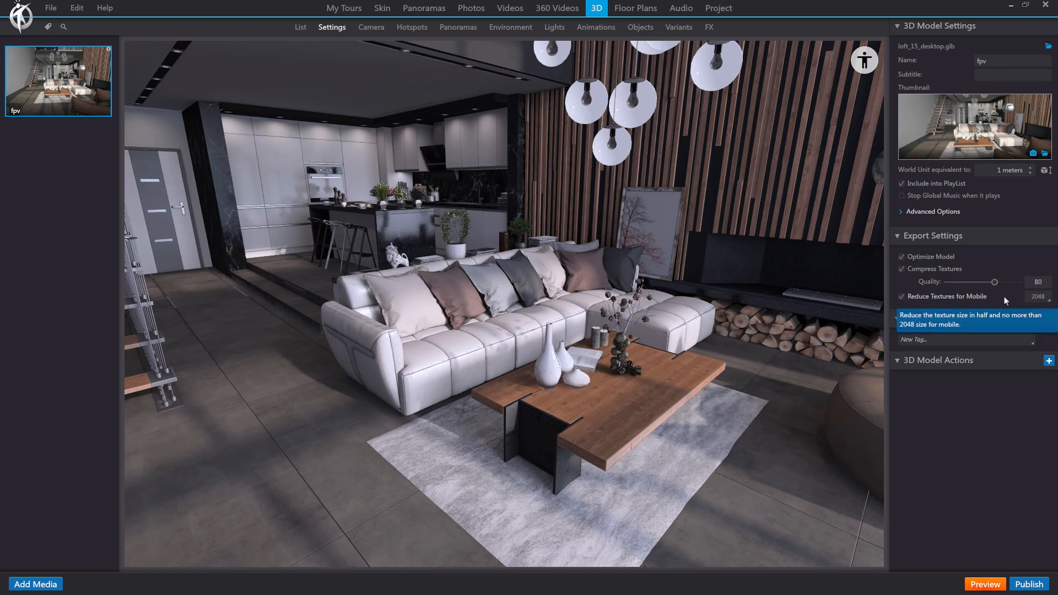
mouse_move(952, 432)
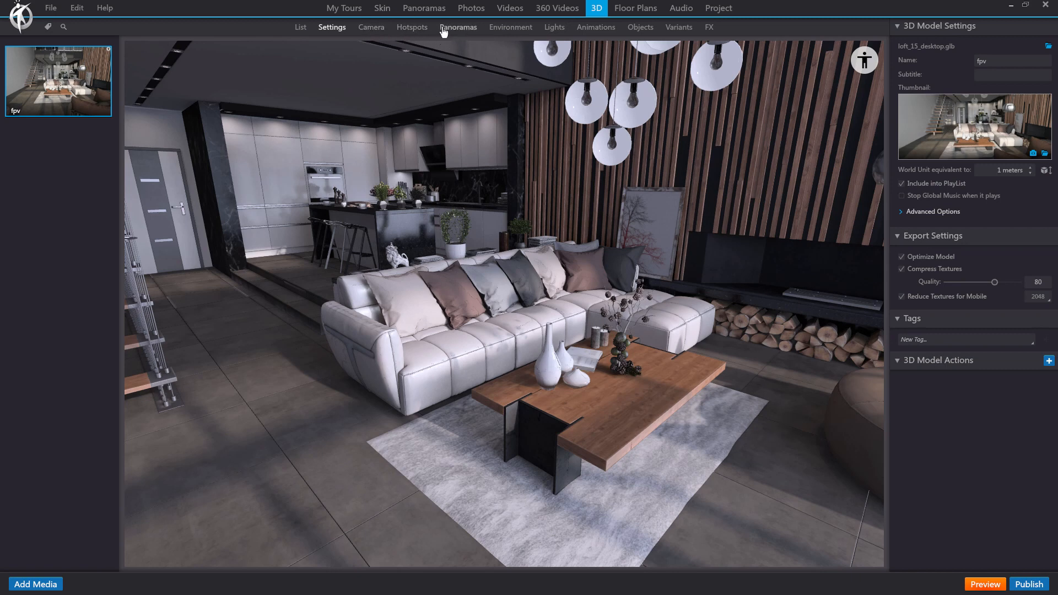
mouse_move(386, 90)
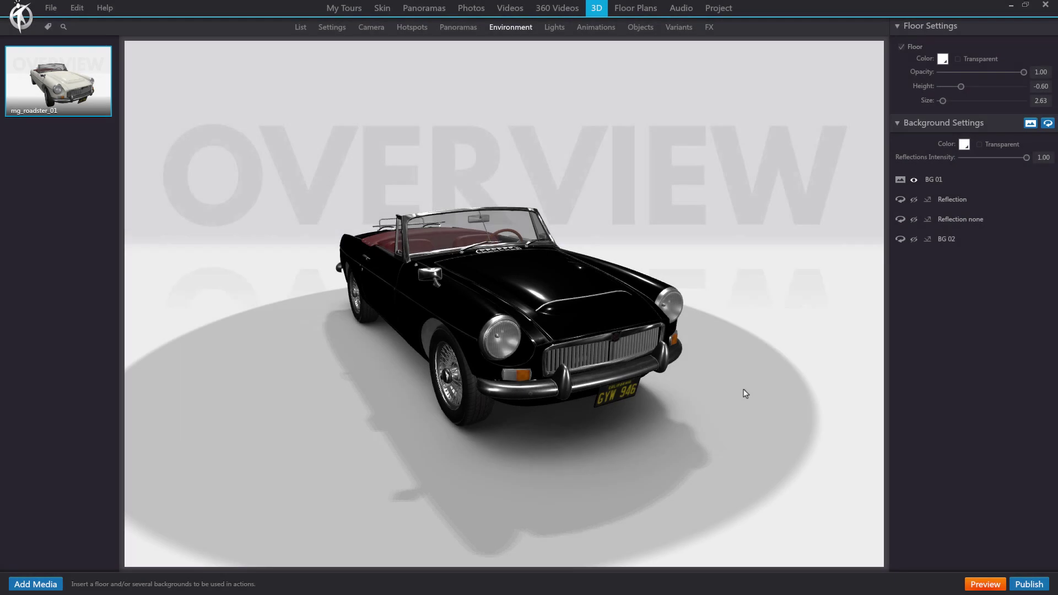
mouse_move(881, 381)
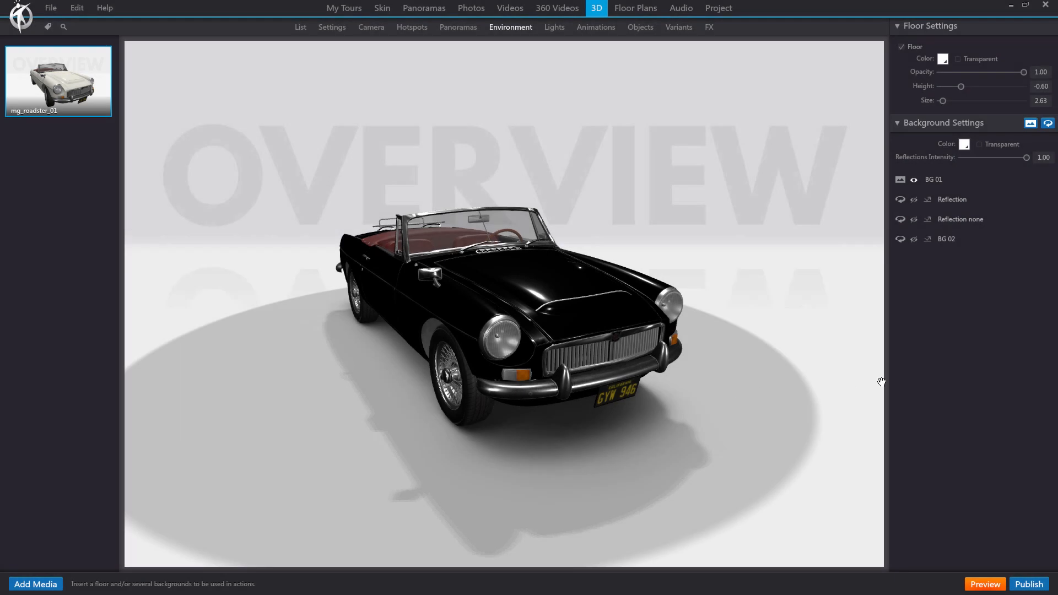
mouse_move(786, 359)
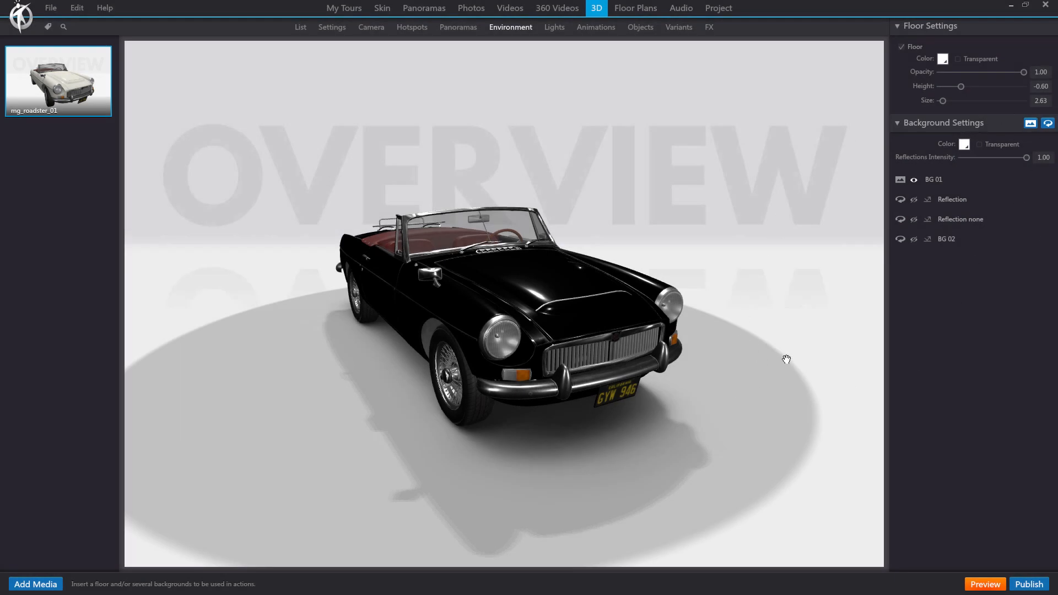
mouse_move(878, 297)
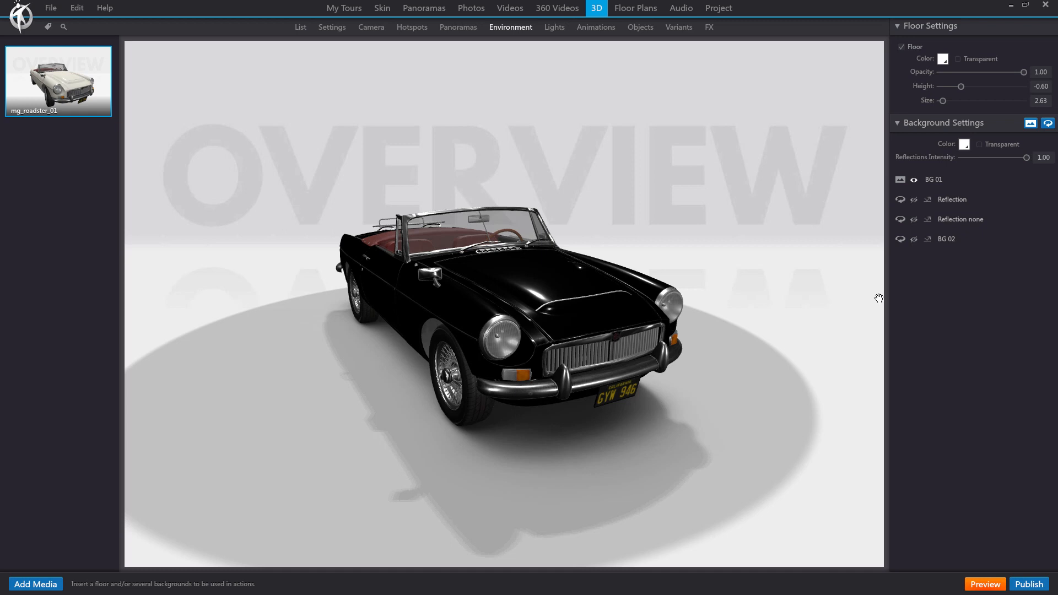
Disable the BG 01 background image and orbit the car against the plain white backdrop.
click(913, 179)
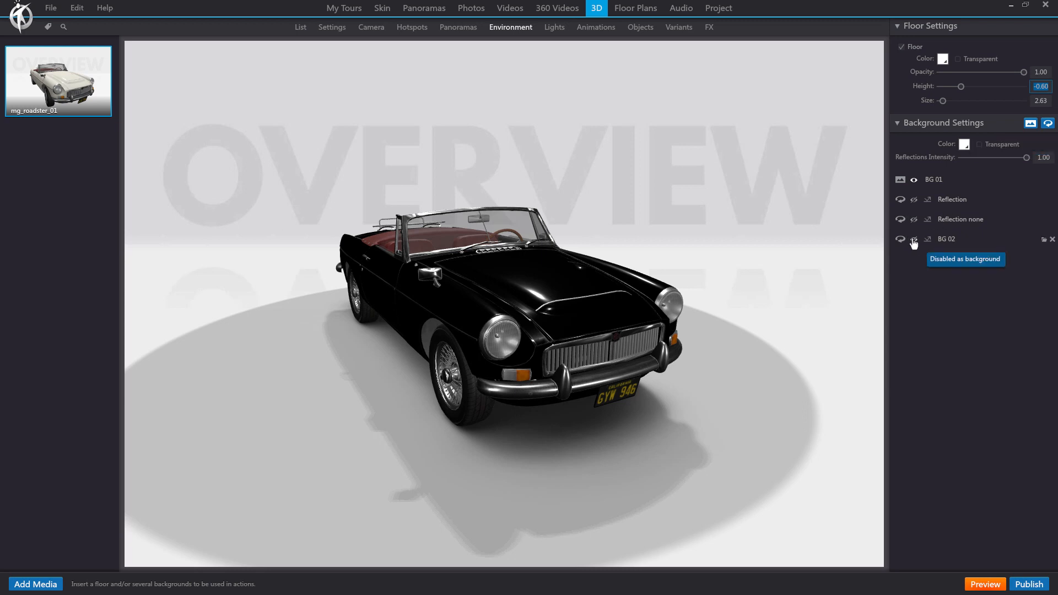
click(913, 239)
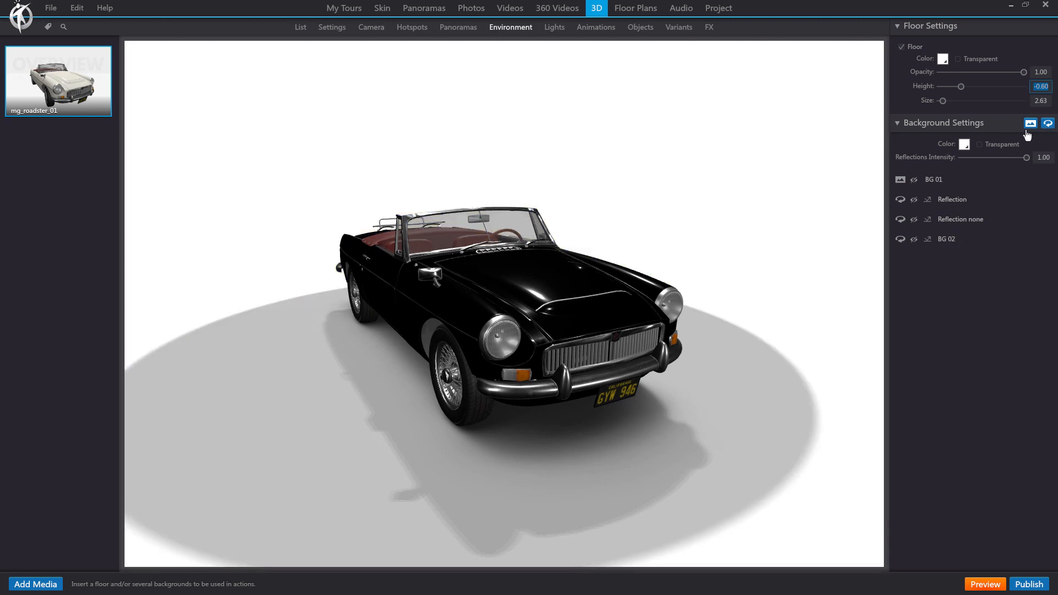
mouse_move(932, 281)
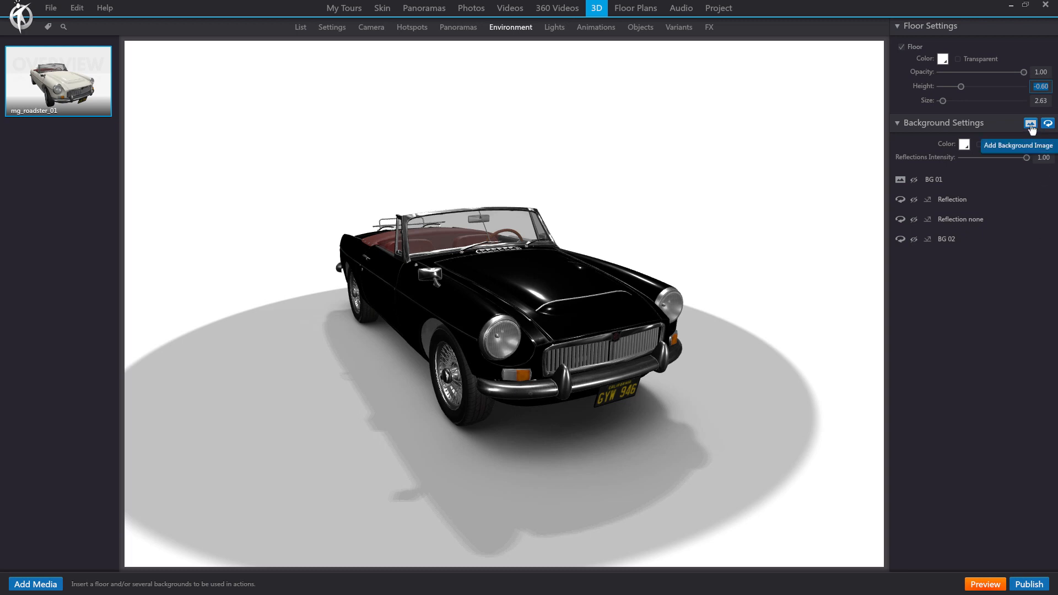
mouse_move(1047, 123)
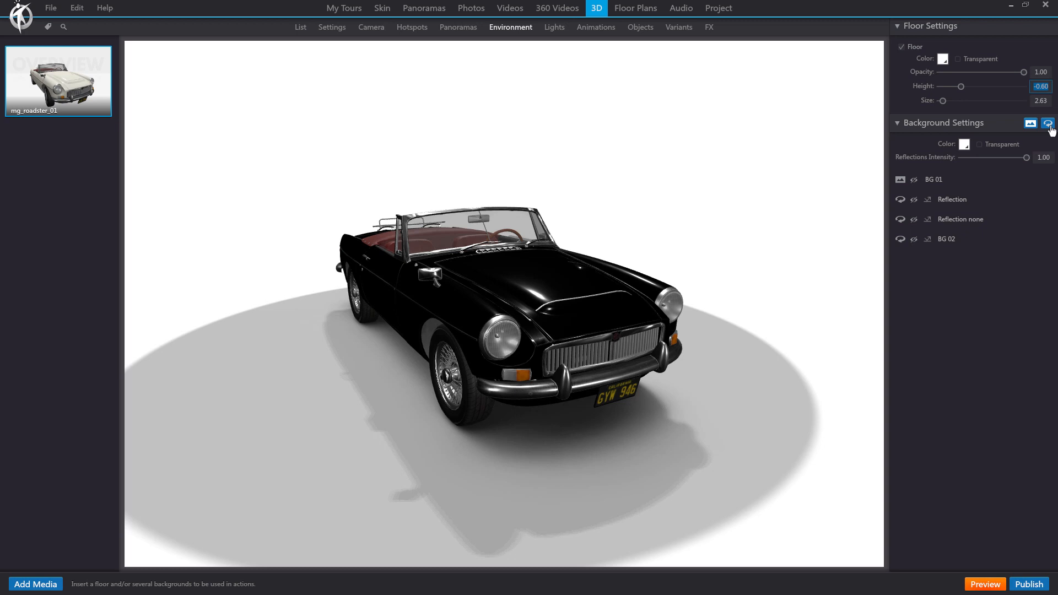
mouse_move(930, 193)
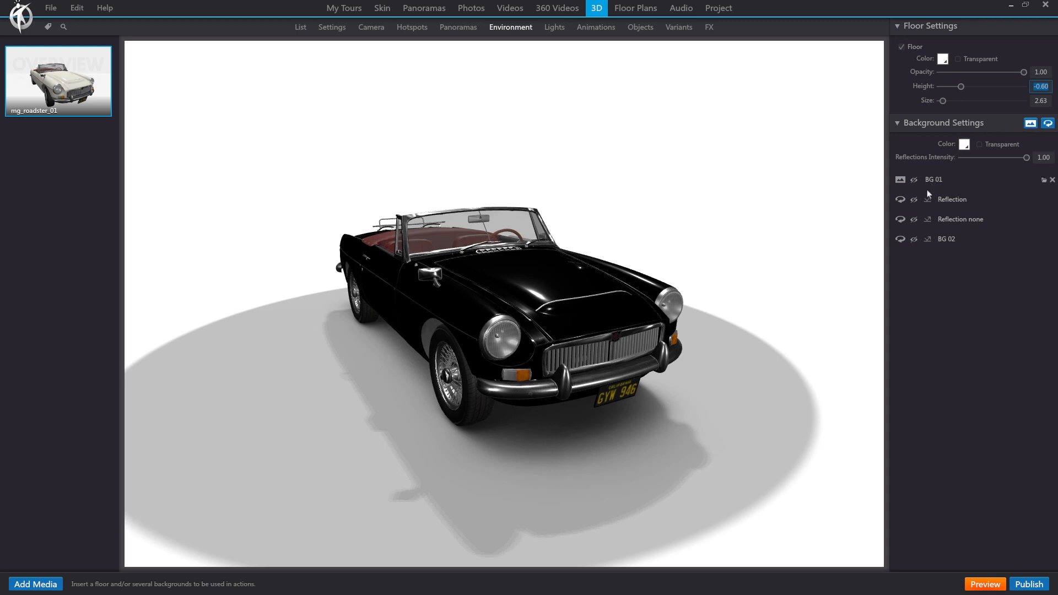
mouse_move(928, 204)
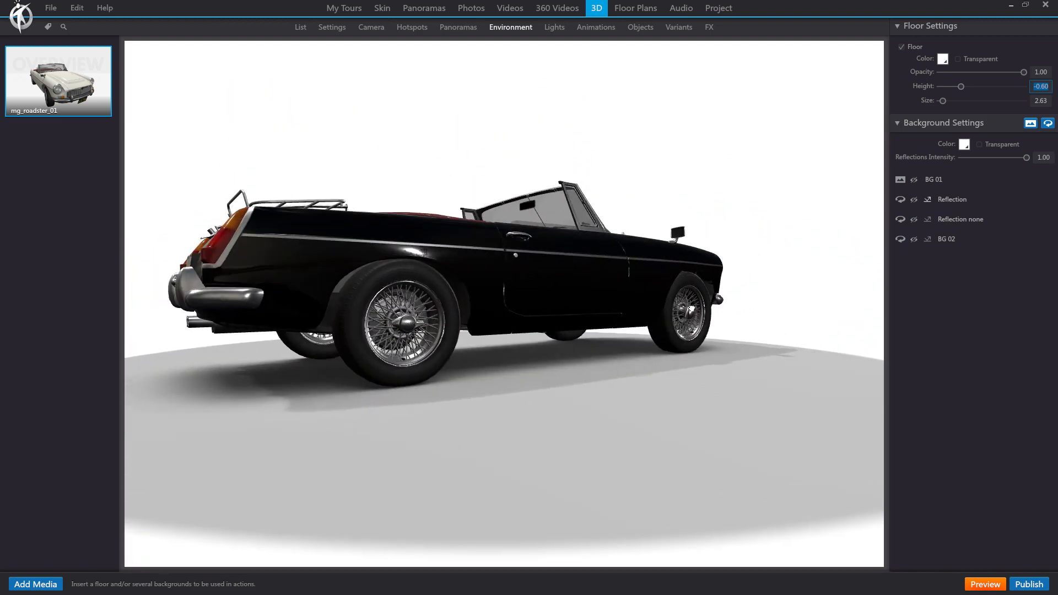
drag(687, 304, 585, 176)
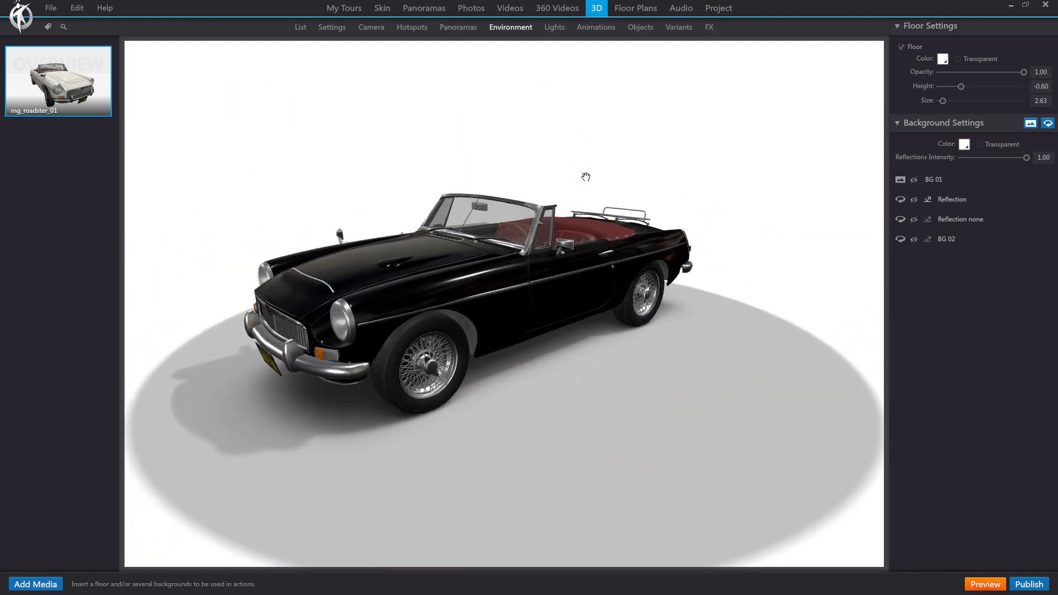
Delete every scene light, try an ambient light's intensity, then remove it too.
click(553, 27)
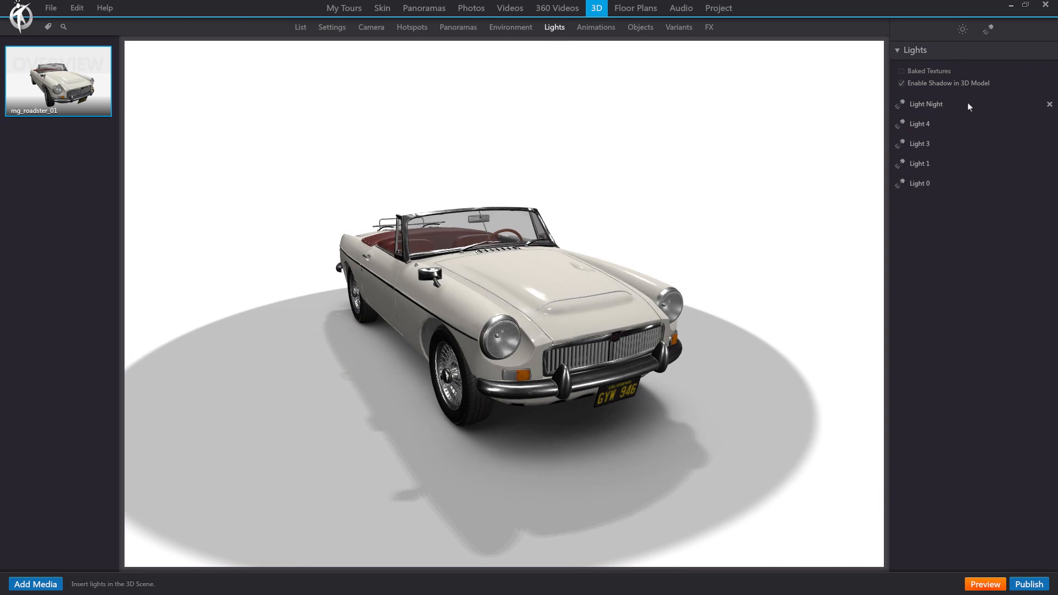
click(1048, 103)
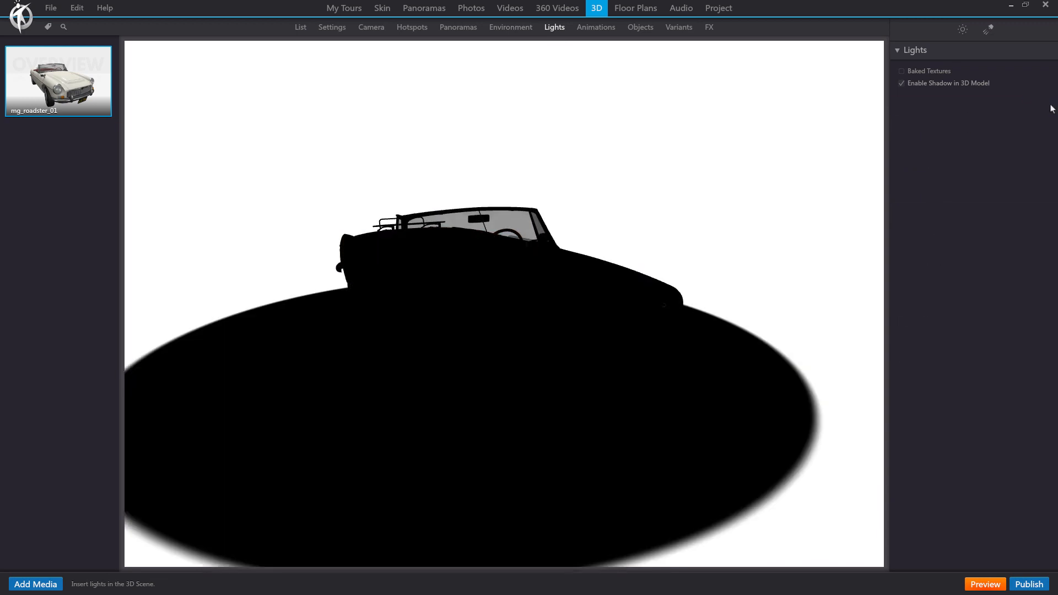
mouse_move(604, 278)
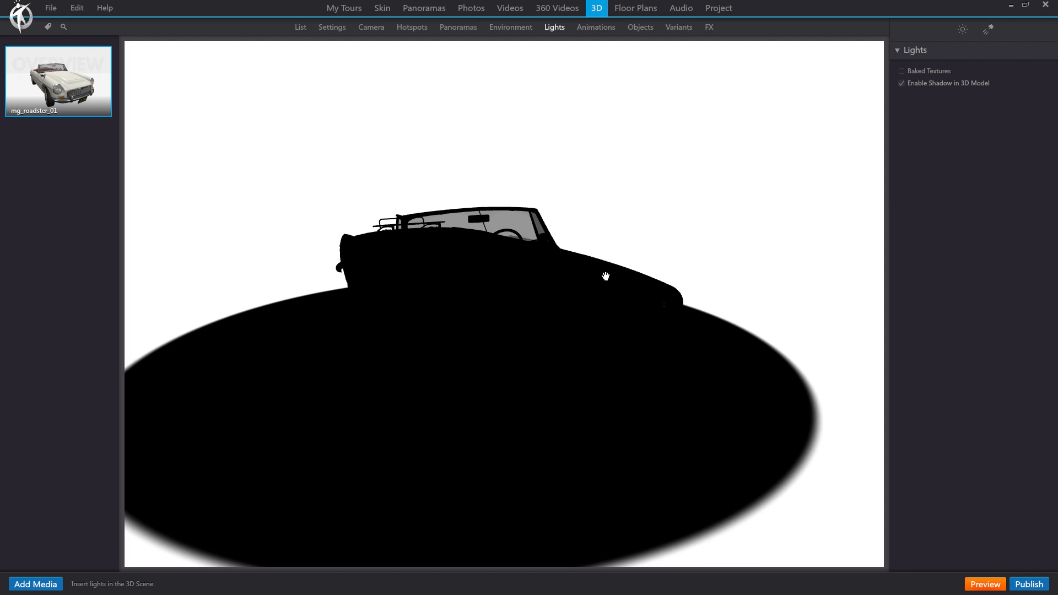
mouse_move(643, 258)
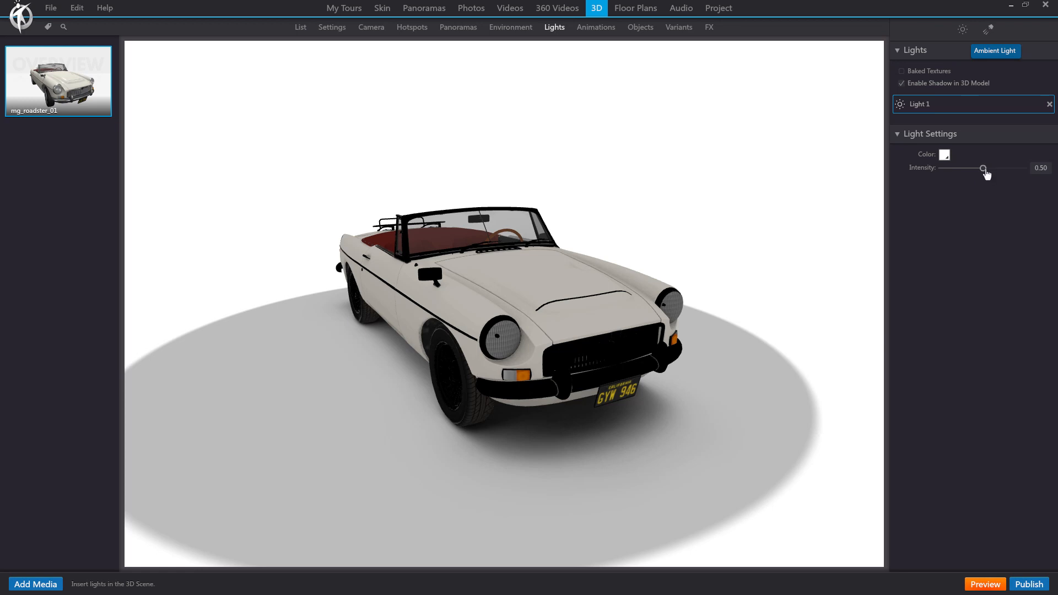
drag(984, 169, 948, 168)
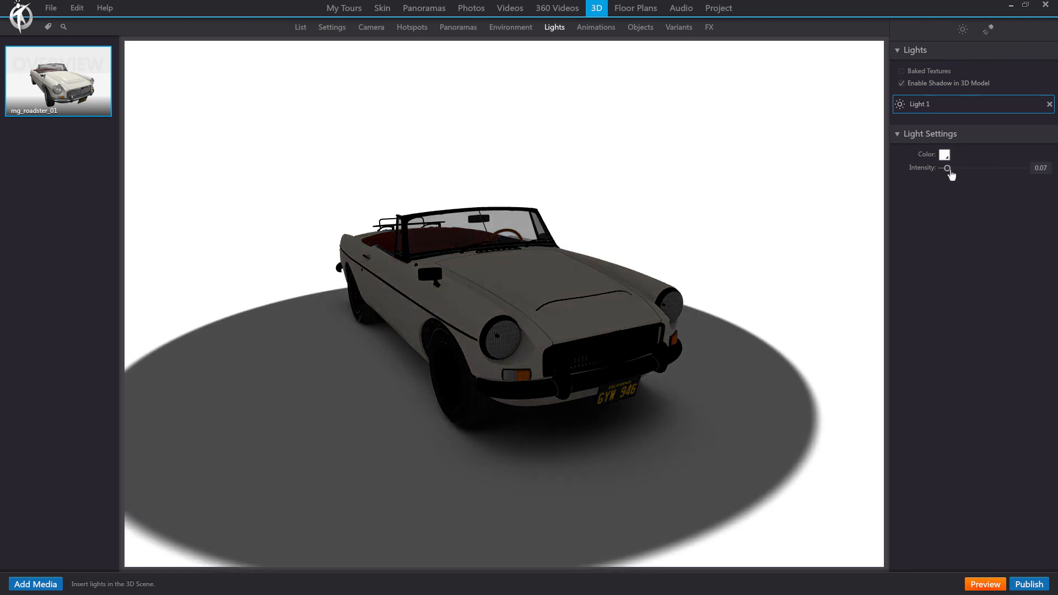
drag(946, 167, 959, 168)
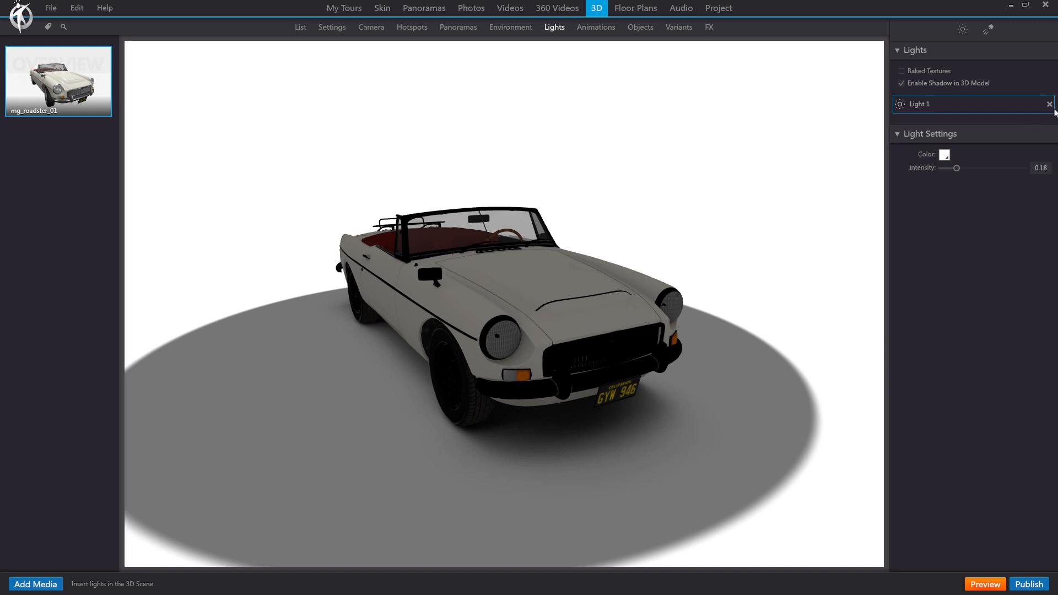
click(1046, 105)
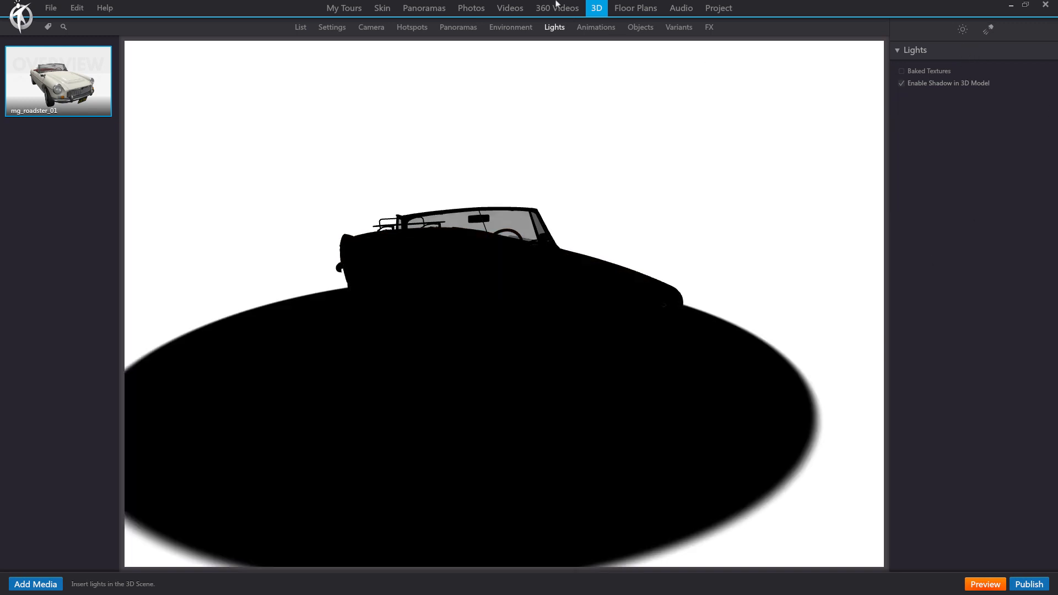
click(511, 27)
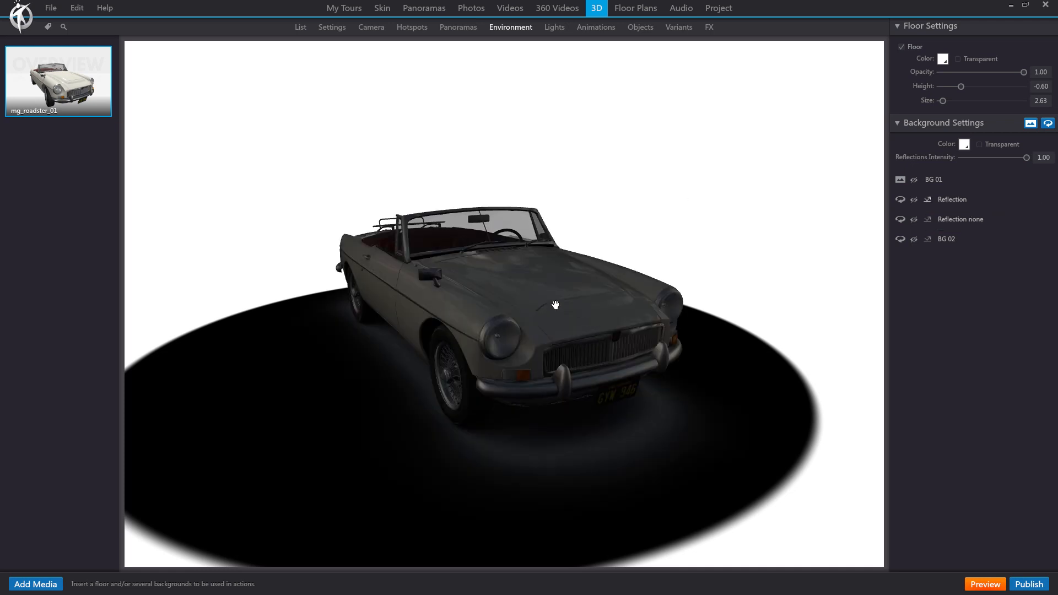
mouse_move(765, 312)
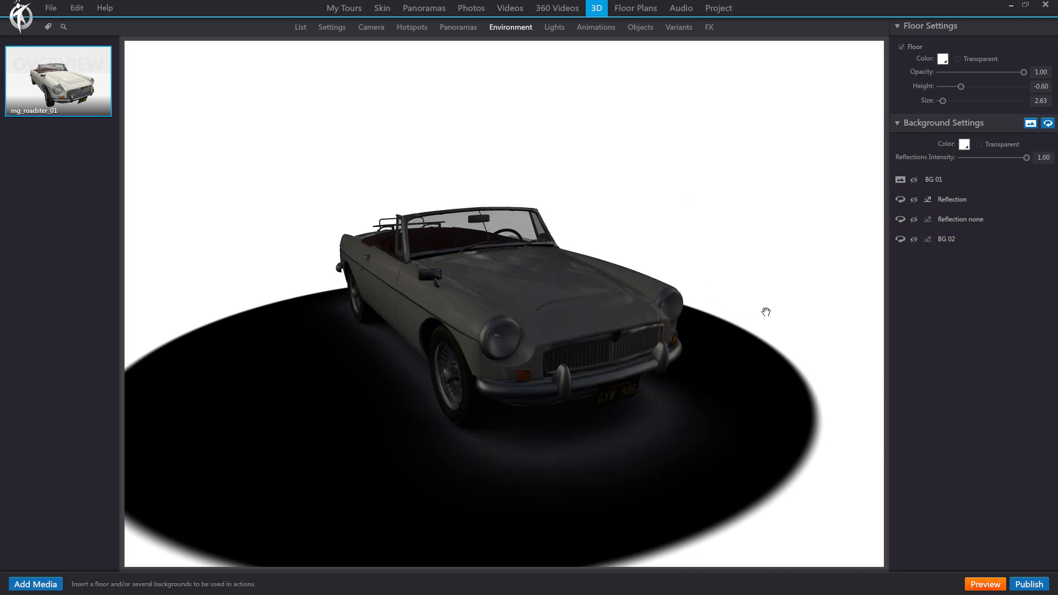
click(554, 27)
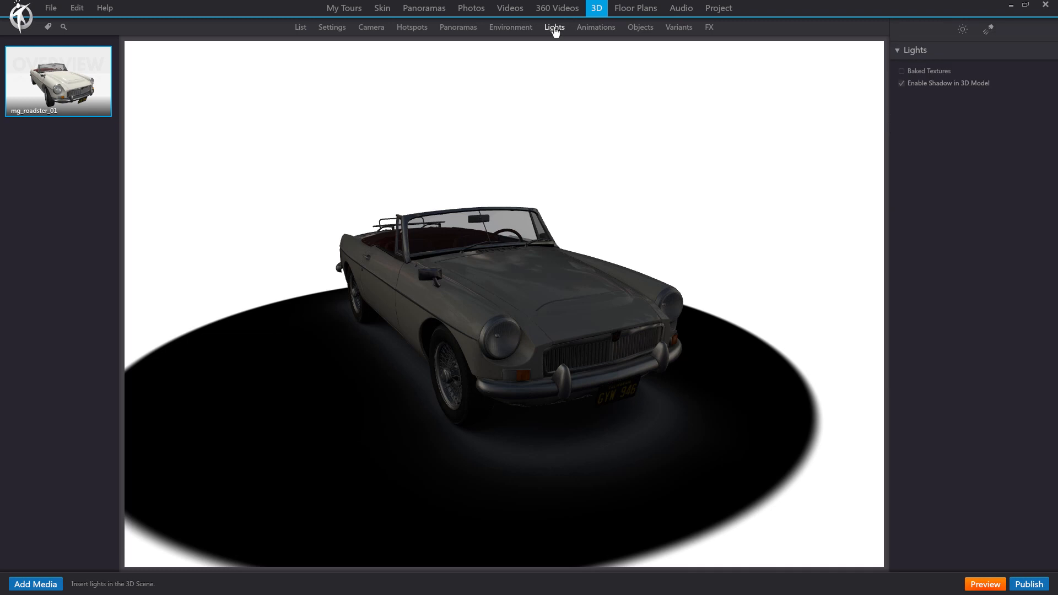
Add a directional light at yaw -16 and pitch 51 and orbit to check the lighting.
click(987, 30)
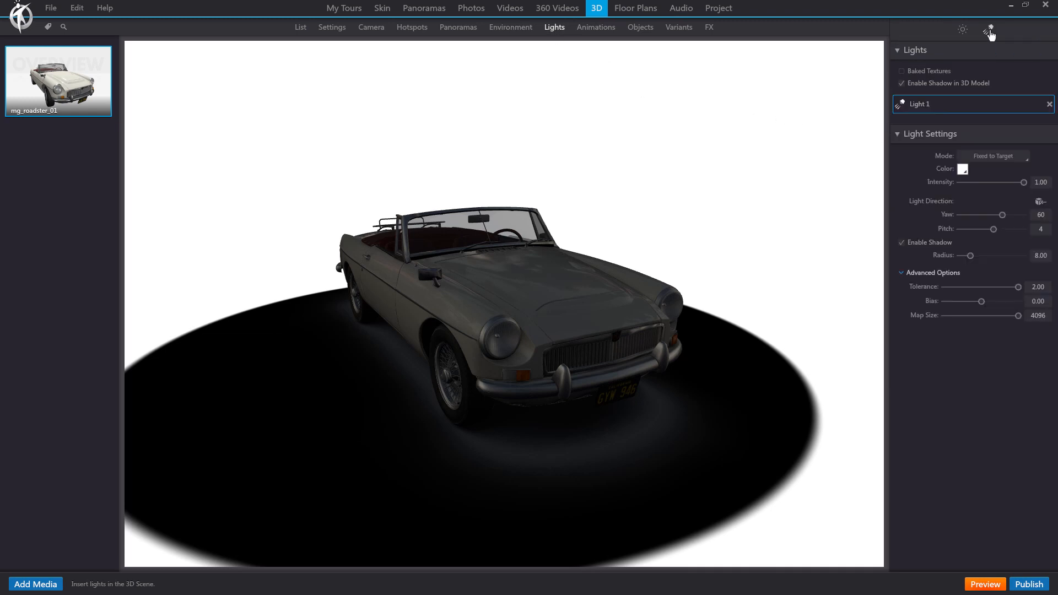
drag(984, 215, 1008, 215)
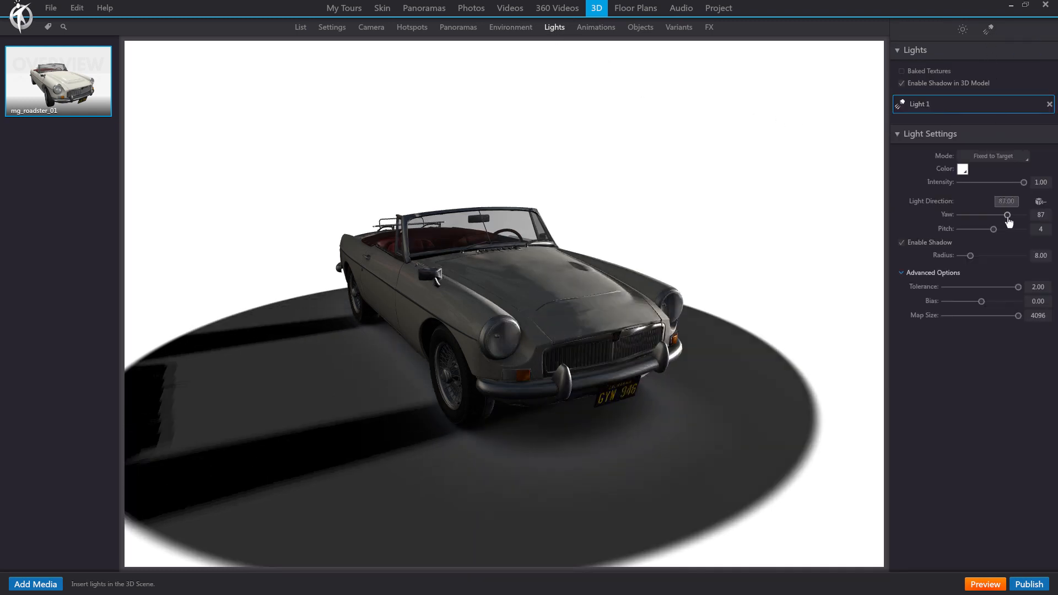
drag(1008, 215, 987, 215)
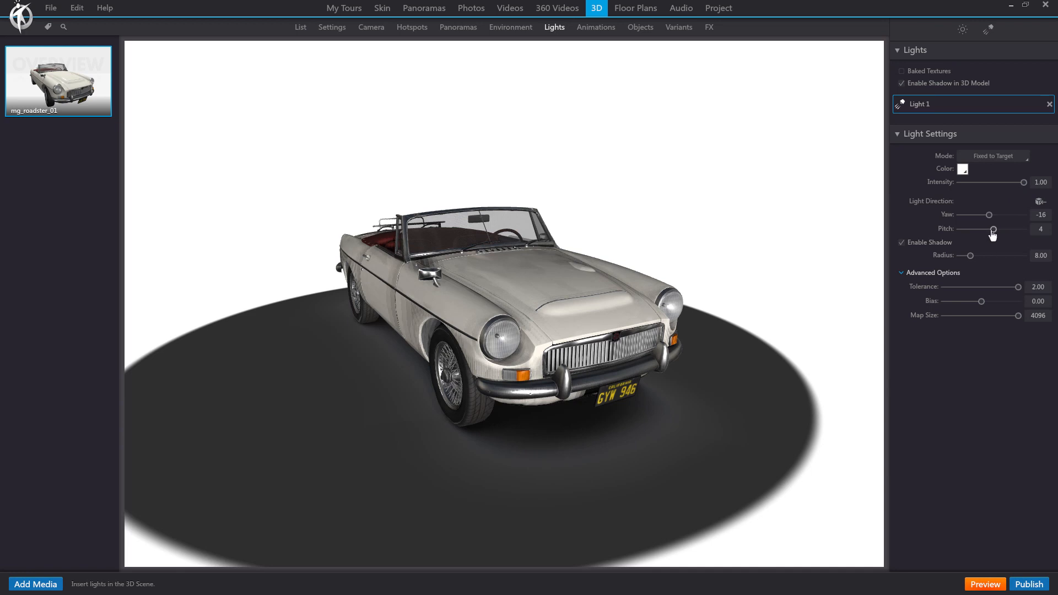
drag(991, 229, 1010, 229)
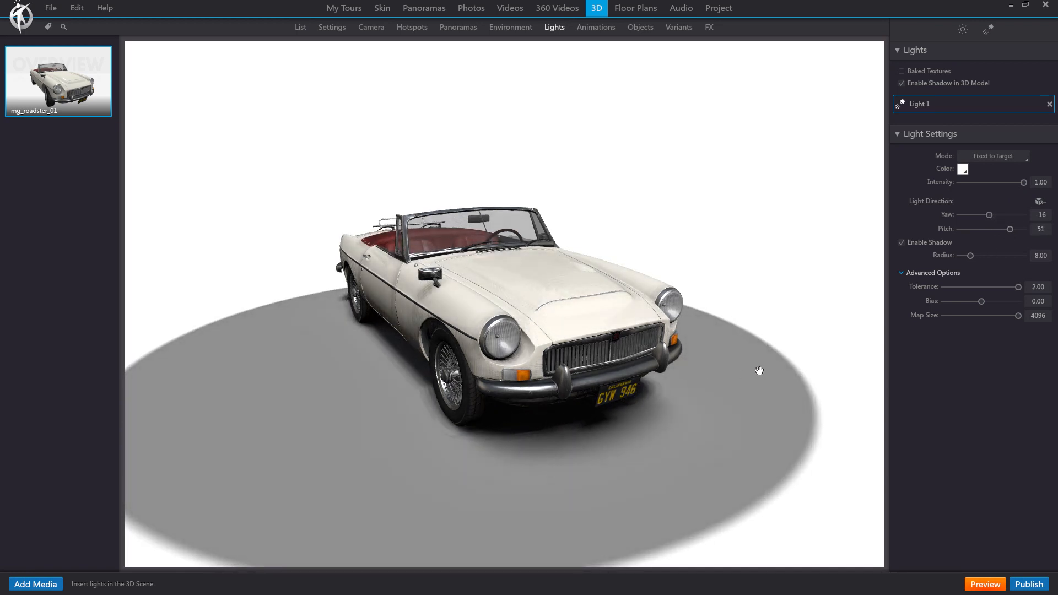
drag(758, 370, 436, 335)
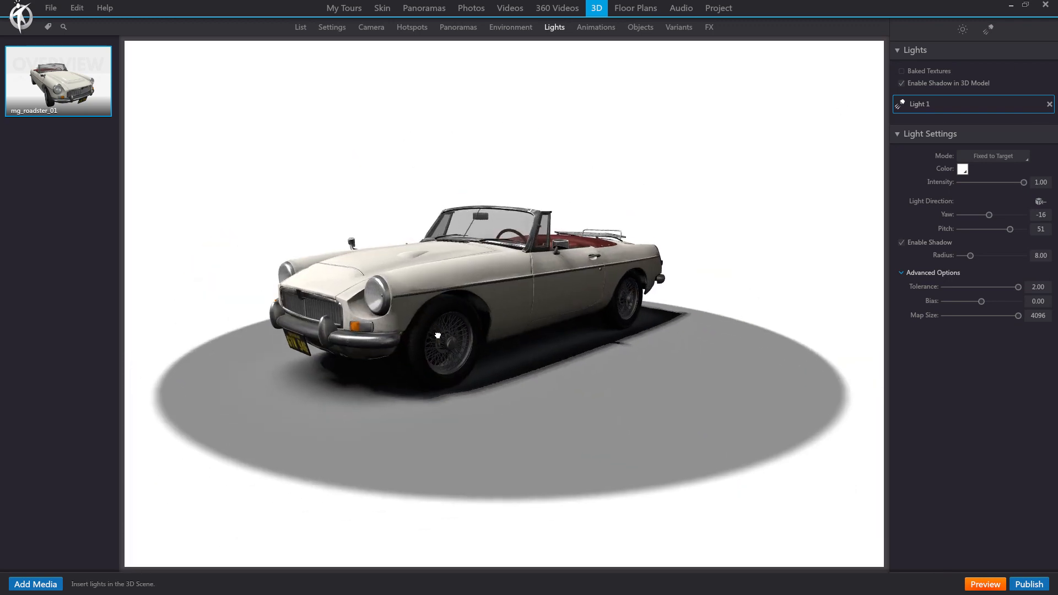
drag(438, 335, 540, 341)
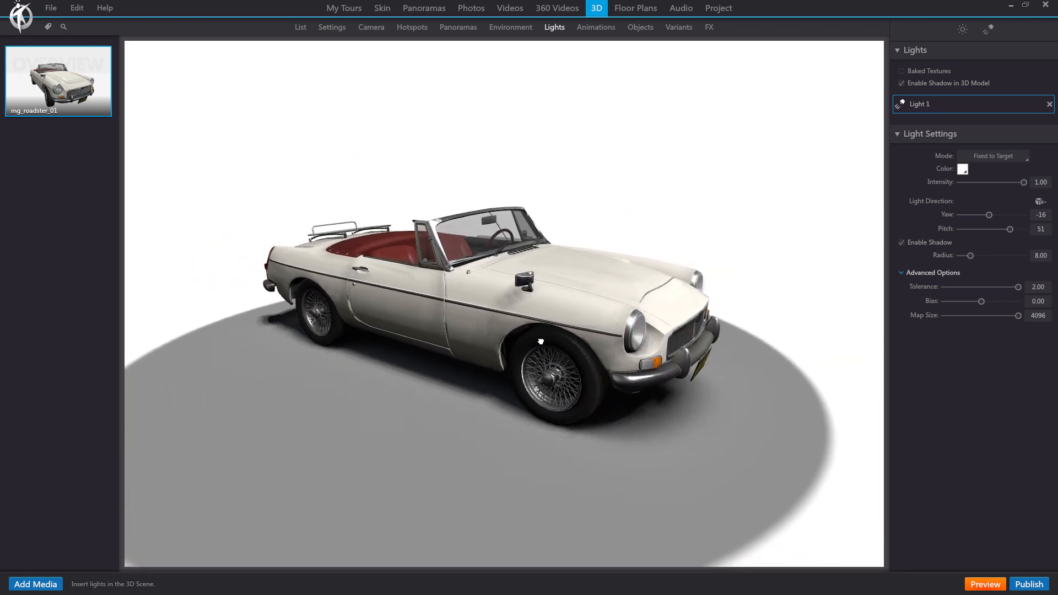
drag(540, 340, 533, 356)
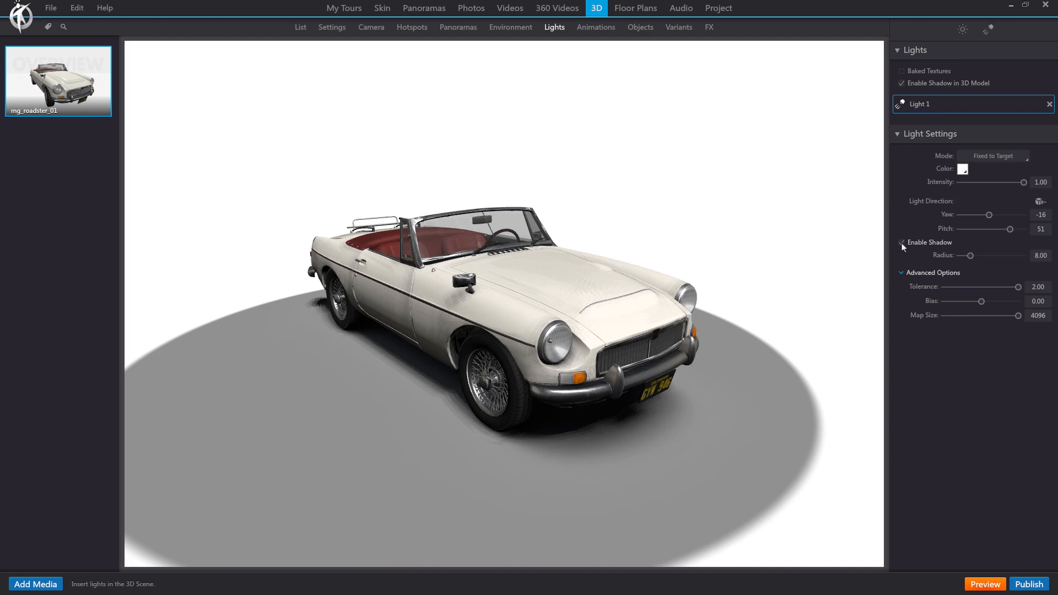
Toggle Enable Shadow off and on to compare, leaving the floor shadow enabled.
click(901, 242)
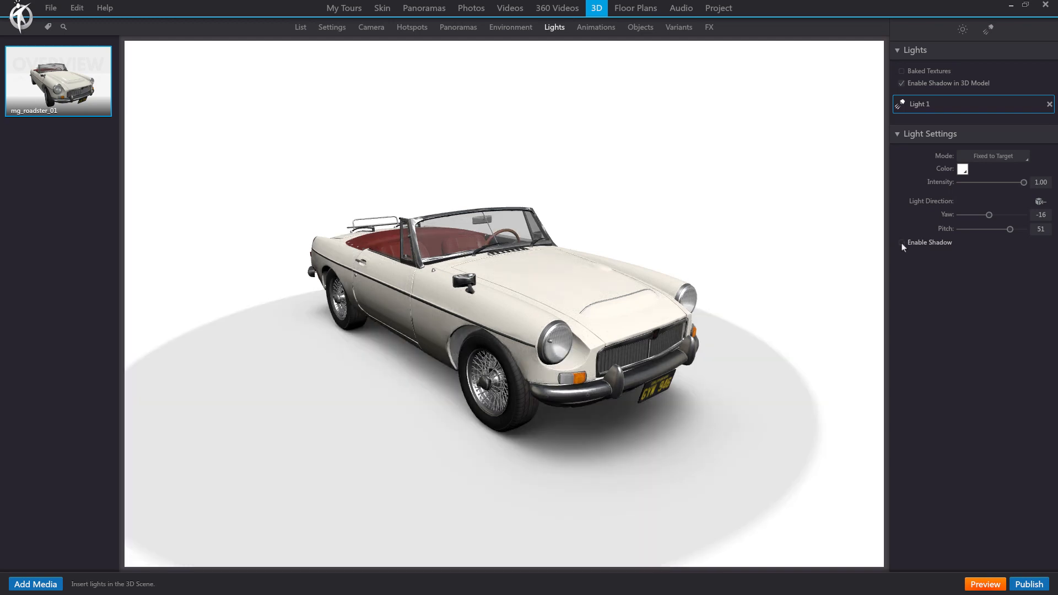
click(901, 242)
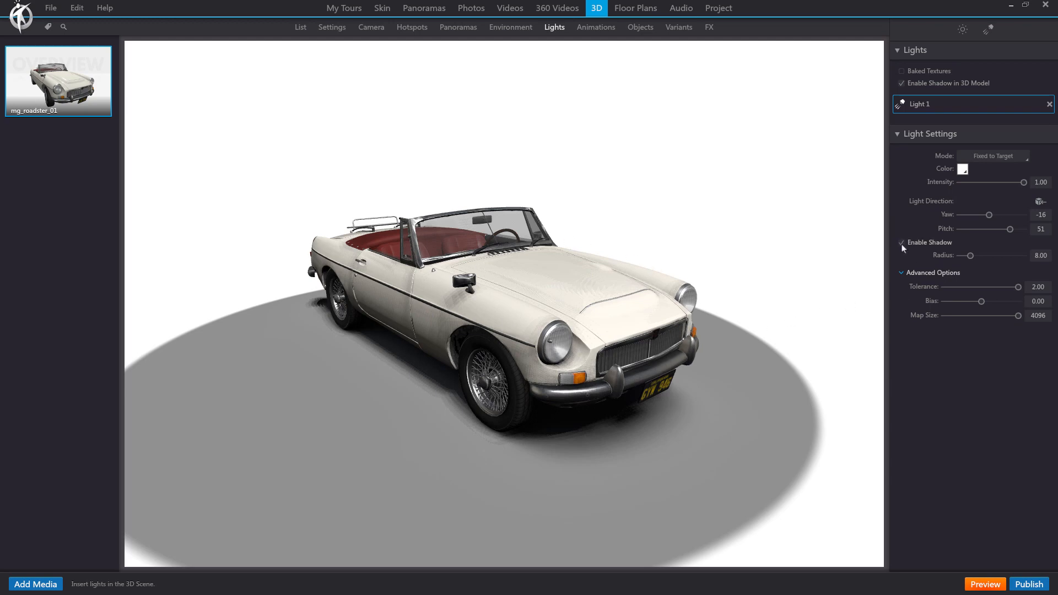
click(902, 243)
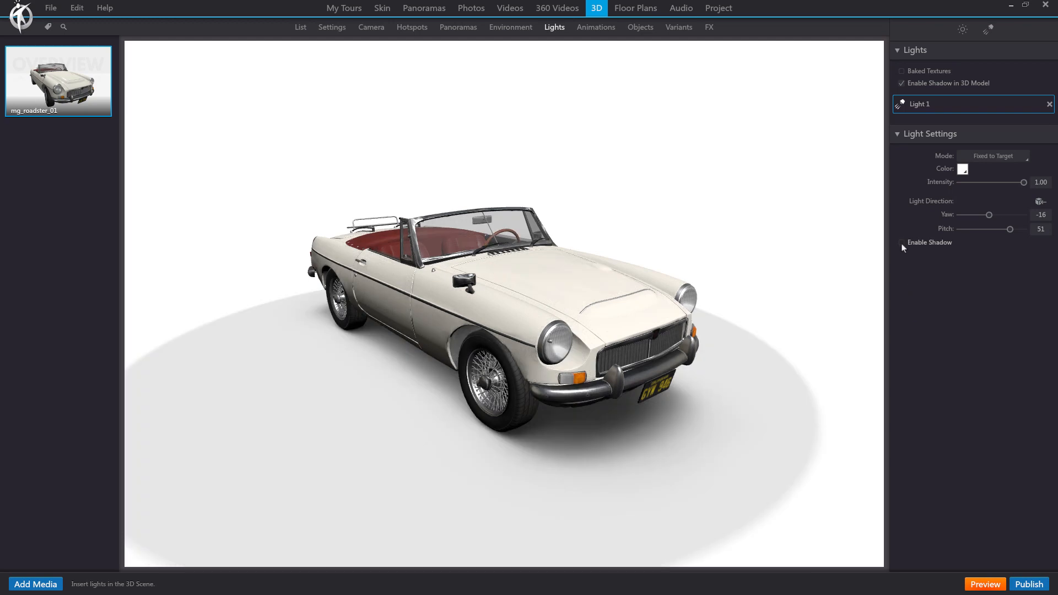
click(902, 243)
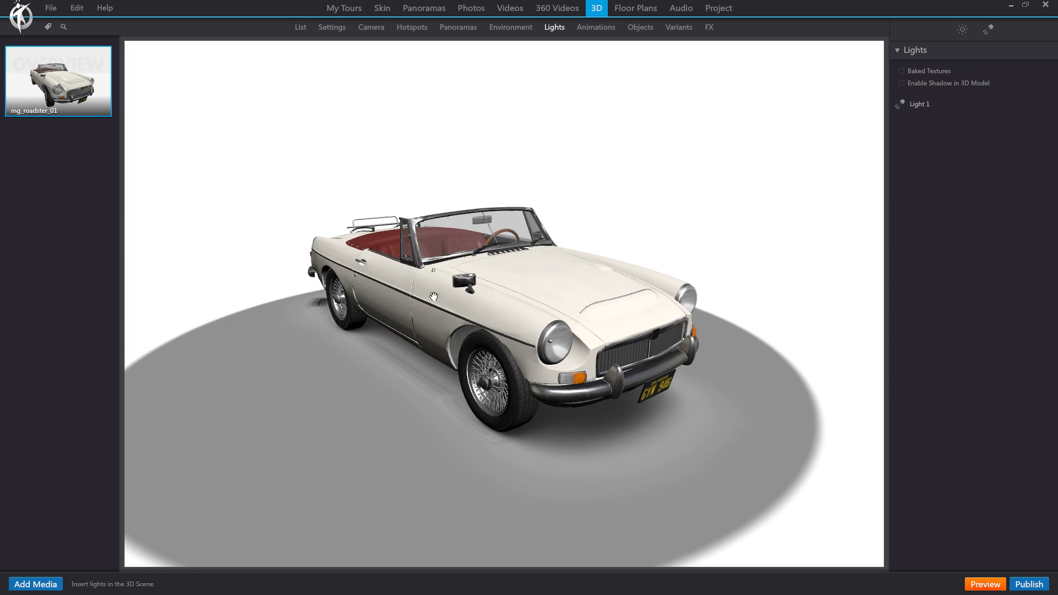
mouse_move(846, 147)
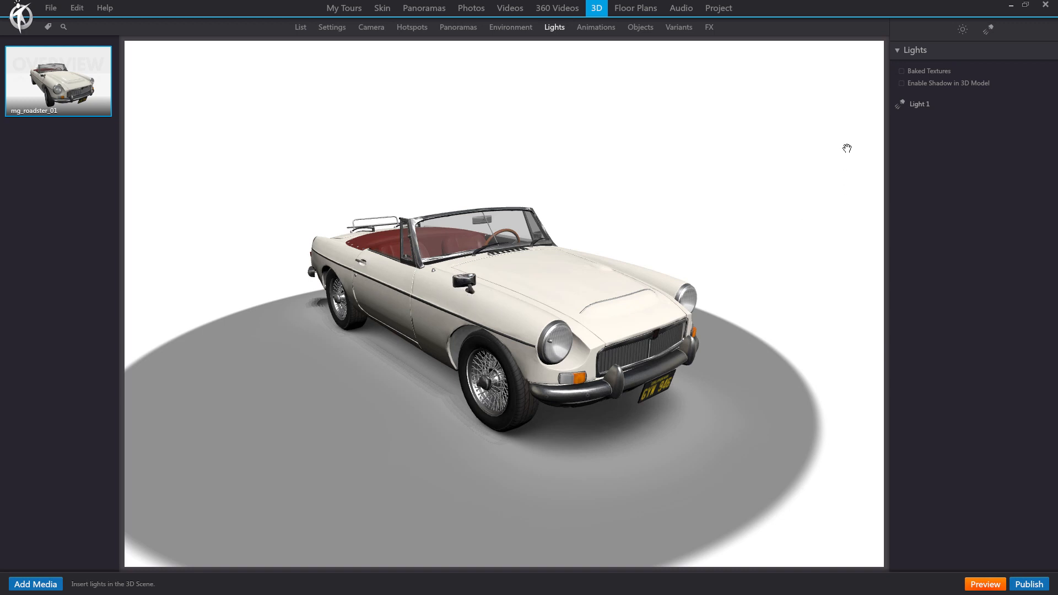
Enable self-shadowing on the 3D model and show Light 1's settings.
click(902, 84)
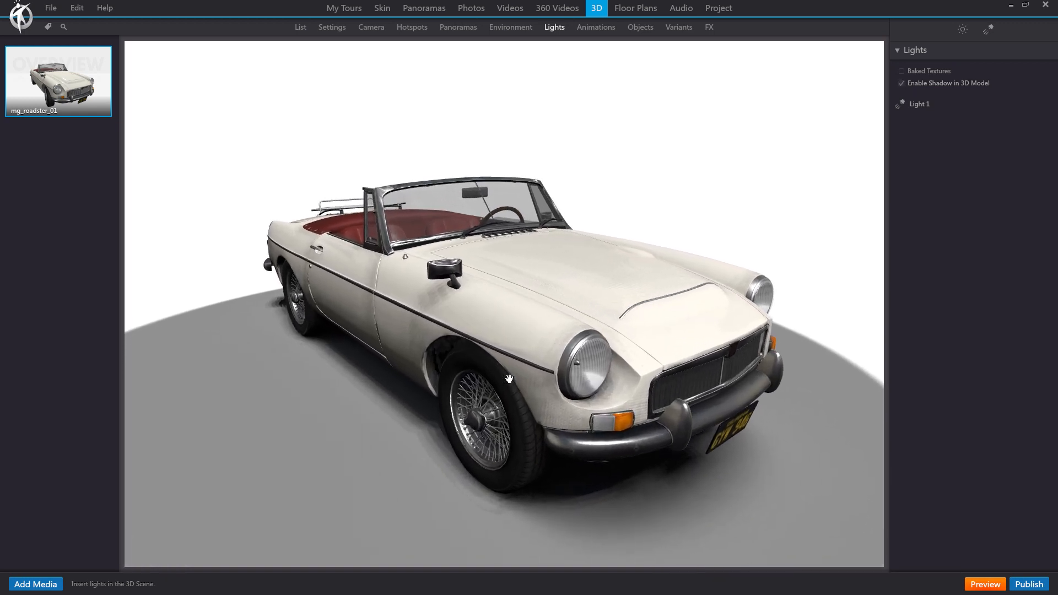
click(919, 103)
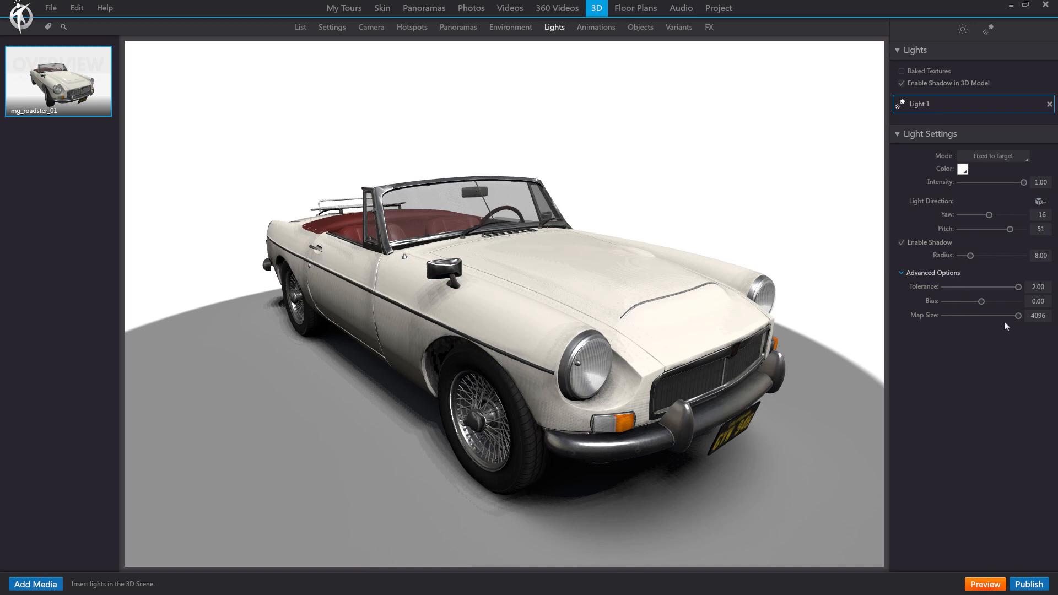
Adjust Light 1's shadow map size down to about 2119, removing floor striping.
drag(1028, 316, 1012, 317)
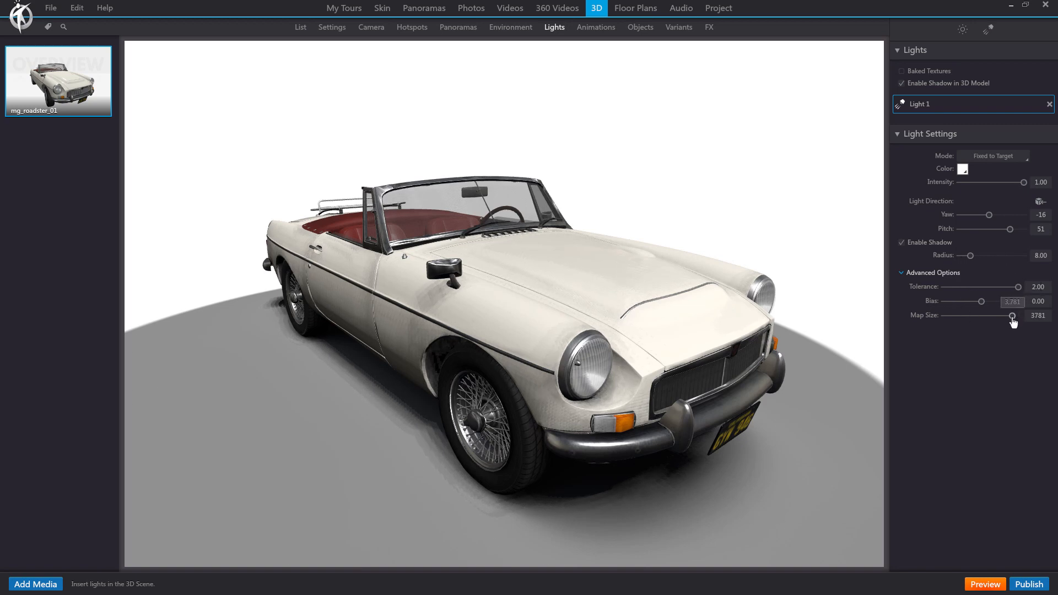
drag(1010, 315, 969, 315)
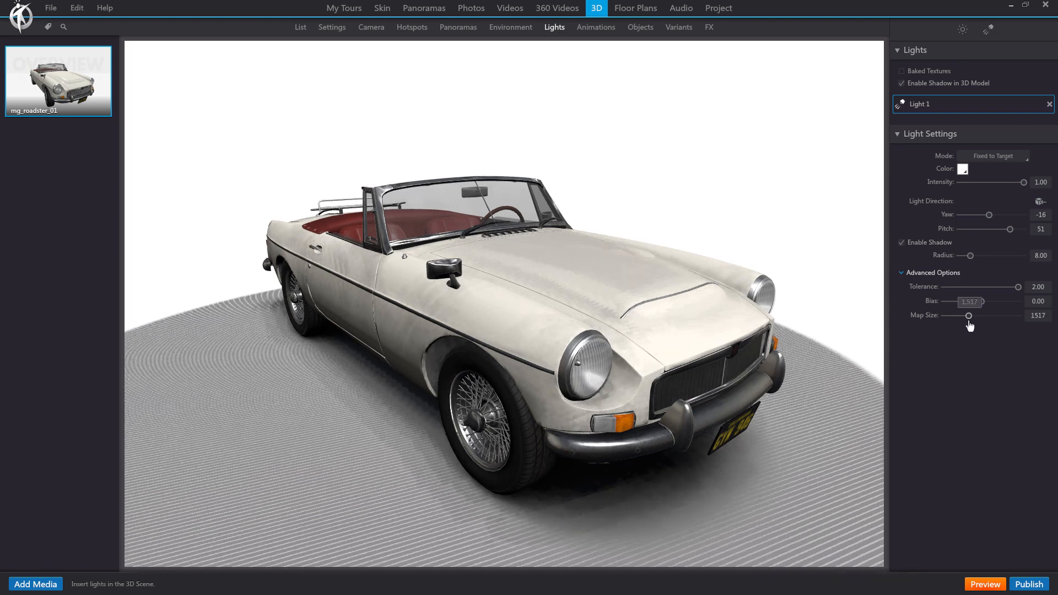
drag(969, 315, 954, 315)
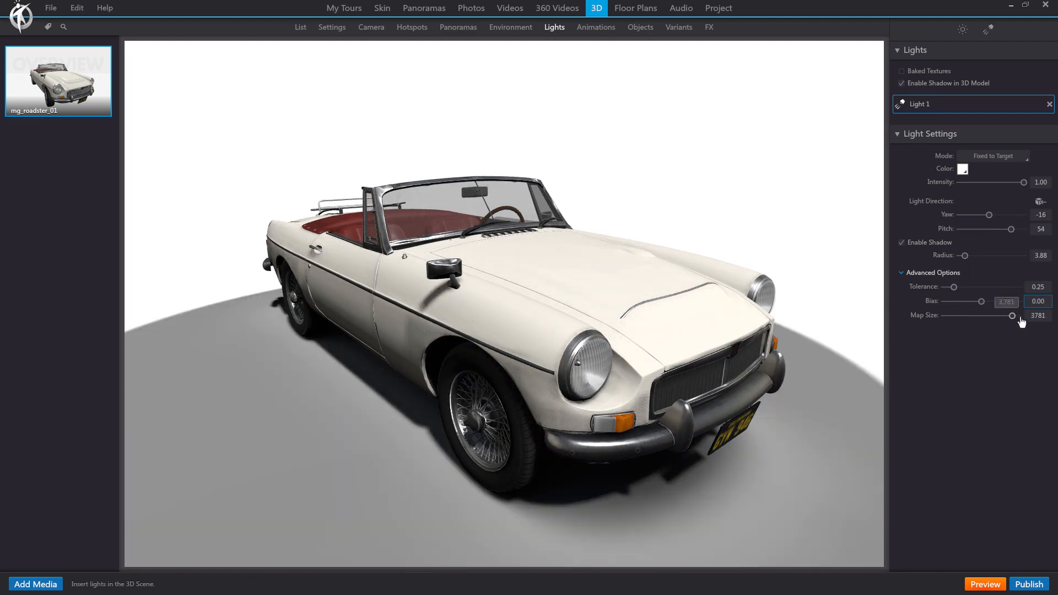
drag(1010, 316, 984, 315)
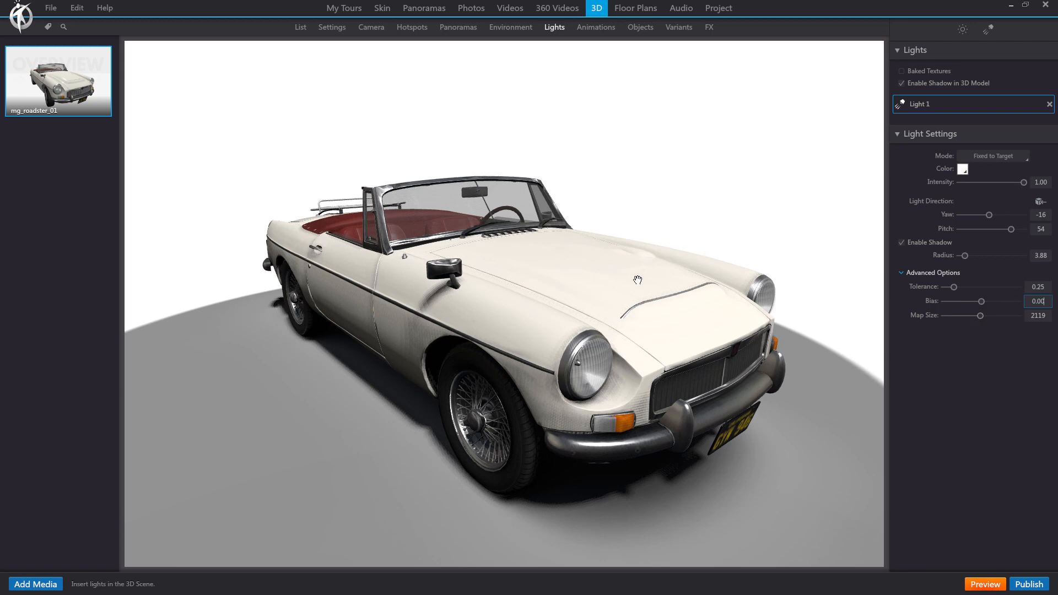
mouse_move(498, 267)
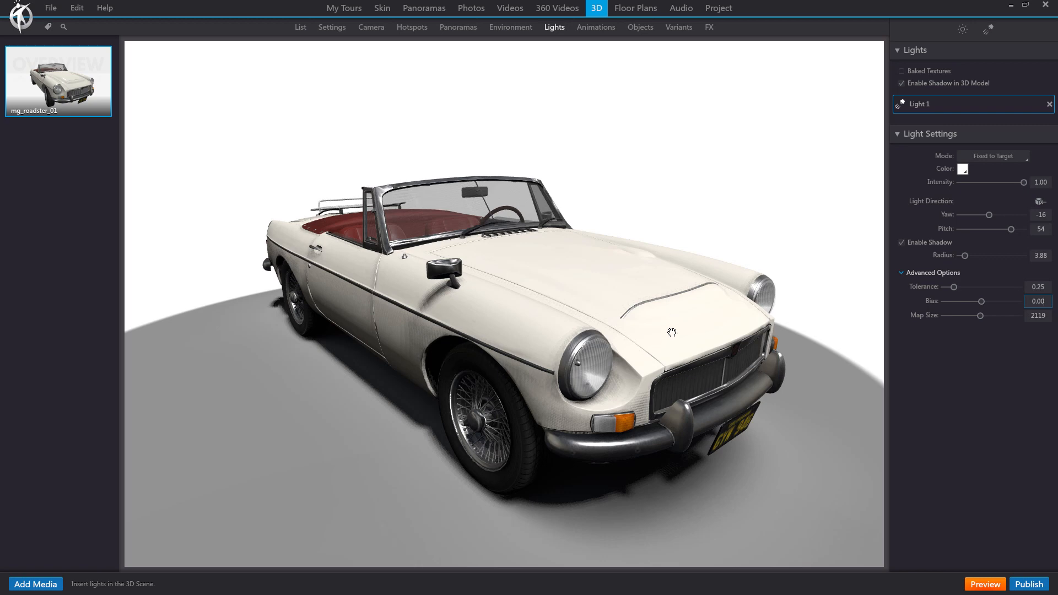
mouse_move(675, 326)
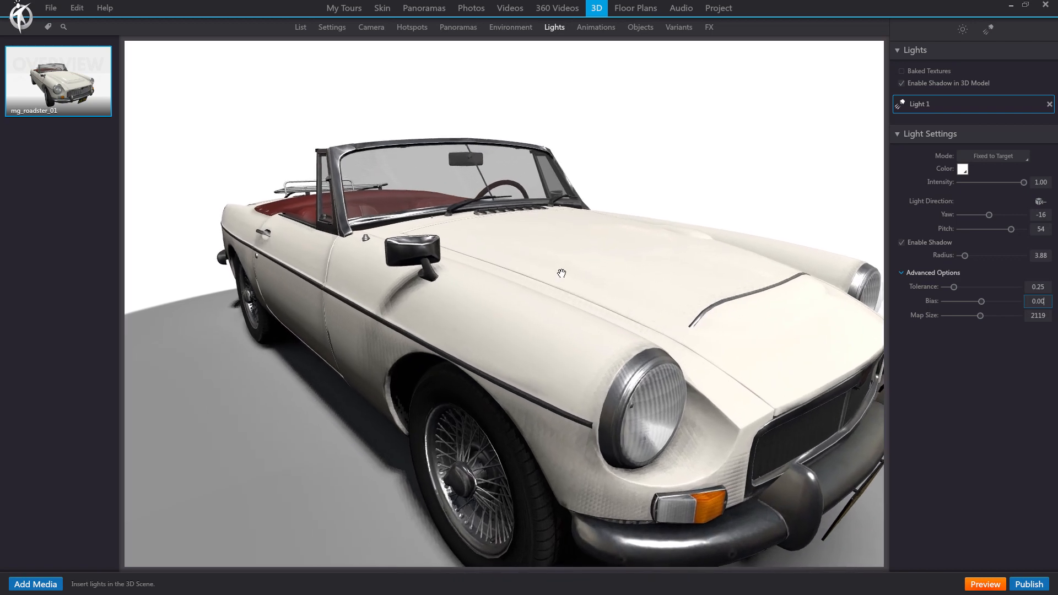
drag(561, 273, 398, 369)
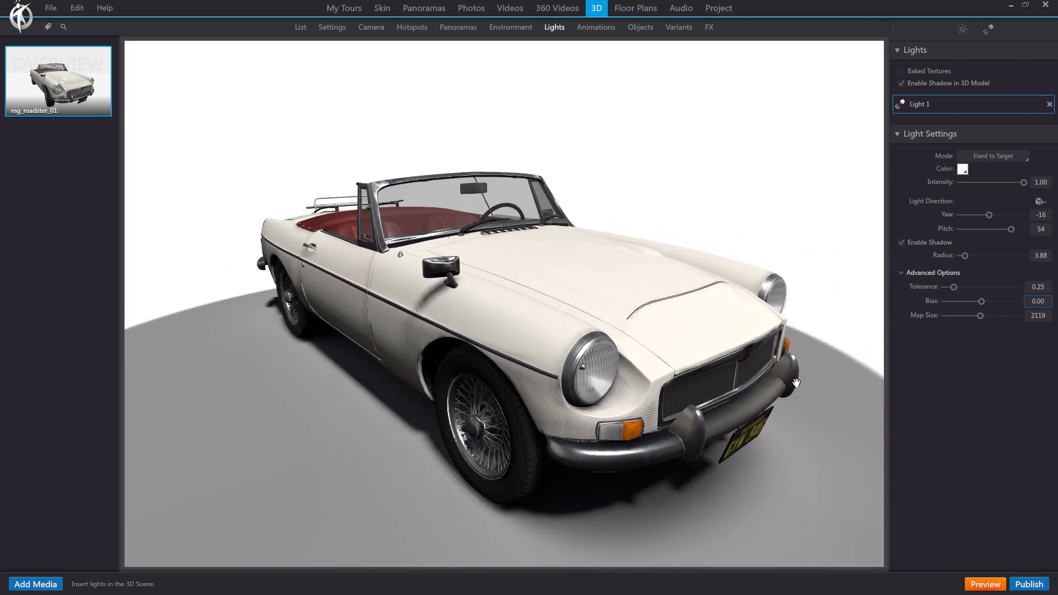
Toggle Enable Shadow off and back on to compare the roadster's shadow.
click(901, 242)
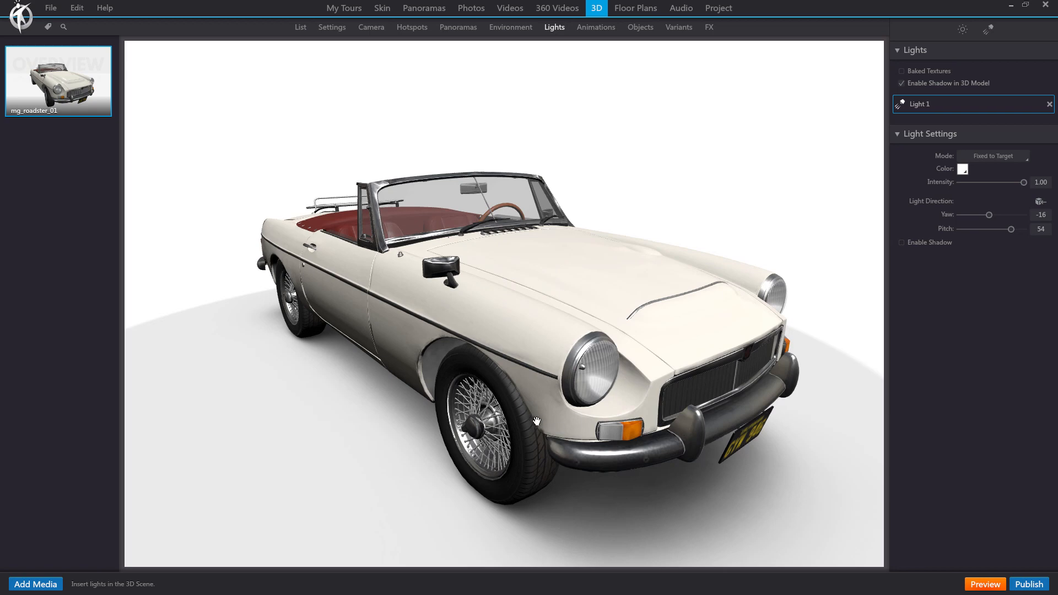
mouse_move(786, 122)
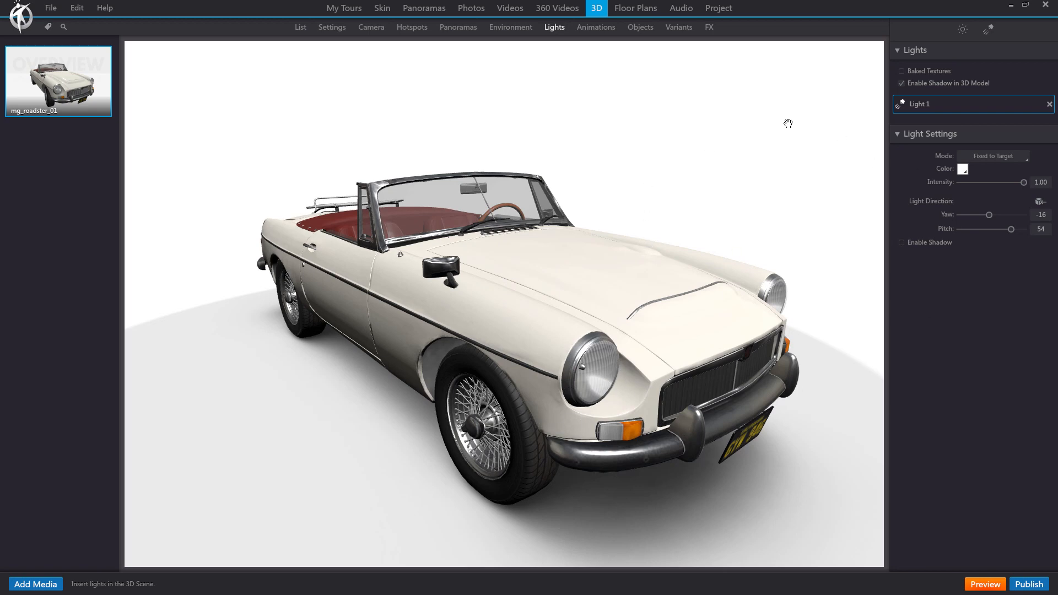
mouse_move(769, 344)
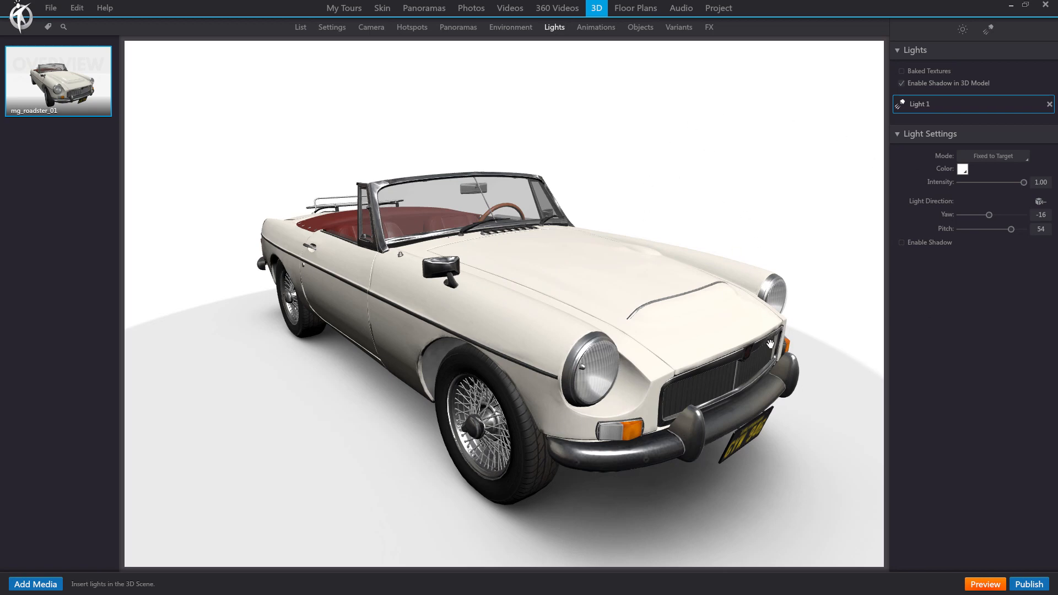
mouse_move(753, 186)
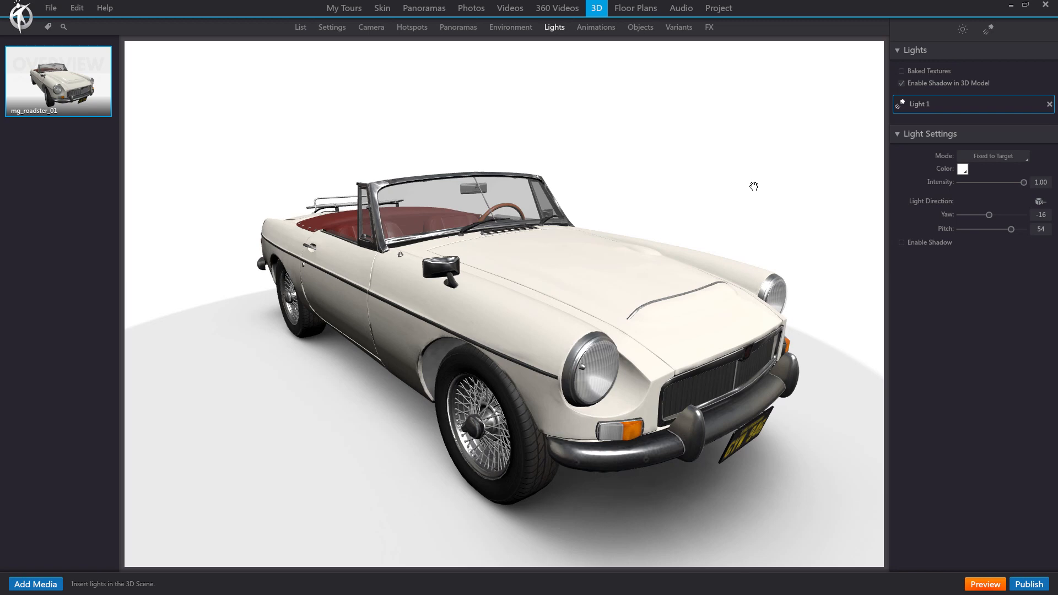
click(901, 242)
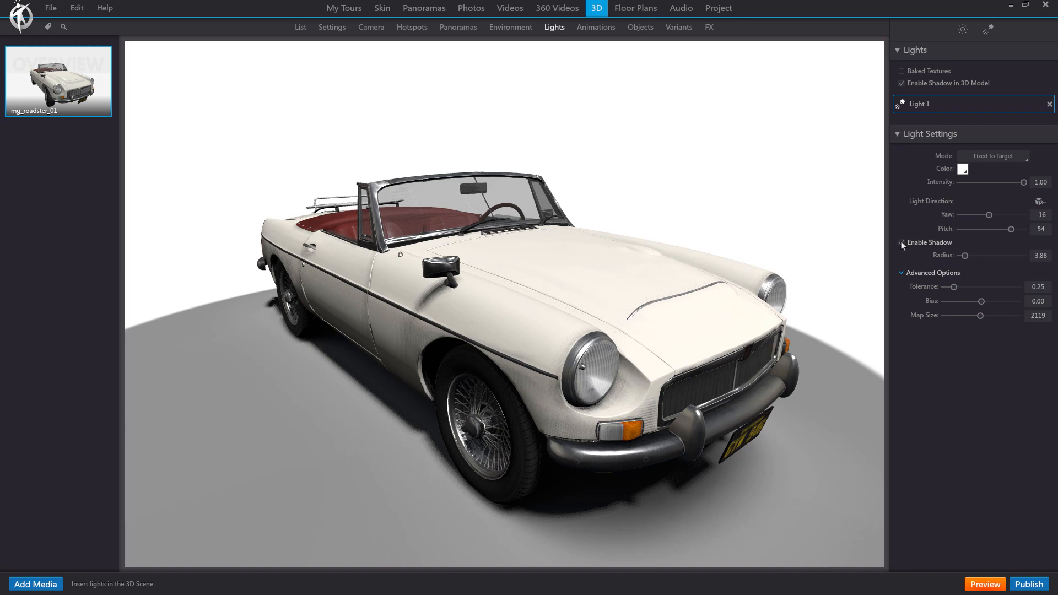
click(901, 242)
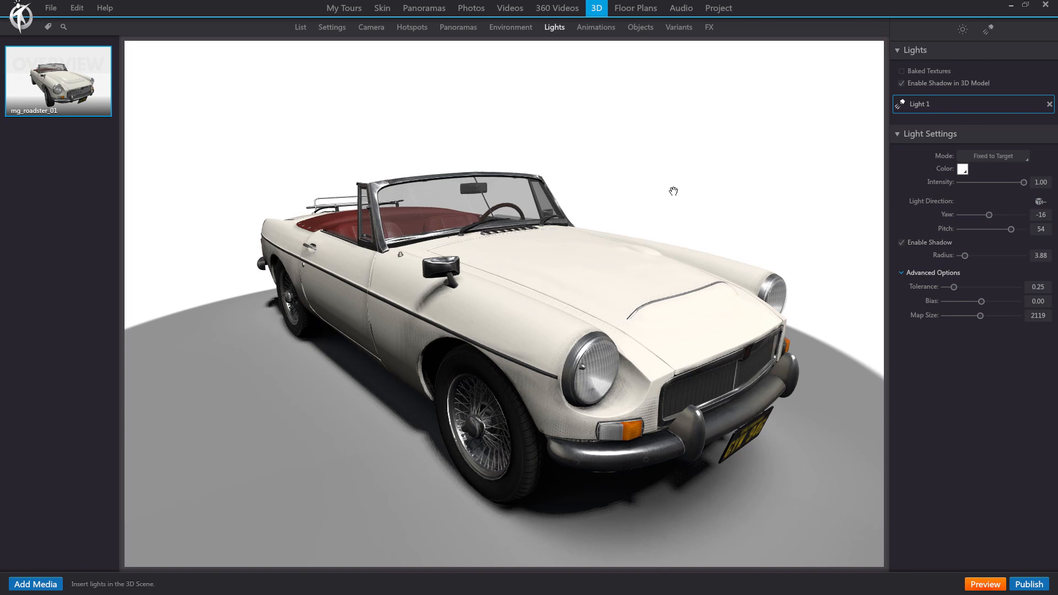
mouse_move(596, 32)
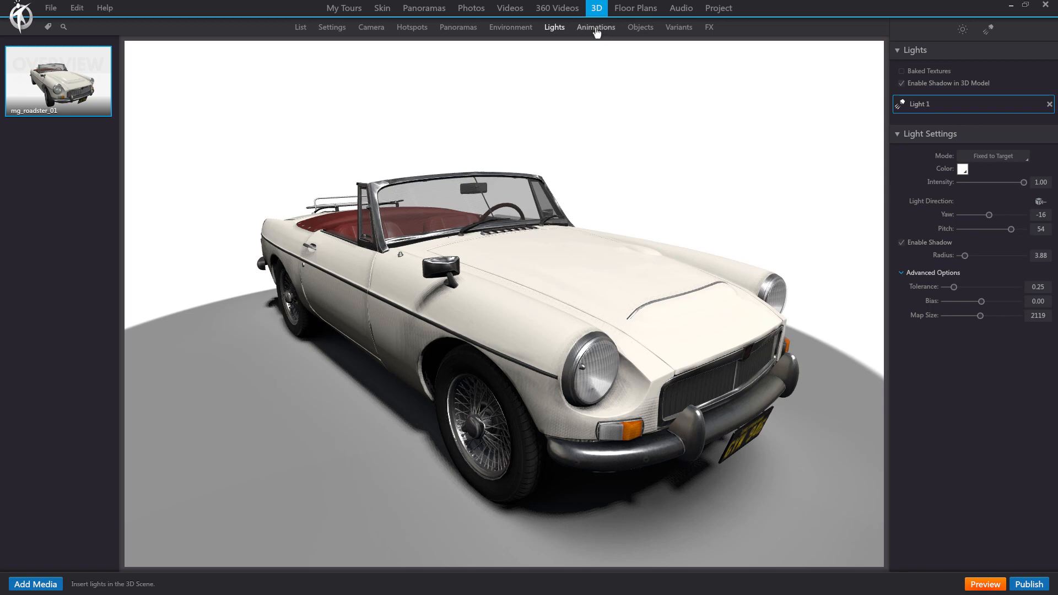
List the roadster's animations and preview 'Door 1 right close'.
click(595, 27)
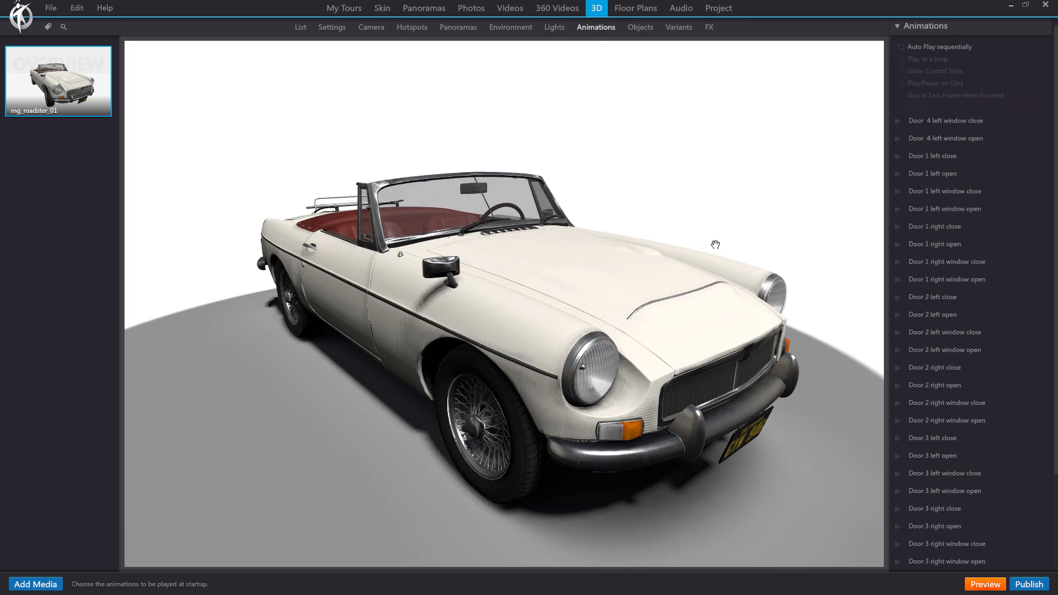
mouse_move(765, 221)
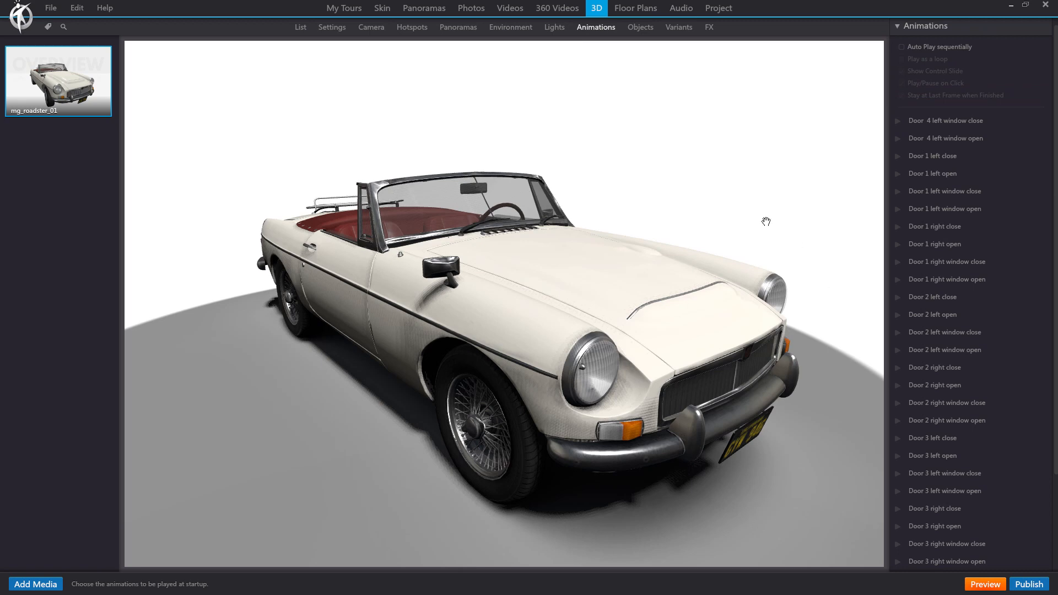
click(947, 279)
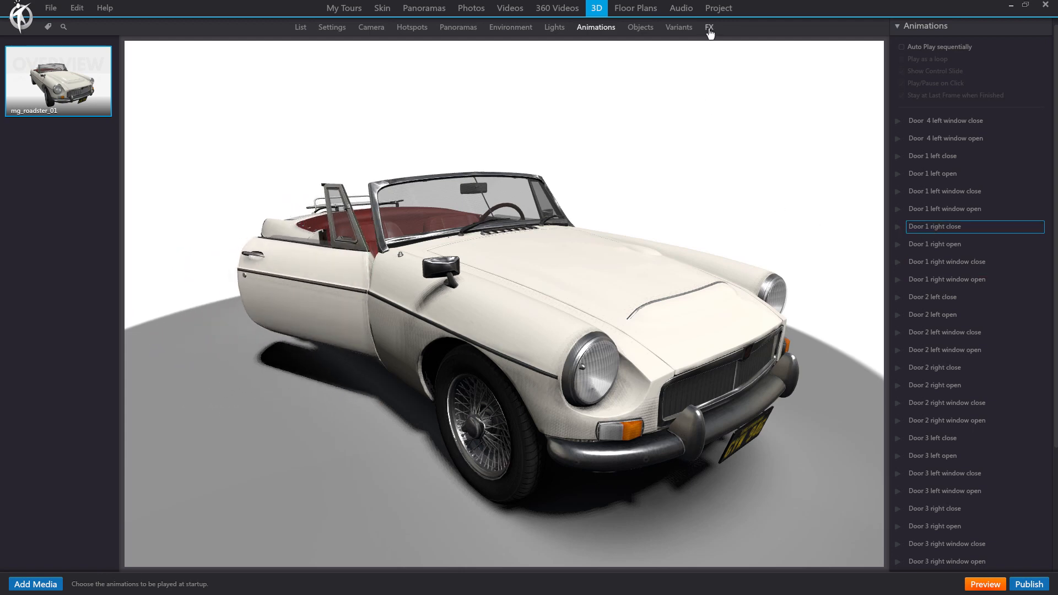
Enable Vignette with inner radius 0.92, Ambient Occlusion and Motion Blur, then return to the 3D list.
click(708, 27)
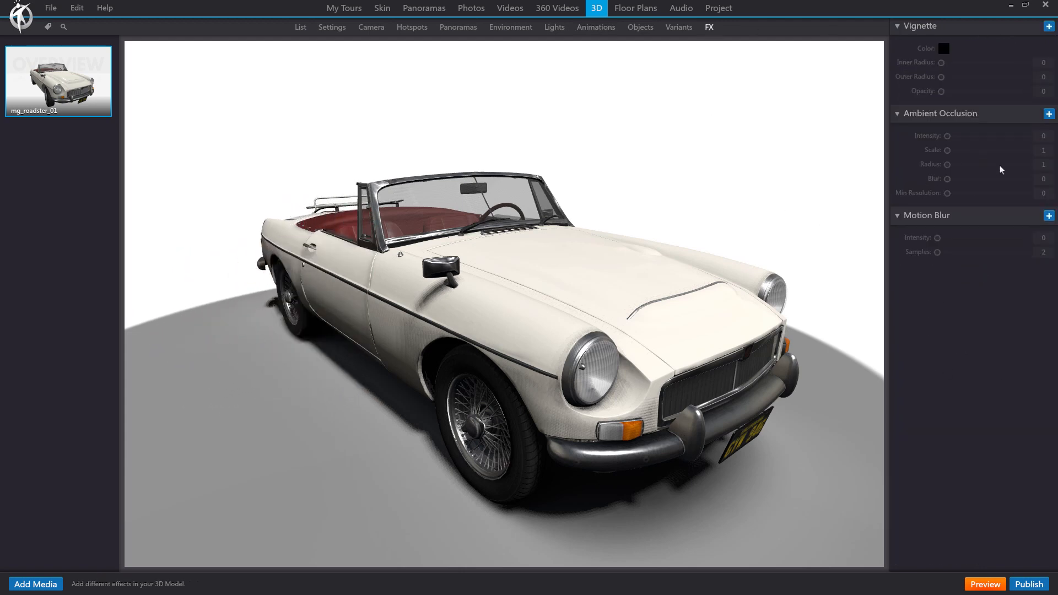
mouse_move(1011, 51)
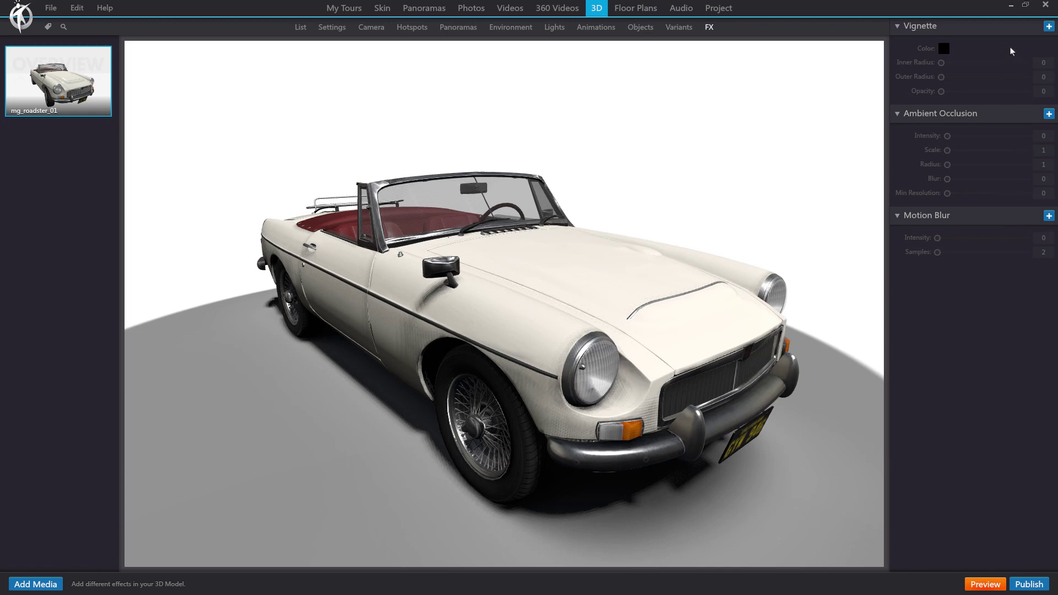
click(1049, 27)
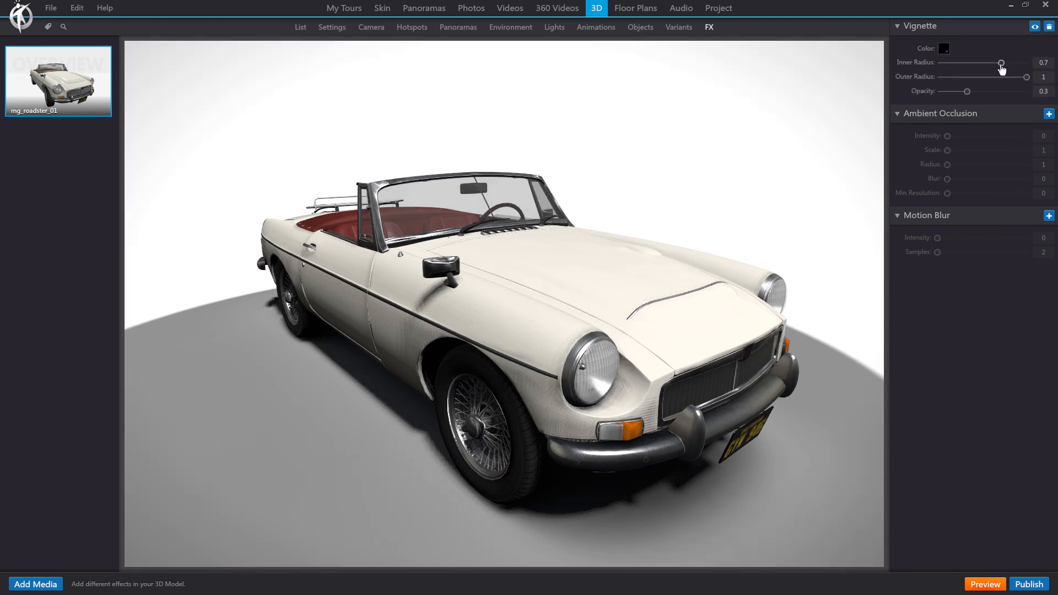
drag(999, 62, 1021, 62)
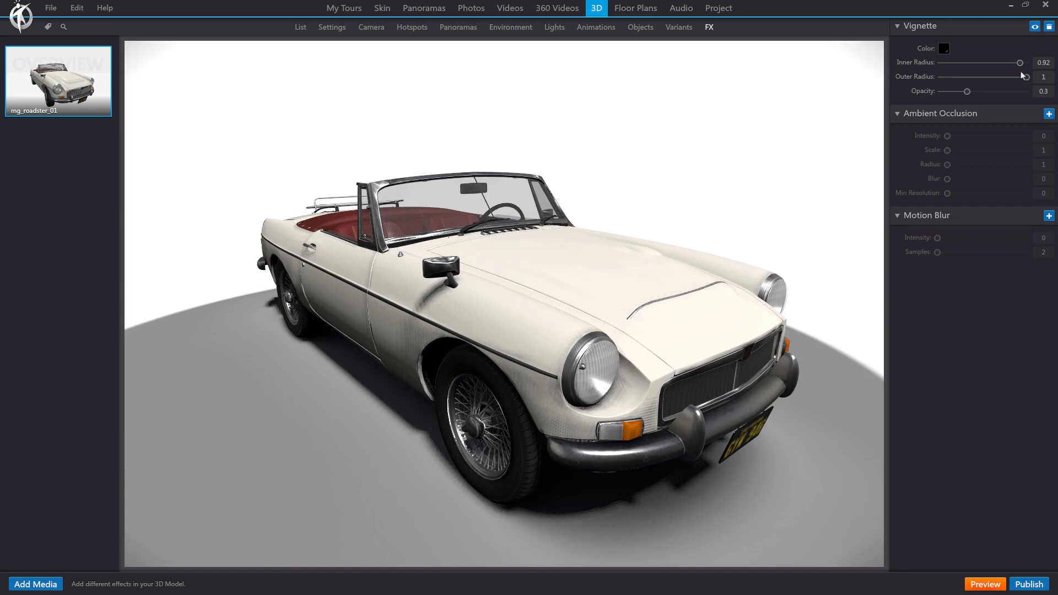
click(1049, 114)
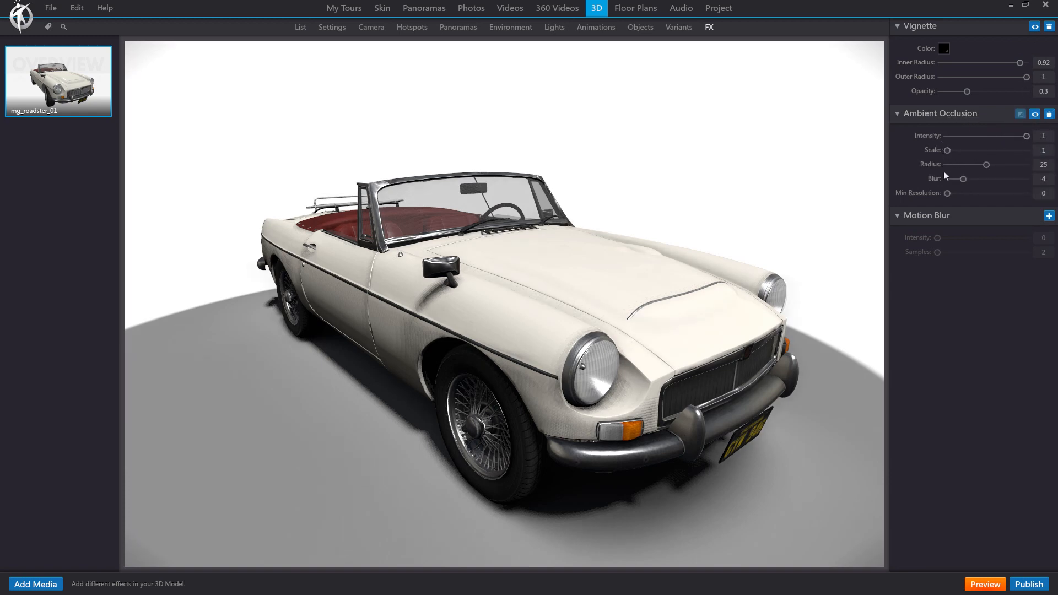
click(1048, 216)
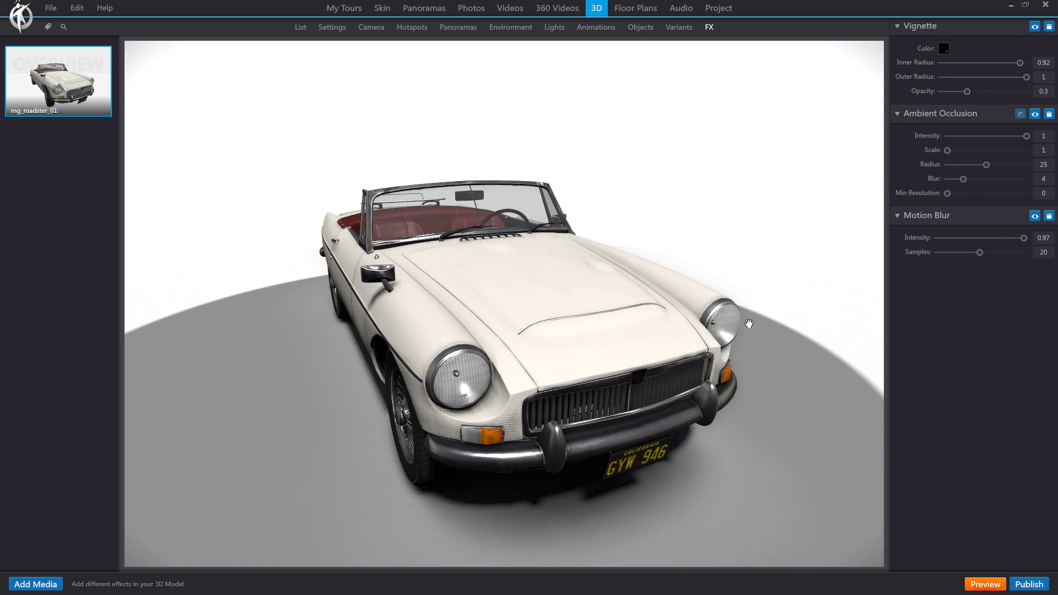
drag(747, 323, 740, 338)
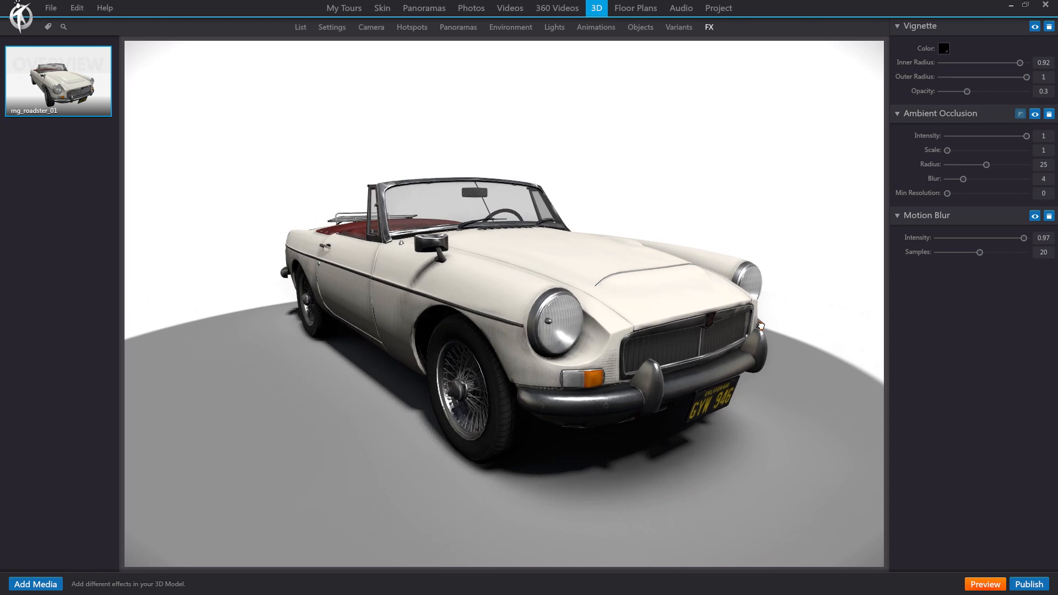
click(300, 26)
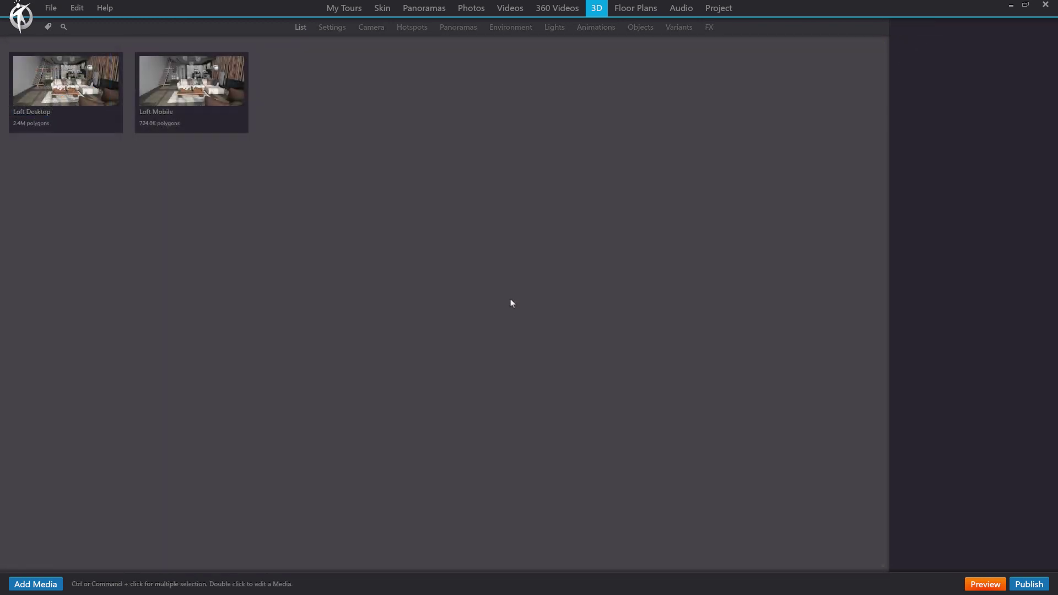
mouse_move(298, 91)
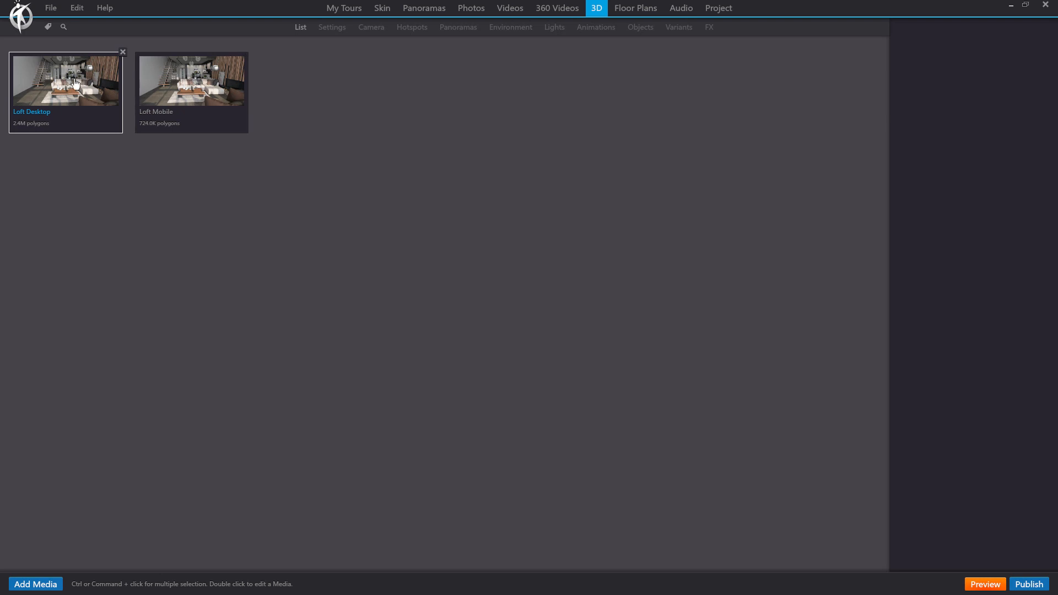
Compare the Loft Desktop and Loft Mobile models, then switch to the skin editor.
click(192, 82)
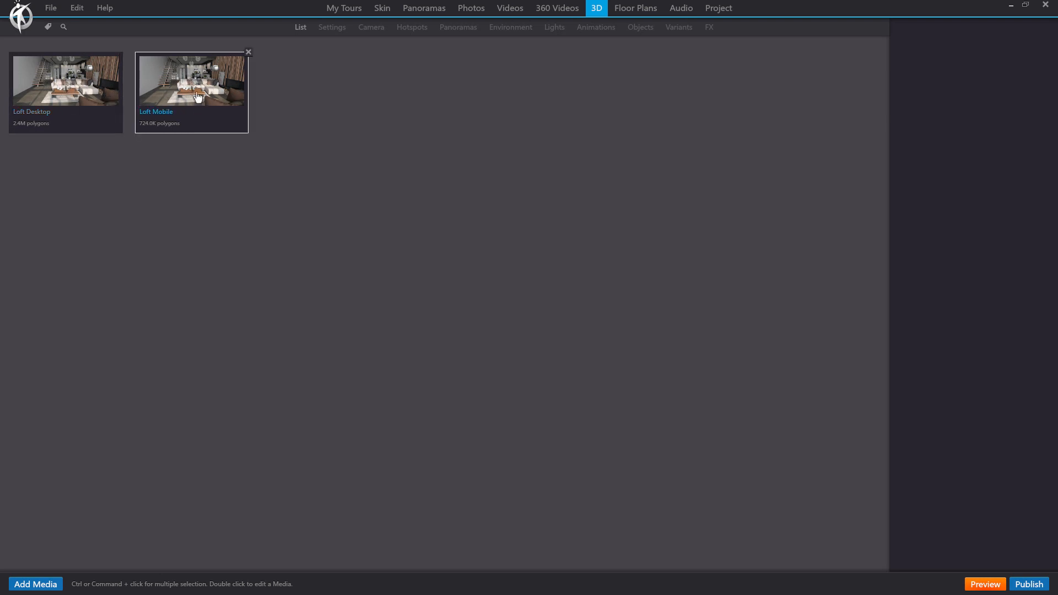
click(65, 81)
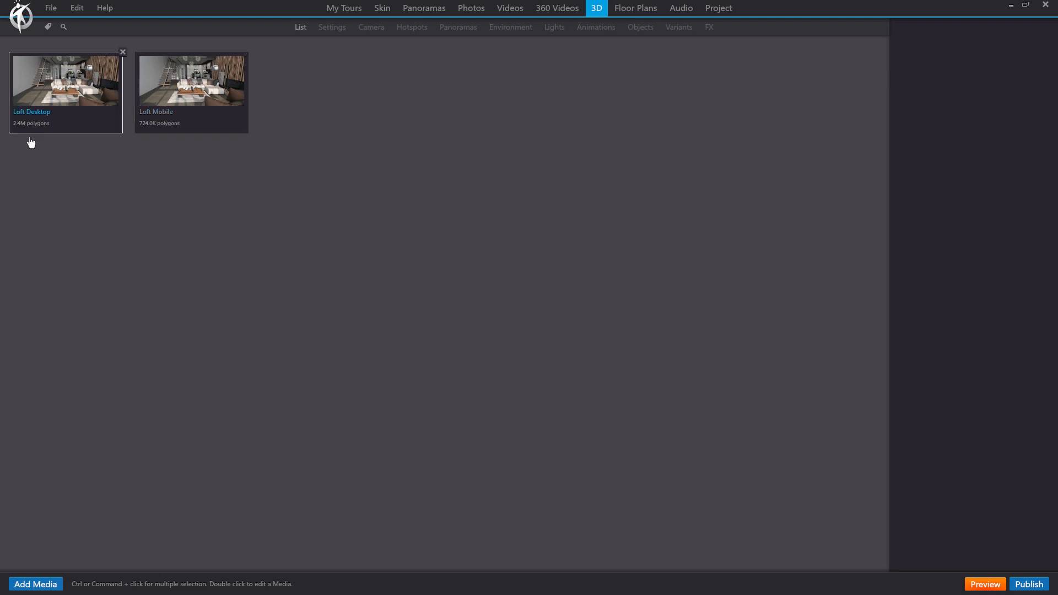
mouse_move(22, 132)
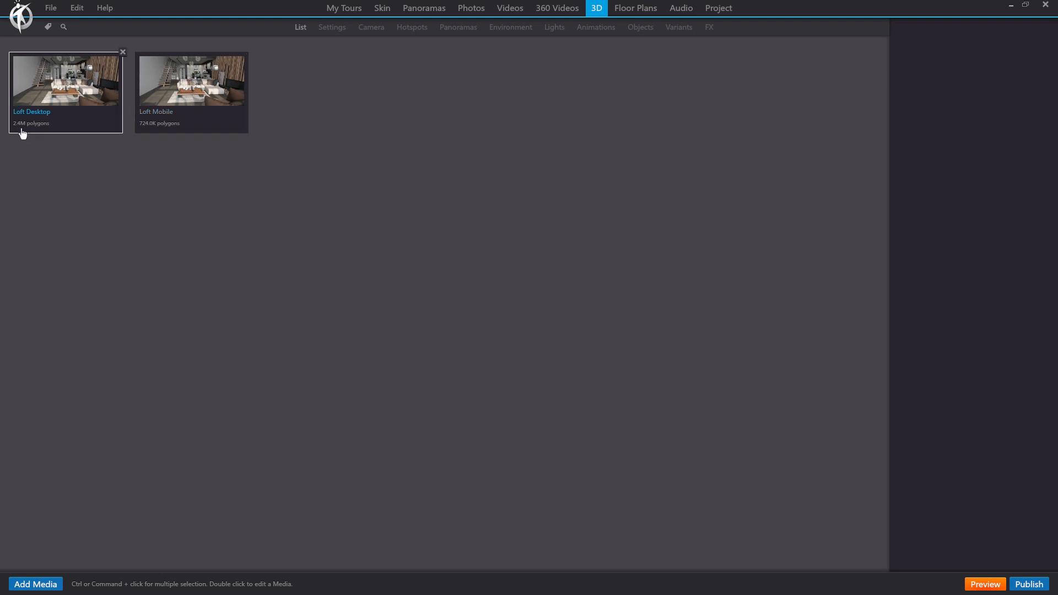
click(192, 82)
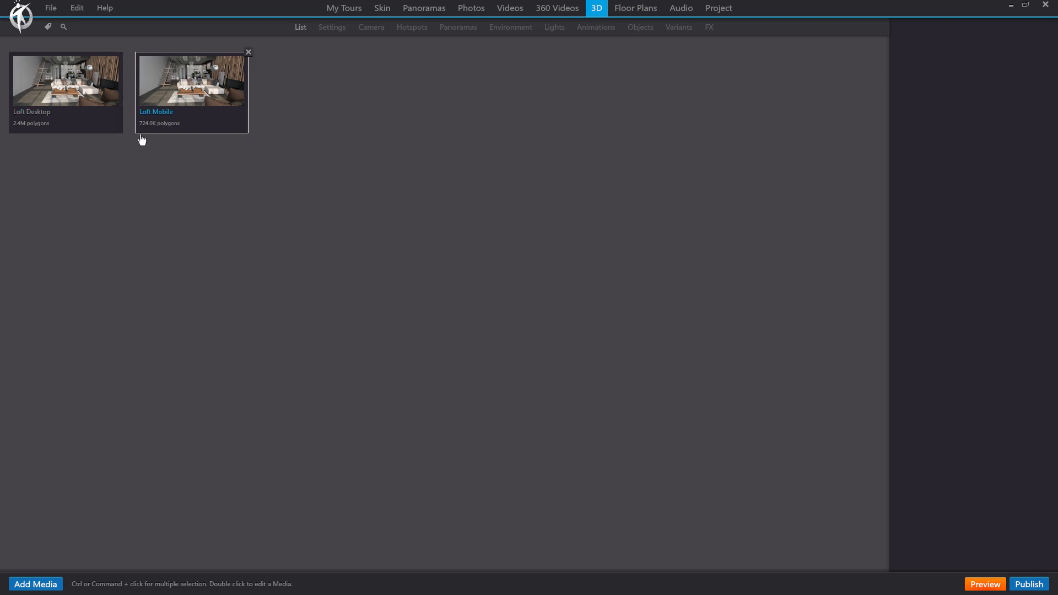
mouse_move(141, 132)
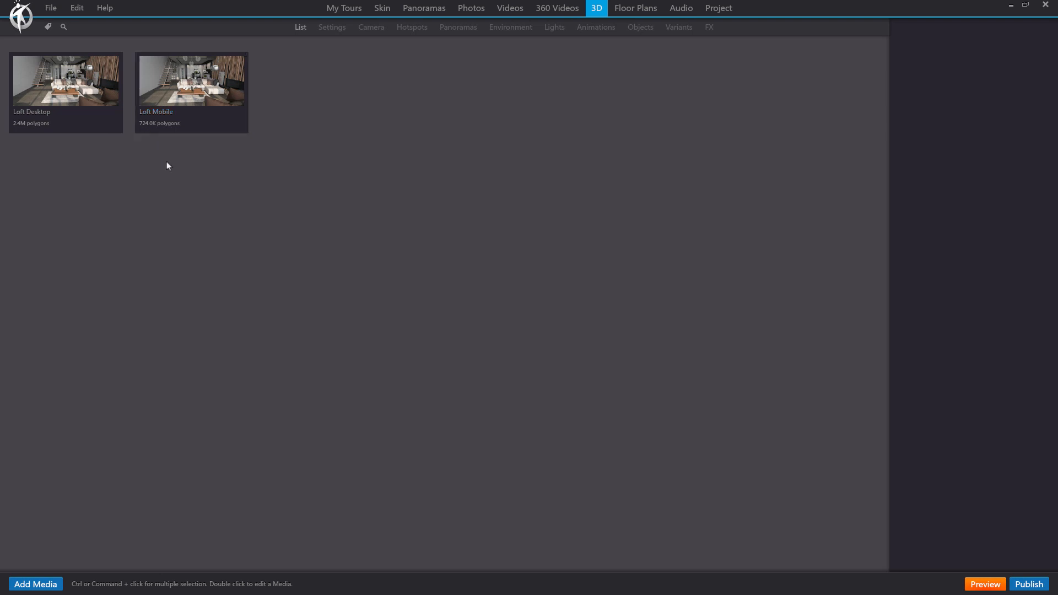
mouse_move(380, 30)
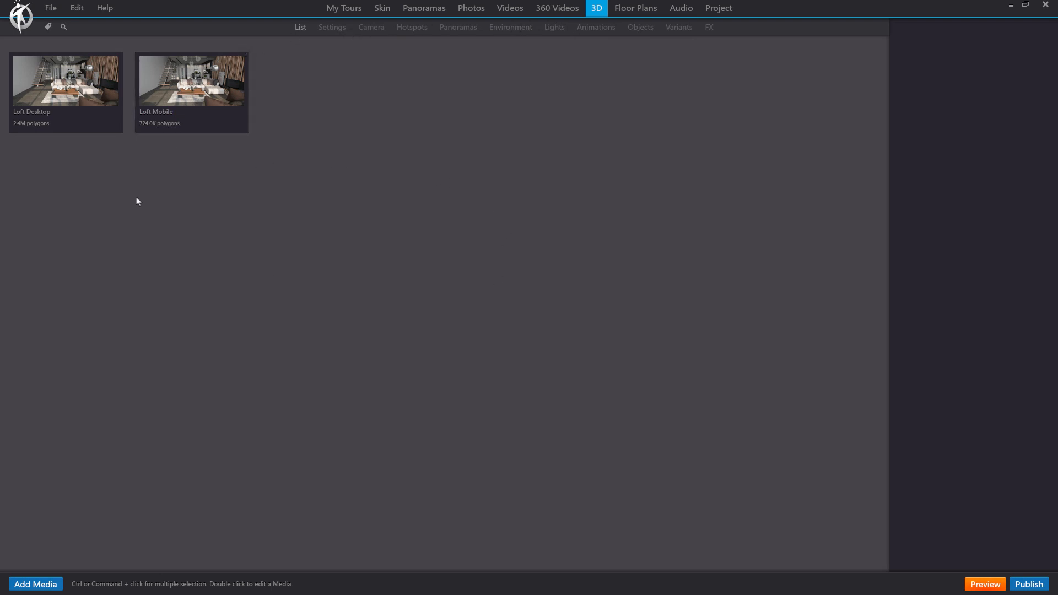
click(75, 81)
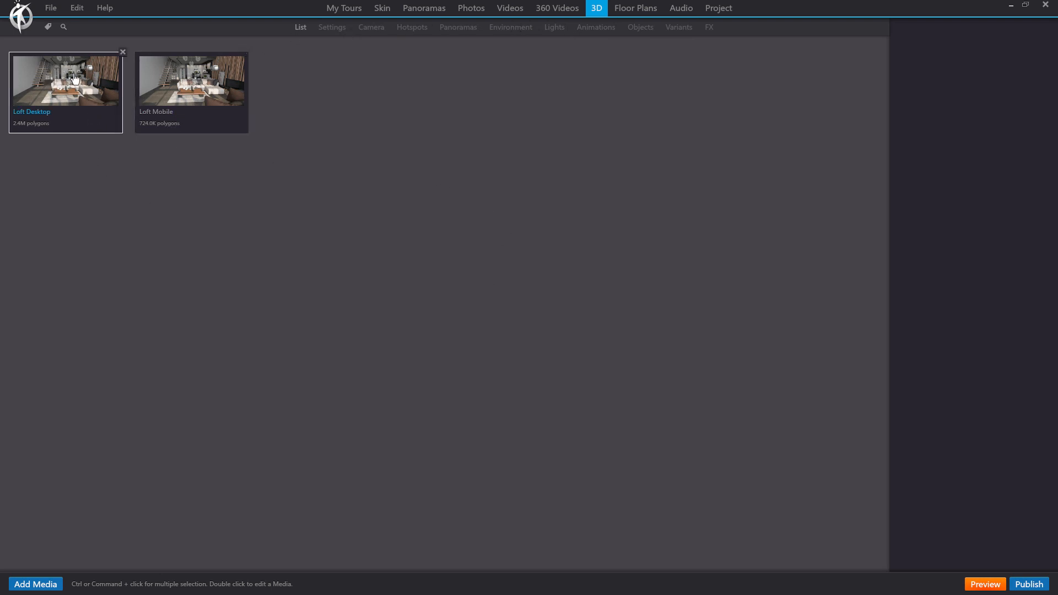
click(192, 81)
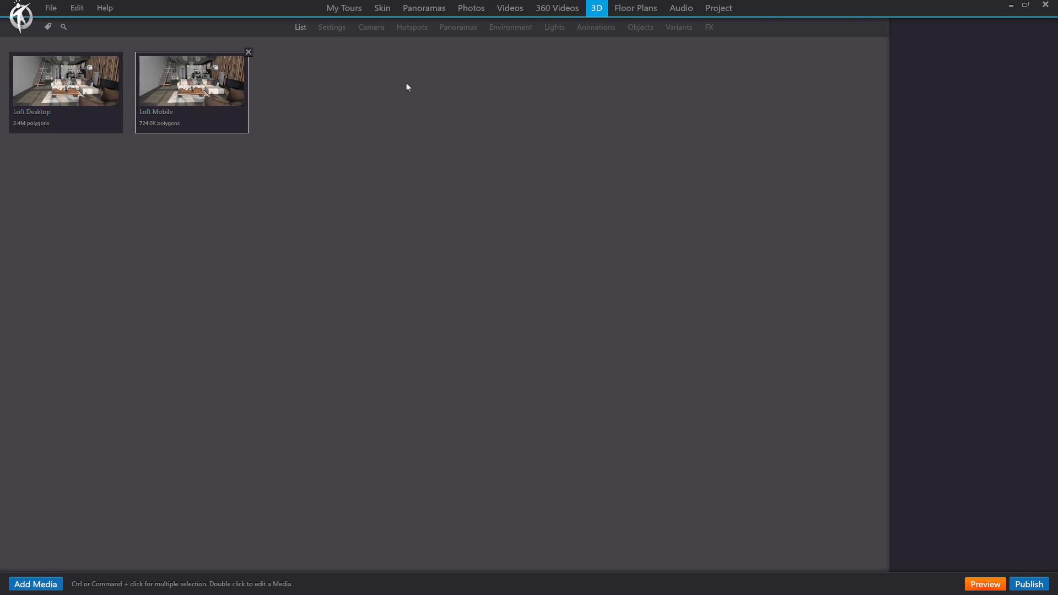
click(382, 8)
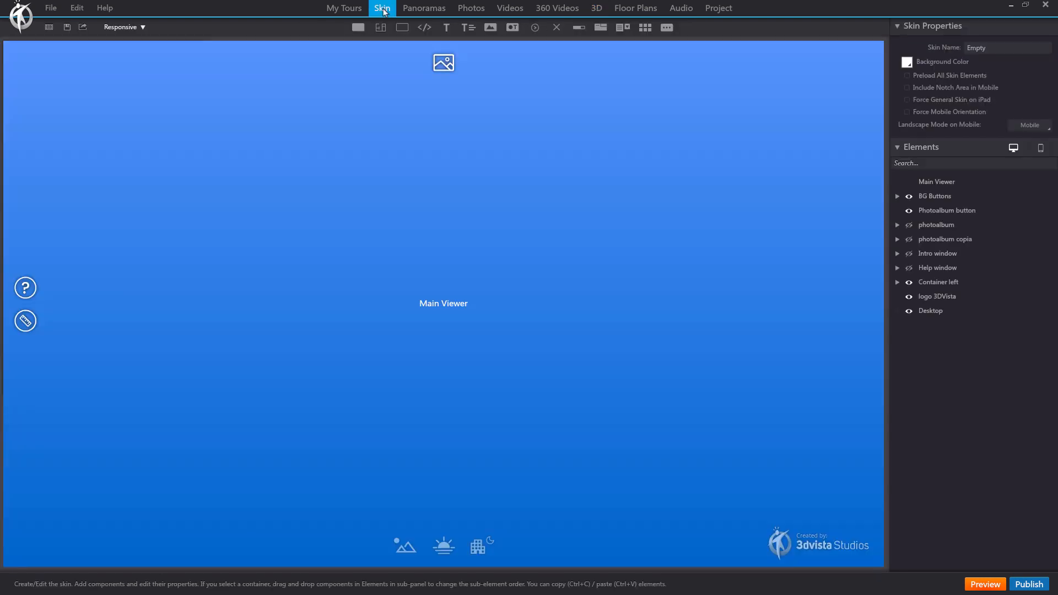
mouse_move(1039, 186)
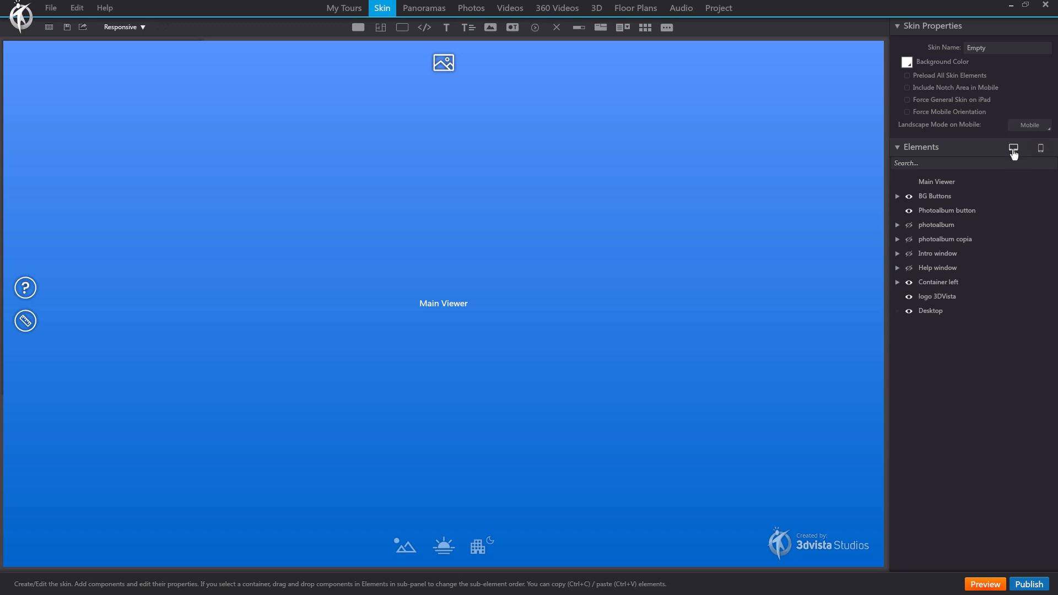
mouse_move(401, 27)
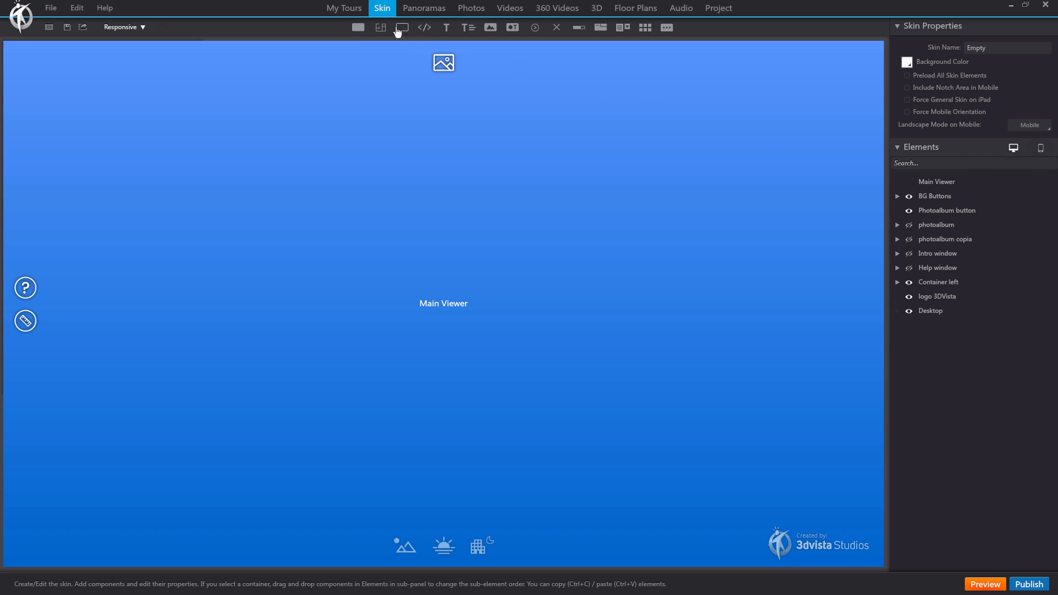
click(930, 311)
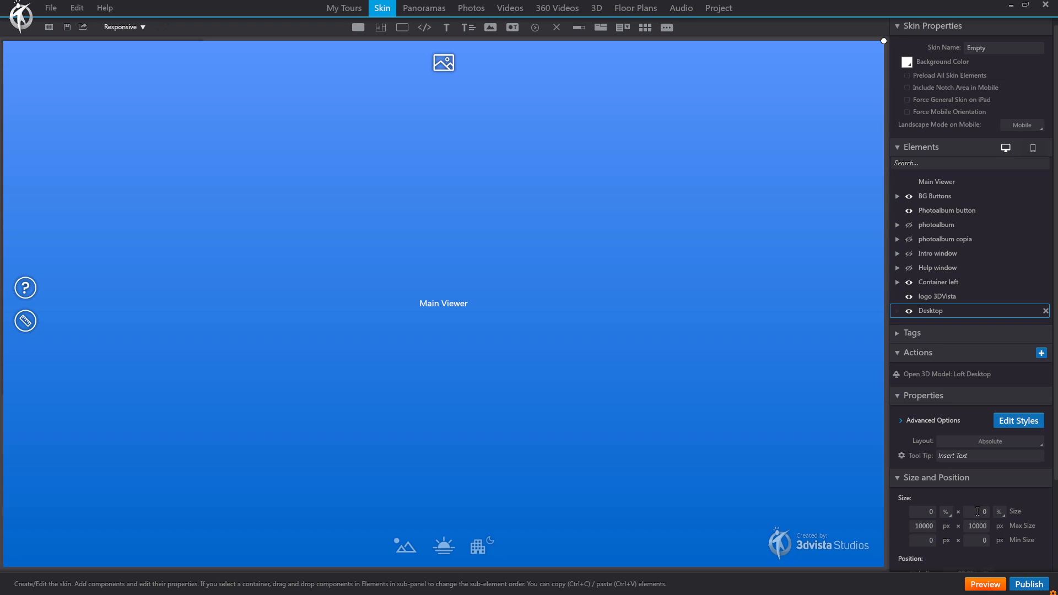
click(951, 374)
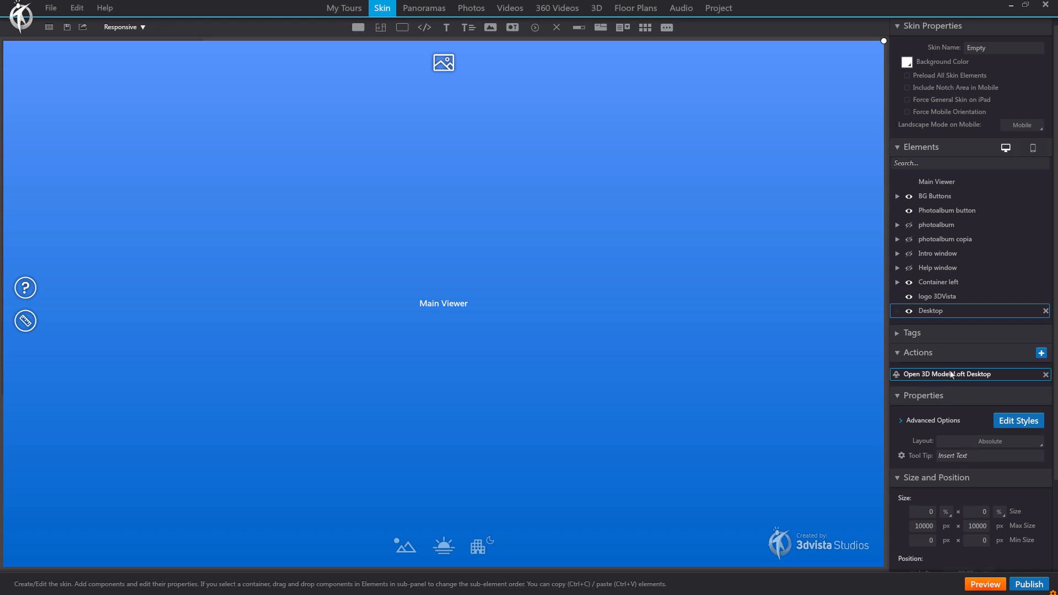
click(947, 374)
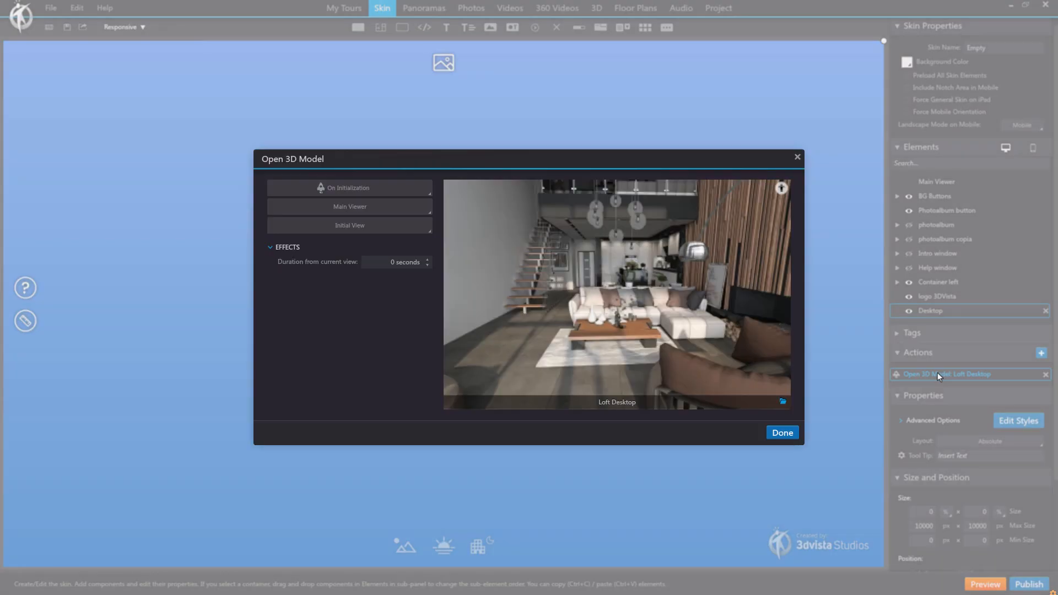
mouse_move(392, 195)
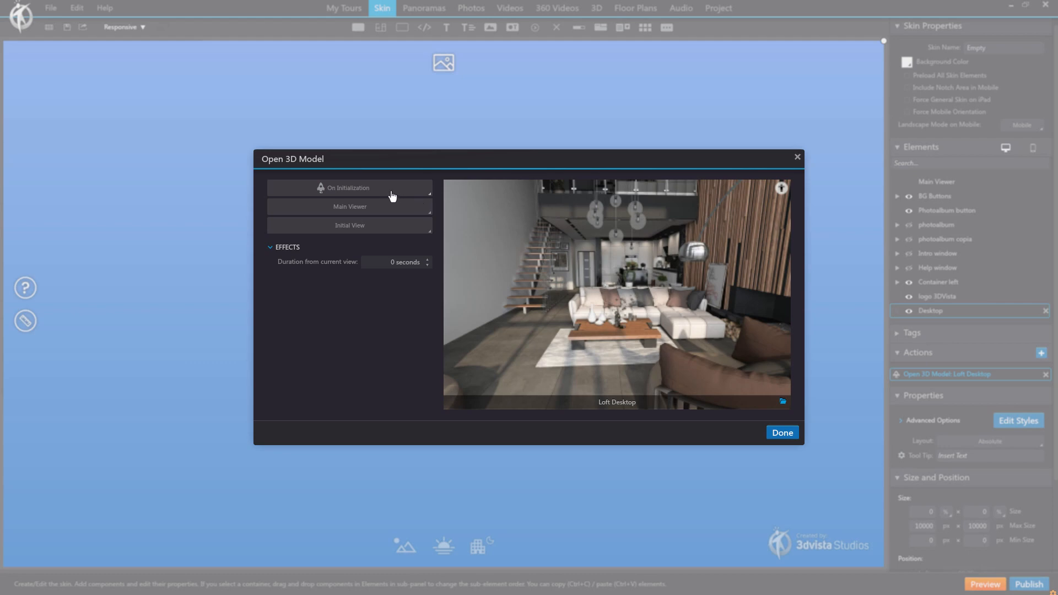
click(349, 187)
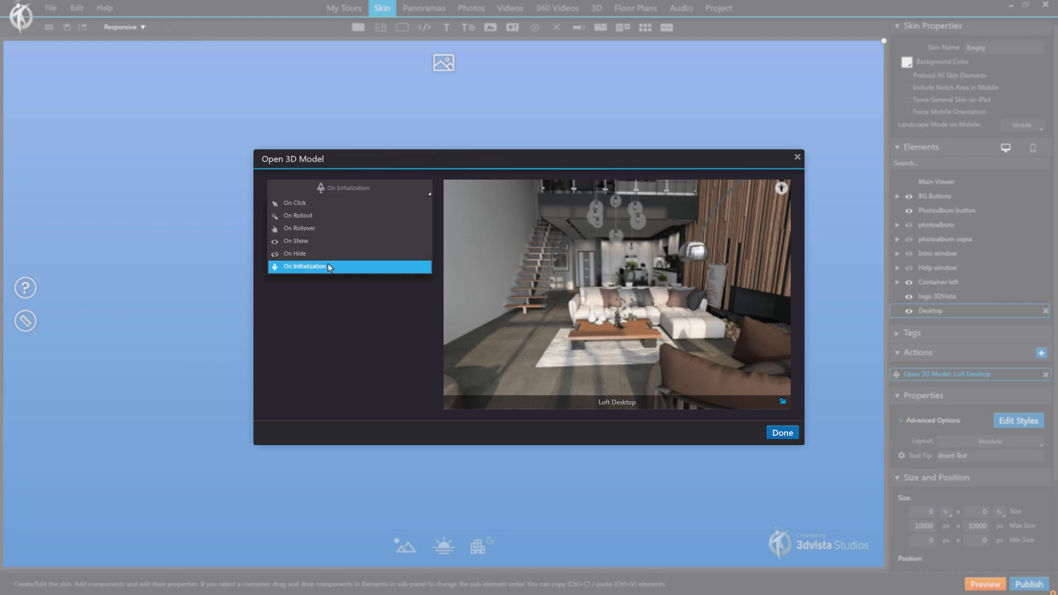
click(304, 266)
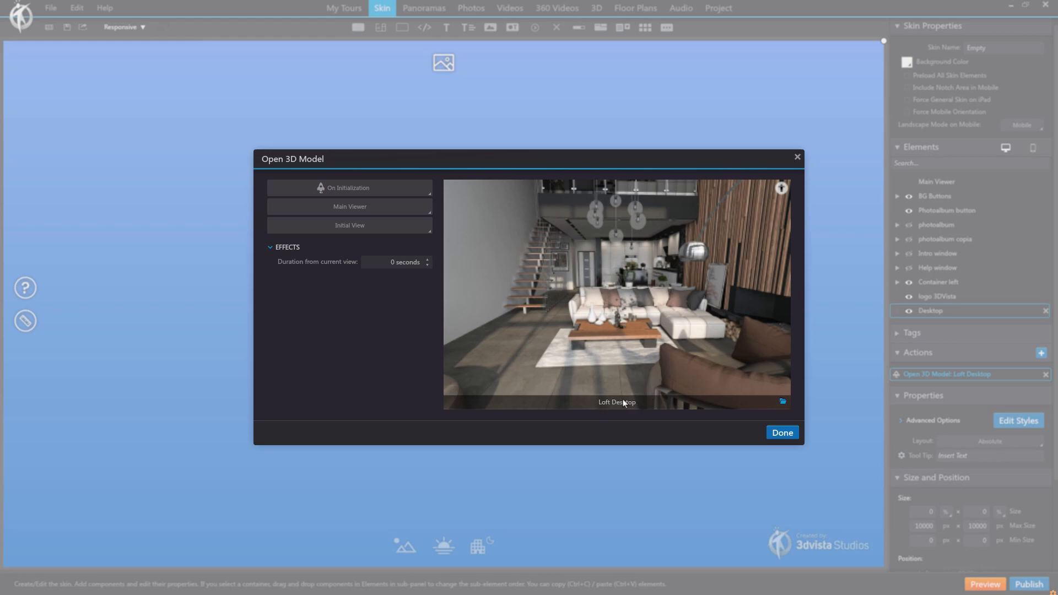
click(783, 432)
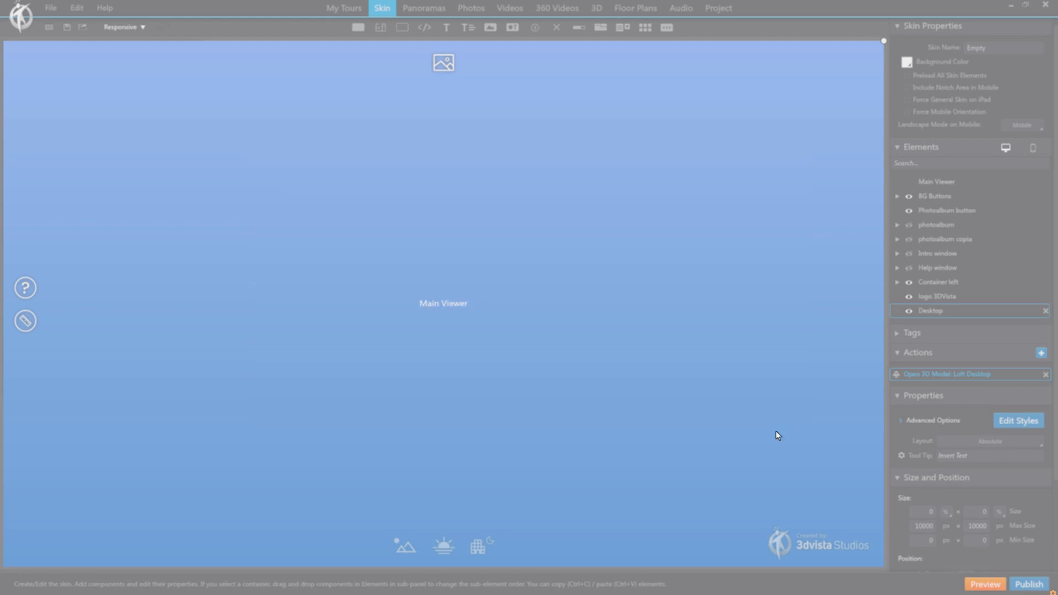
click(1030, 148)
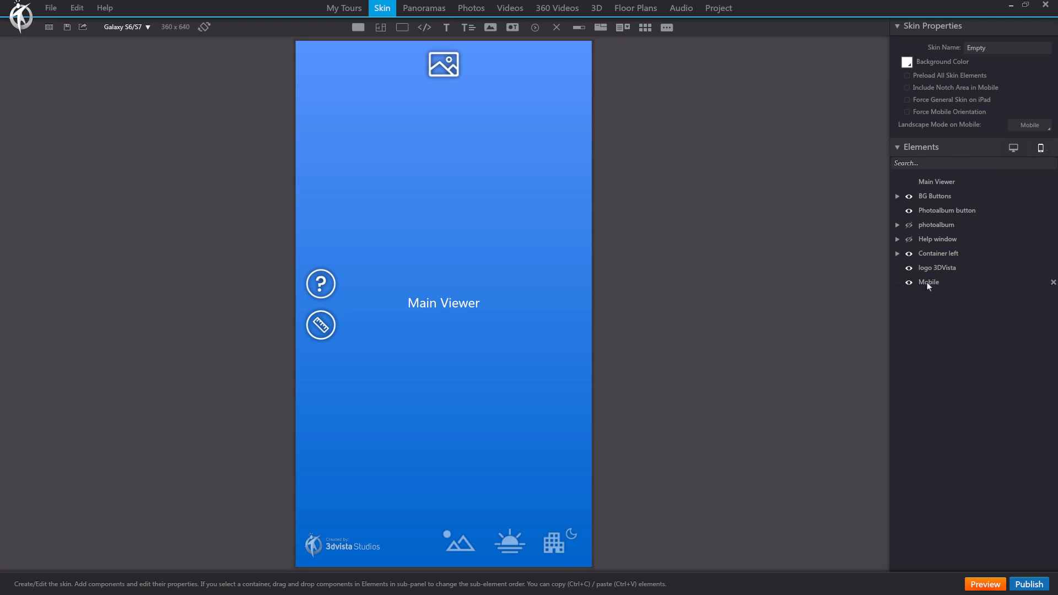
Give the Mobile element an Open 3D Model action targeting Loft Mobile.
click(927, 283)
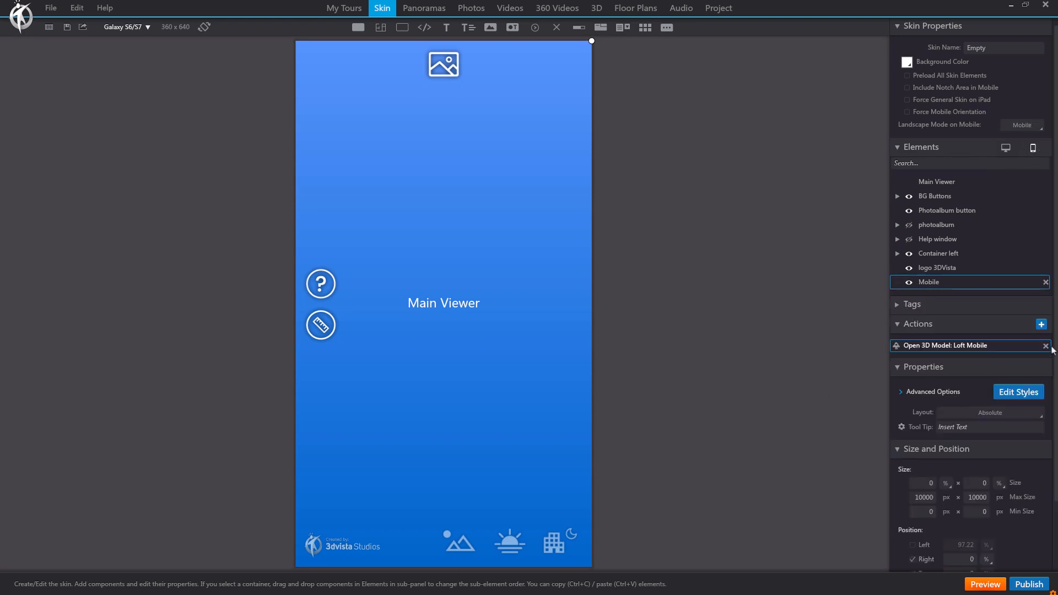
click(1040, 324)
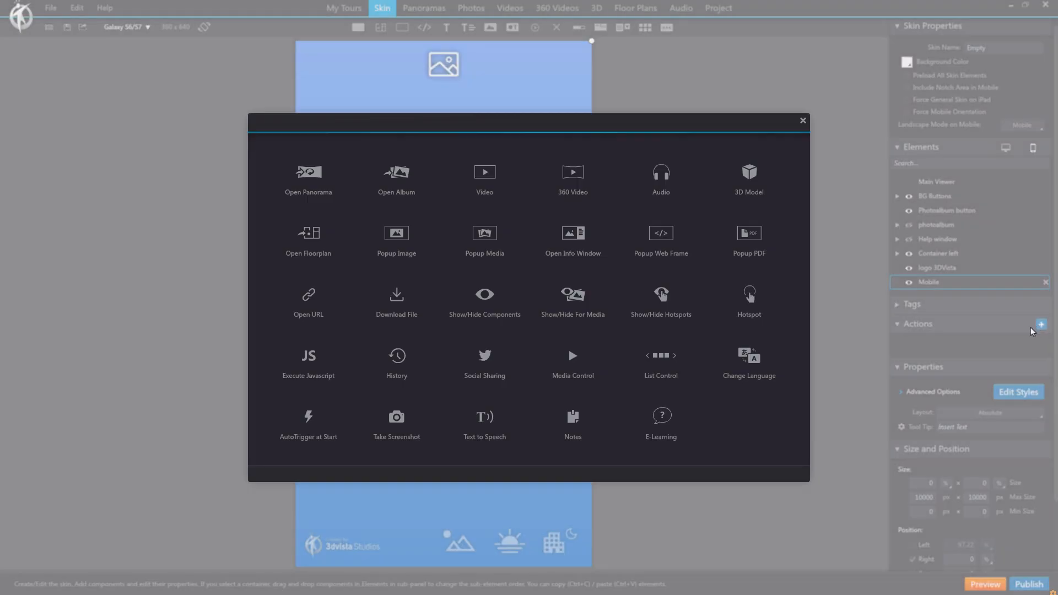
click(750, 176)
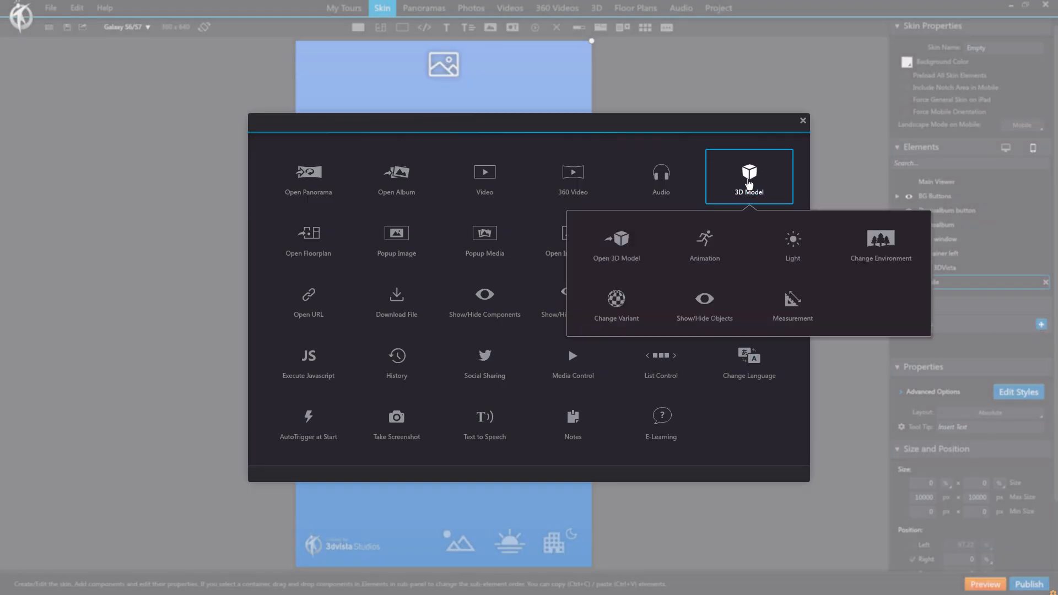
click(616, 243)
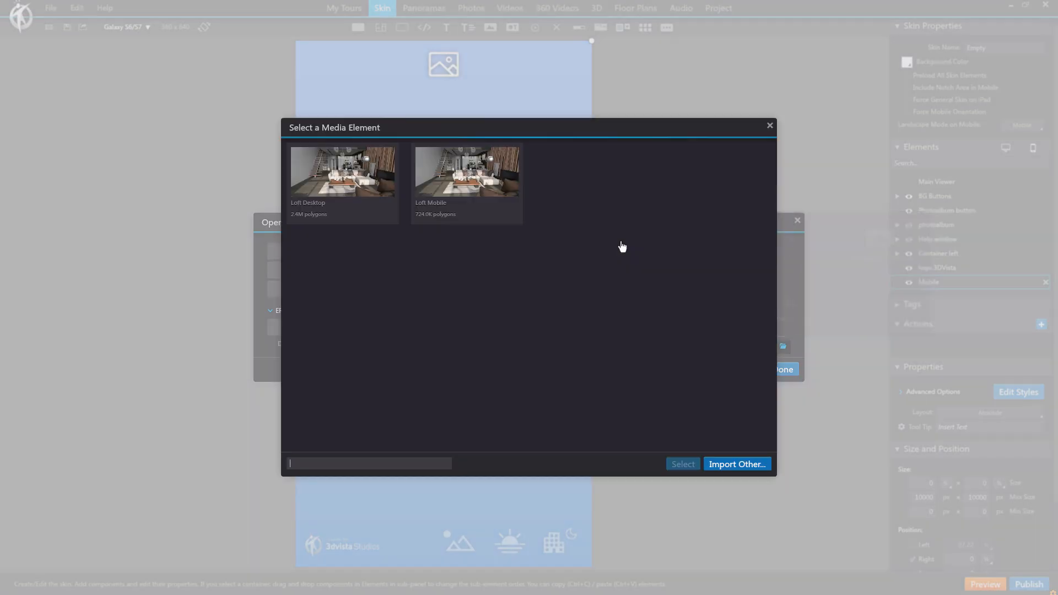
click(466, 171)
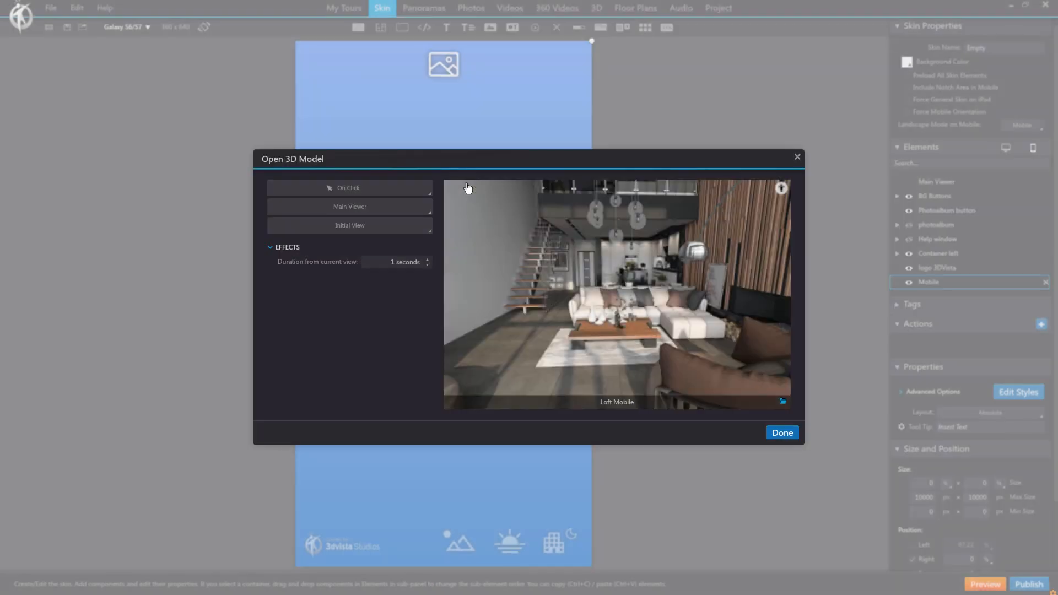
Trigger the action On Initialization, confirm, return to the desktop skin and preview the tour.
click(349, 187)
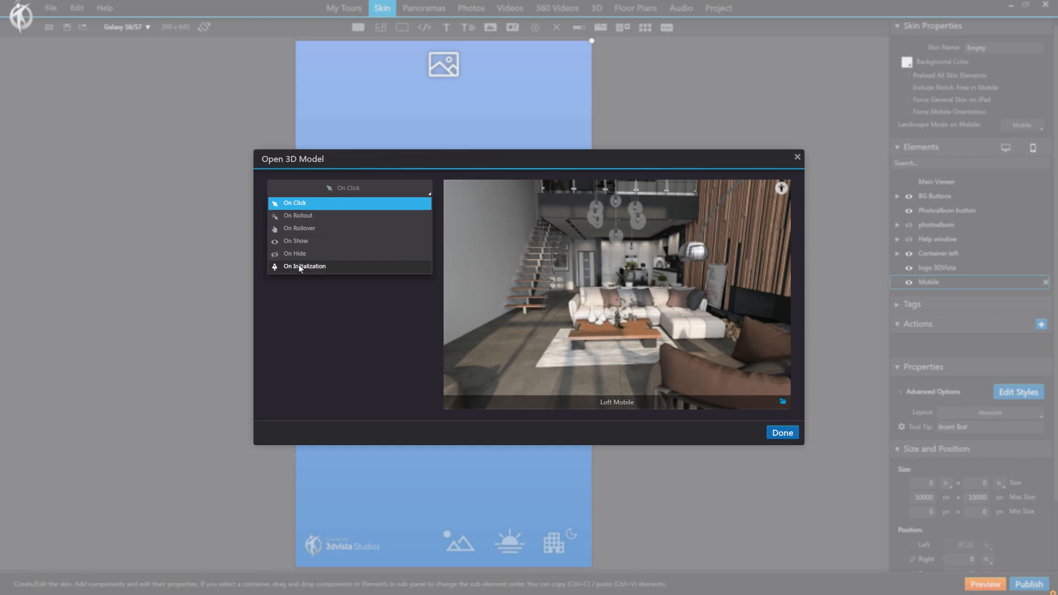
click(304, 266)
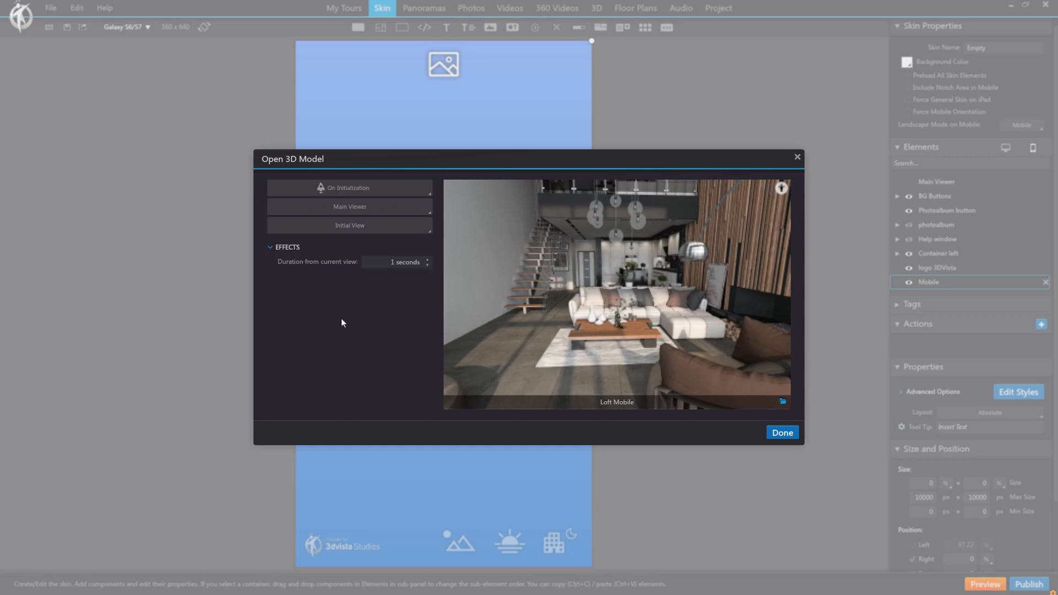
click(782, 432)
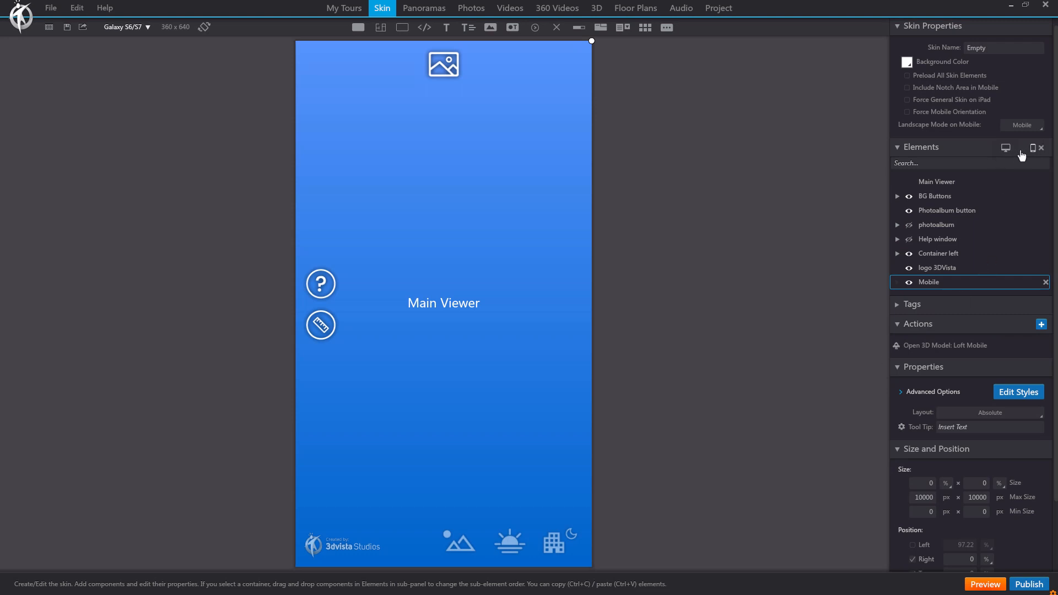
click(1005, 148)
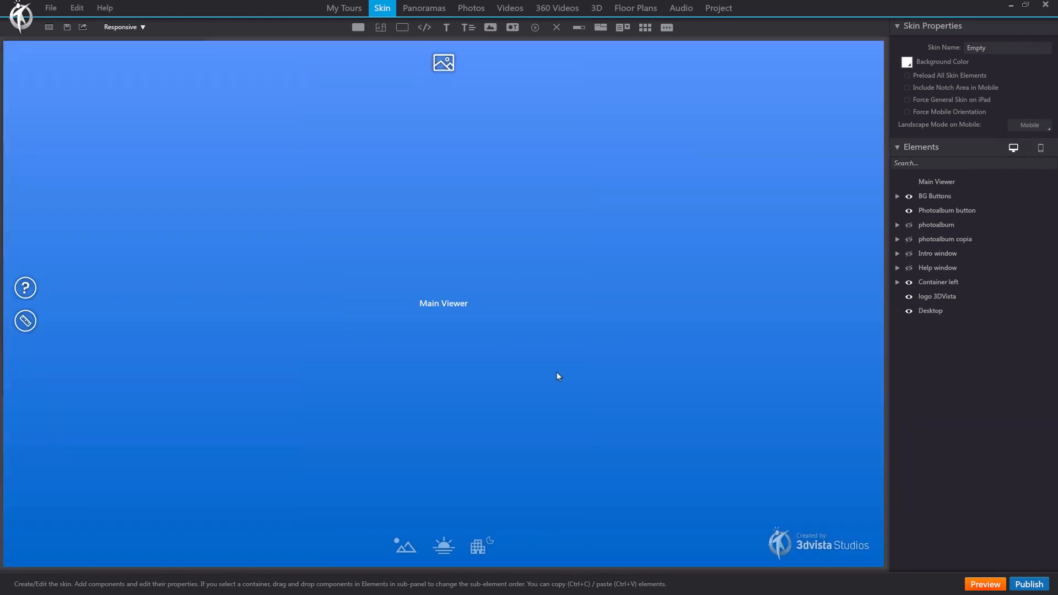
mouse_move(539, 286)
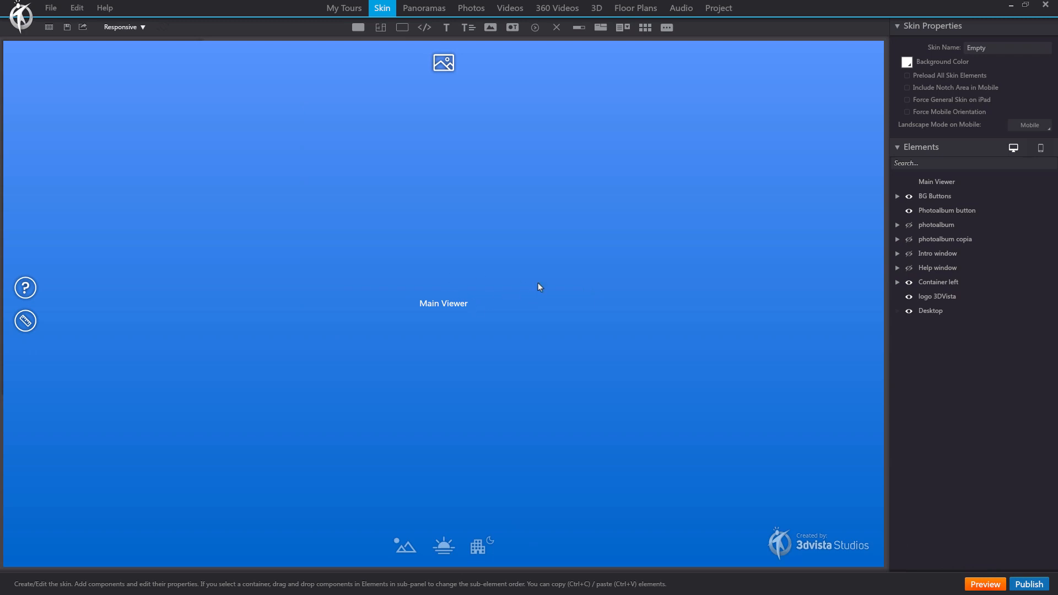
click(985, 584)
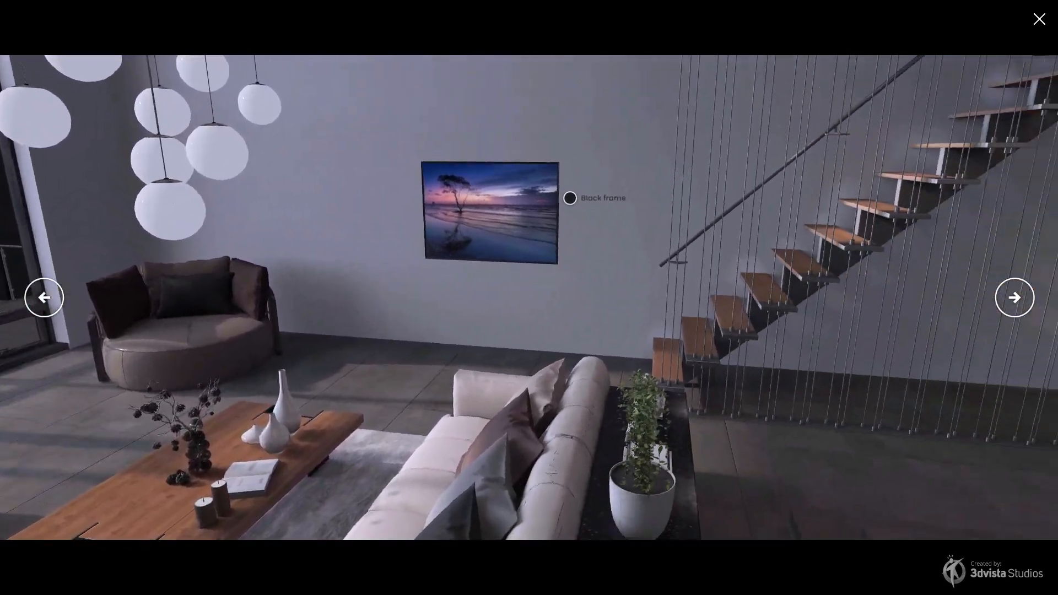
Advance two views through the loft, past the kitchen island to the mezzanine overlook.
click(1014, 298)
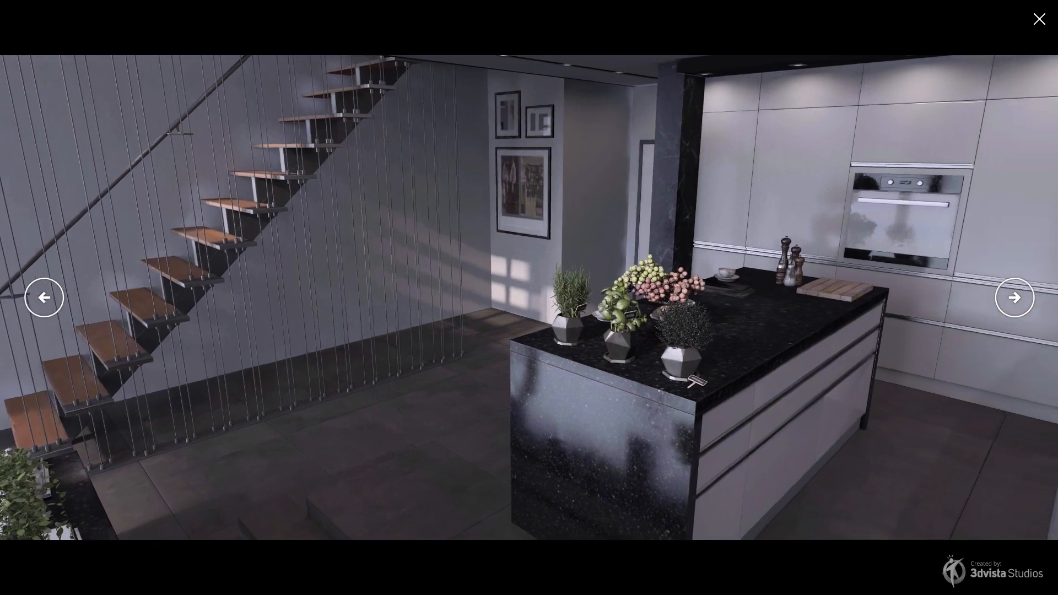
click(1013, 298)
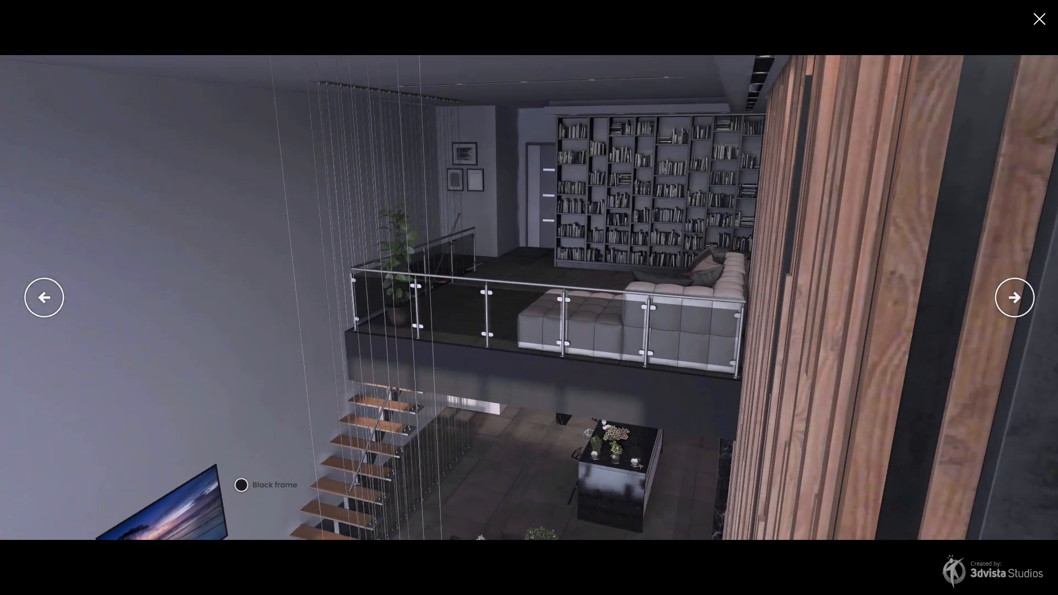